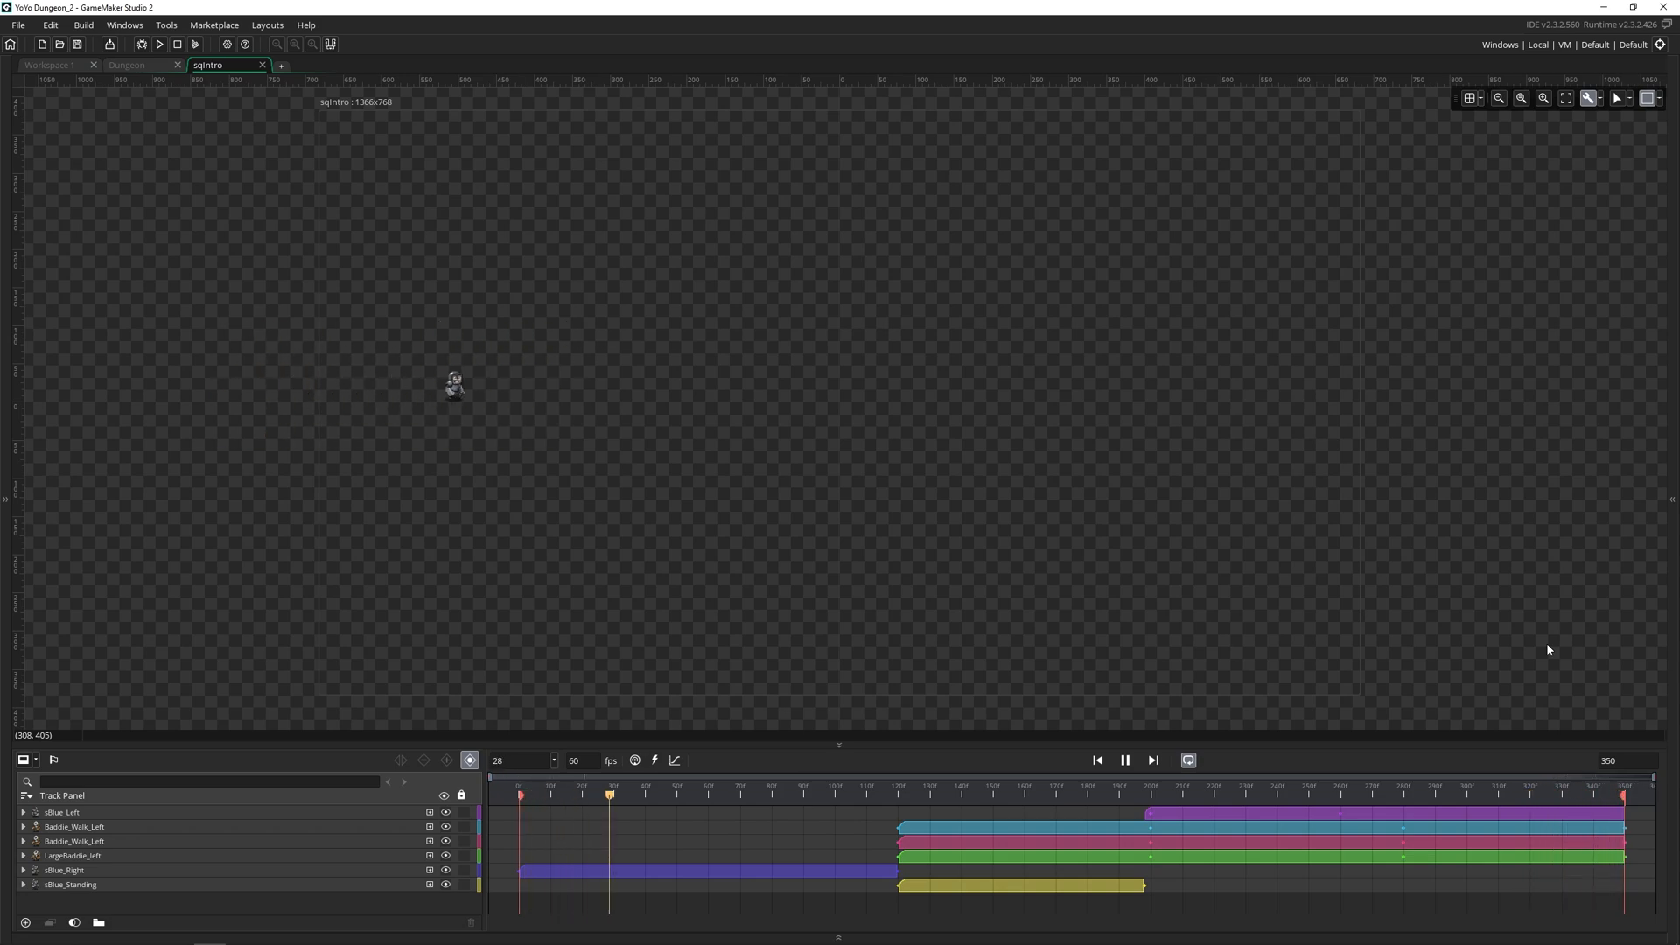
Step: Play sqIntro so the hero walks and skeletons enter, then stop near the end
click(985, 795)
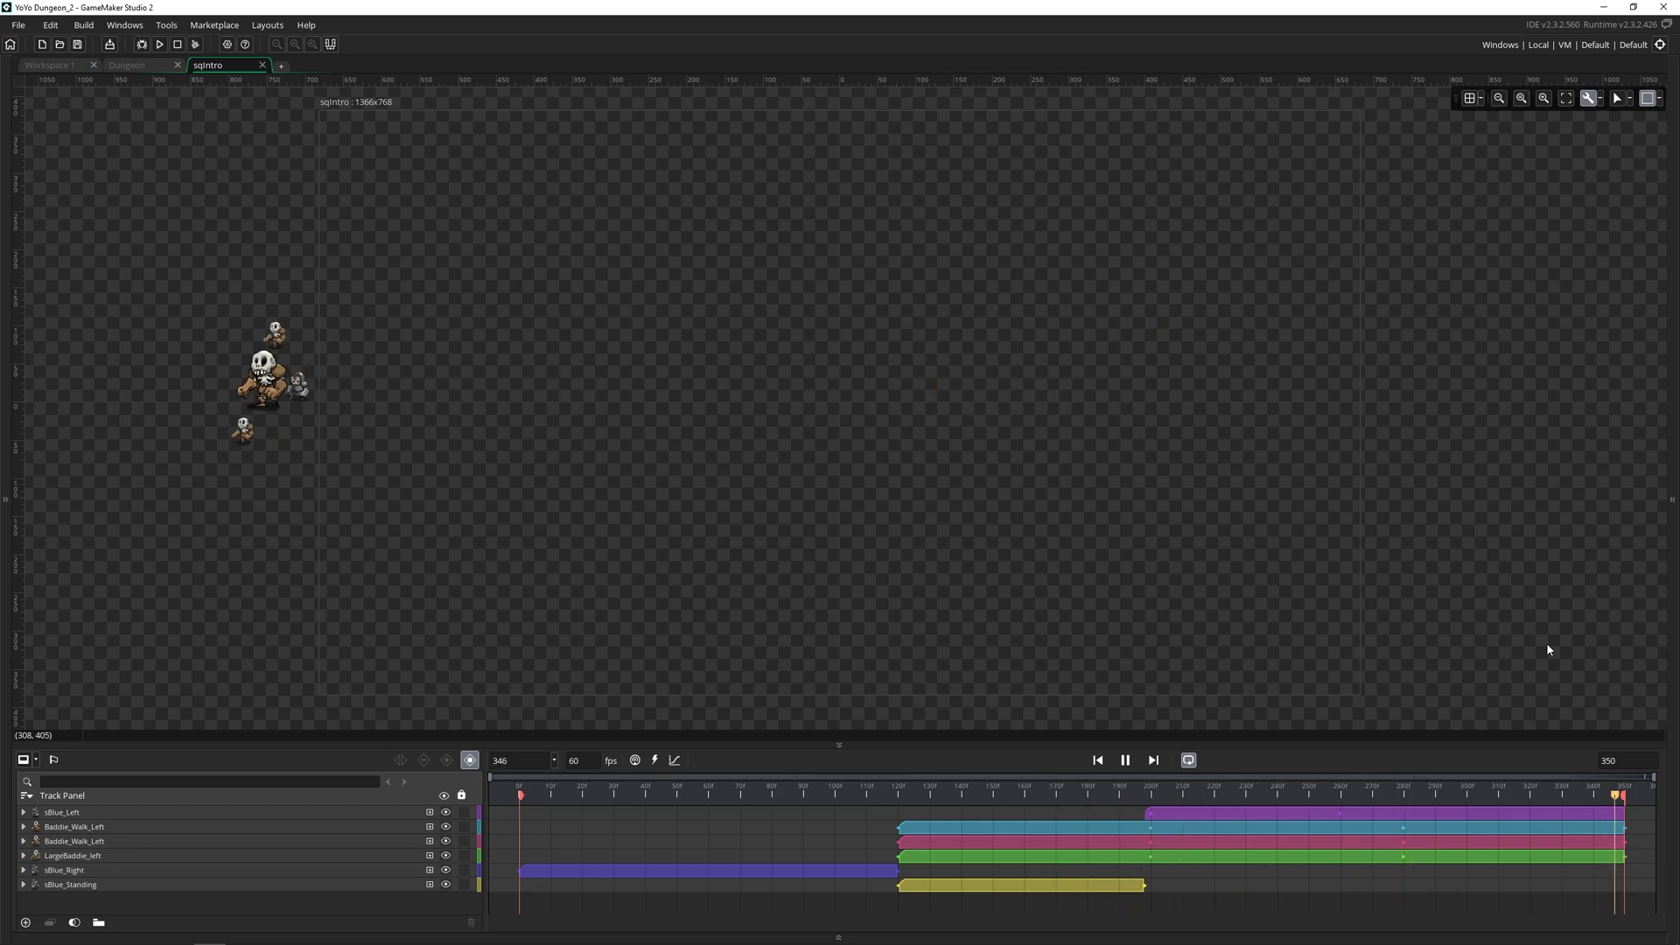
click(891, 795)
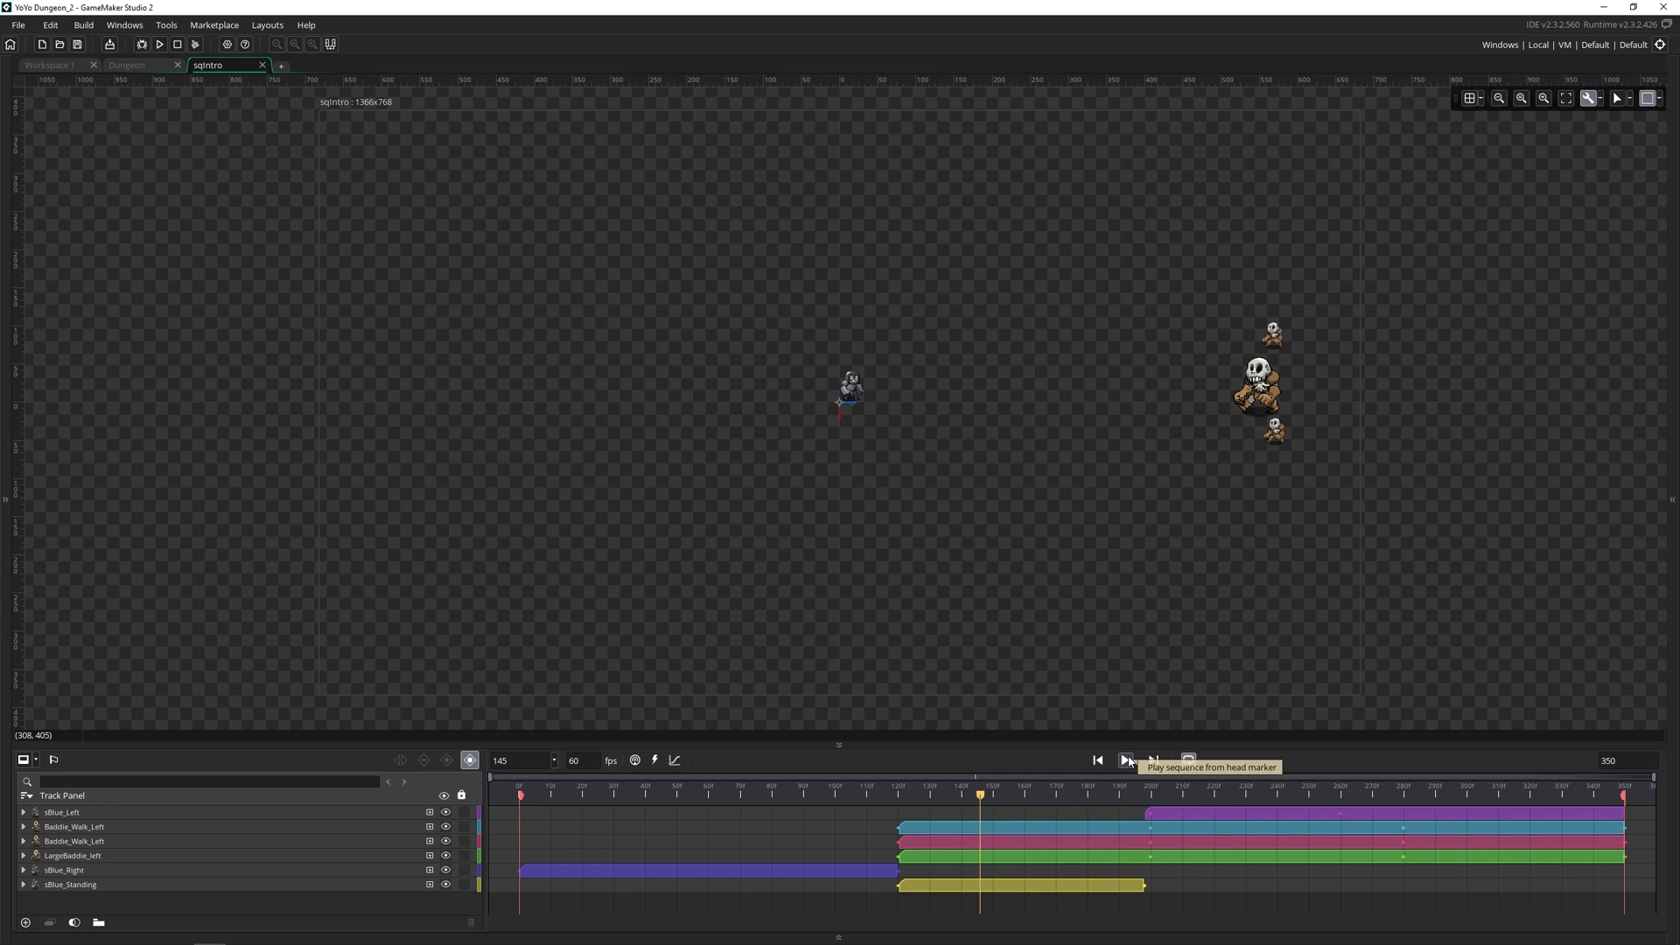
mouse_move(1364, 595)
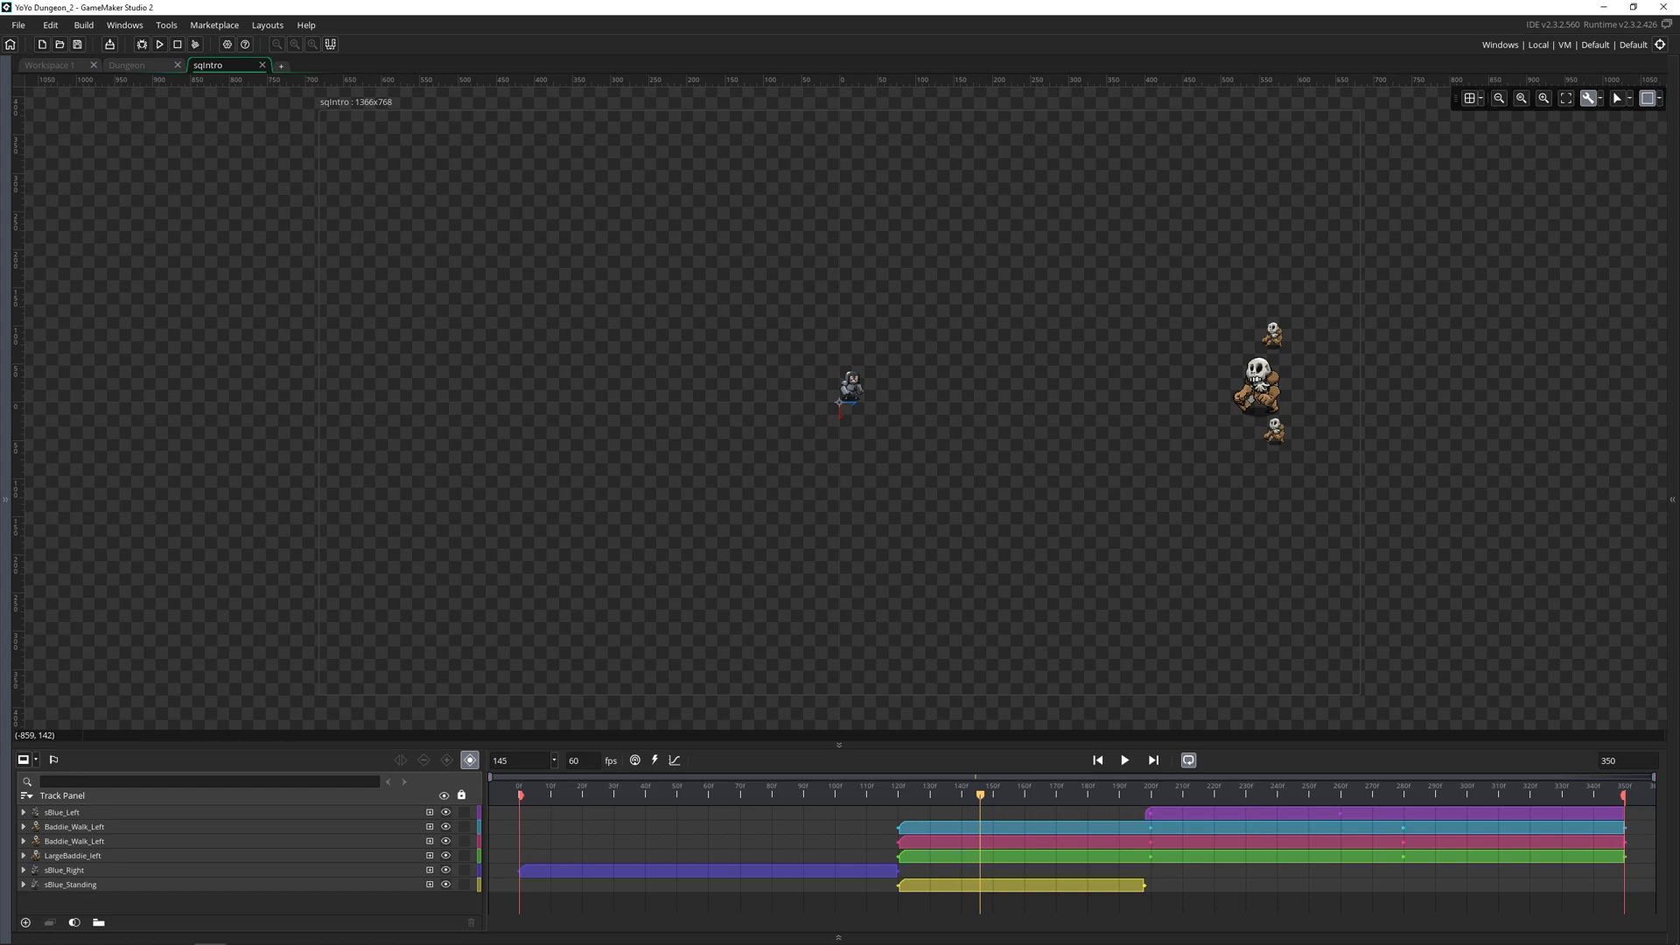
mouse_move(1209, 404)
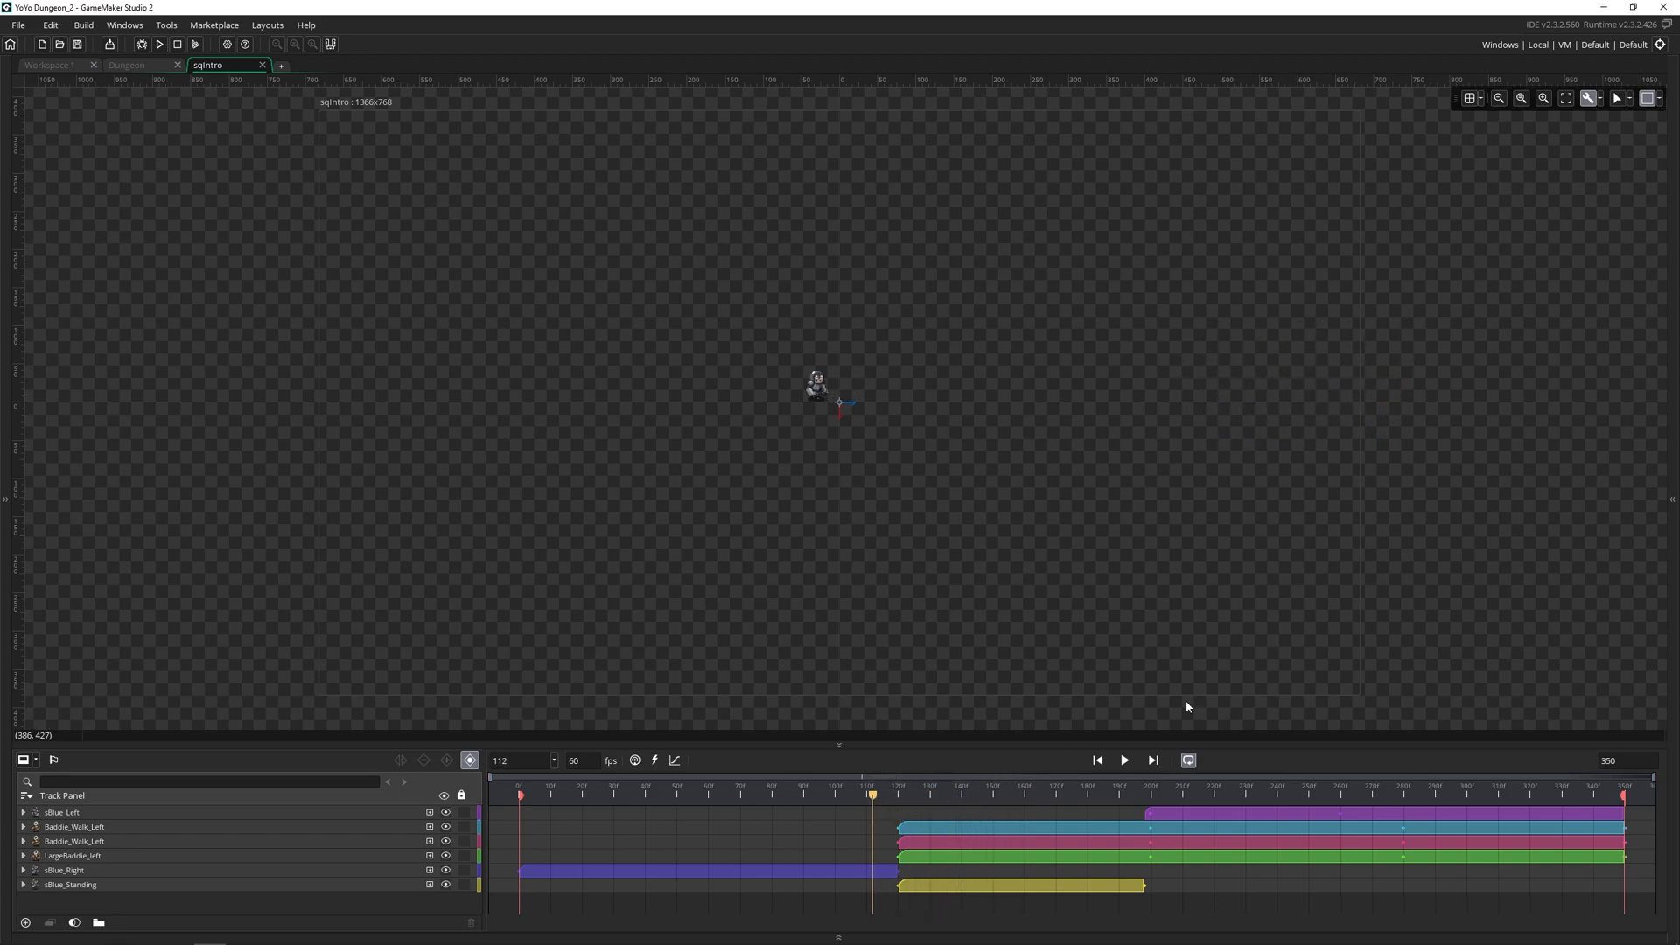
mouse_move(1061, 594)
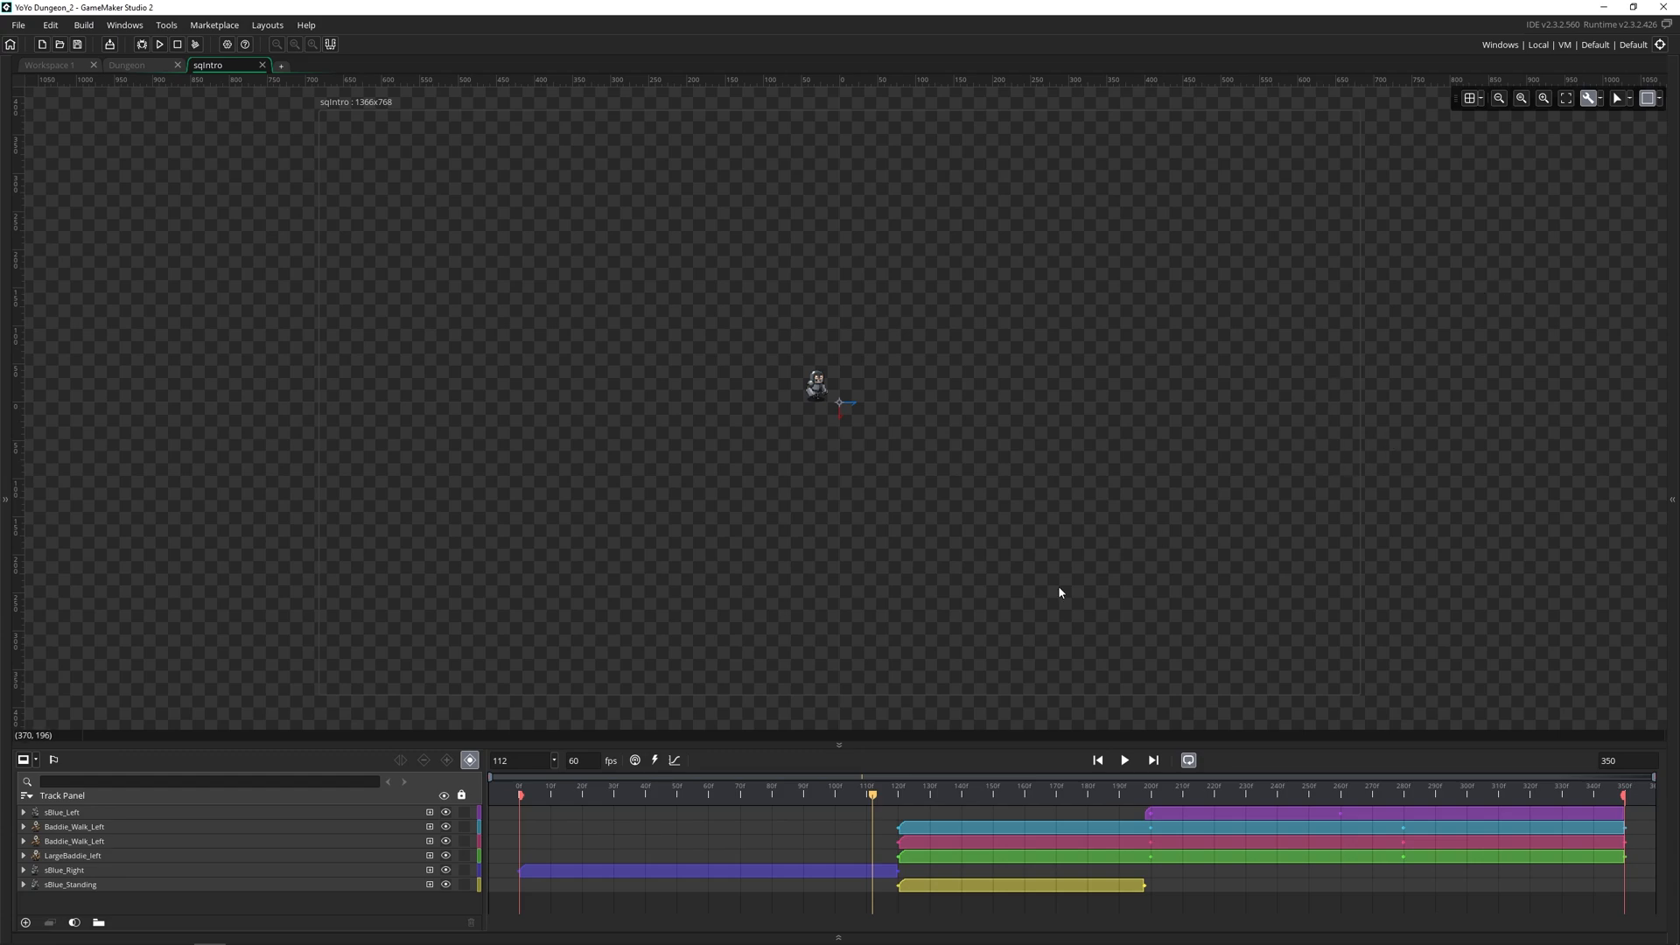
mouse_move(929, 838)
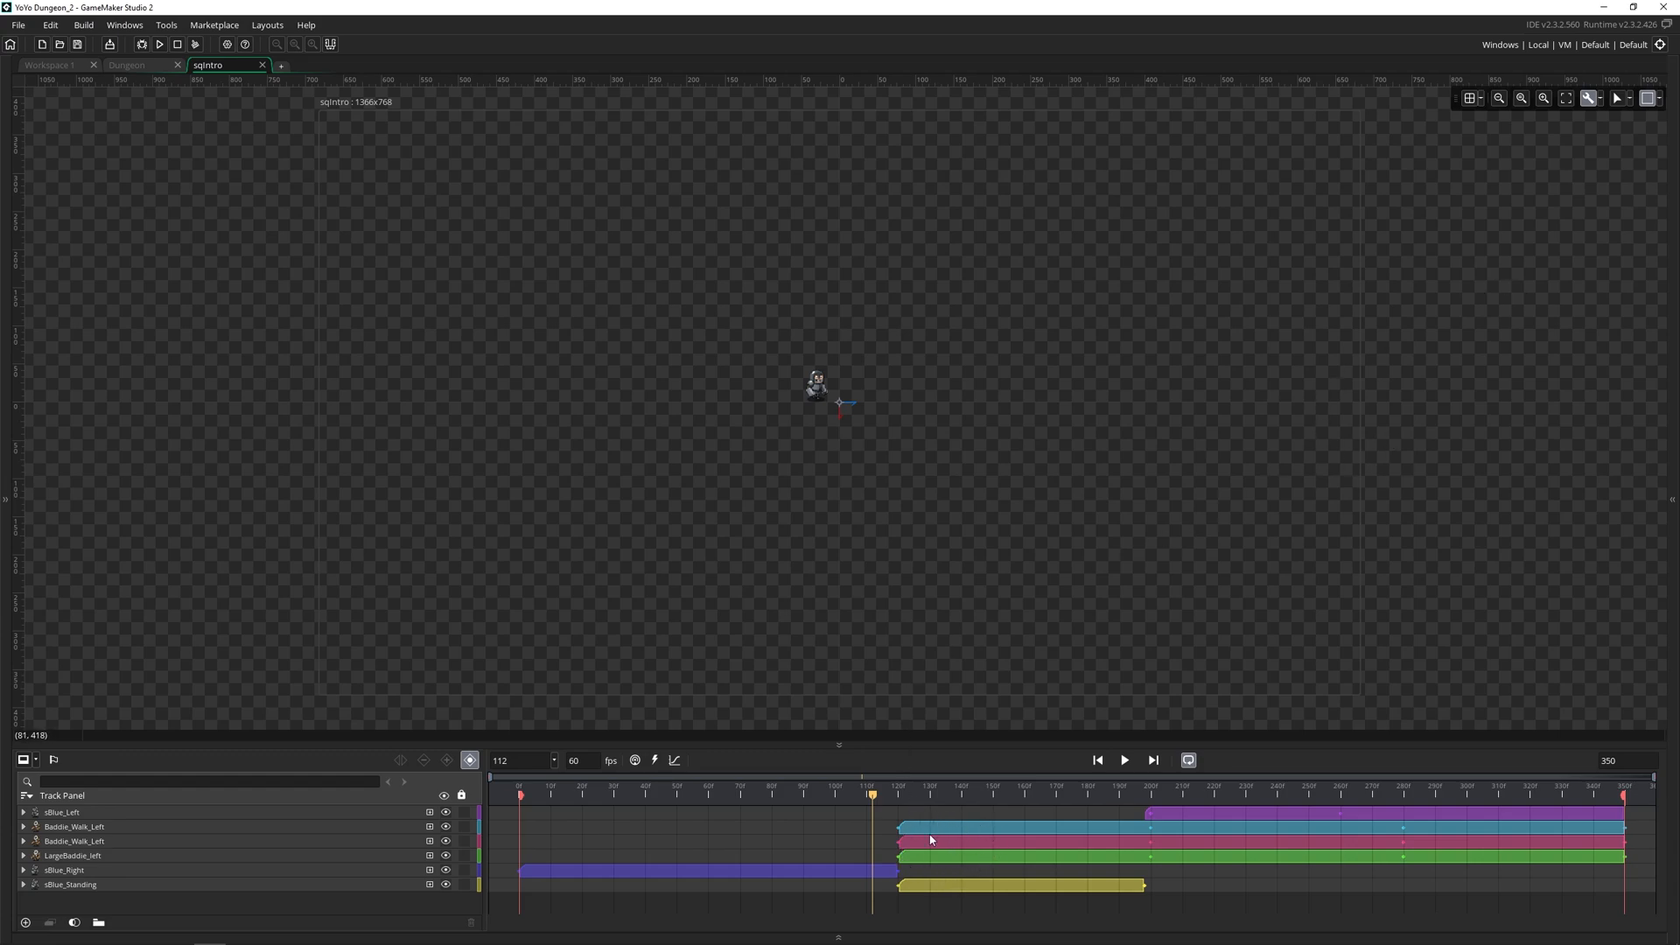
mouse_move(929, 854)
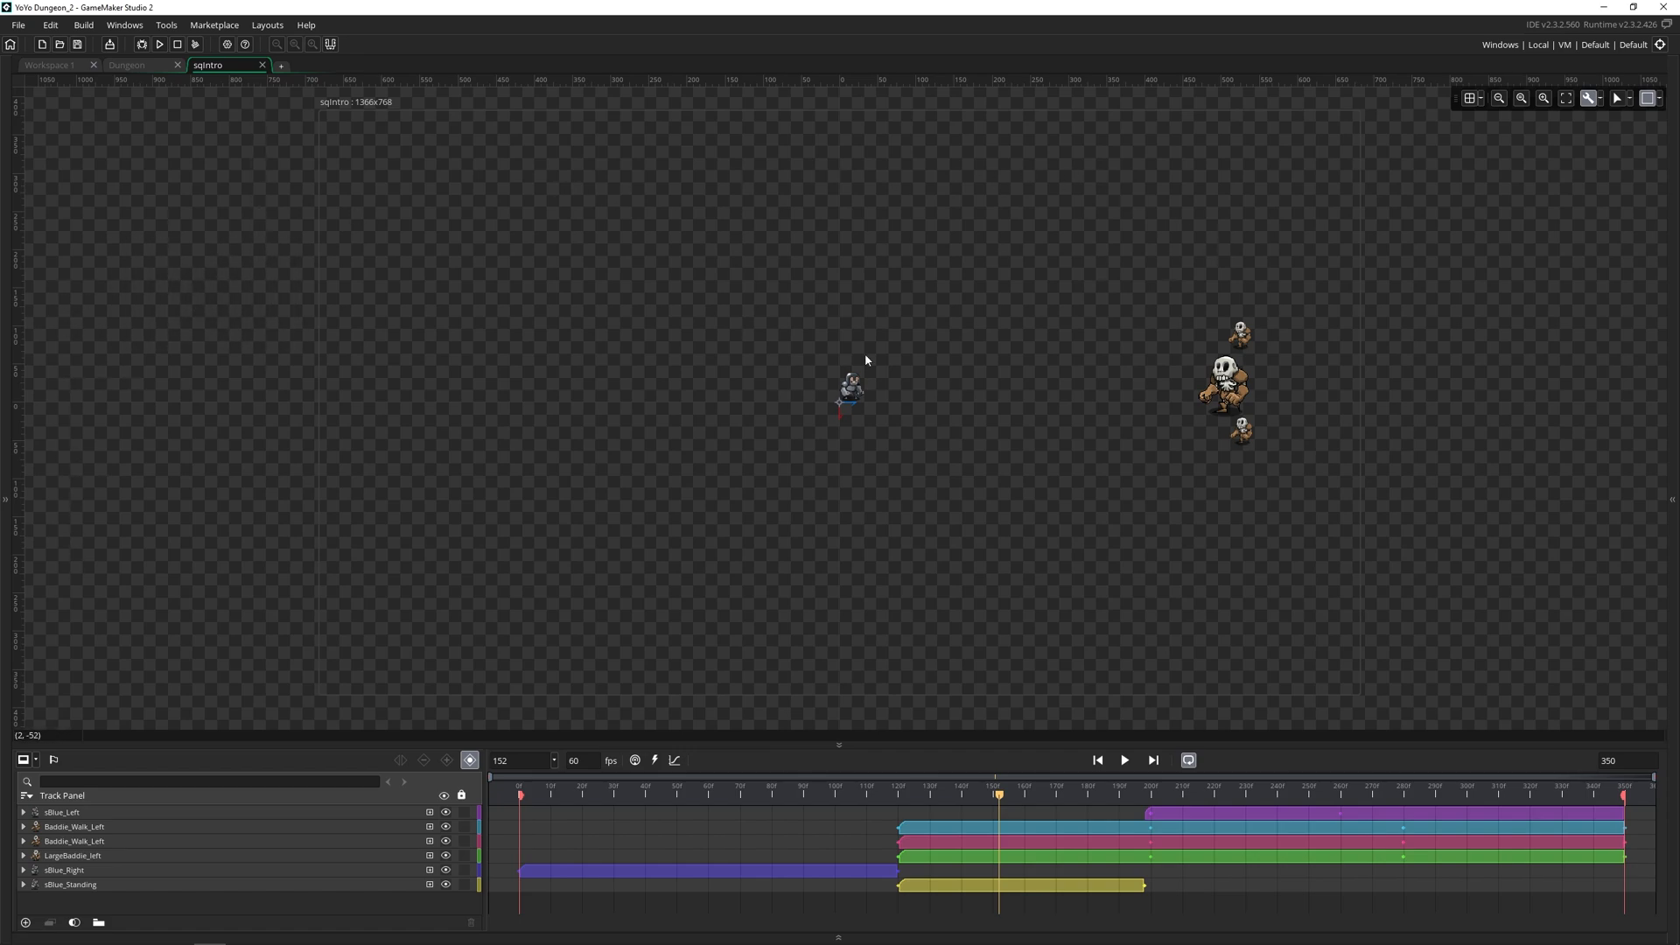
mouse_move(1491, 264)
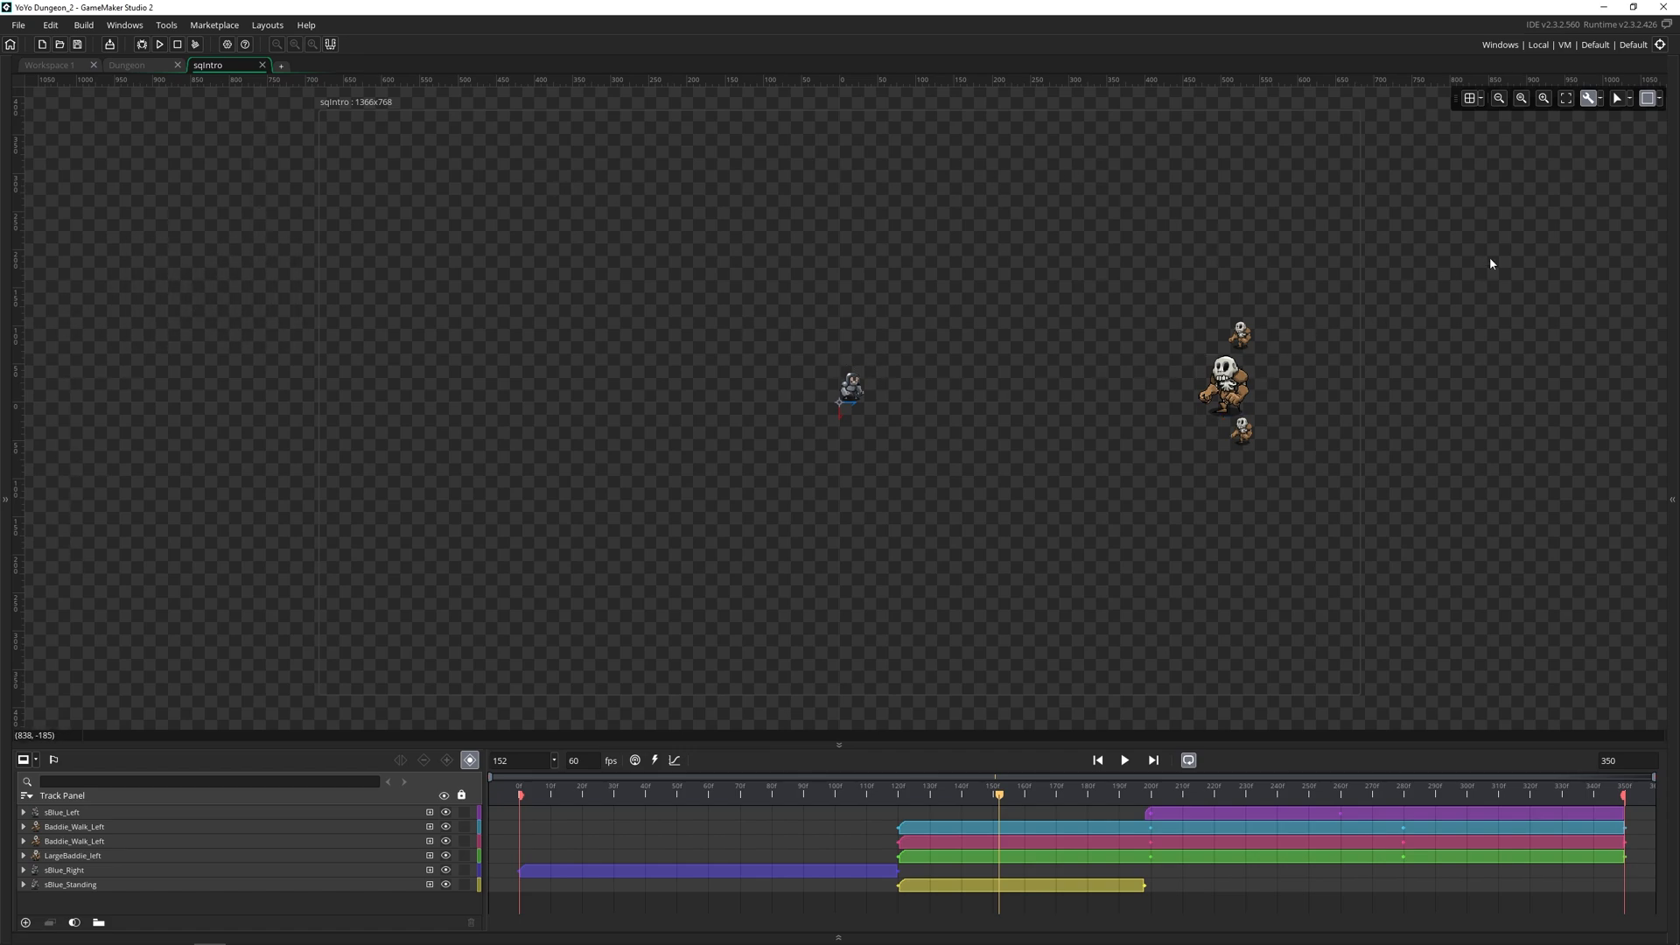
mouse_move(1439, 159)
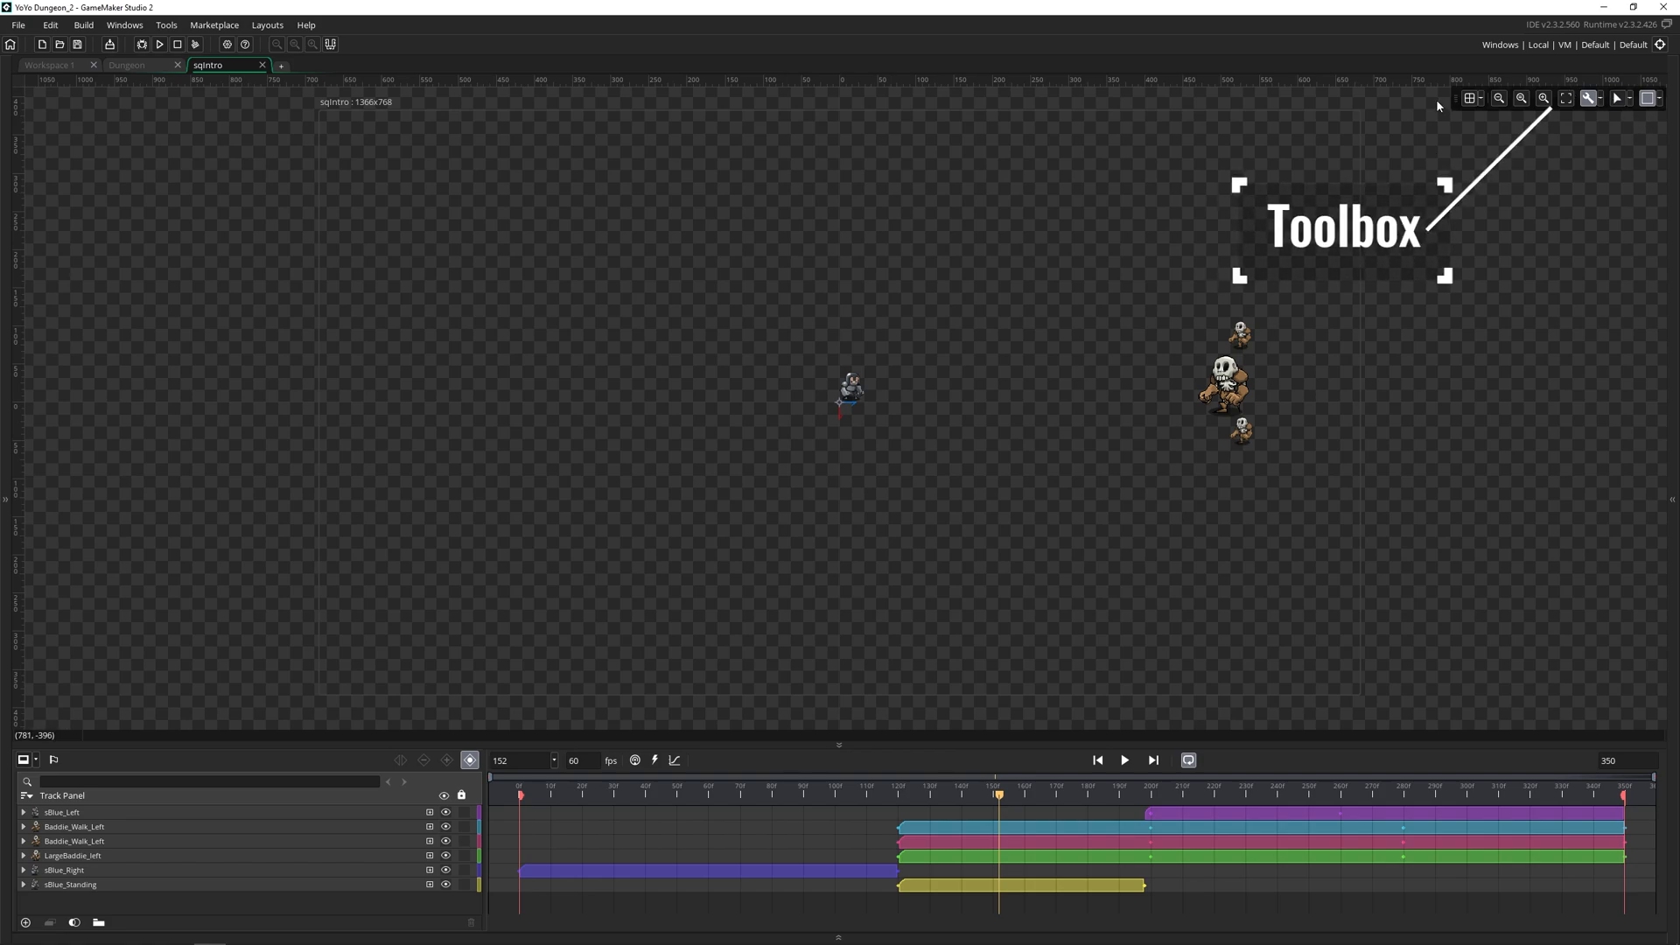
mouse_move(1486, 98)
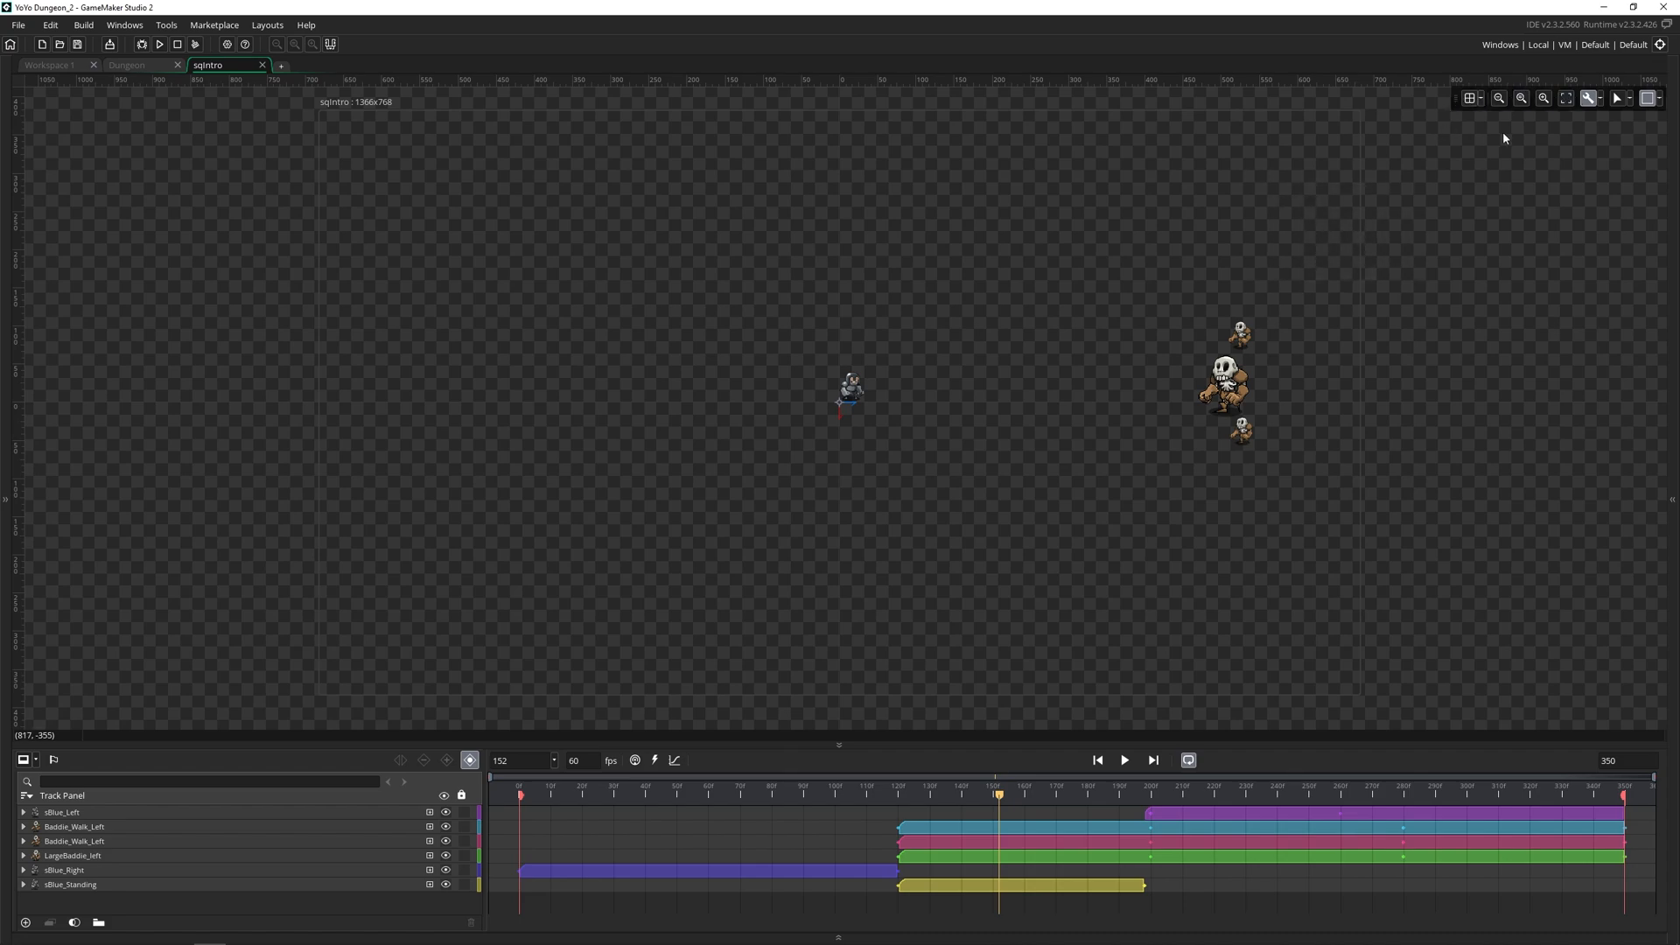
mouse_move(1579, 130)
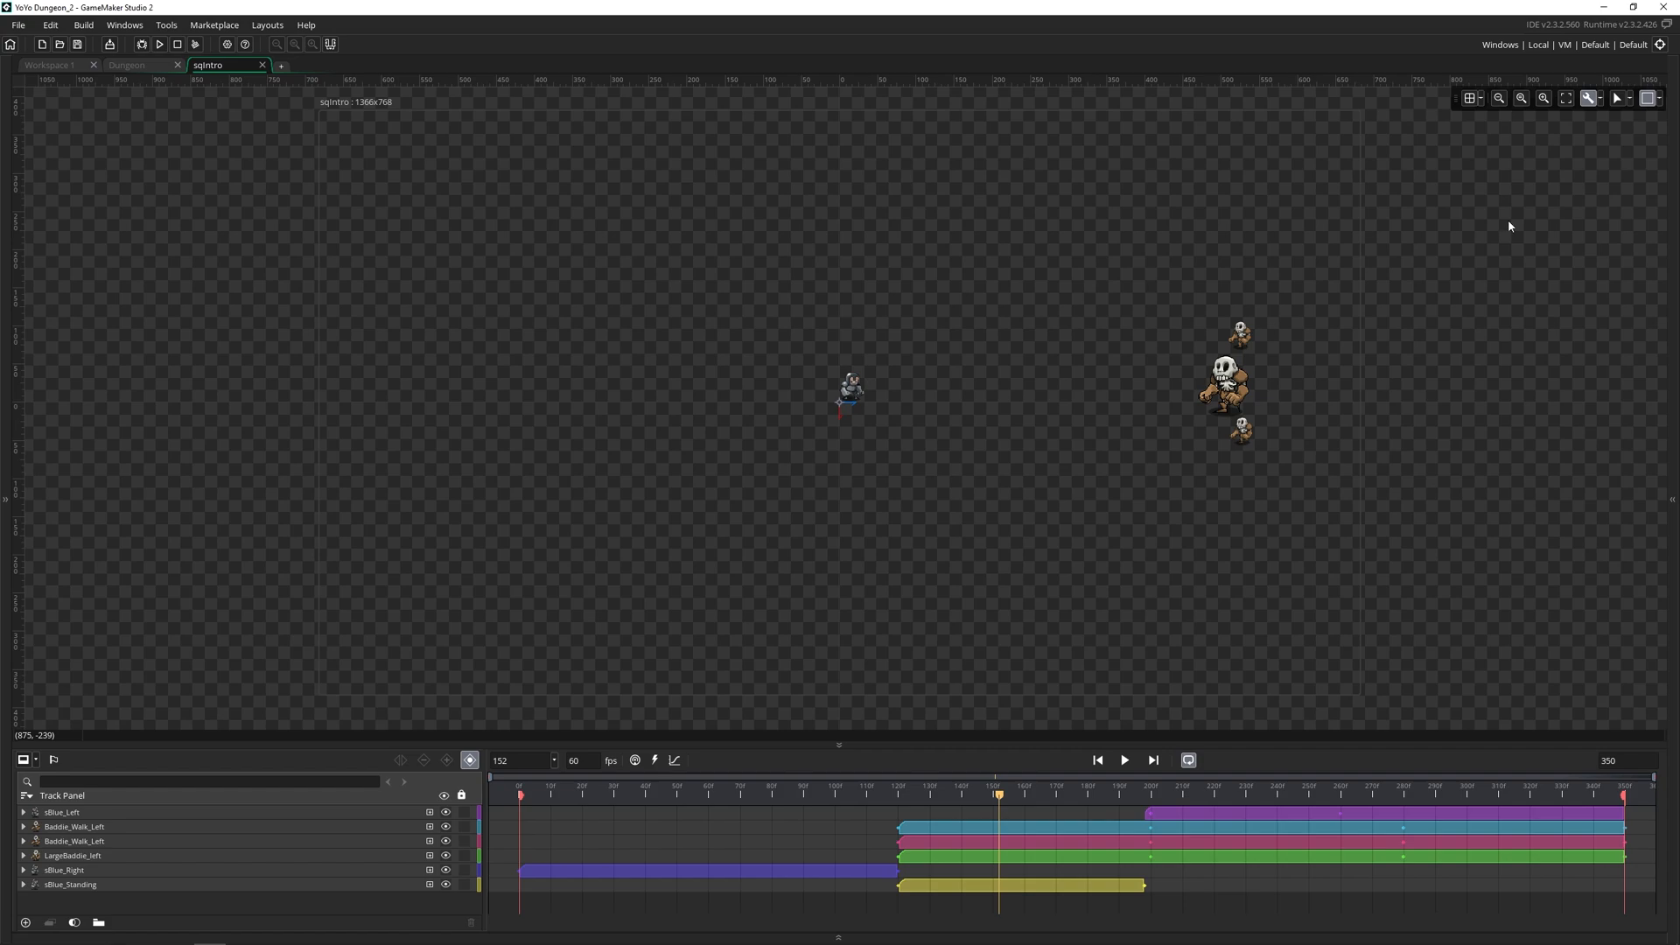
mouse_move(1599, 108)
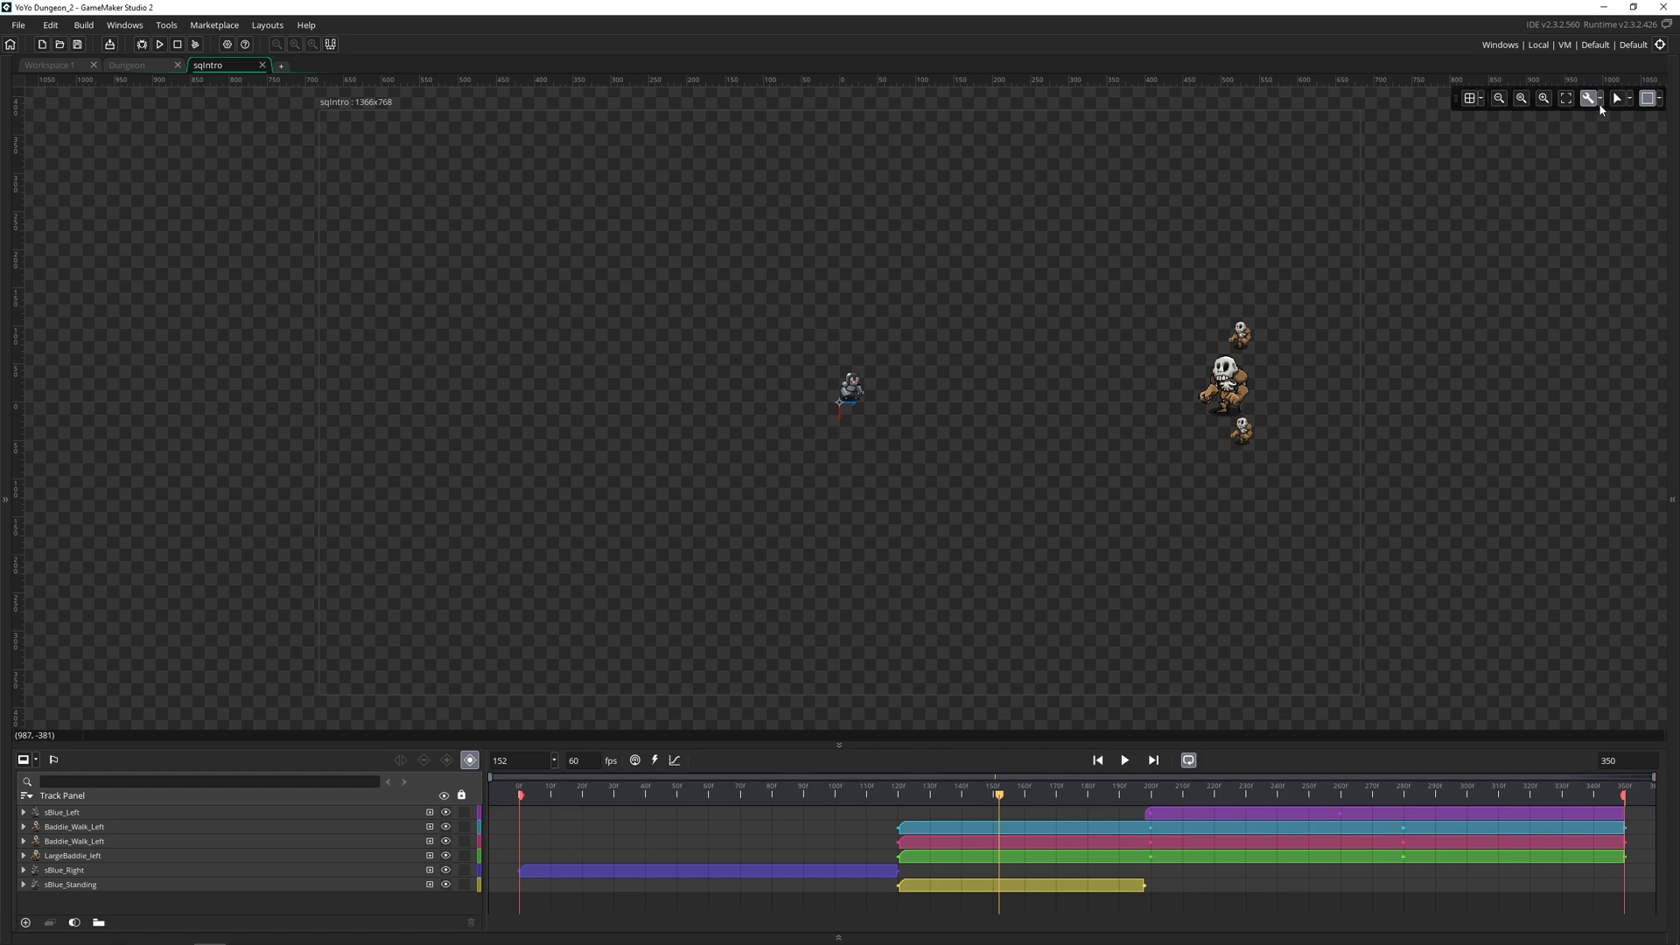
Step: Show the canvas overlay options list with Origin, Show Axes and Translation Path enabled
click(1596, 98)
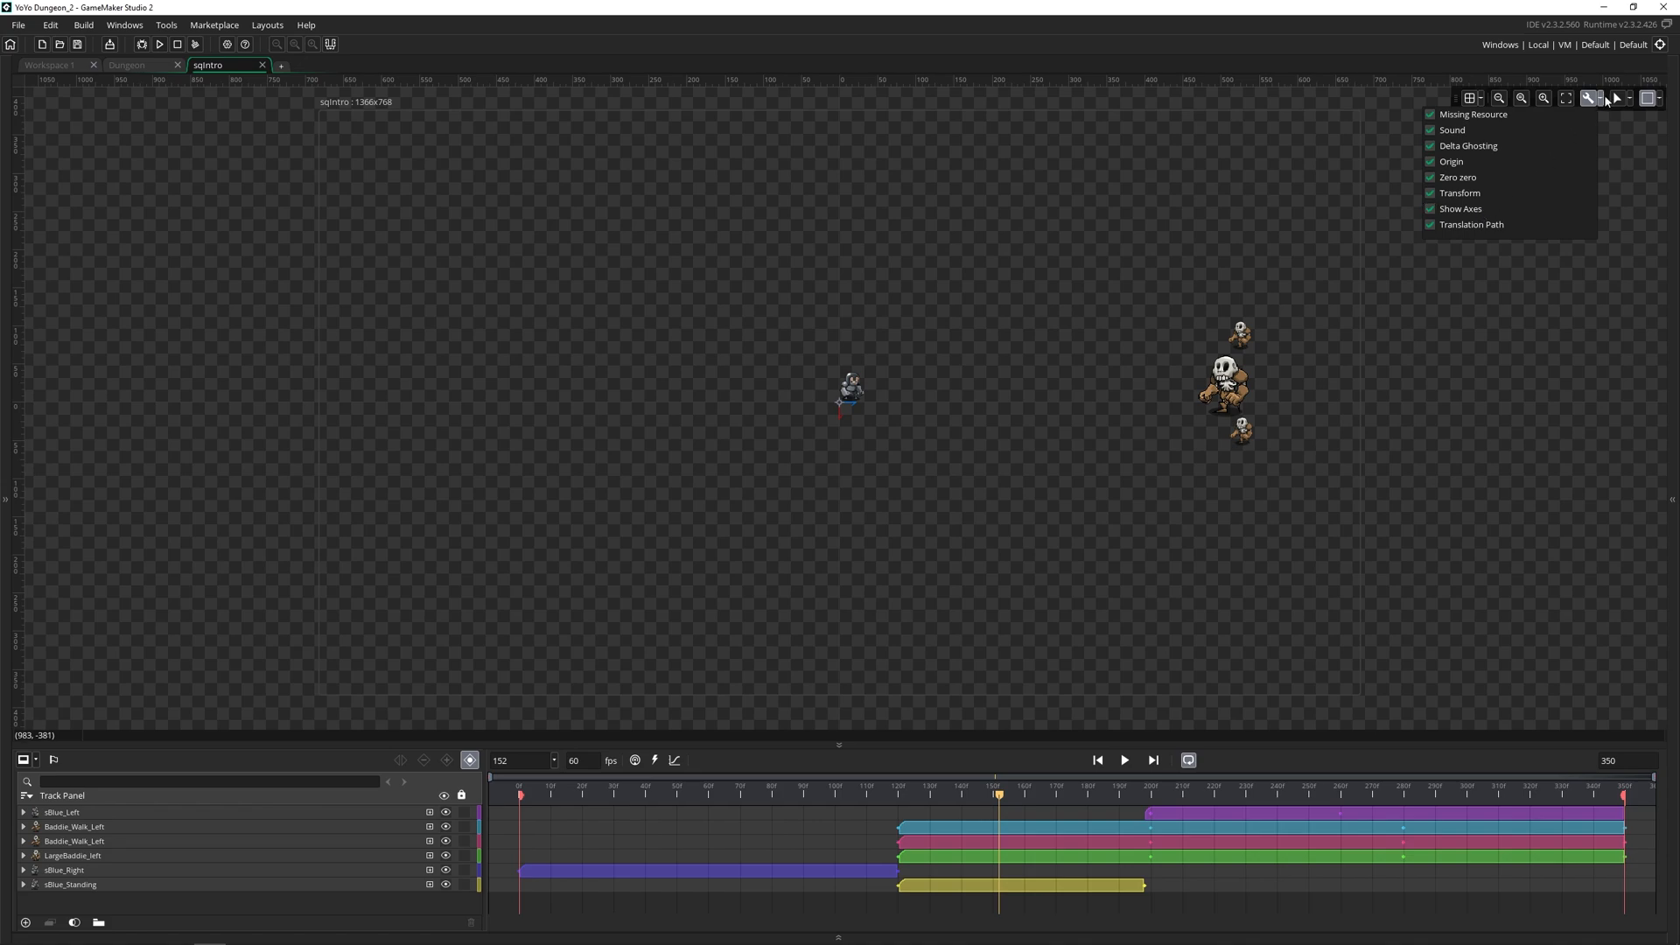
Step: Show the transform modes, select the player, then the large skeleton to reveal its movement path
click(1617, 98)
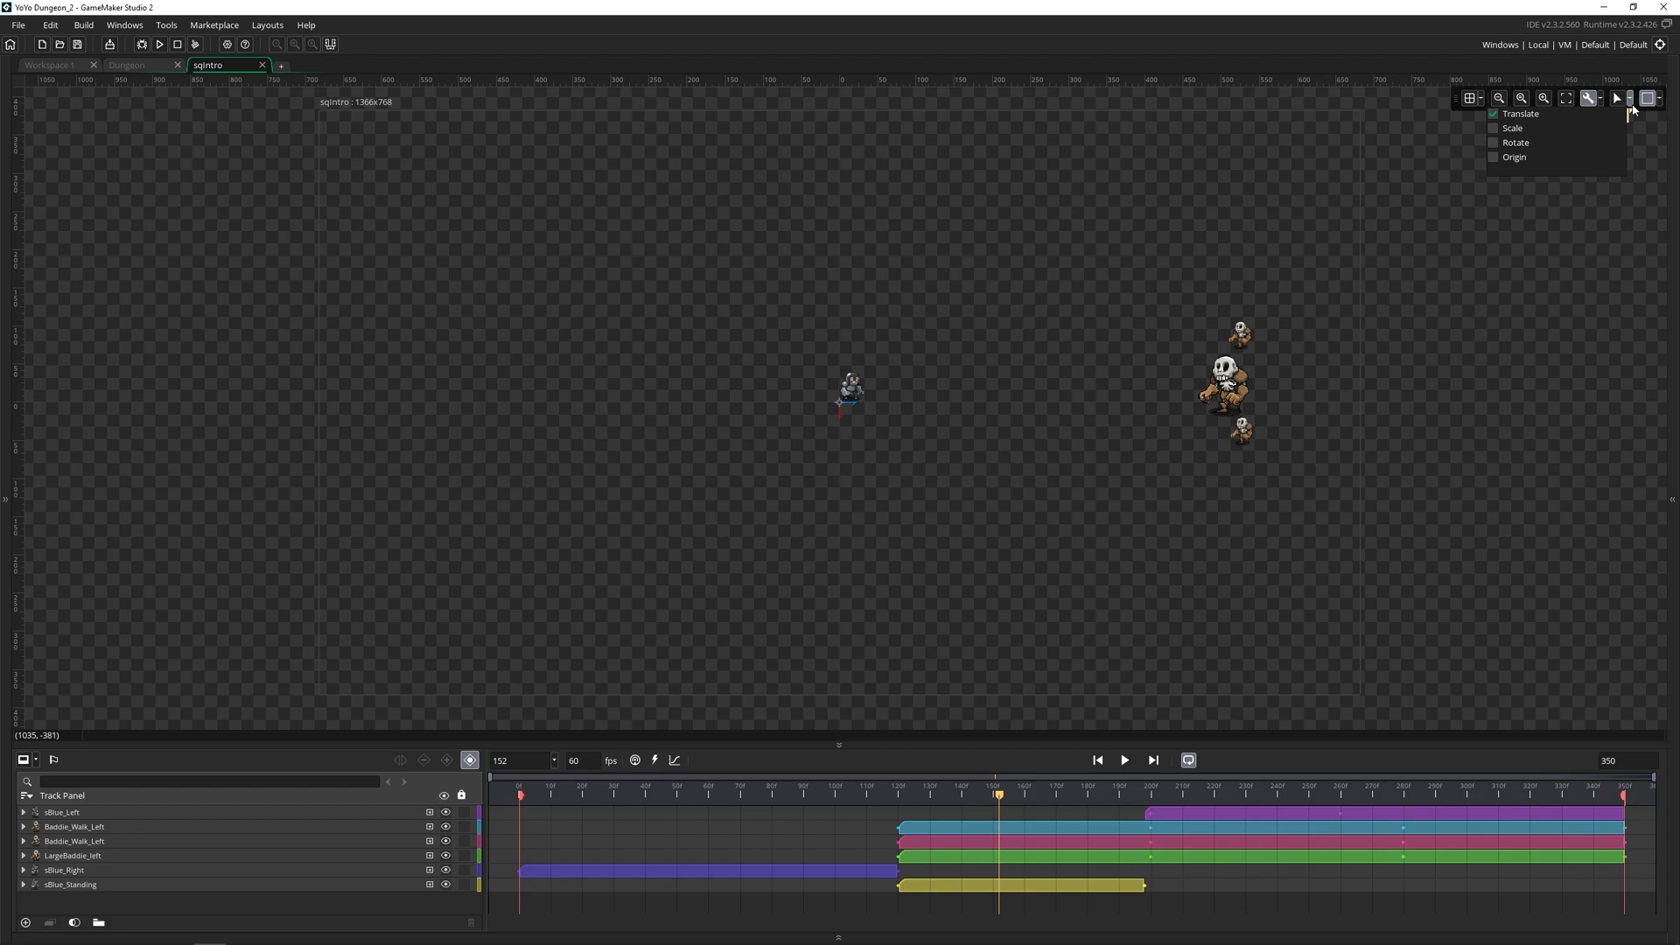
mouse_move(1596, 122)
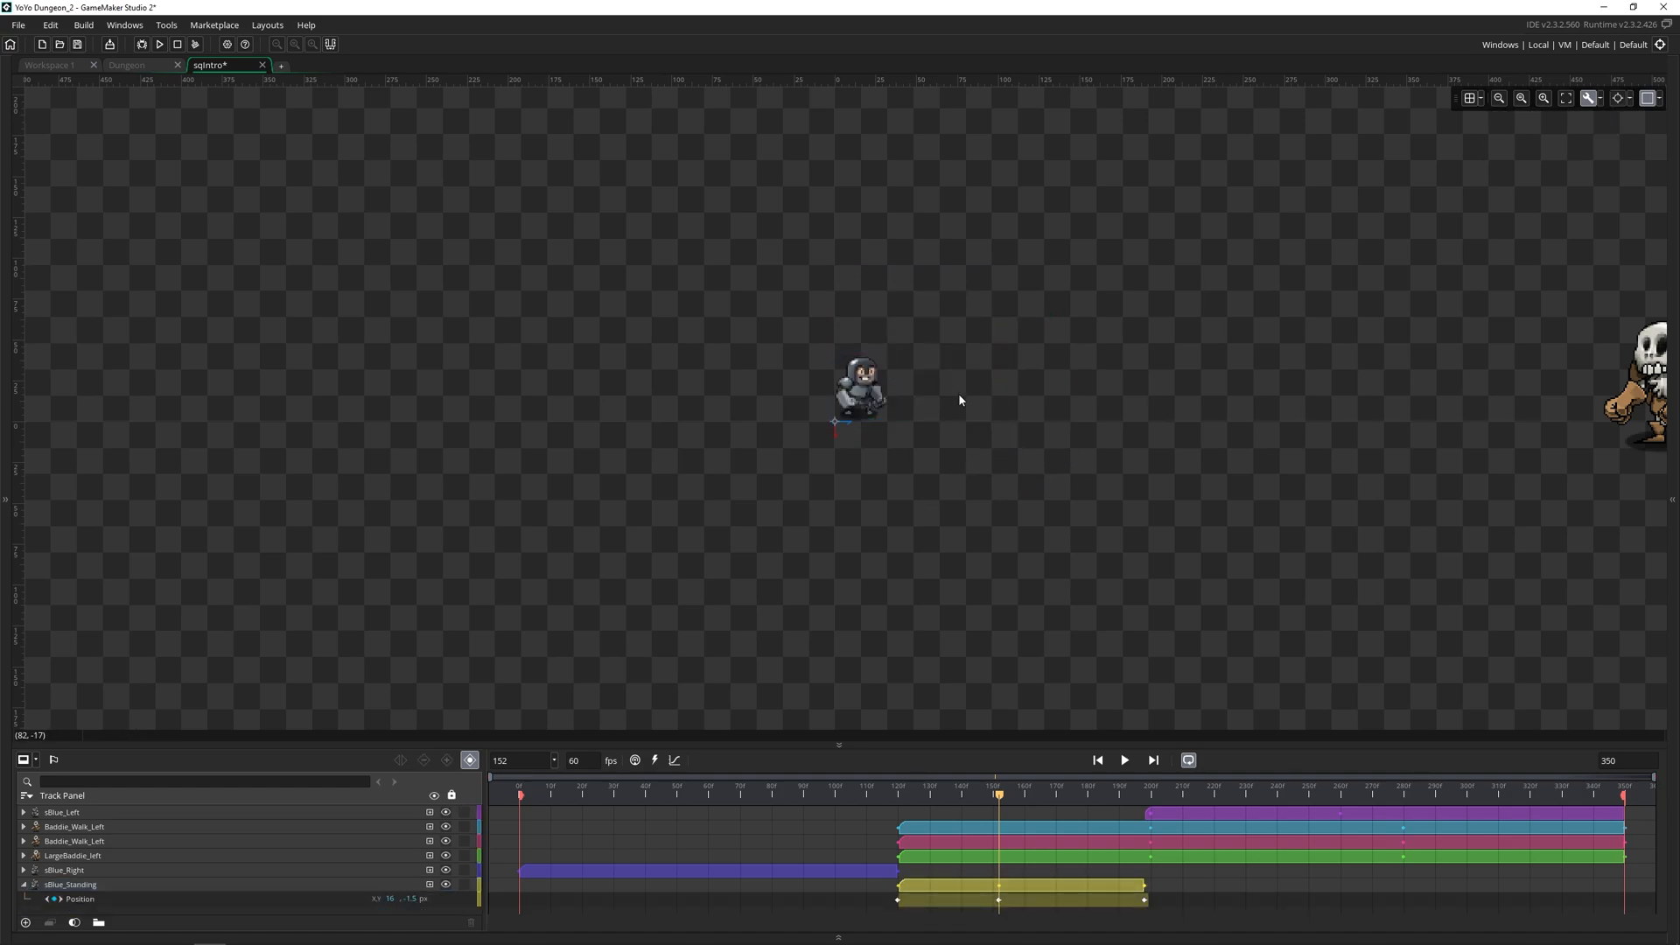
click(858, 388)
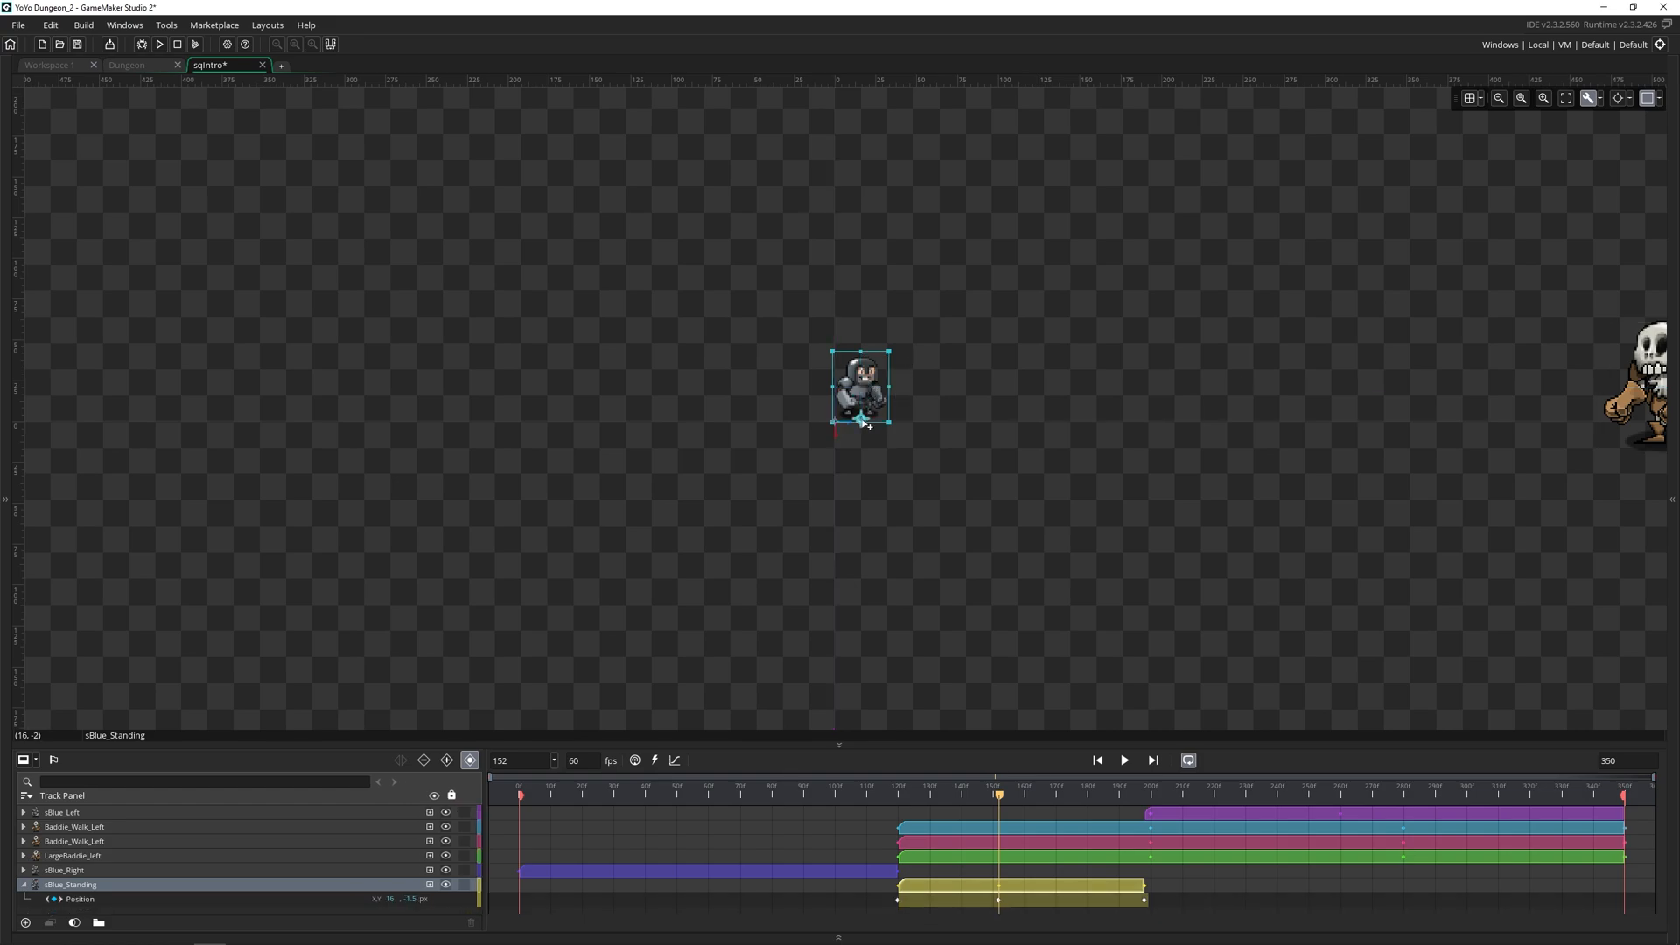
mouse_move(1307, 399)
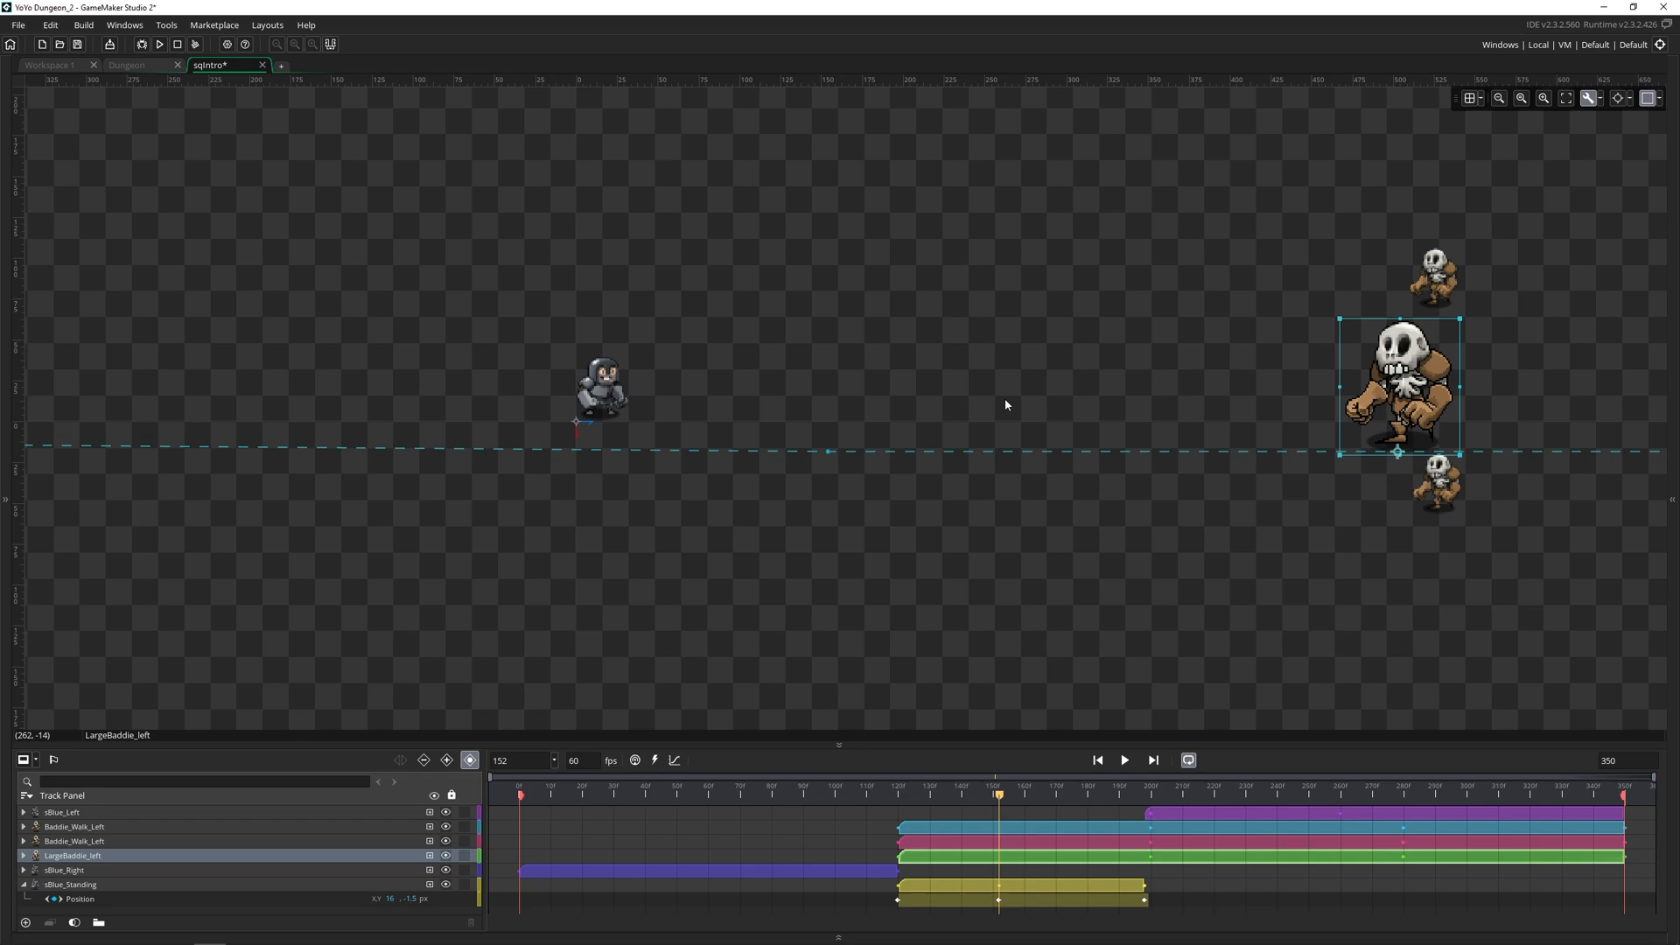
click(1596, 98)
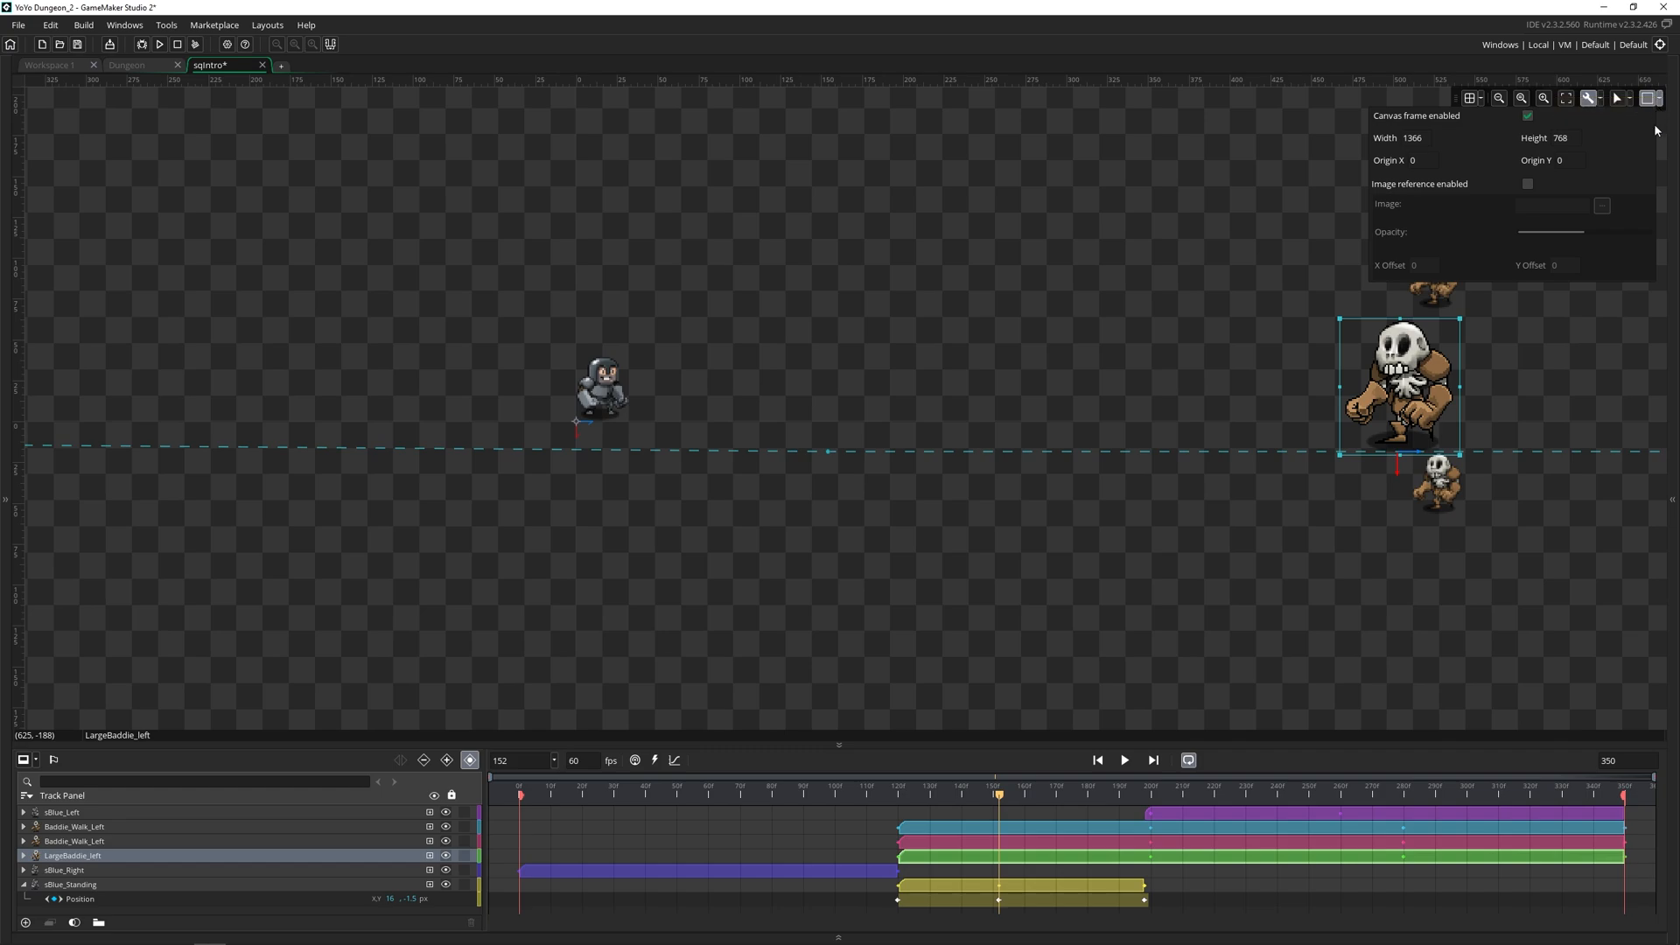
mouse_move(1535, 126)
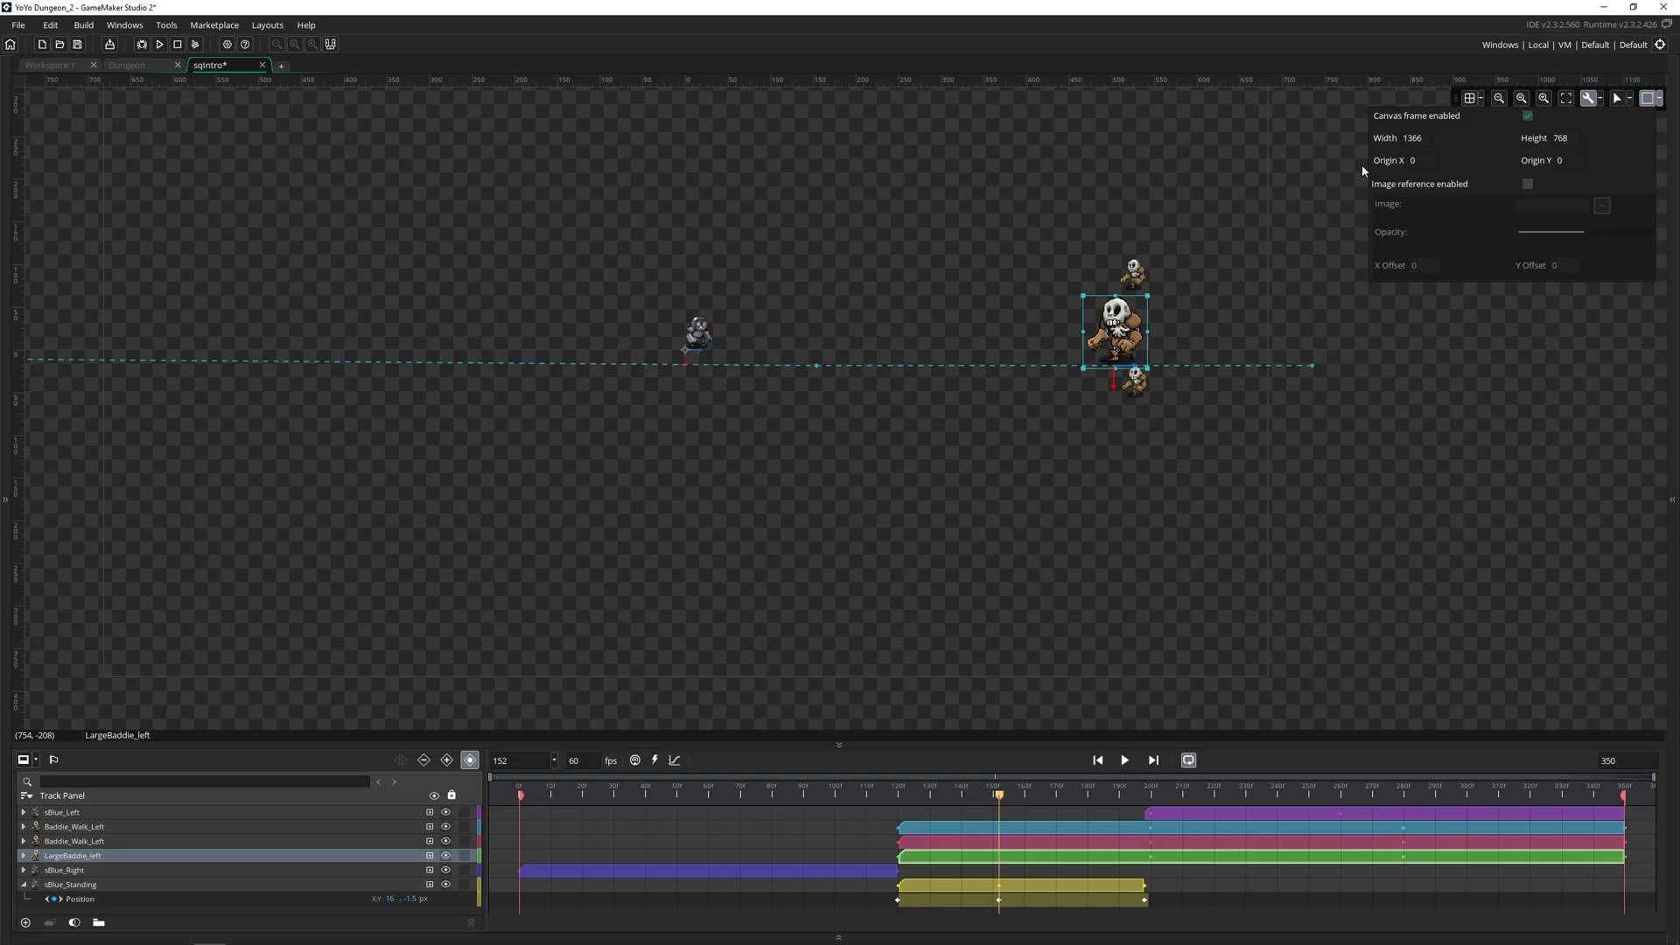
Step: Toggle the 1366×768 canvas frame off and back on, then switch to the Dungeon room
click(1527, 116)
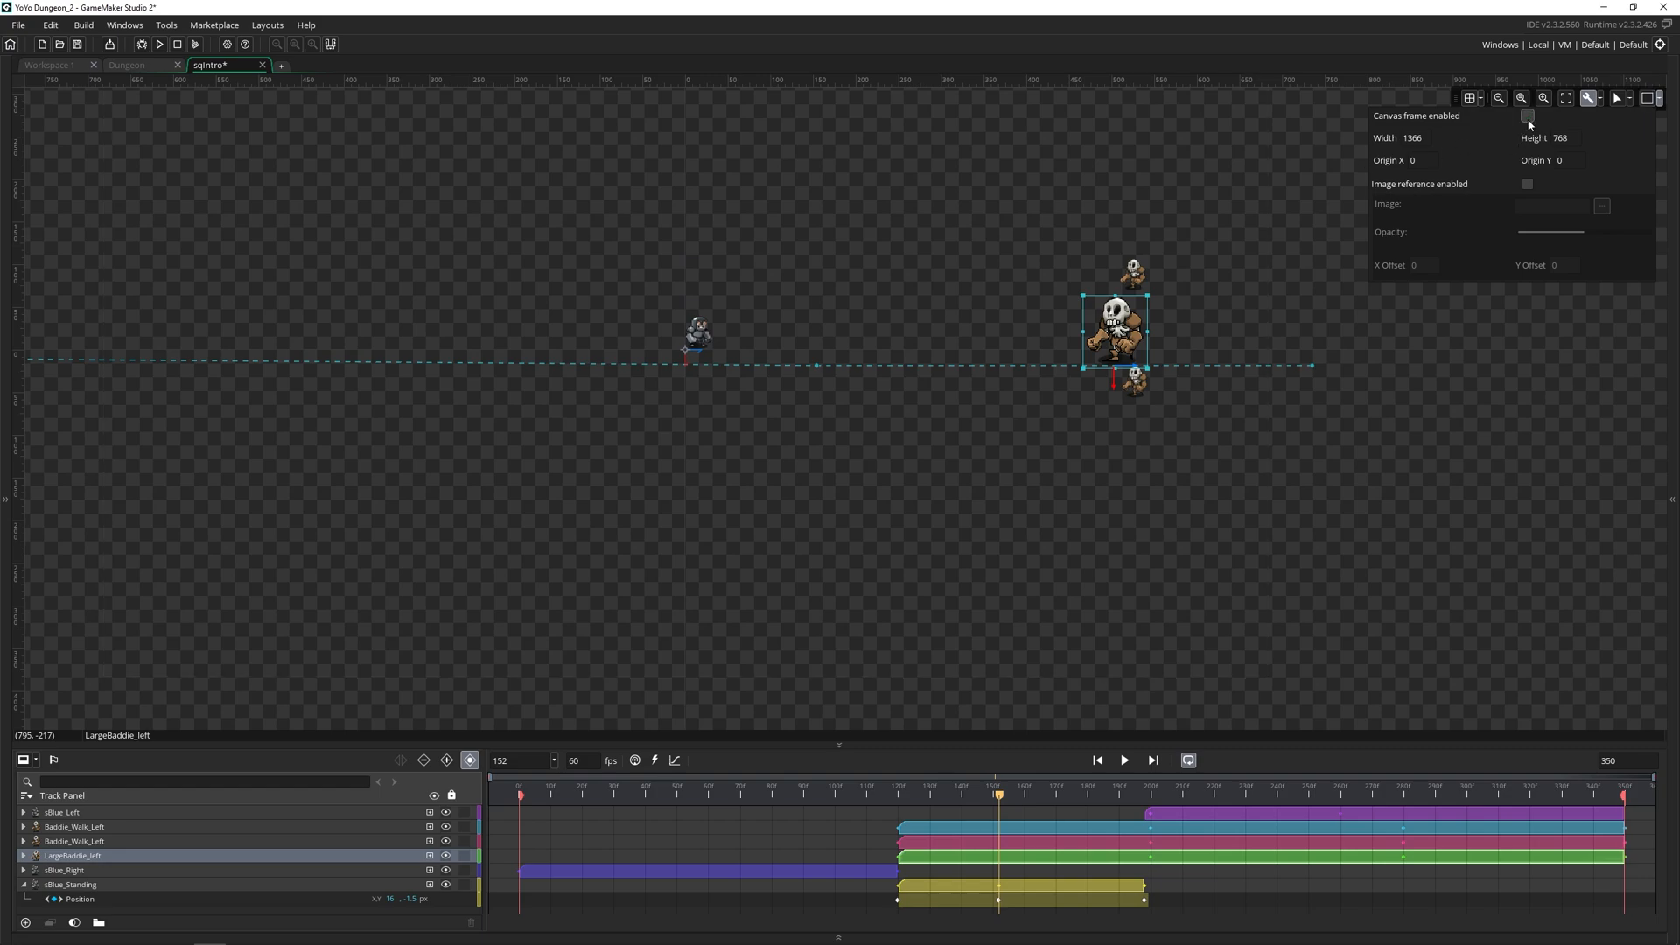
click(1528, 115)
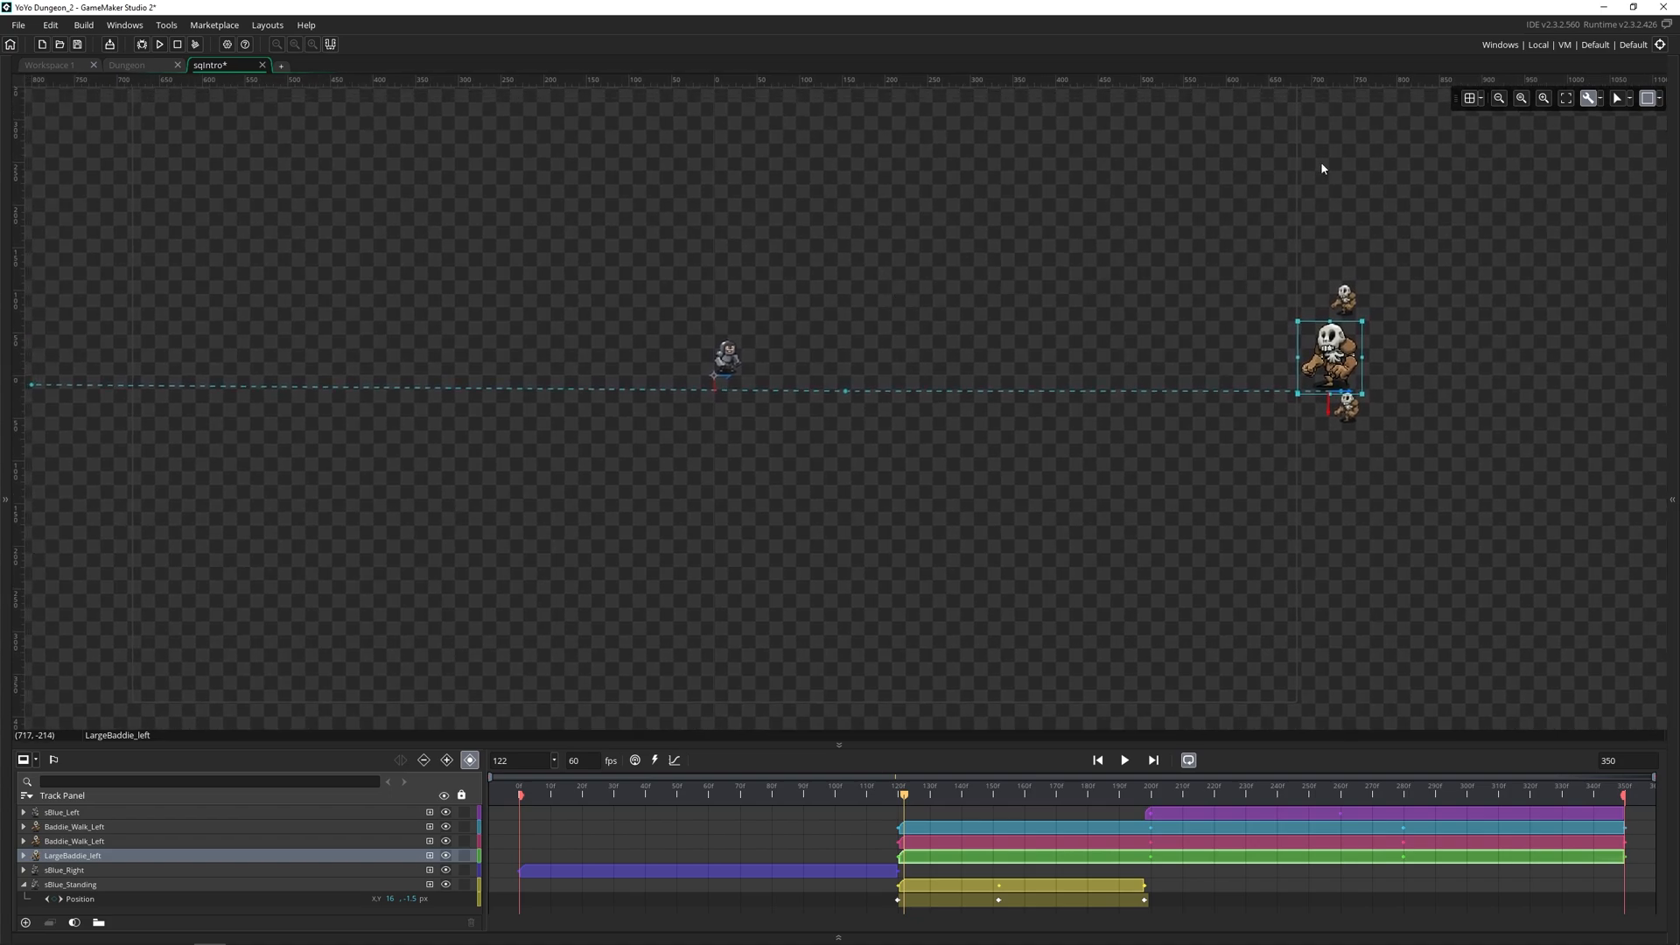
click(1590, 98)
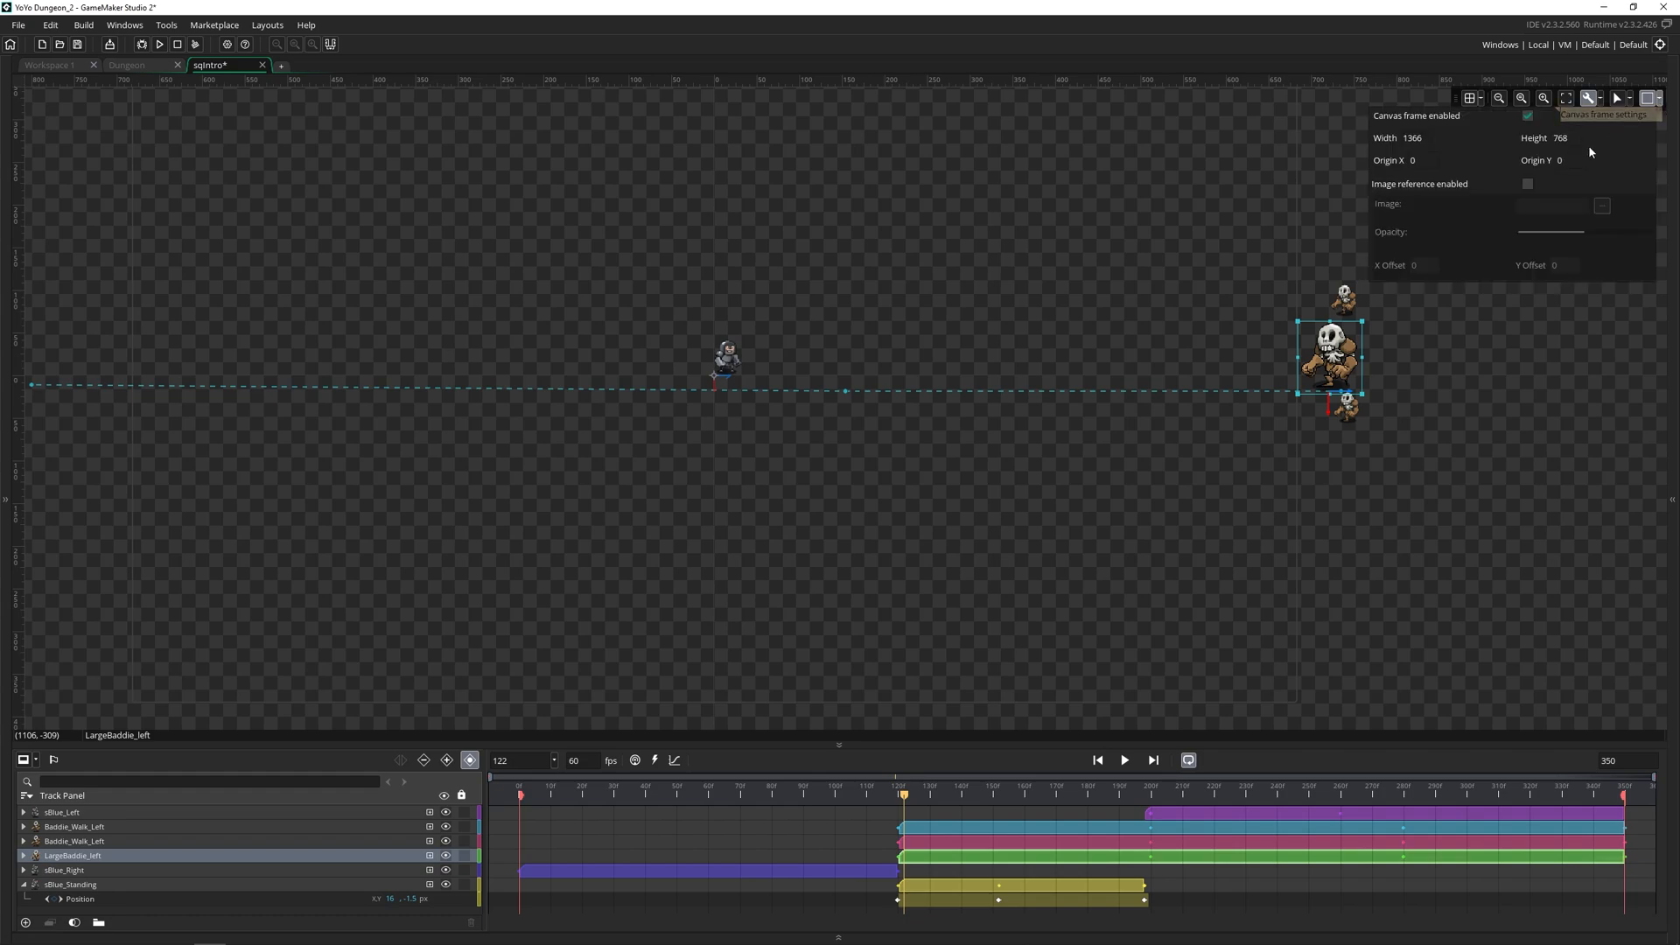
mouse_move(1472, 156)
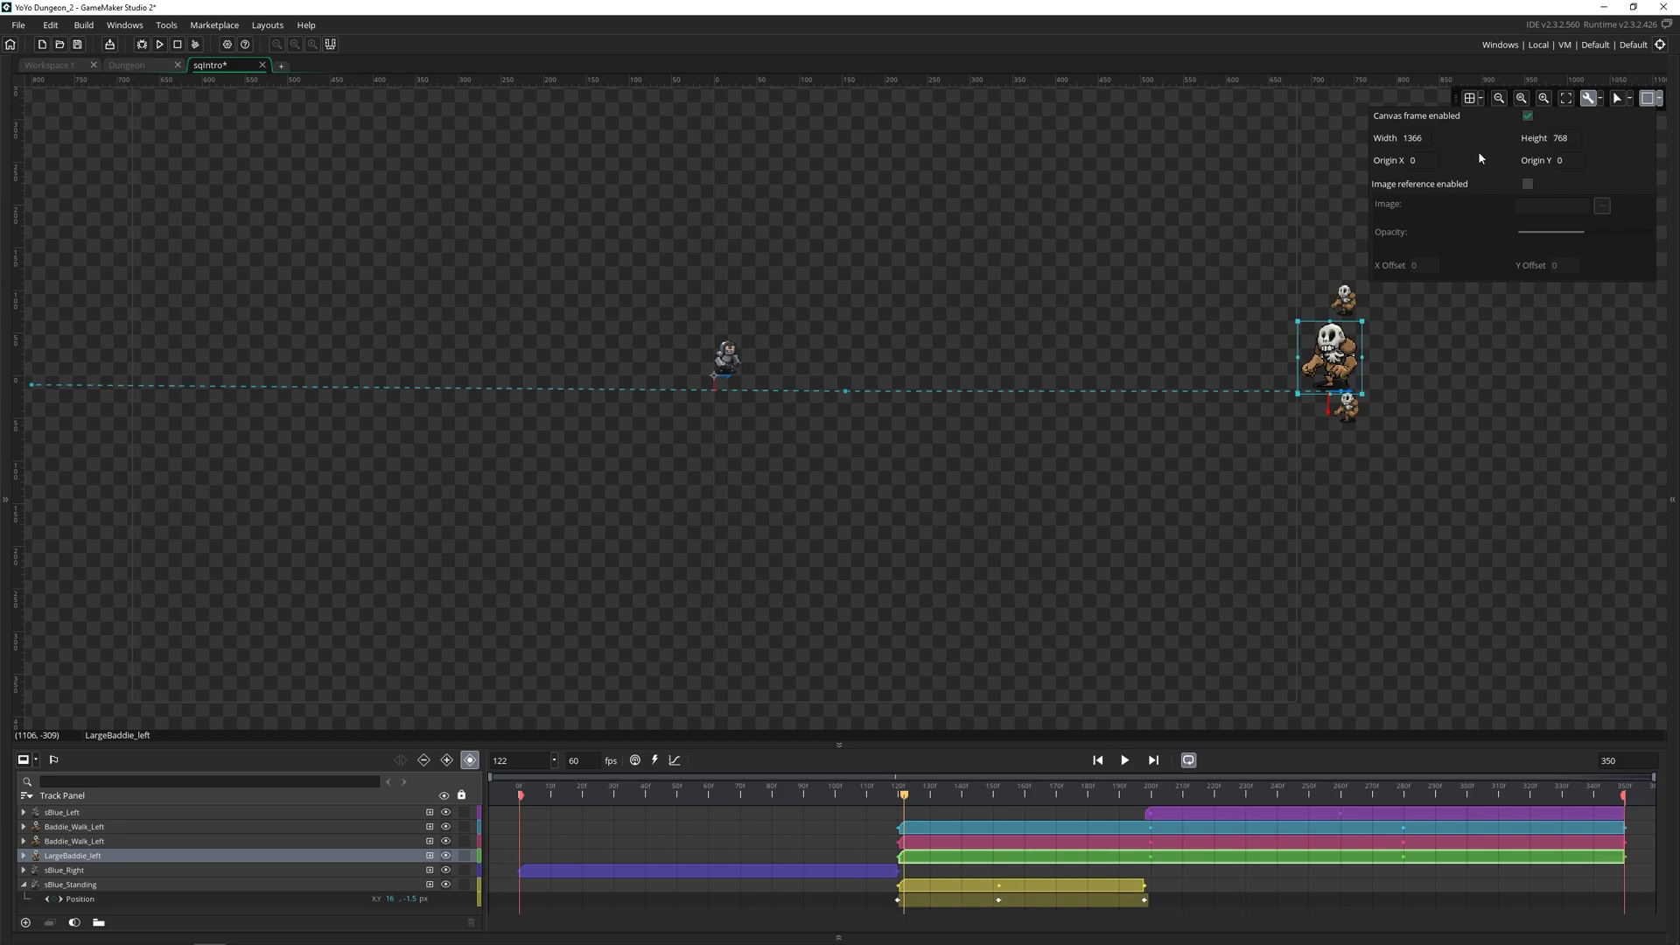
click(1526, 184)
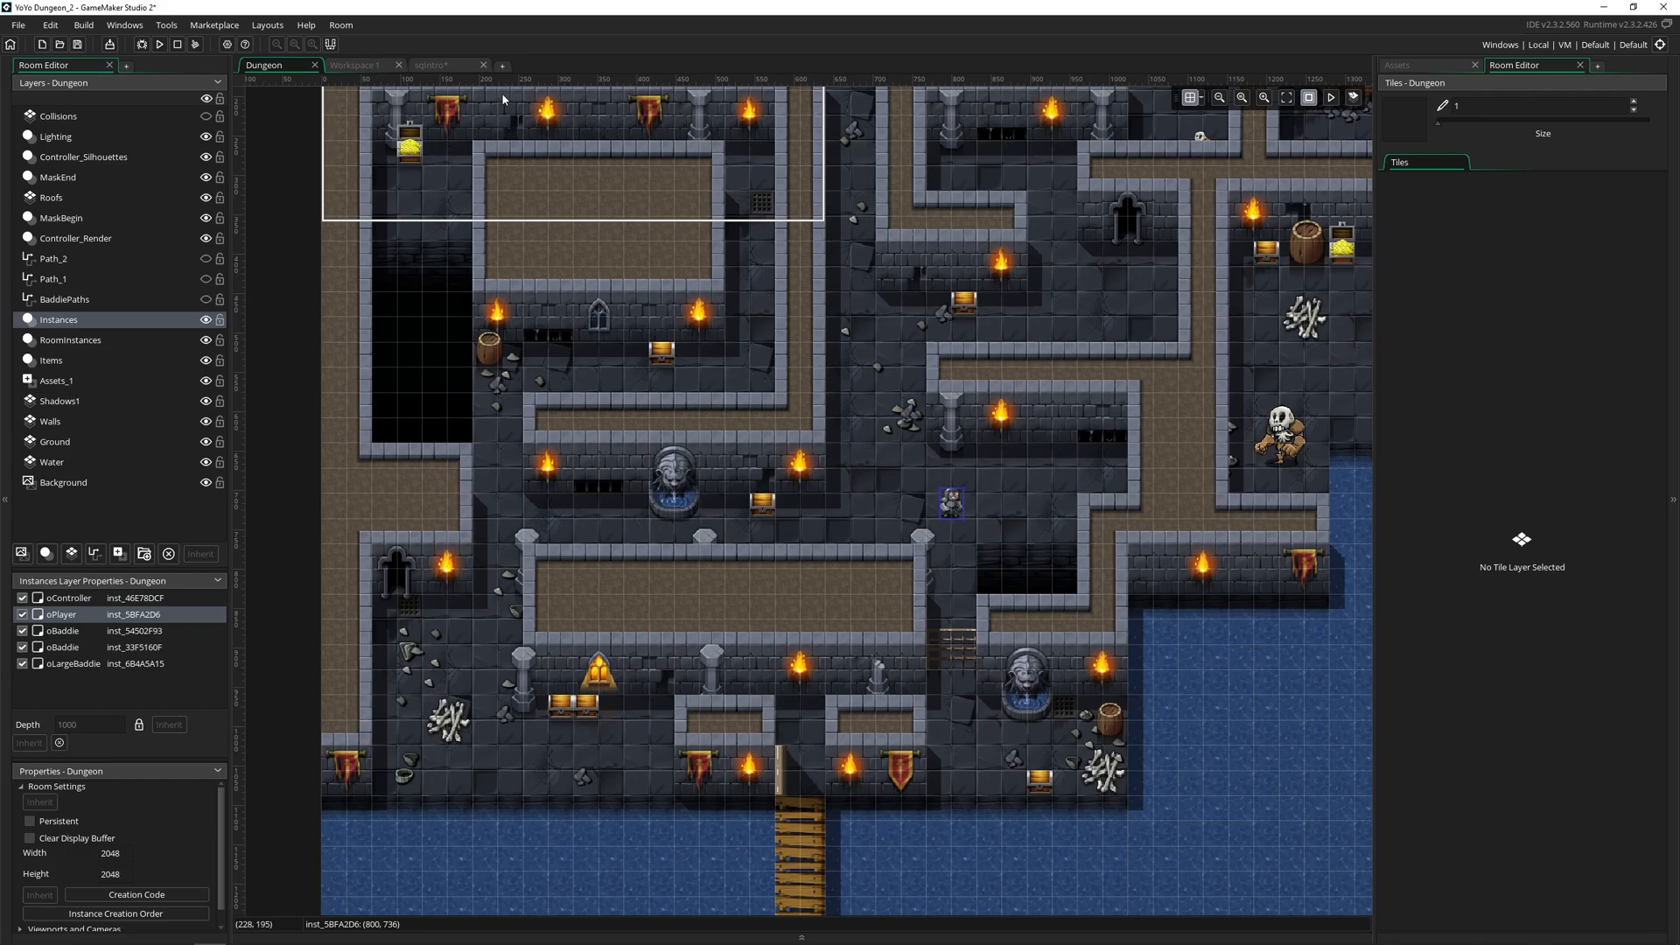
Step: Return to the sqIntro sequence with its canvas frame settings still showing
click(443, 64)
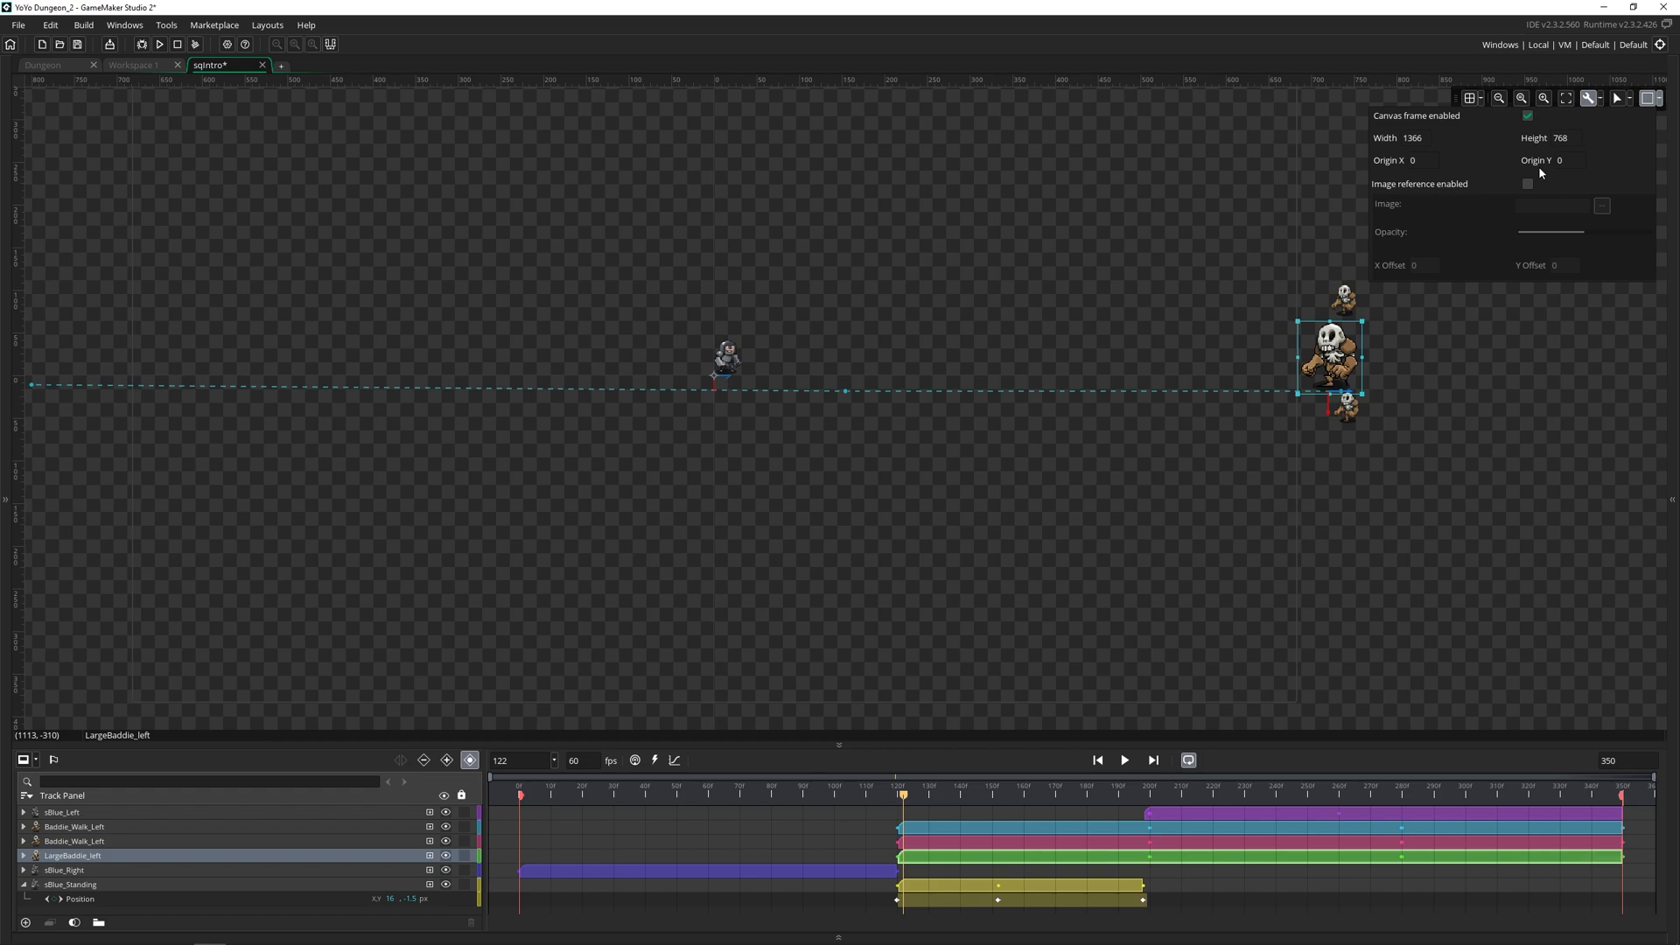
mouse_move(1408, 217)
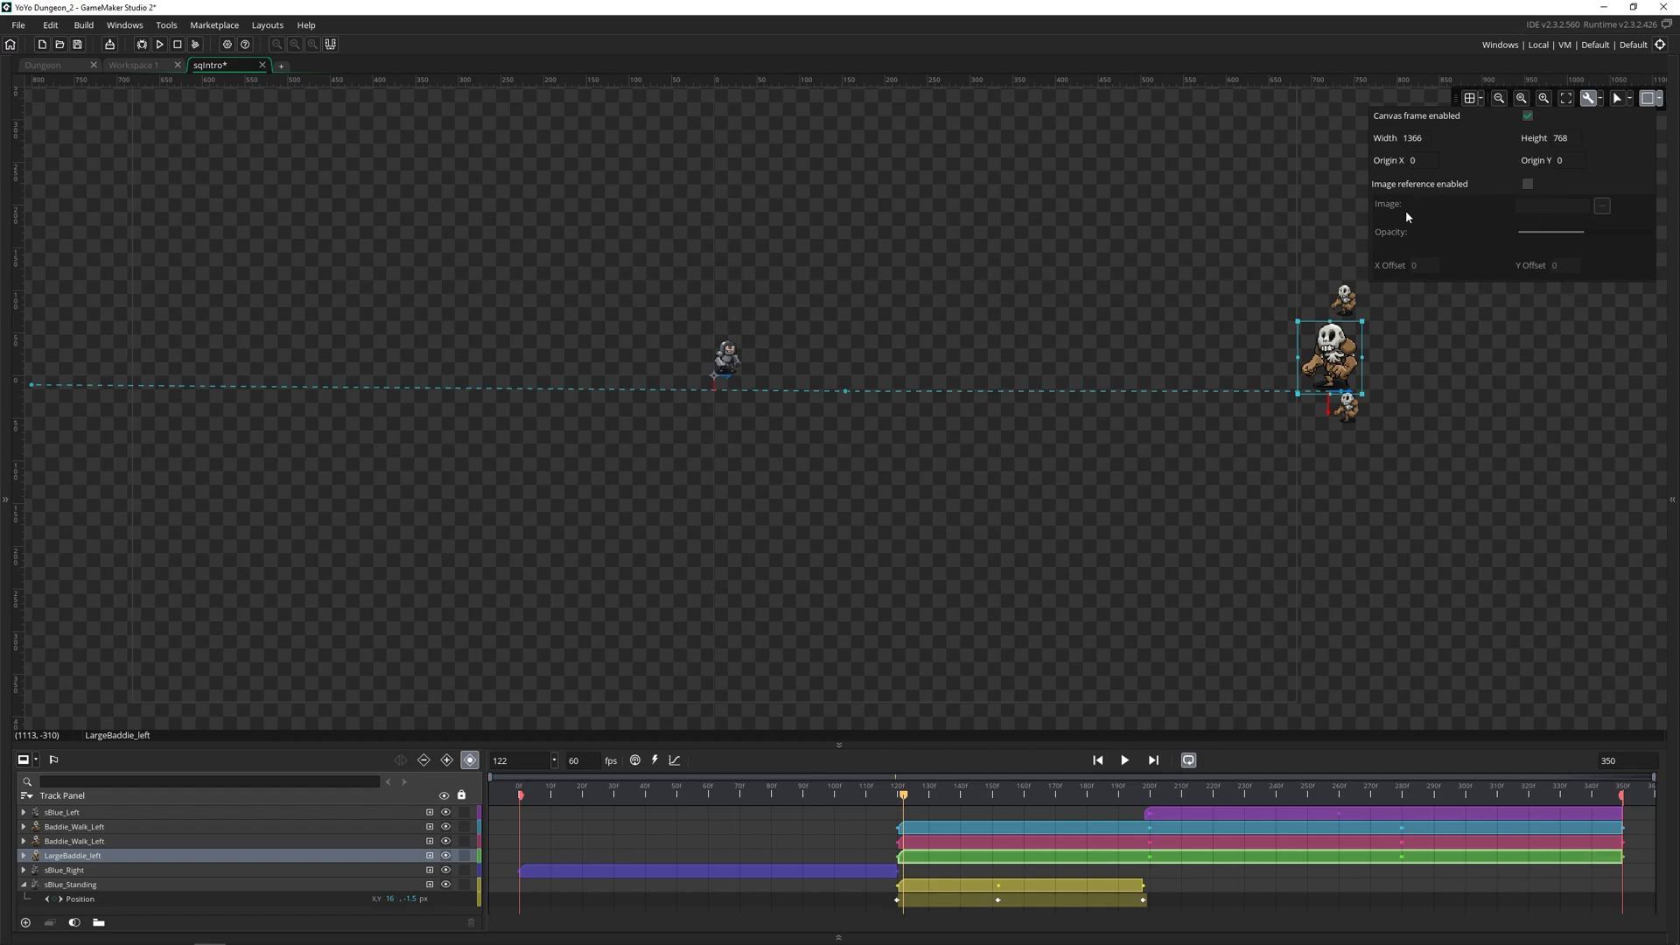
mouse_move(1438, 245)
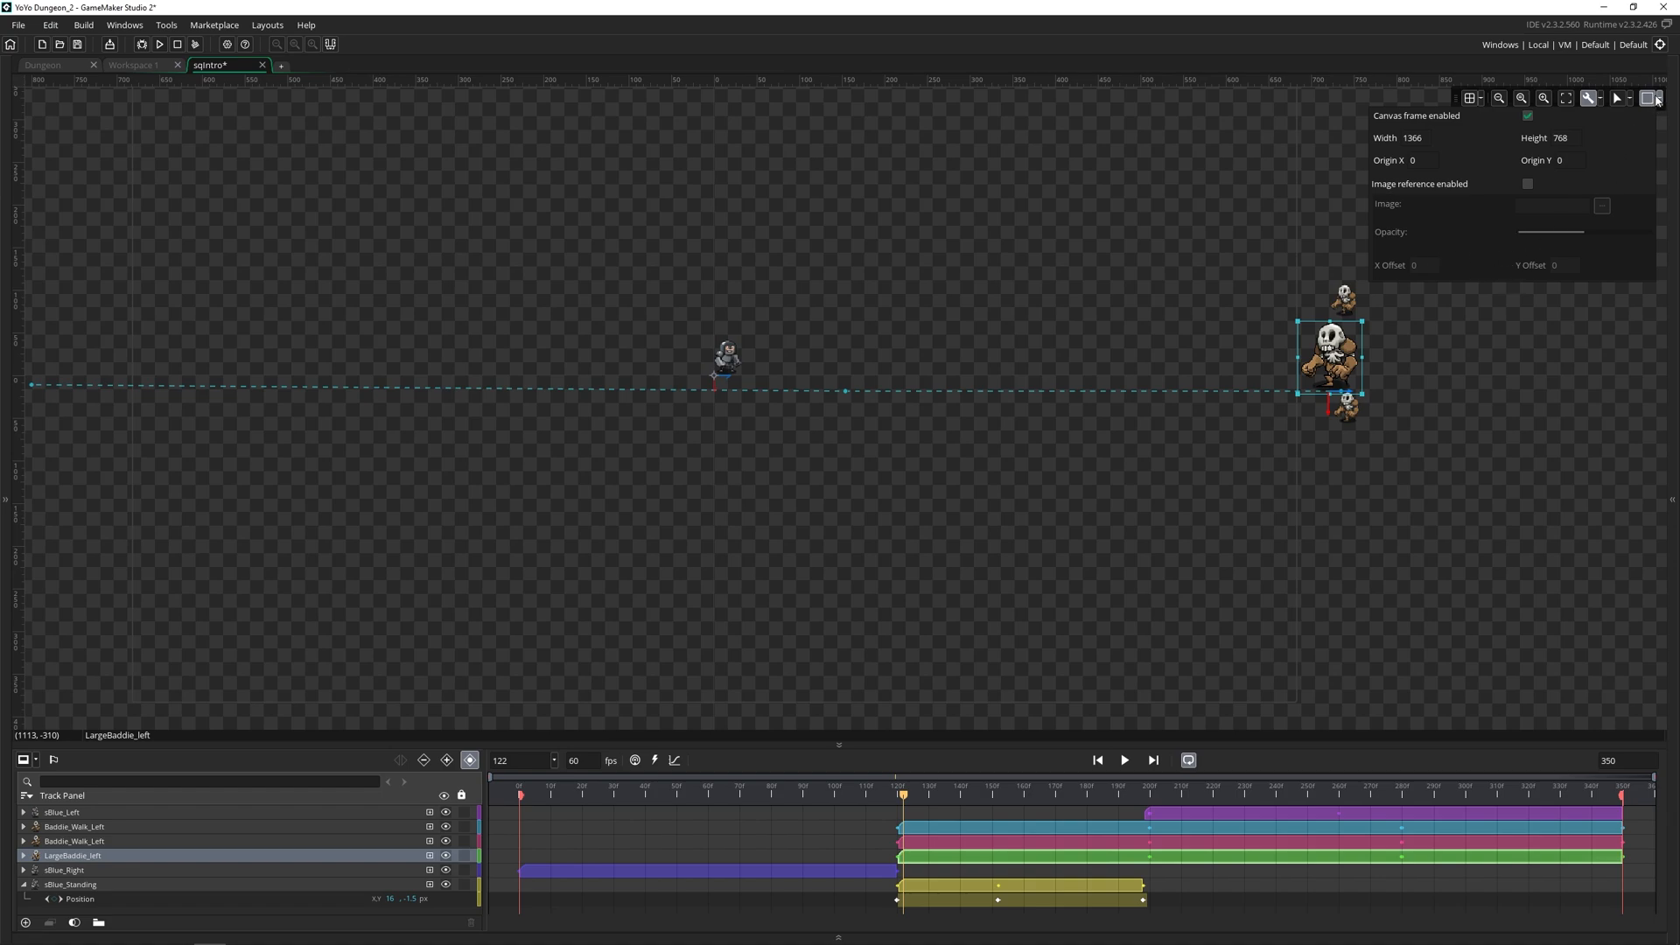
Step: Dismiss the canvas frame settings to give the track timeline more room
click(1654, 98)
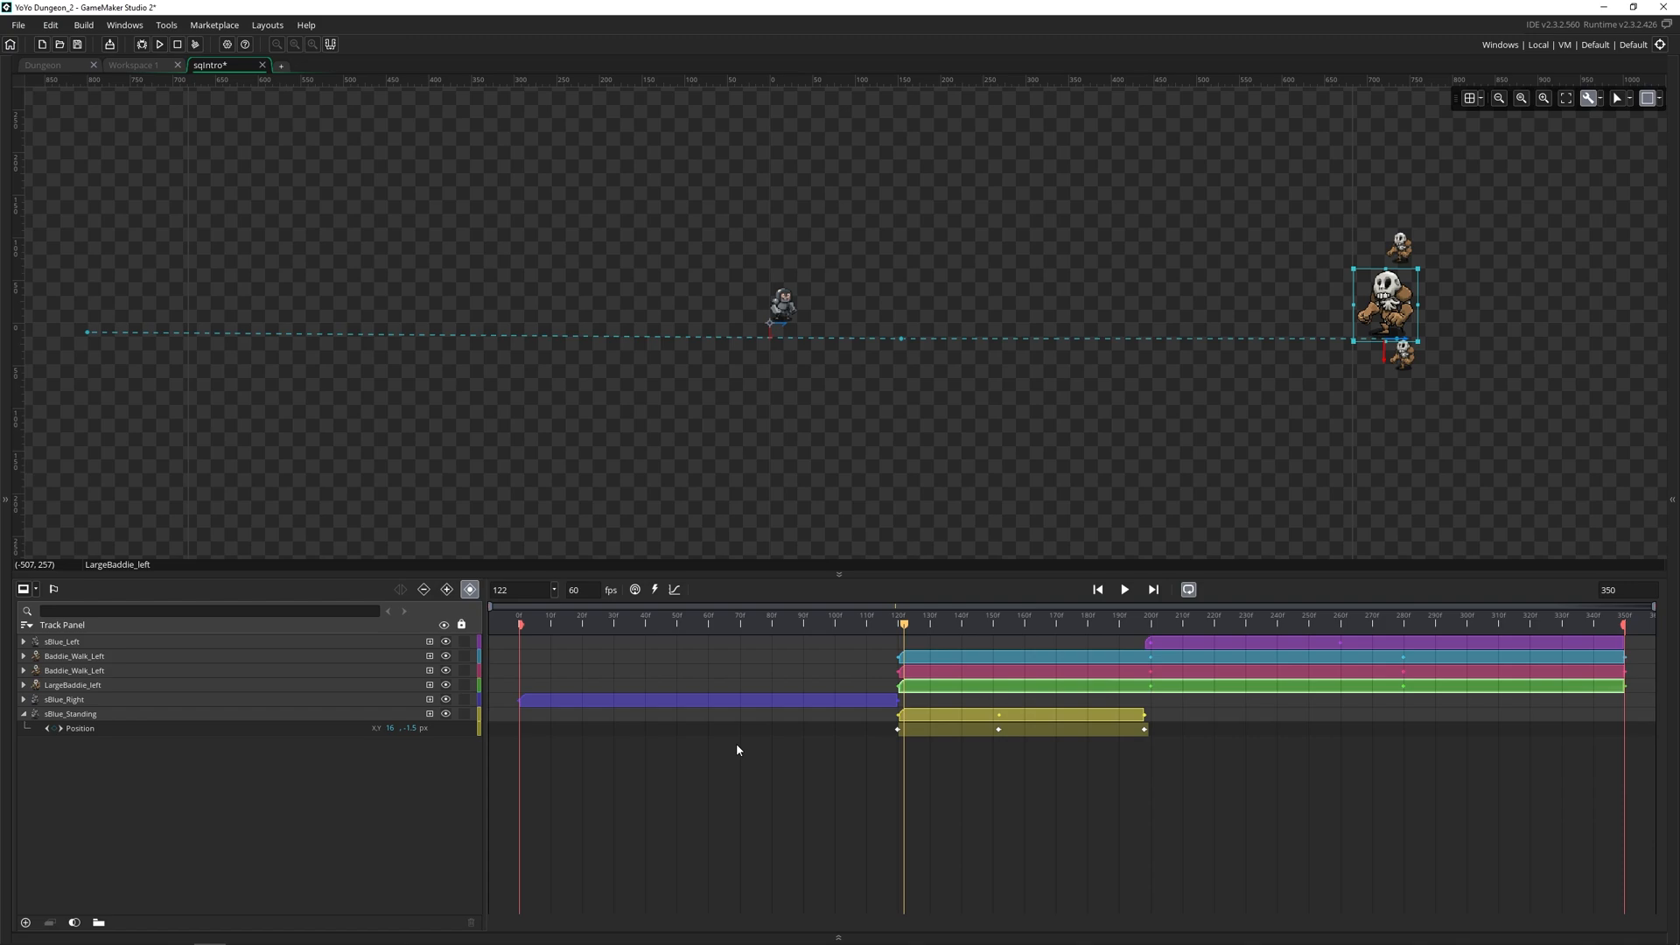
mouse_move(711, 757)
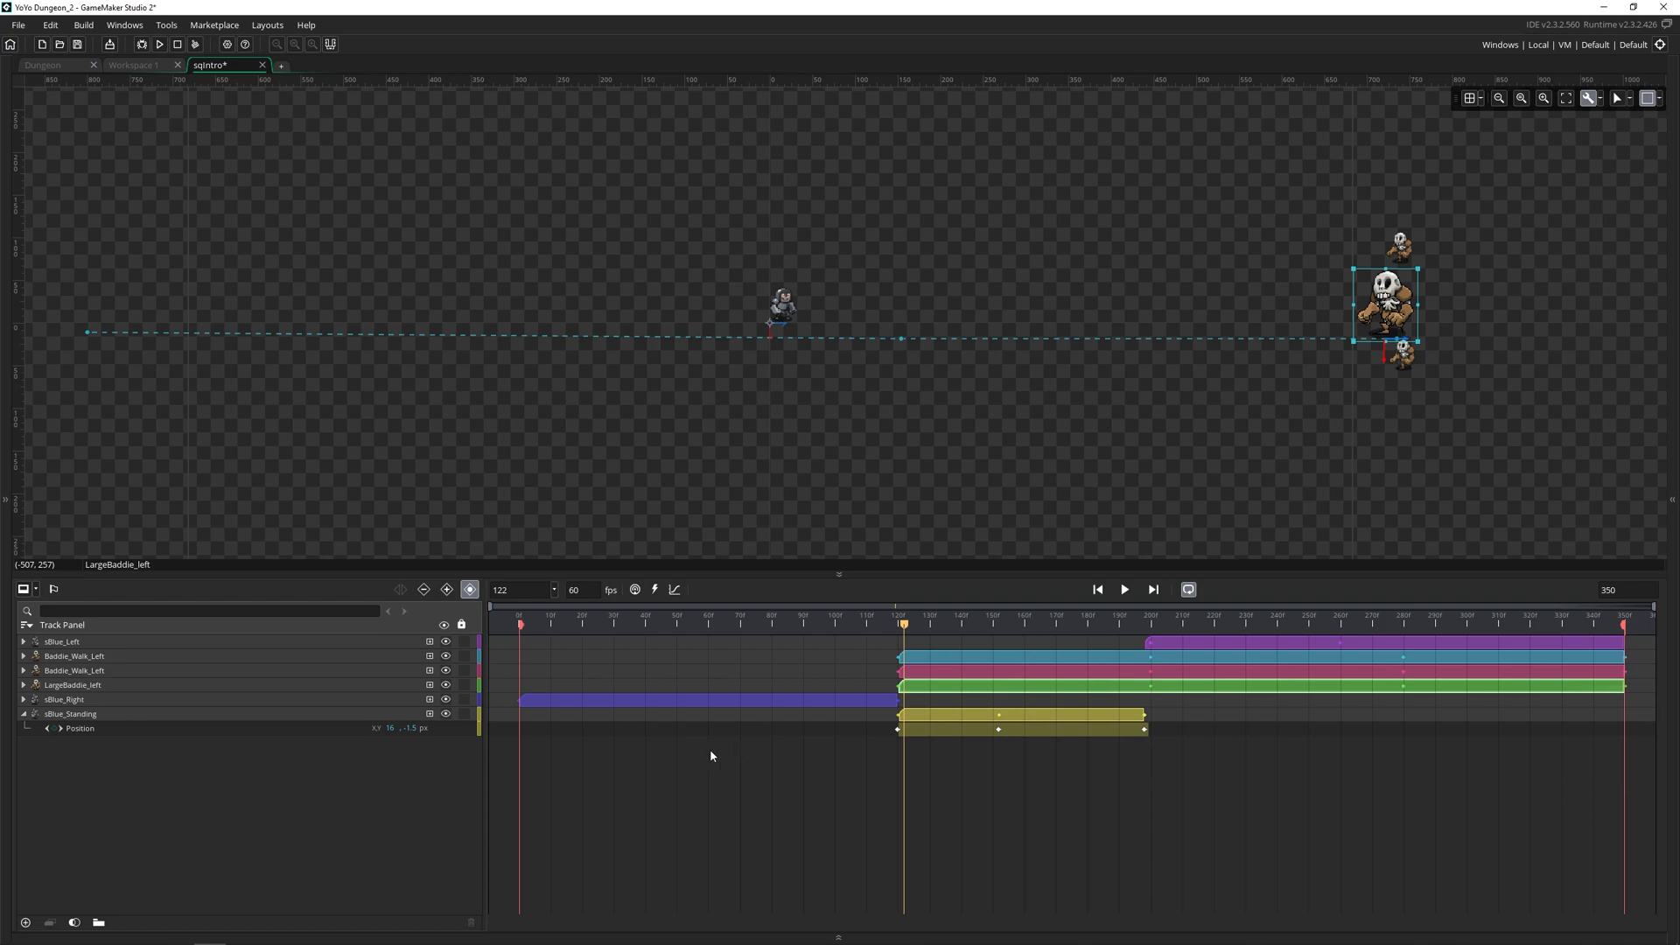
Step: Create a new sequence under Sequences and name it sqTest
right_click(1449, 465)
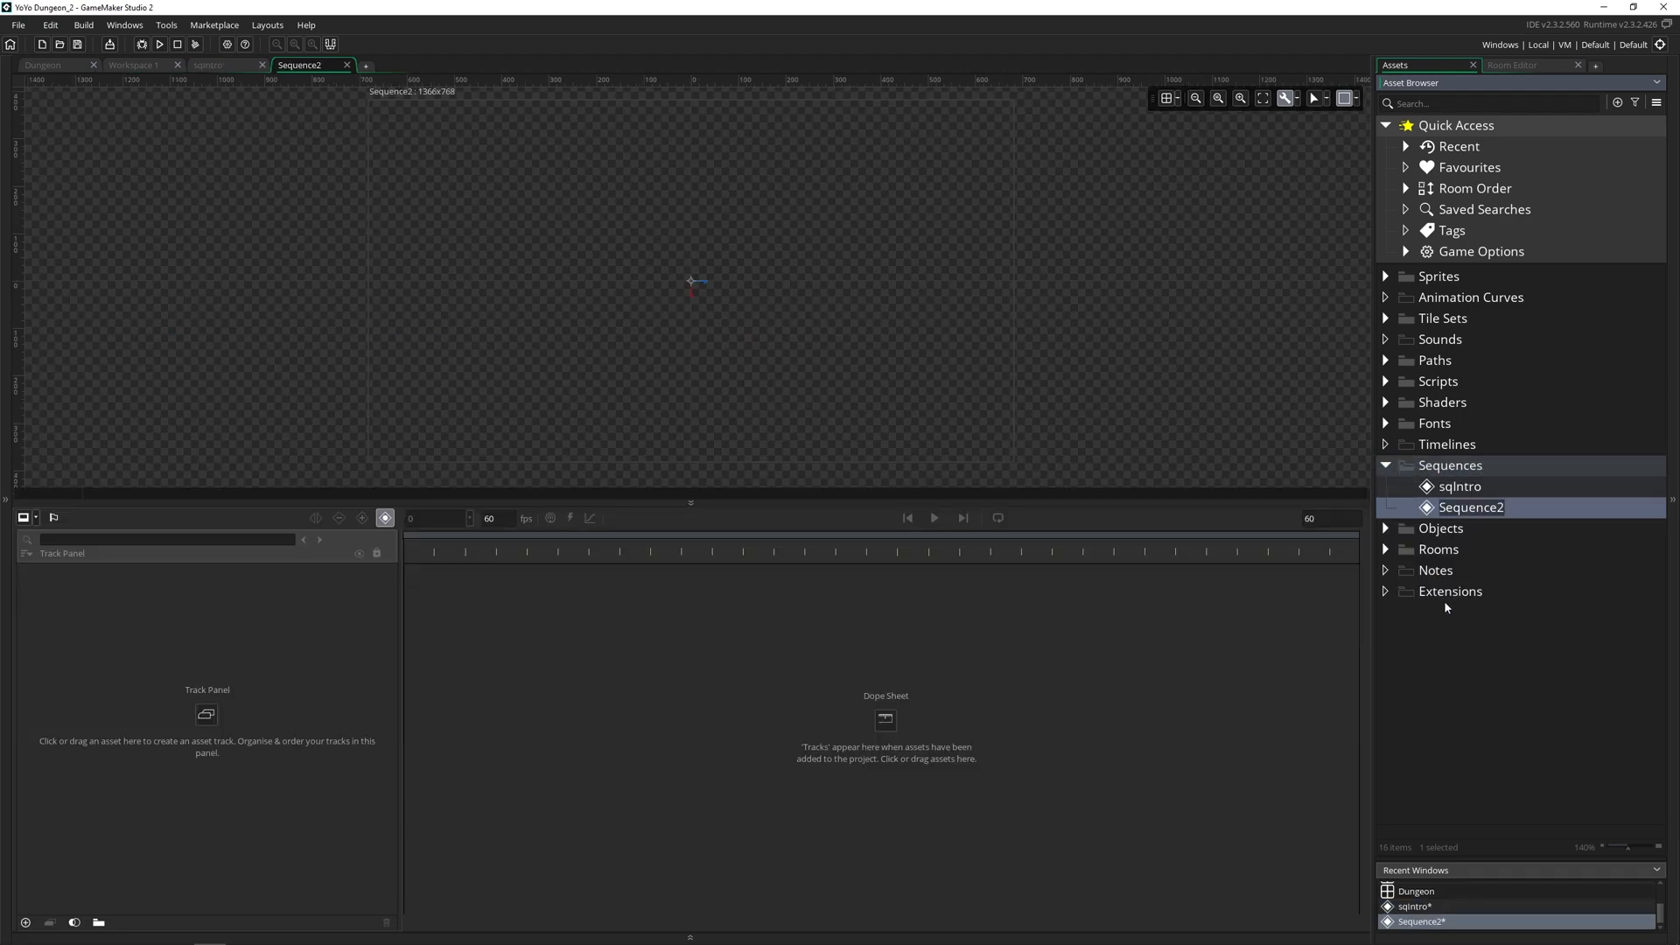
text(sqTest)
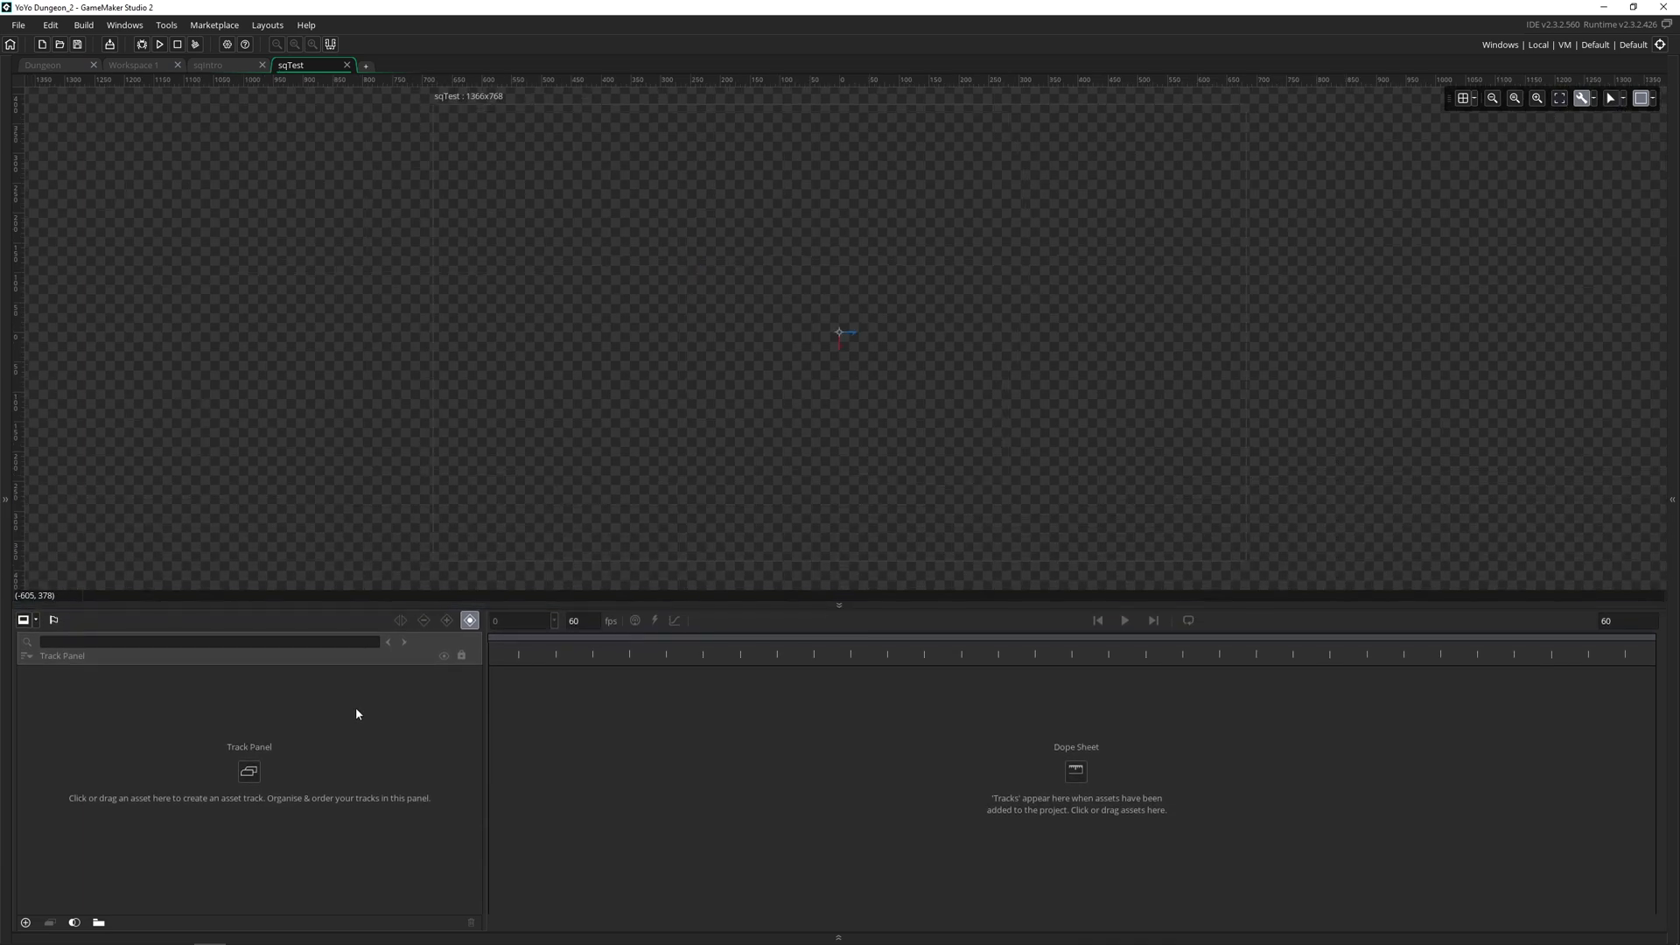
mouse_move(319, 772)
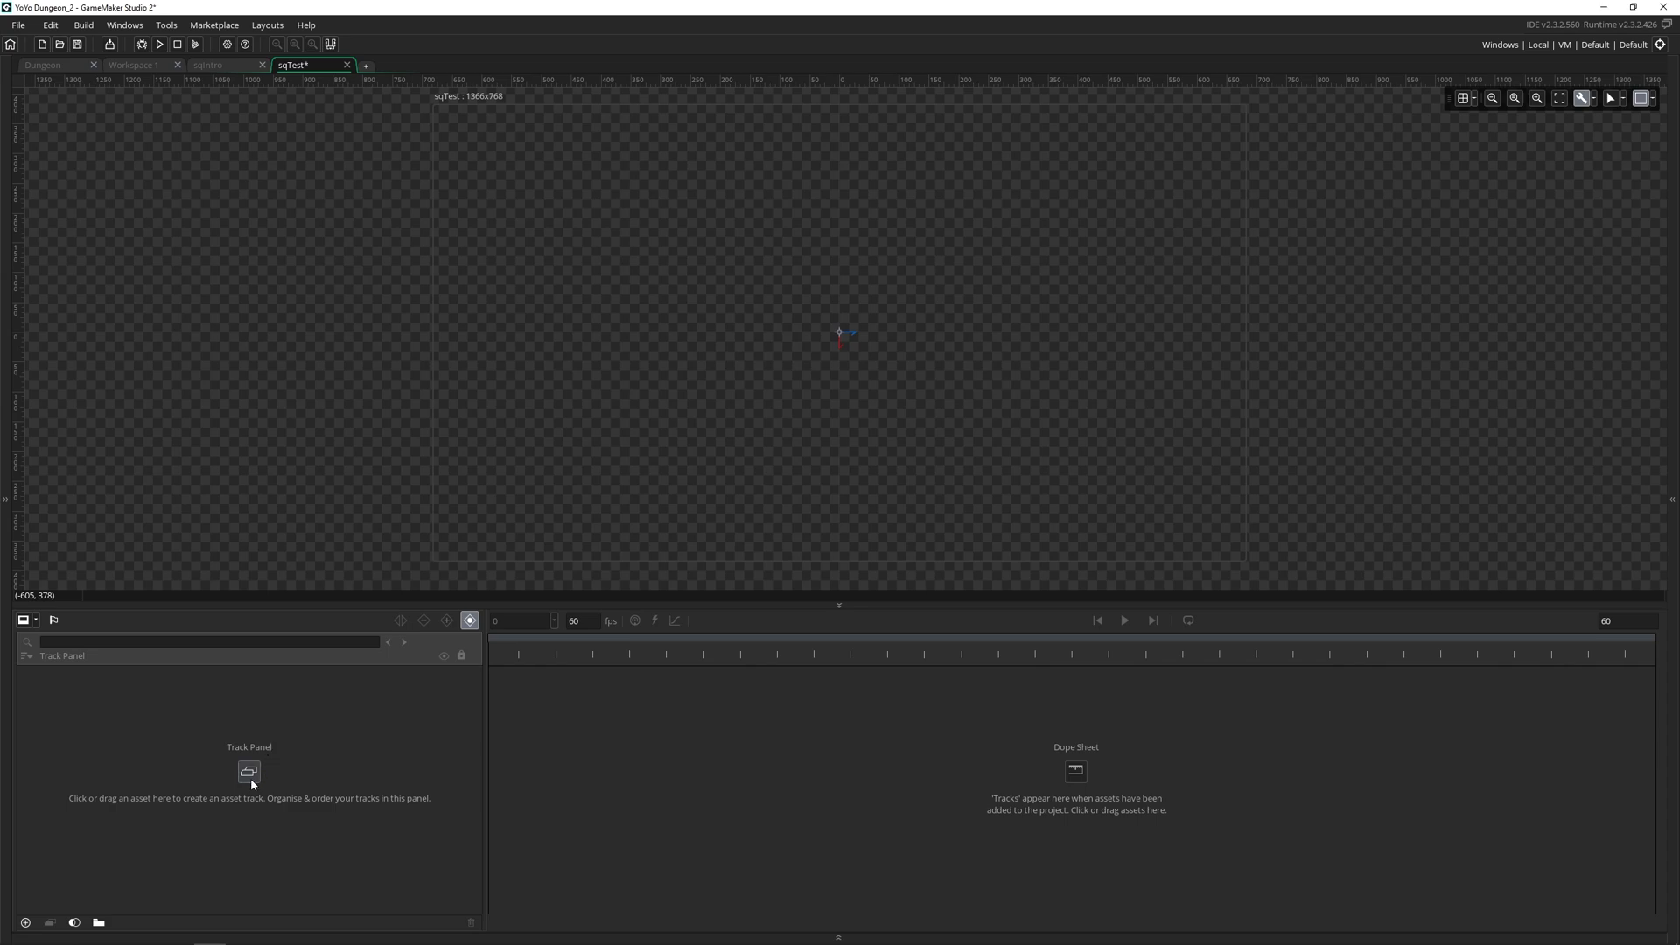
Step: Add an oPlayer asset track to sqTest and move the playhead to frame 12
click(247, 772)
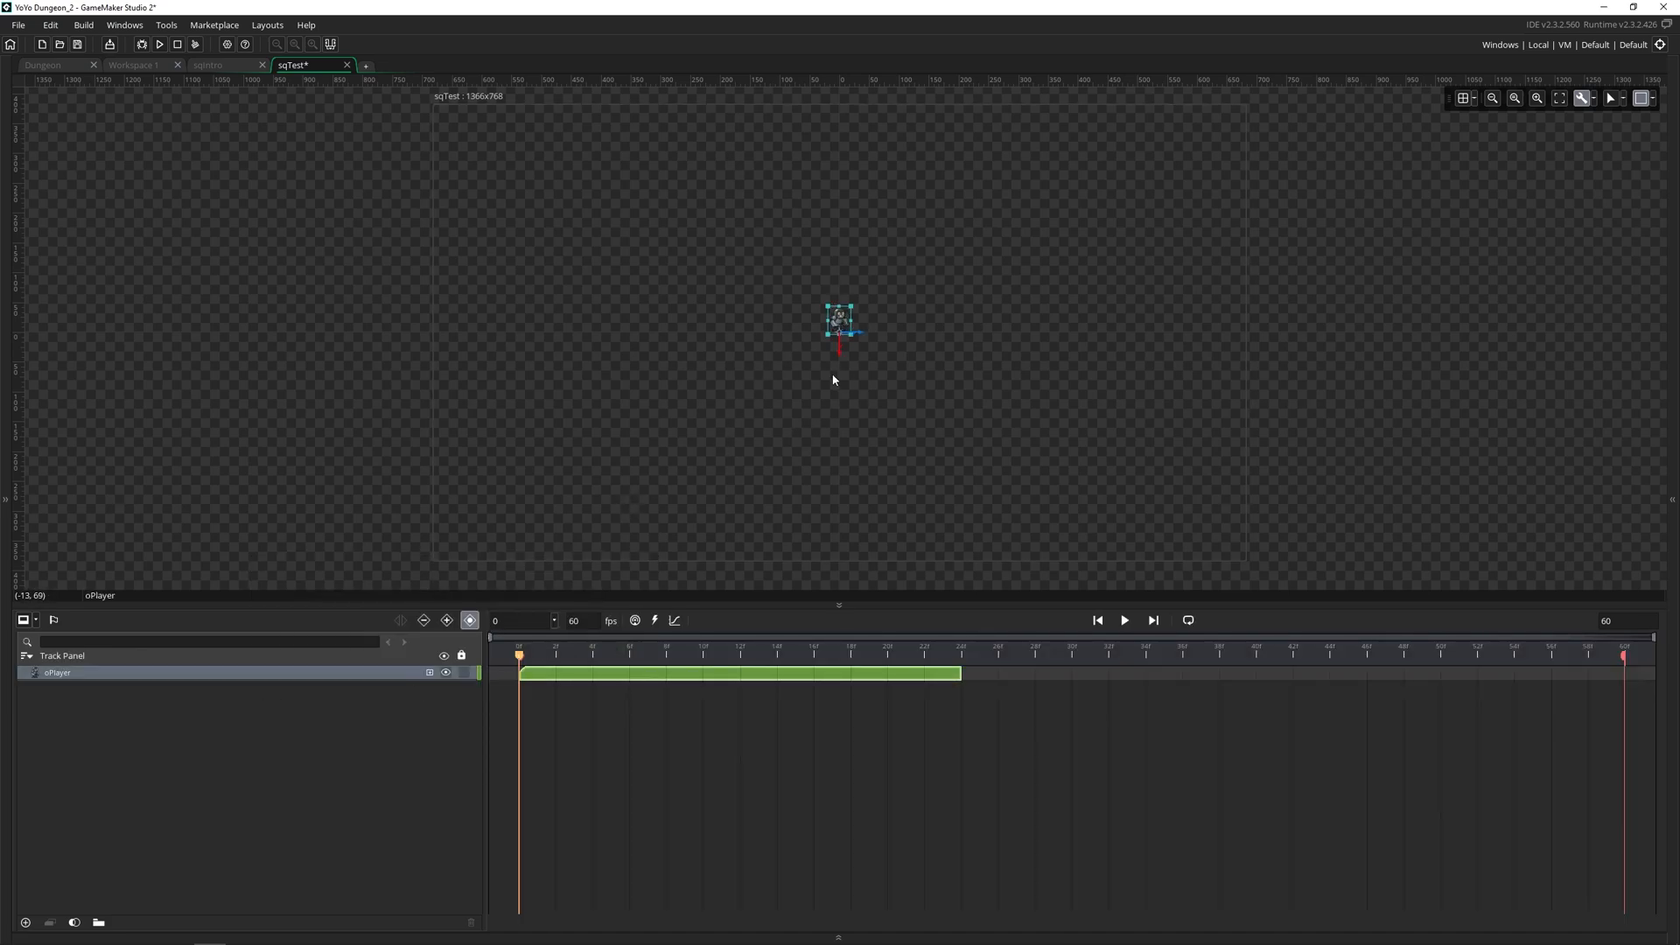
mouse_move(734, 686)
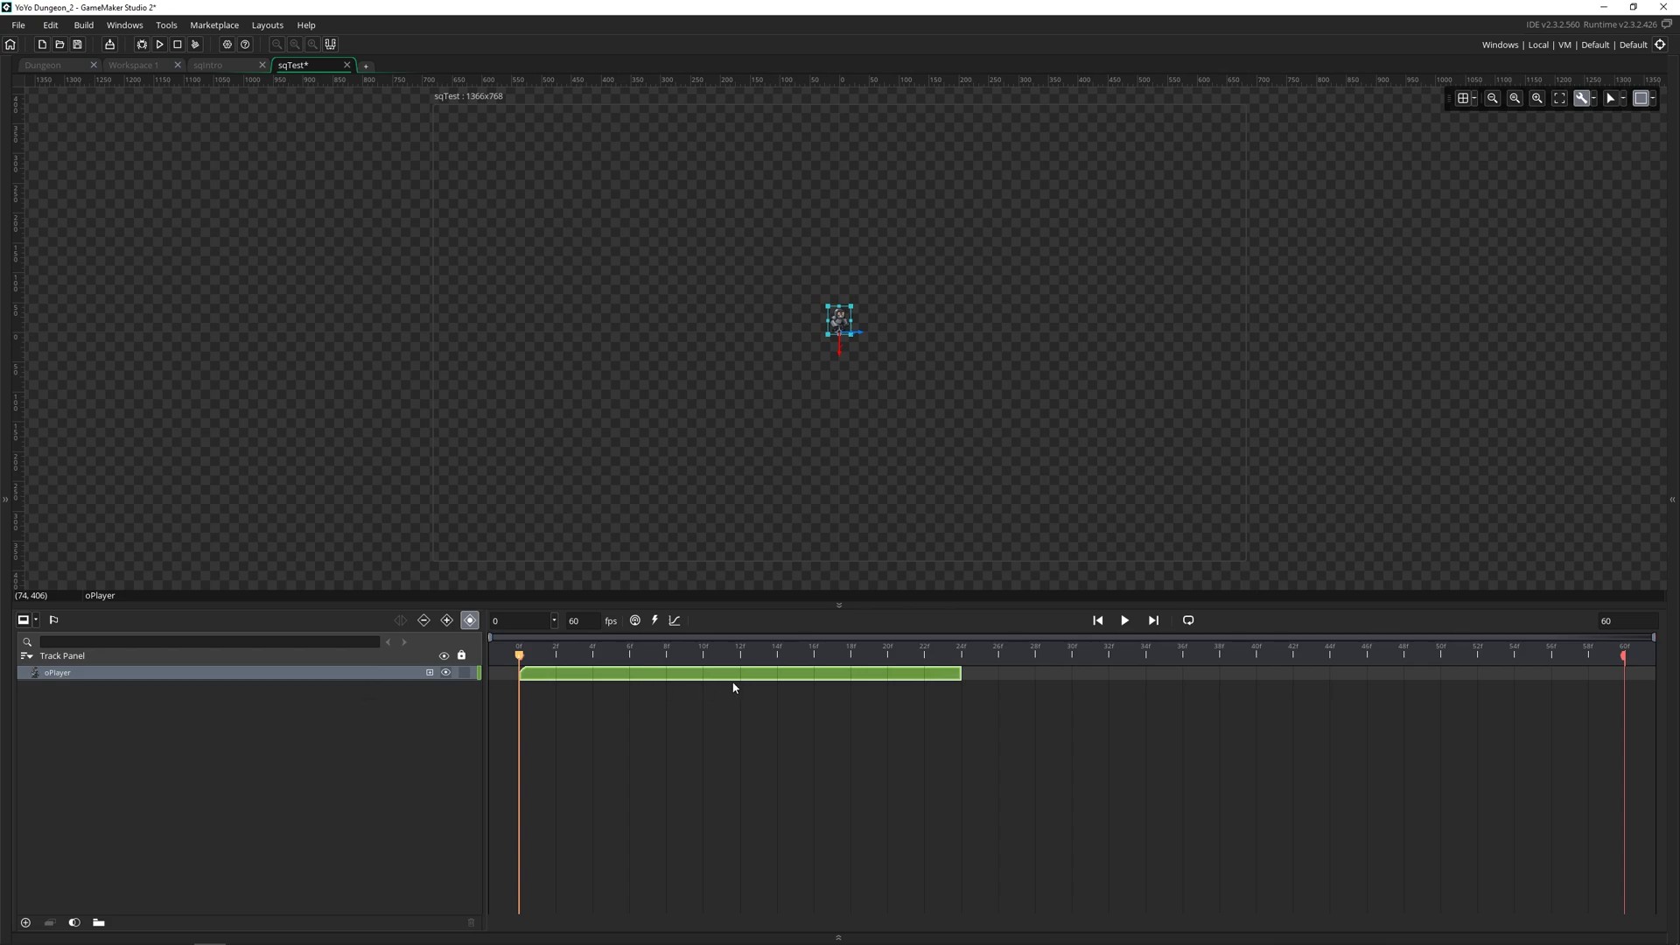
mouse_move(873, 736)
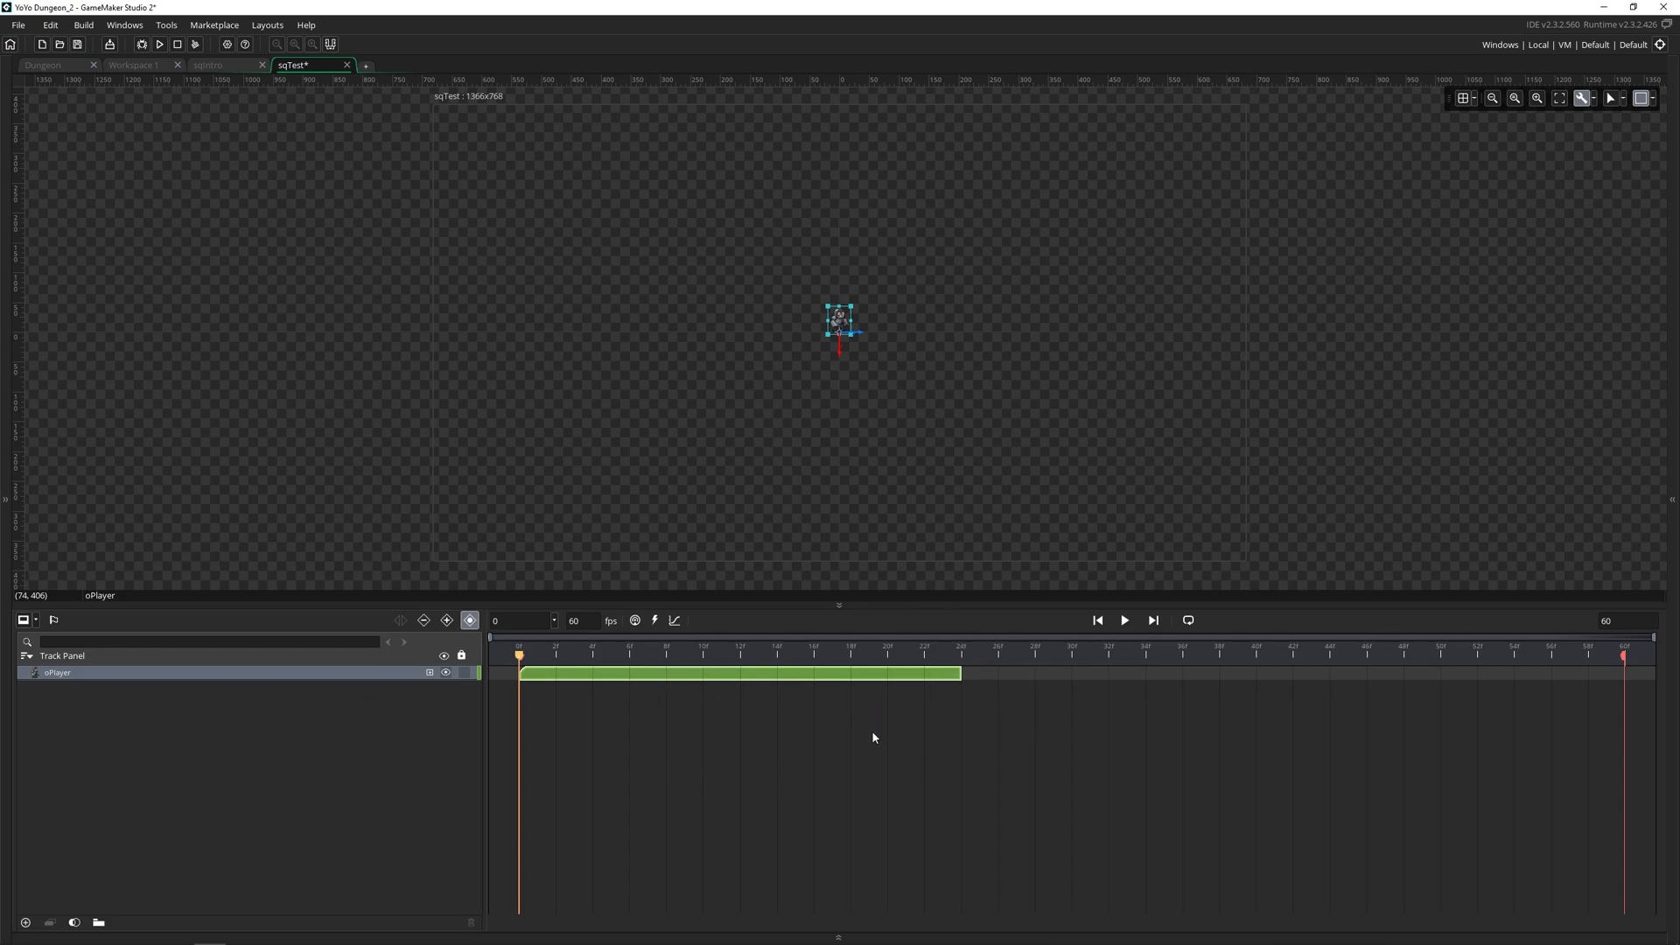
mouse_move(1029, 686)
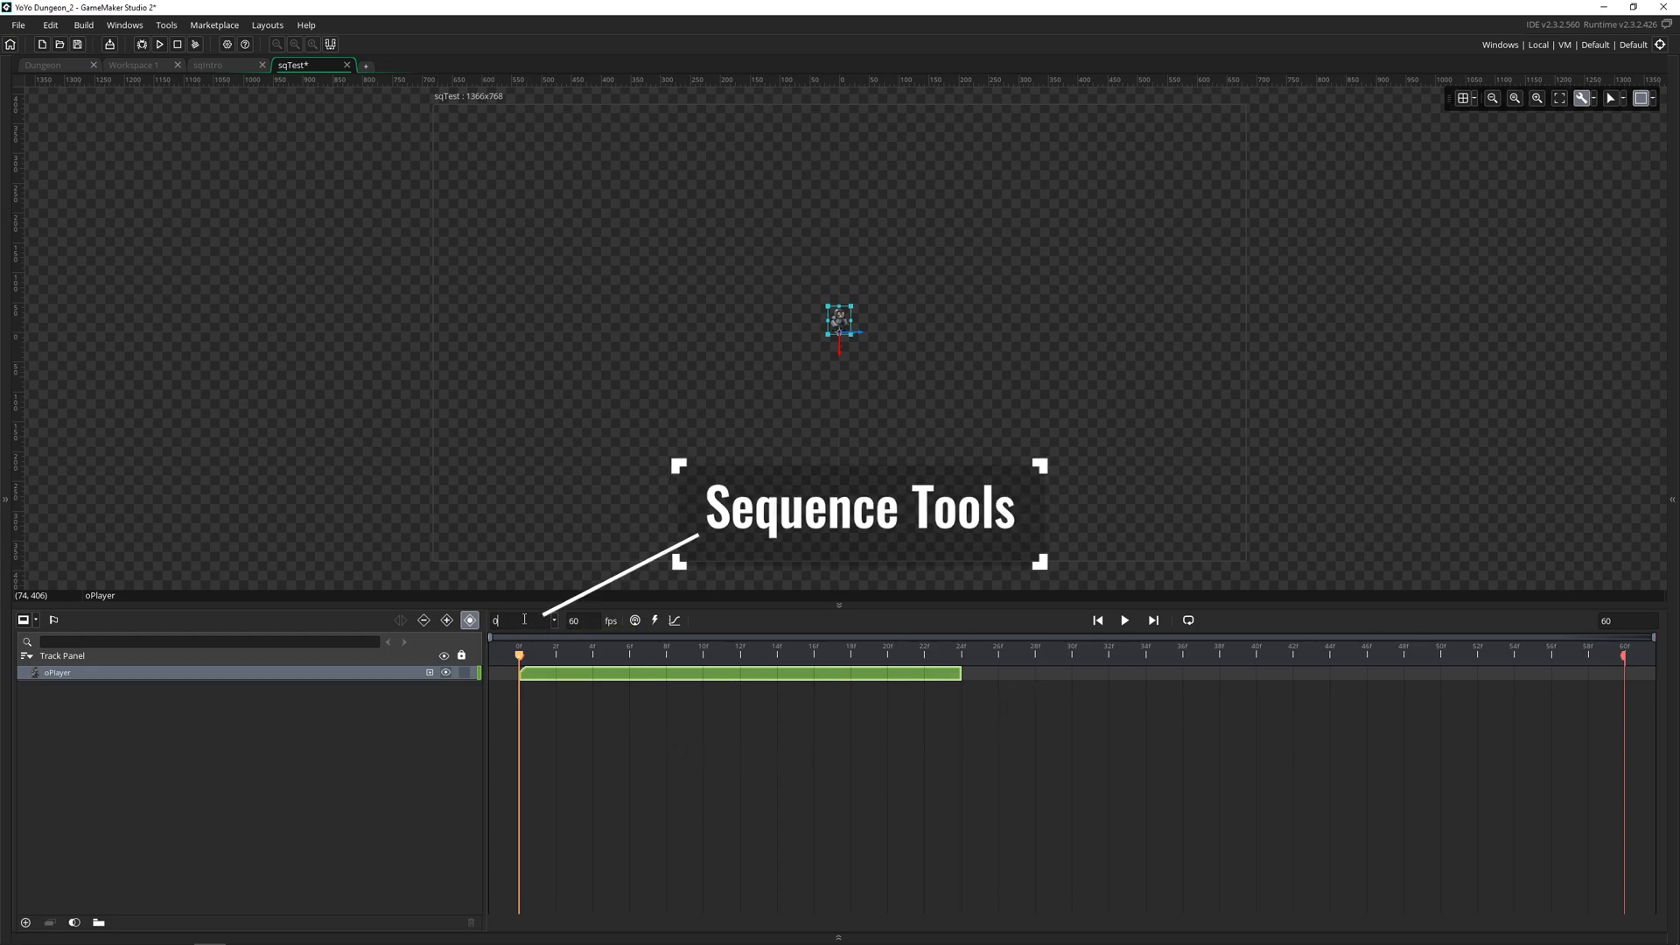
mouse_move(520, 620)
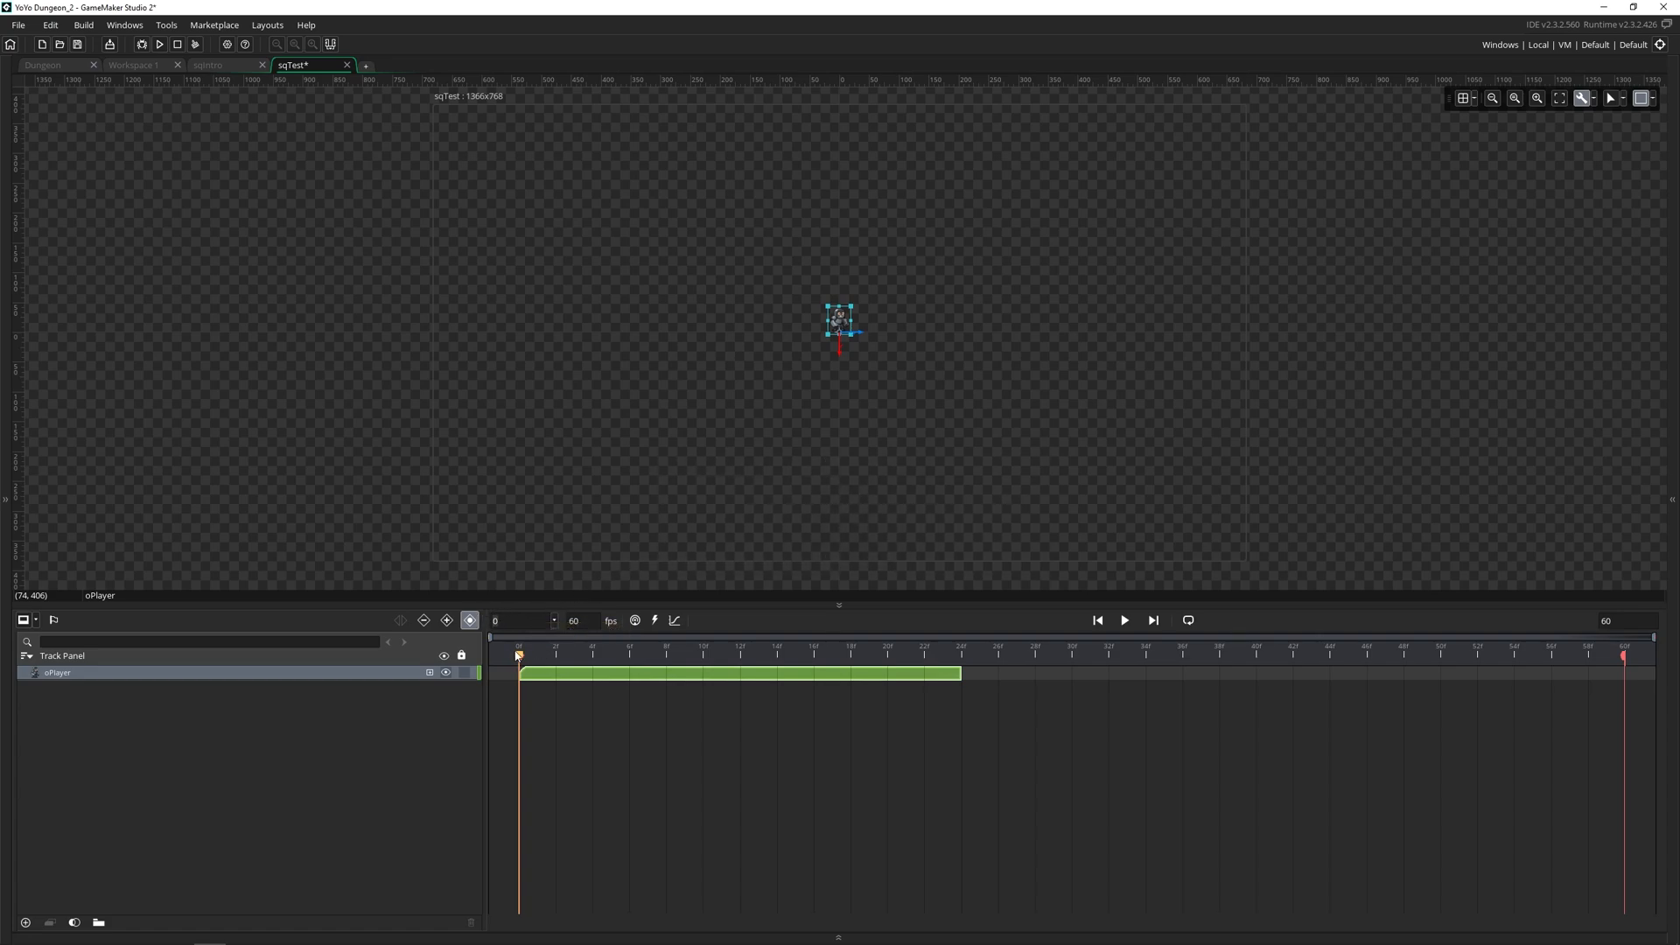
click(738, 651)
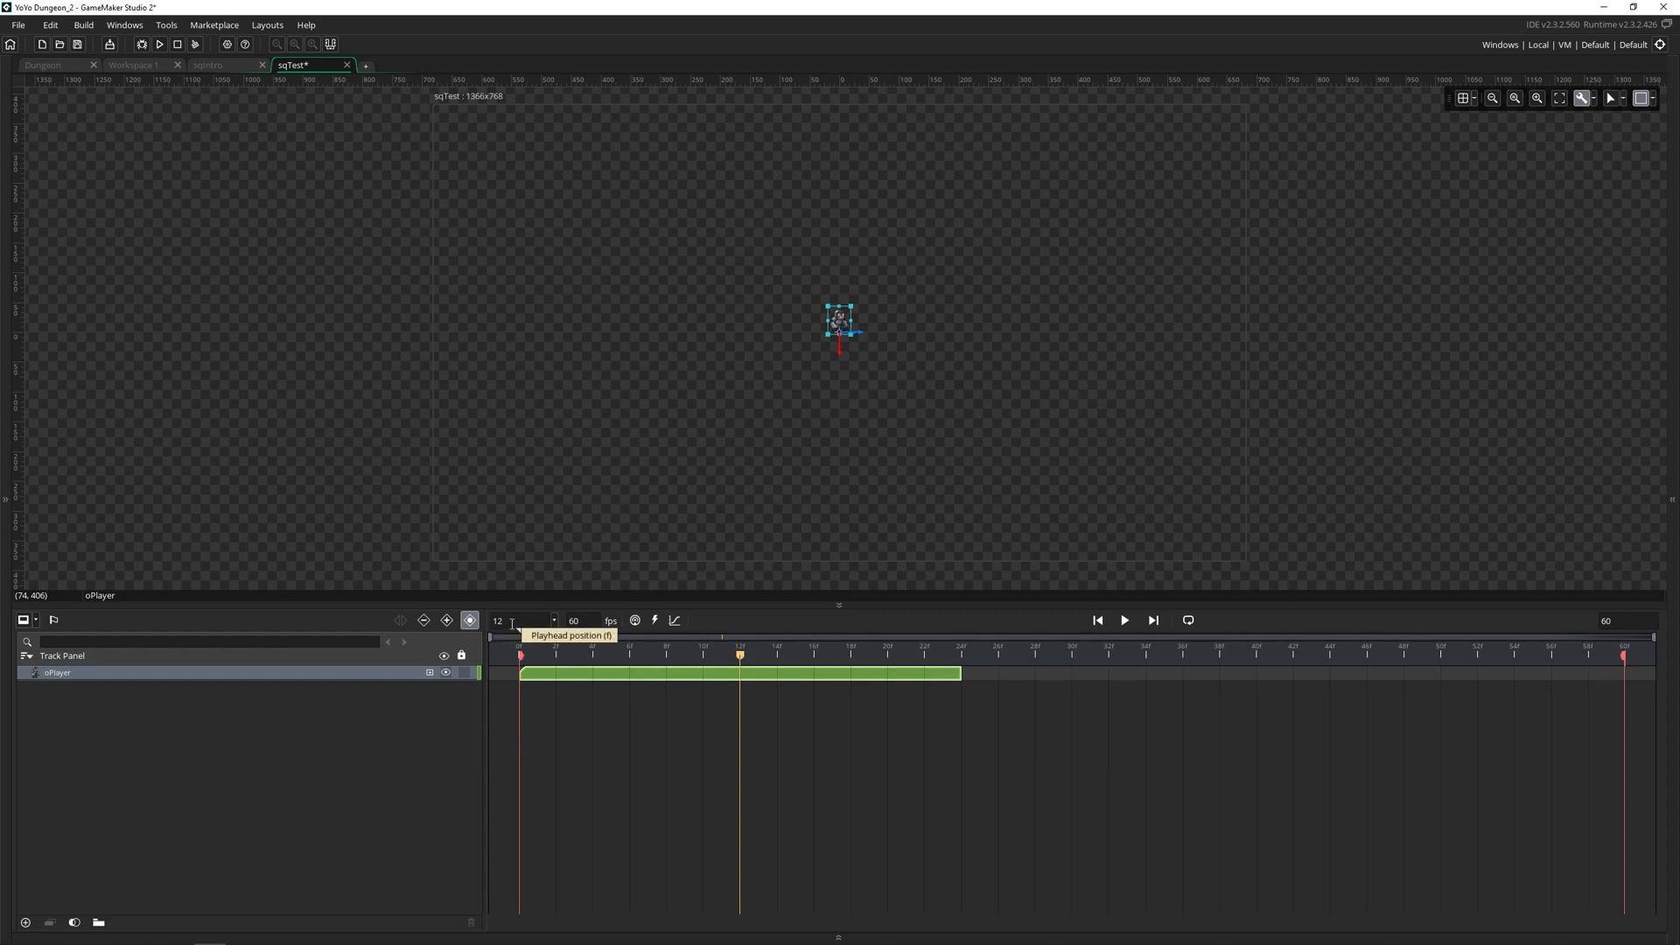
click(525, 619)
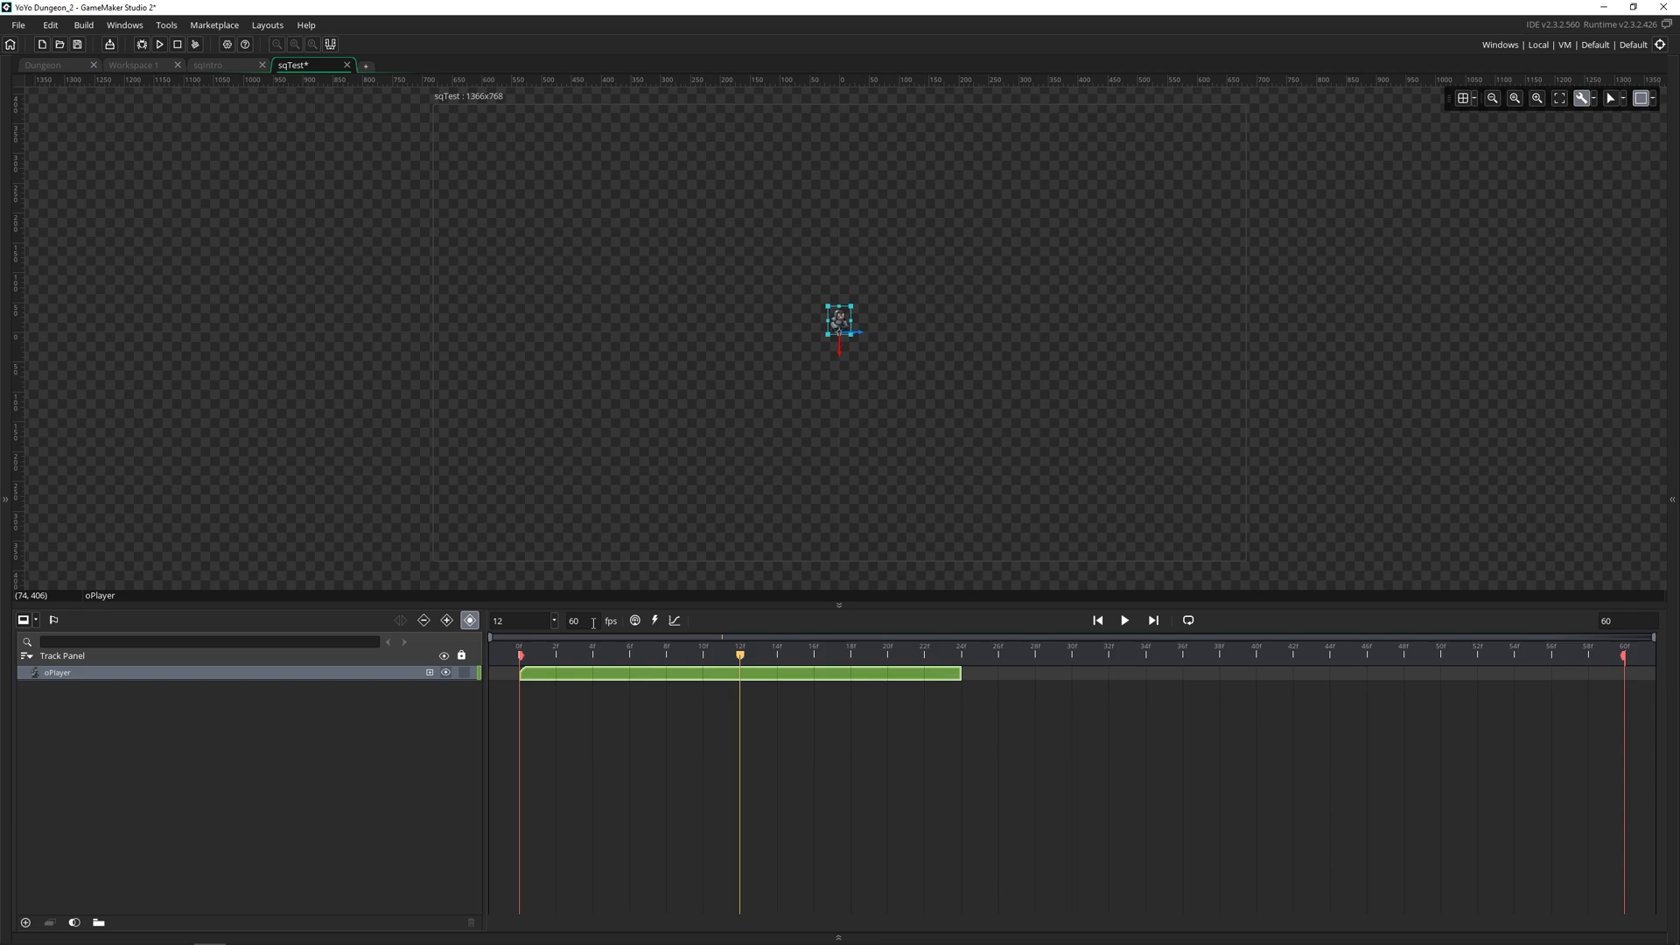
mouse_move(634, 621)
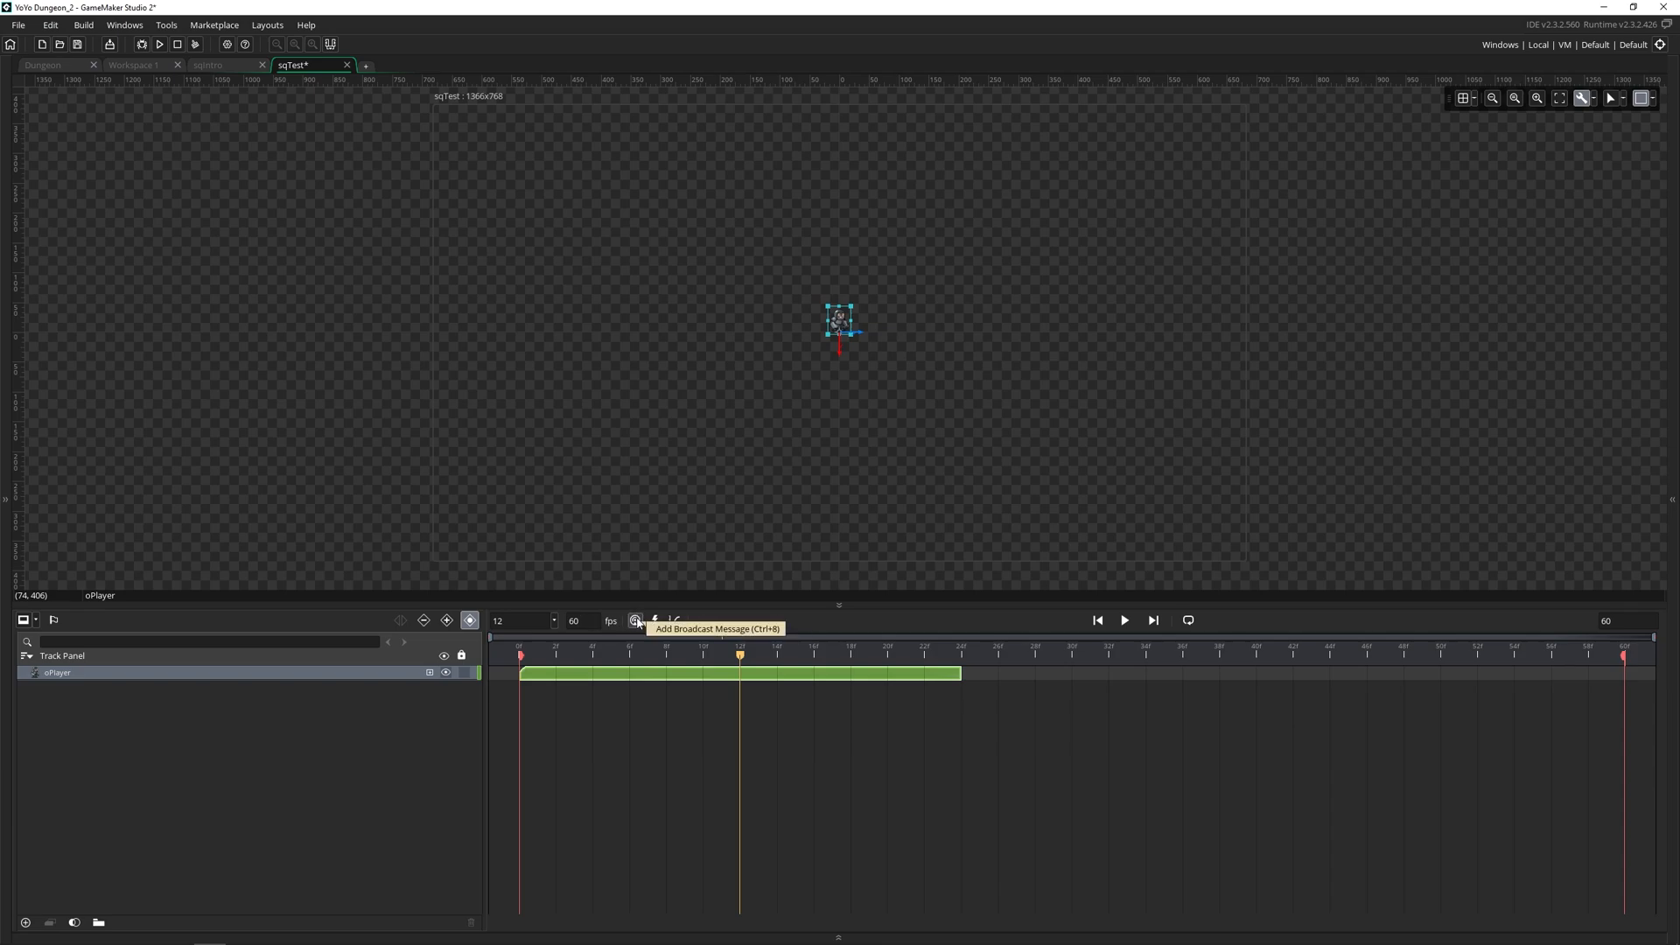
mouse_move(654, 621)
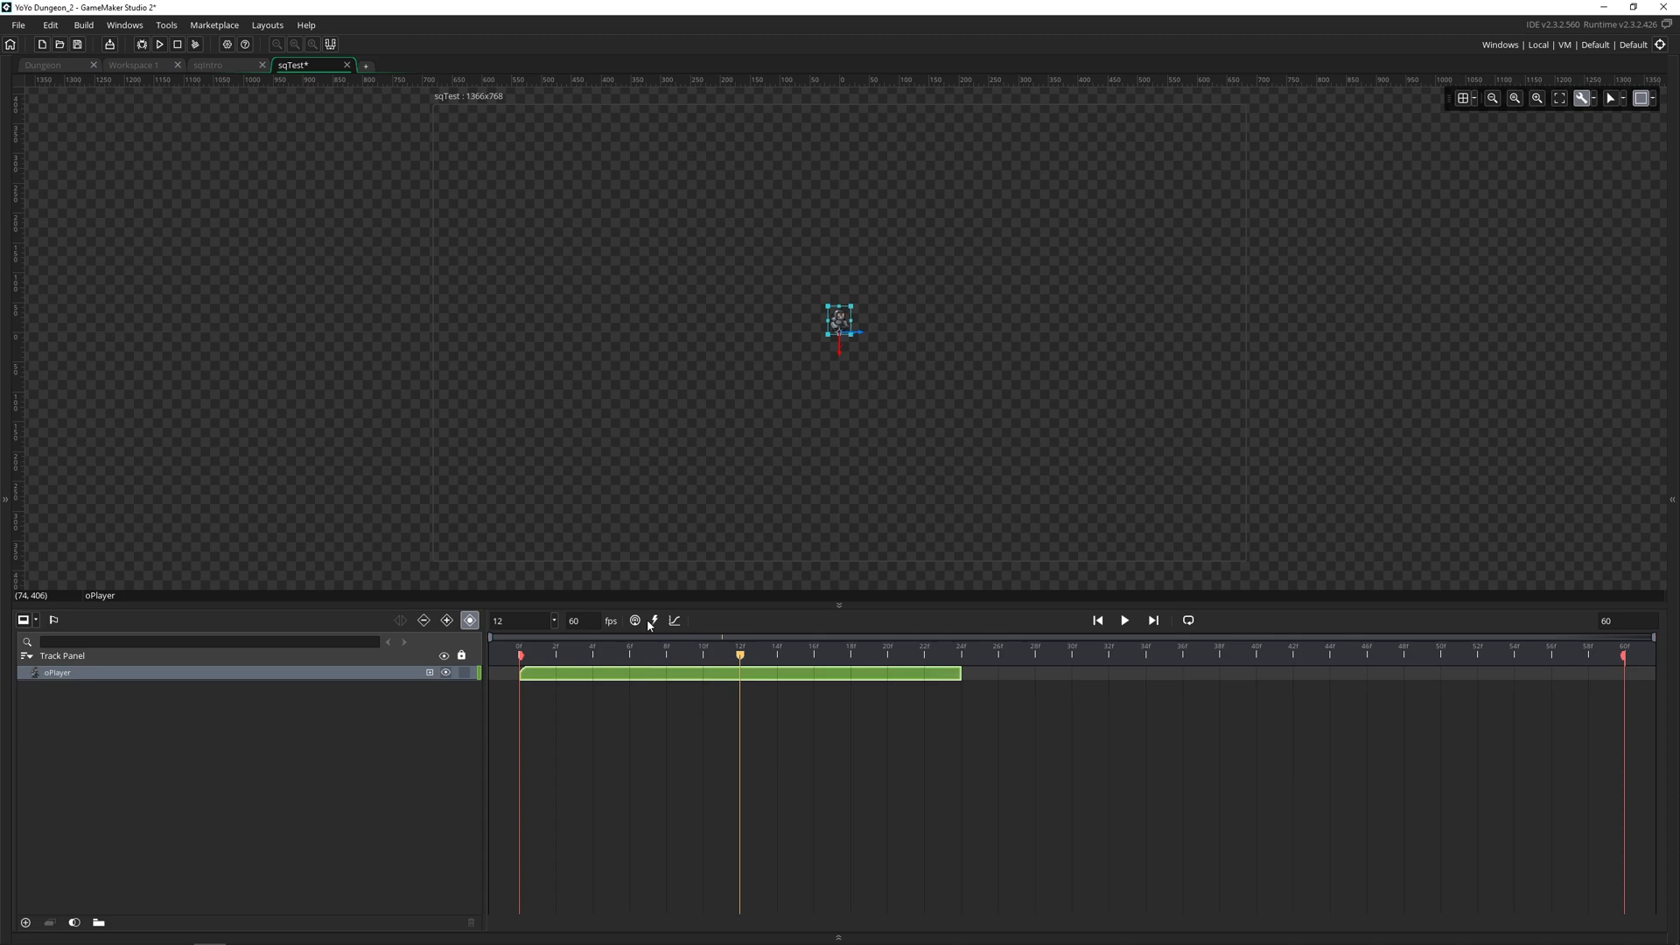
mouse_move(635, 621)
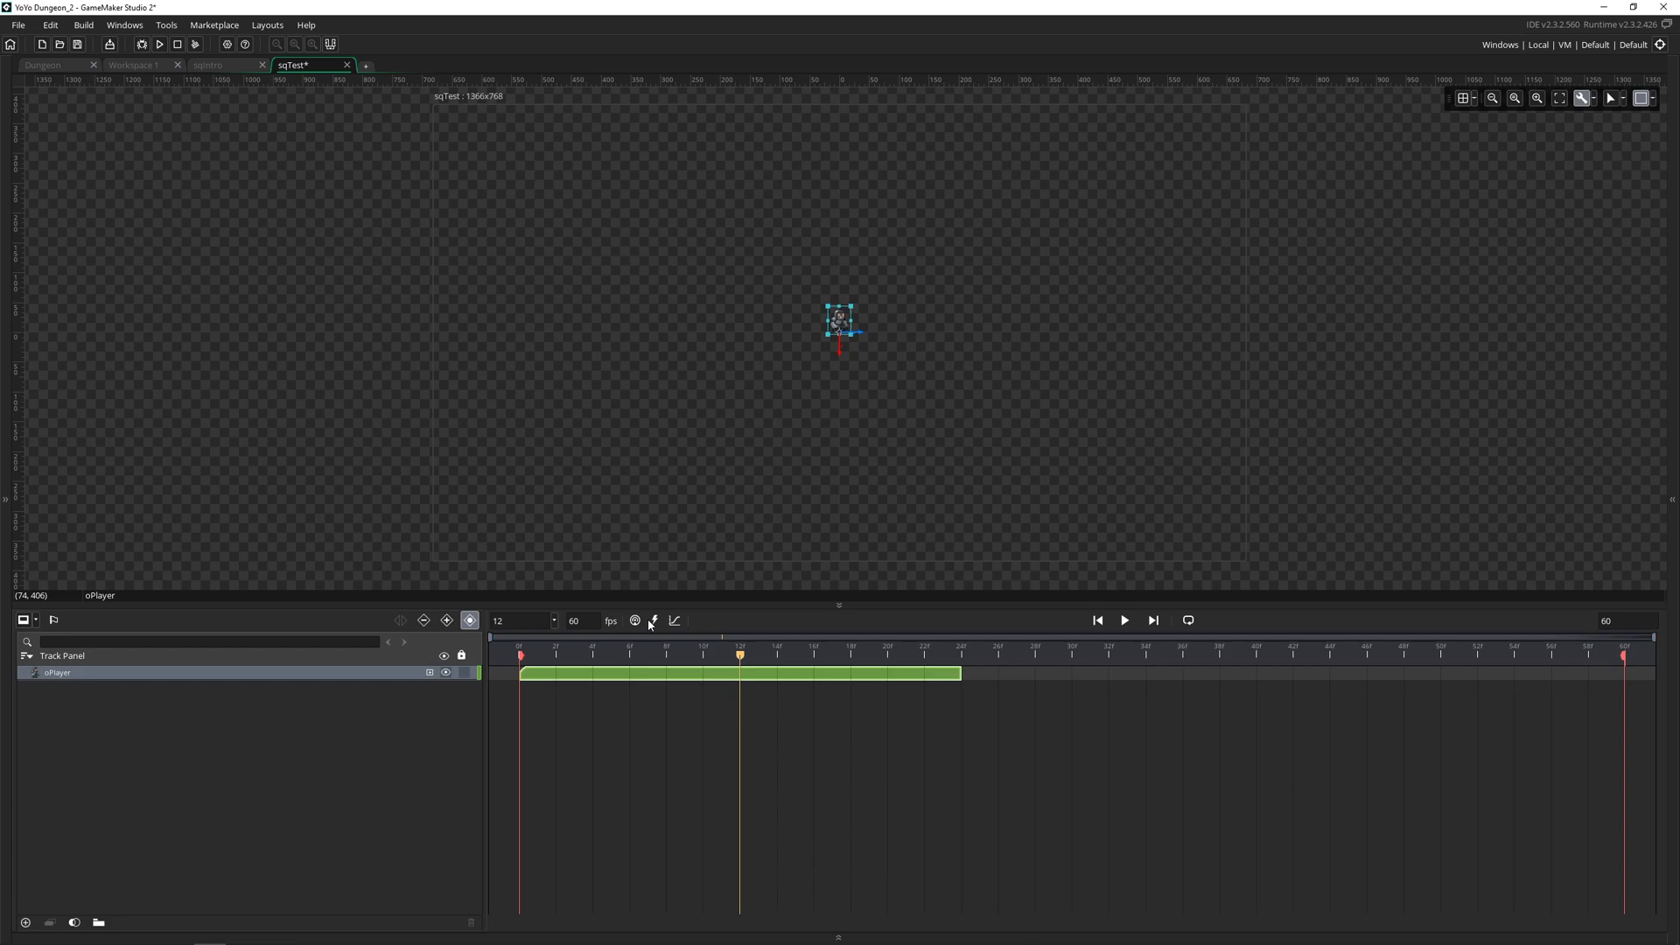
mouse_move(652, 621)
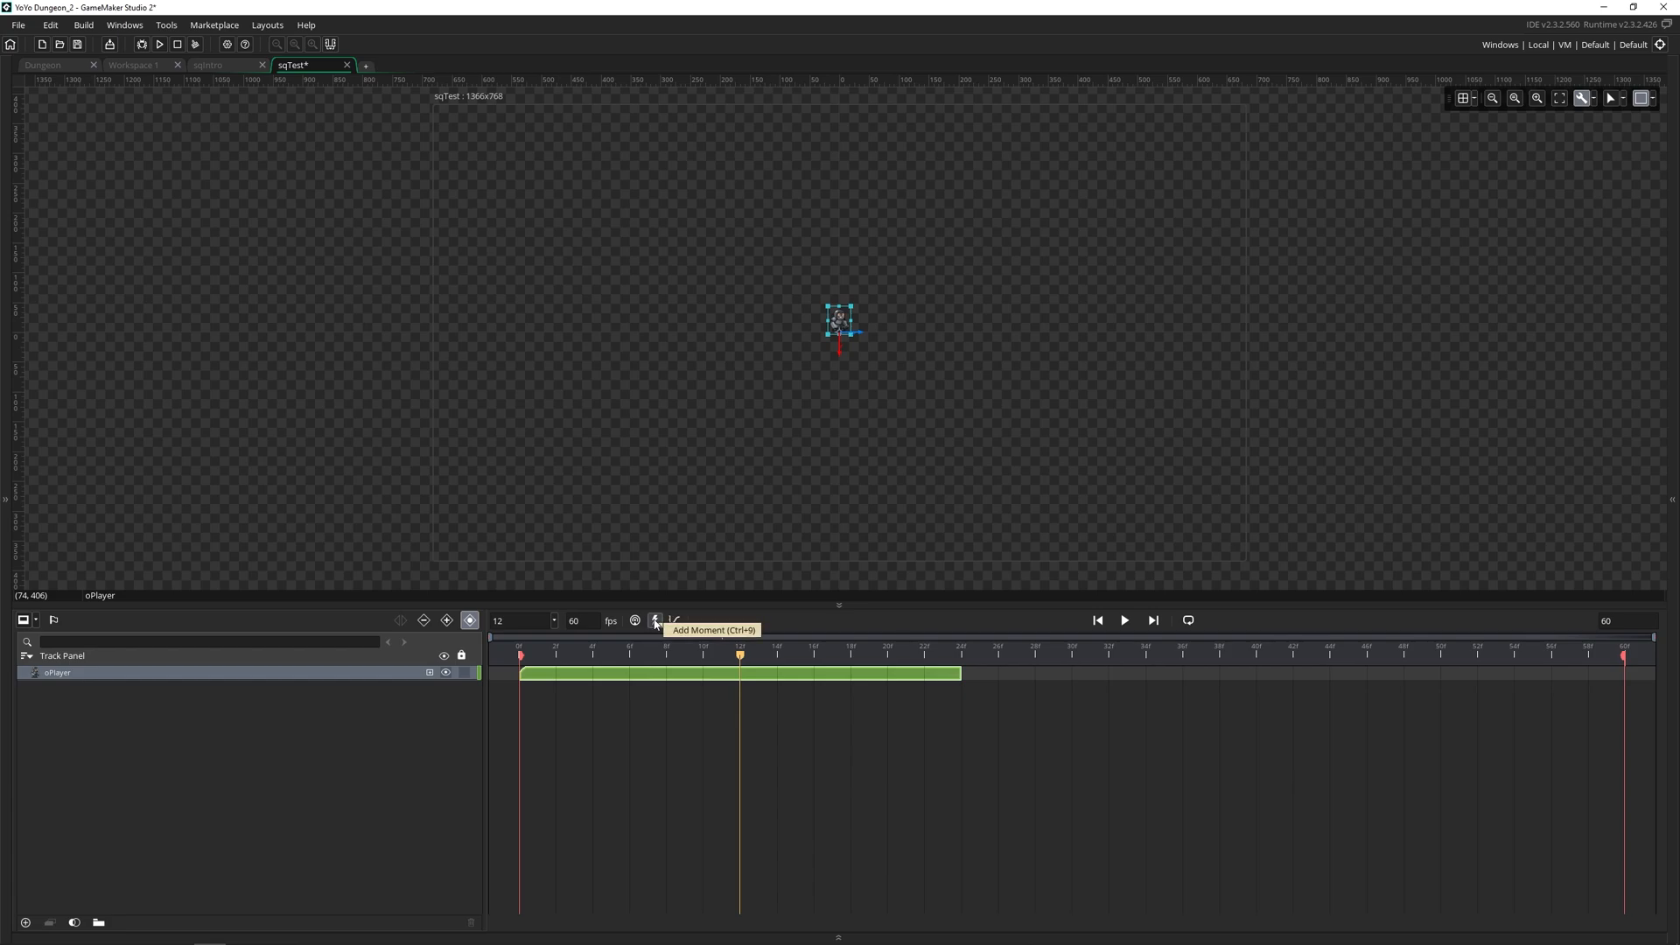
mouse_move(674, 620)
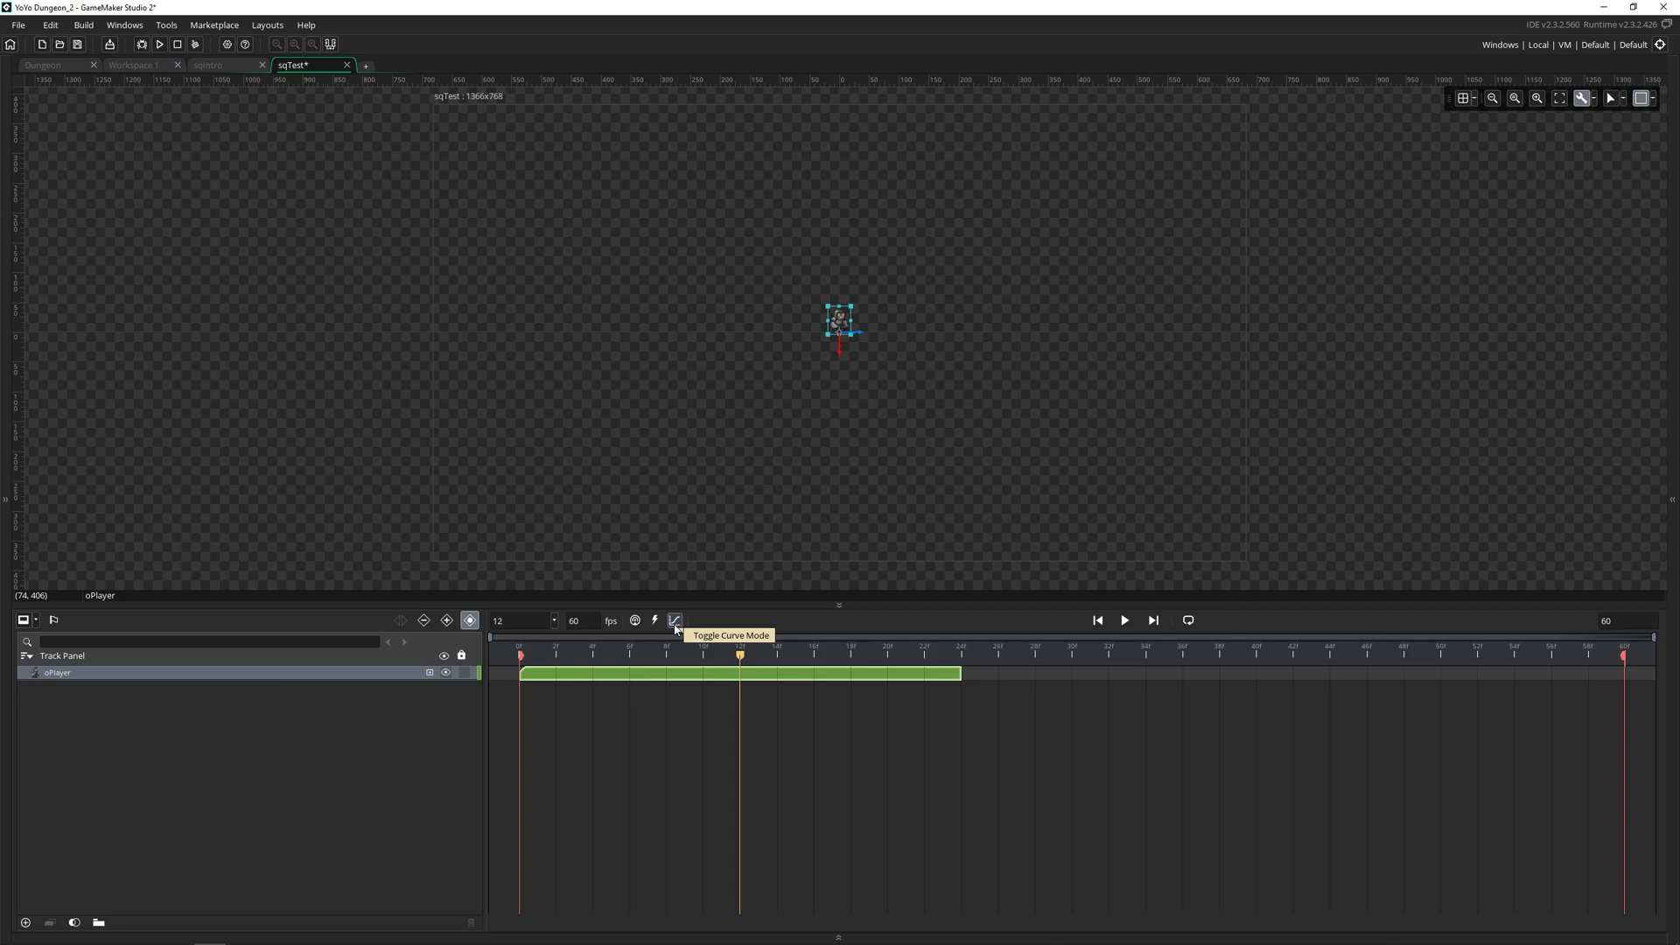
mouse_move(694, 627)
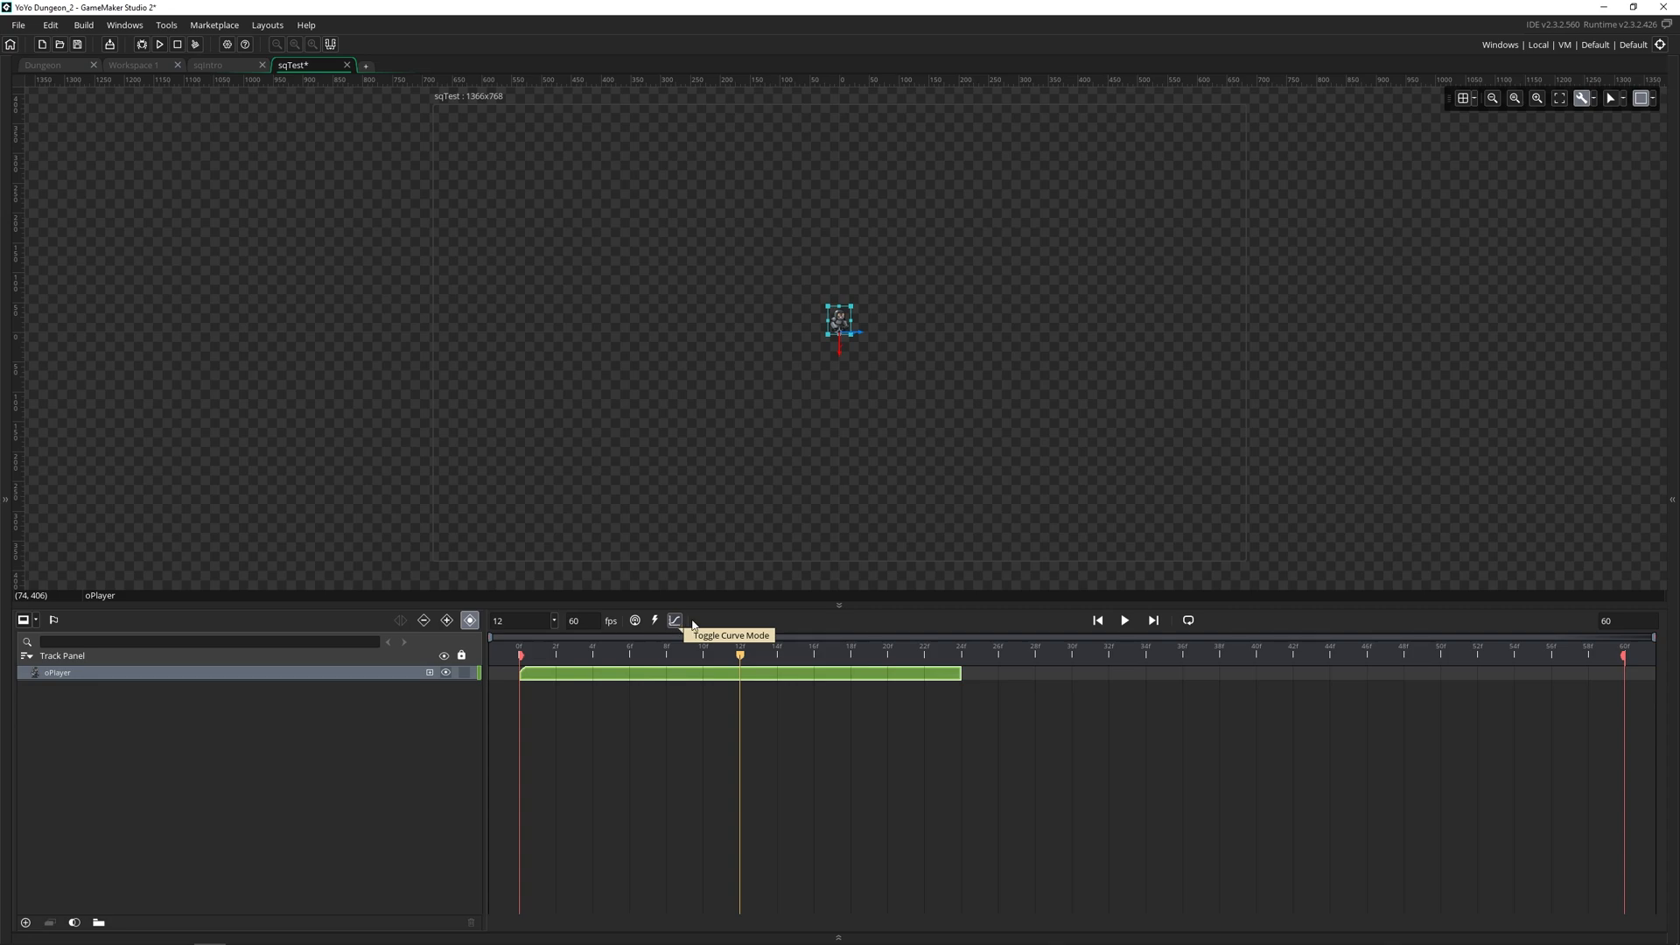
mouse_move(1092, 628)
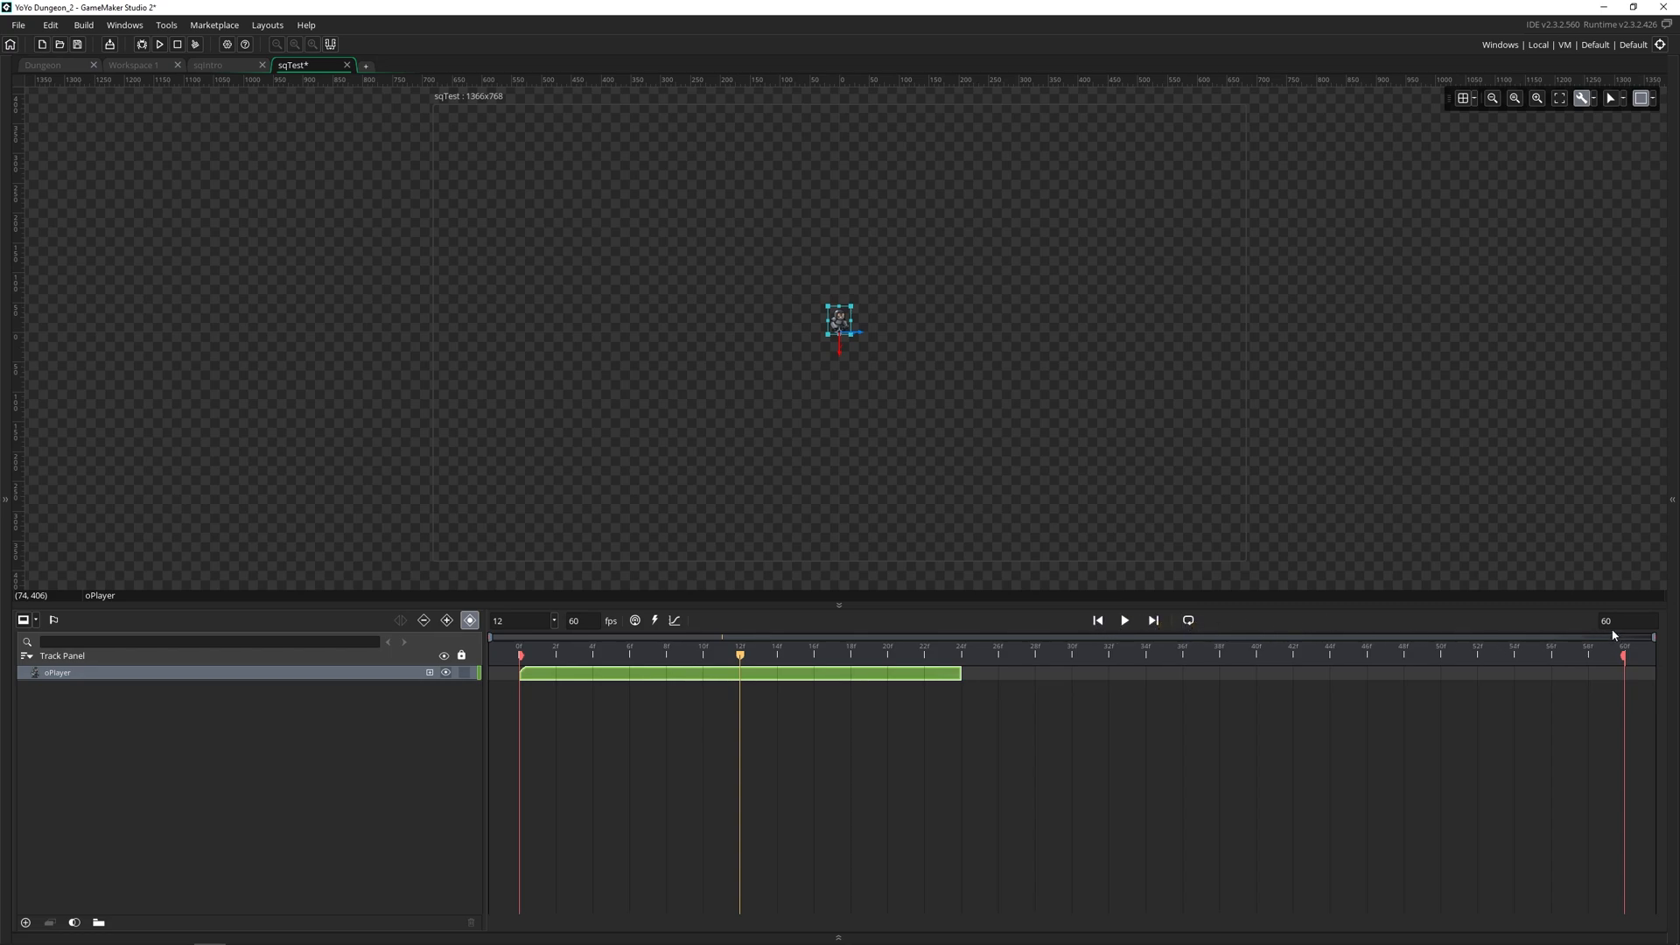
mouse_move(1621, 621)
text(300)
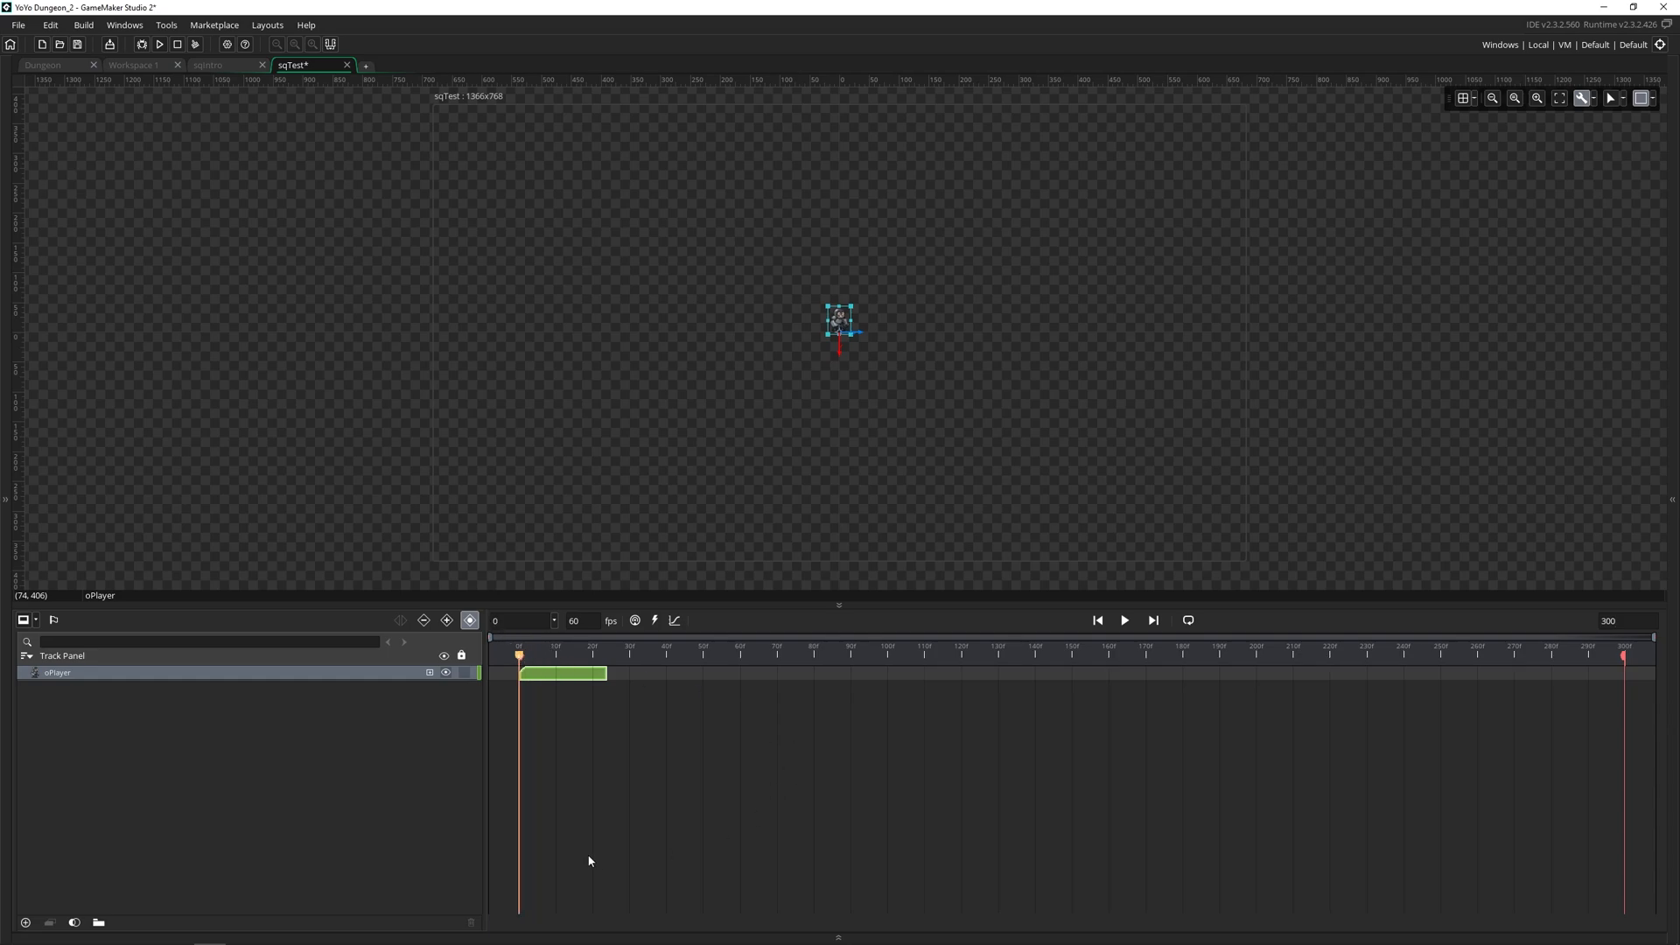
Step: Stretch the oPlayer clip to span all 300 frames, scrubbing to around frame 80
click(1124, 619)
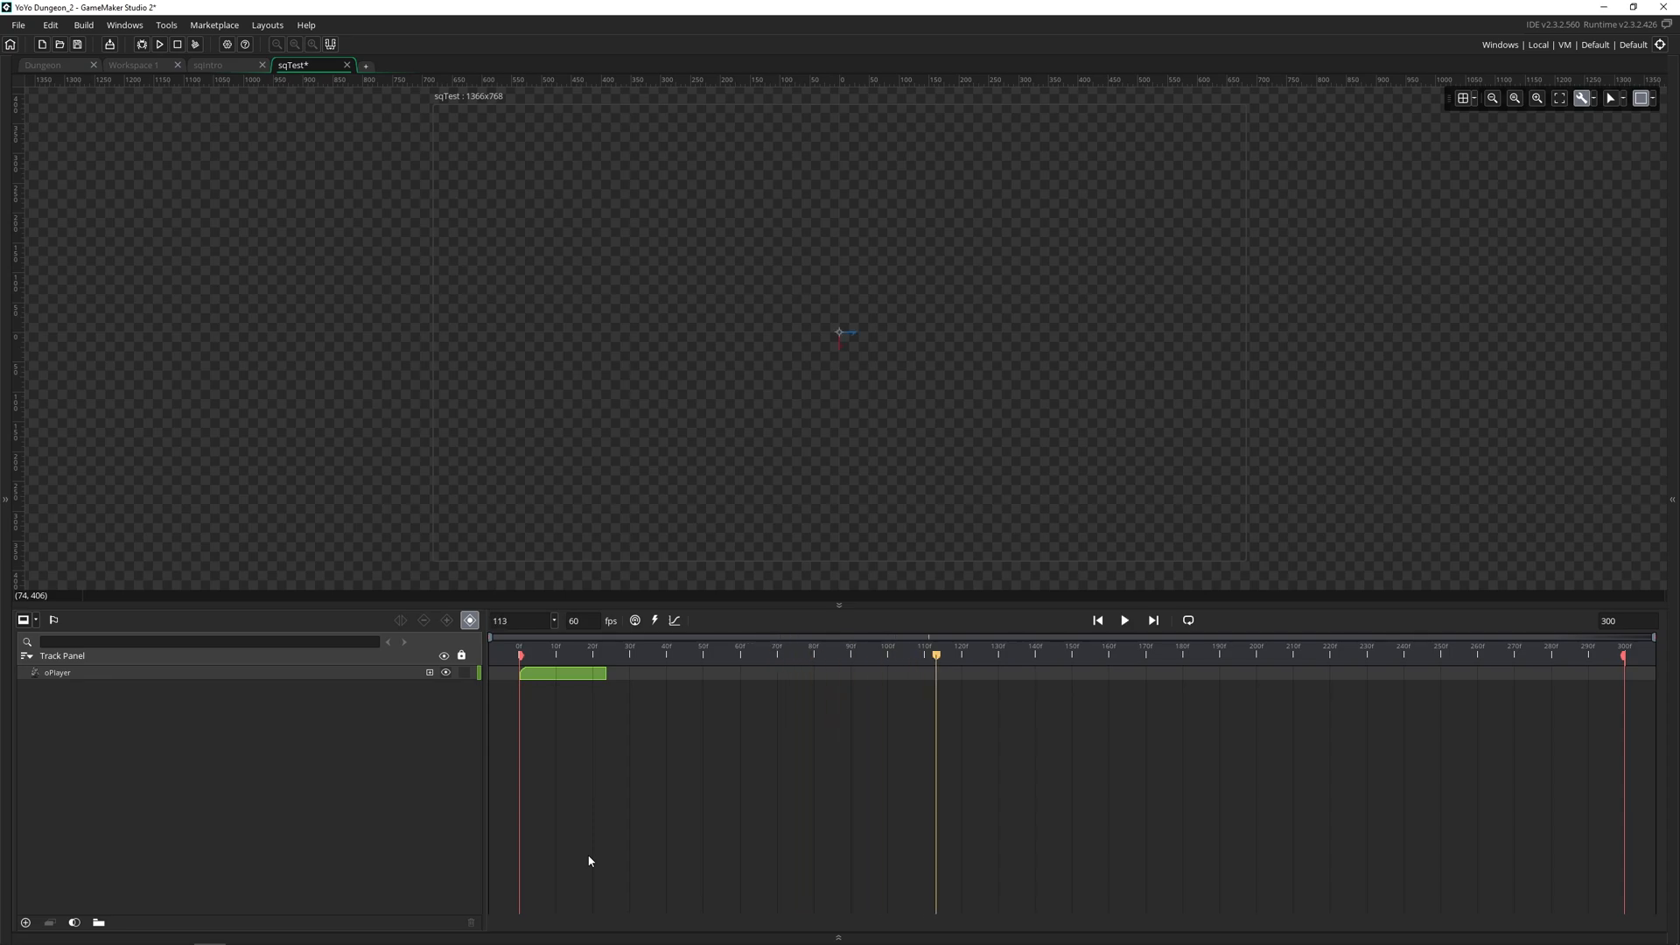
click(579, 655)
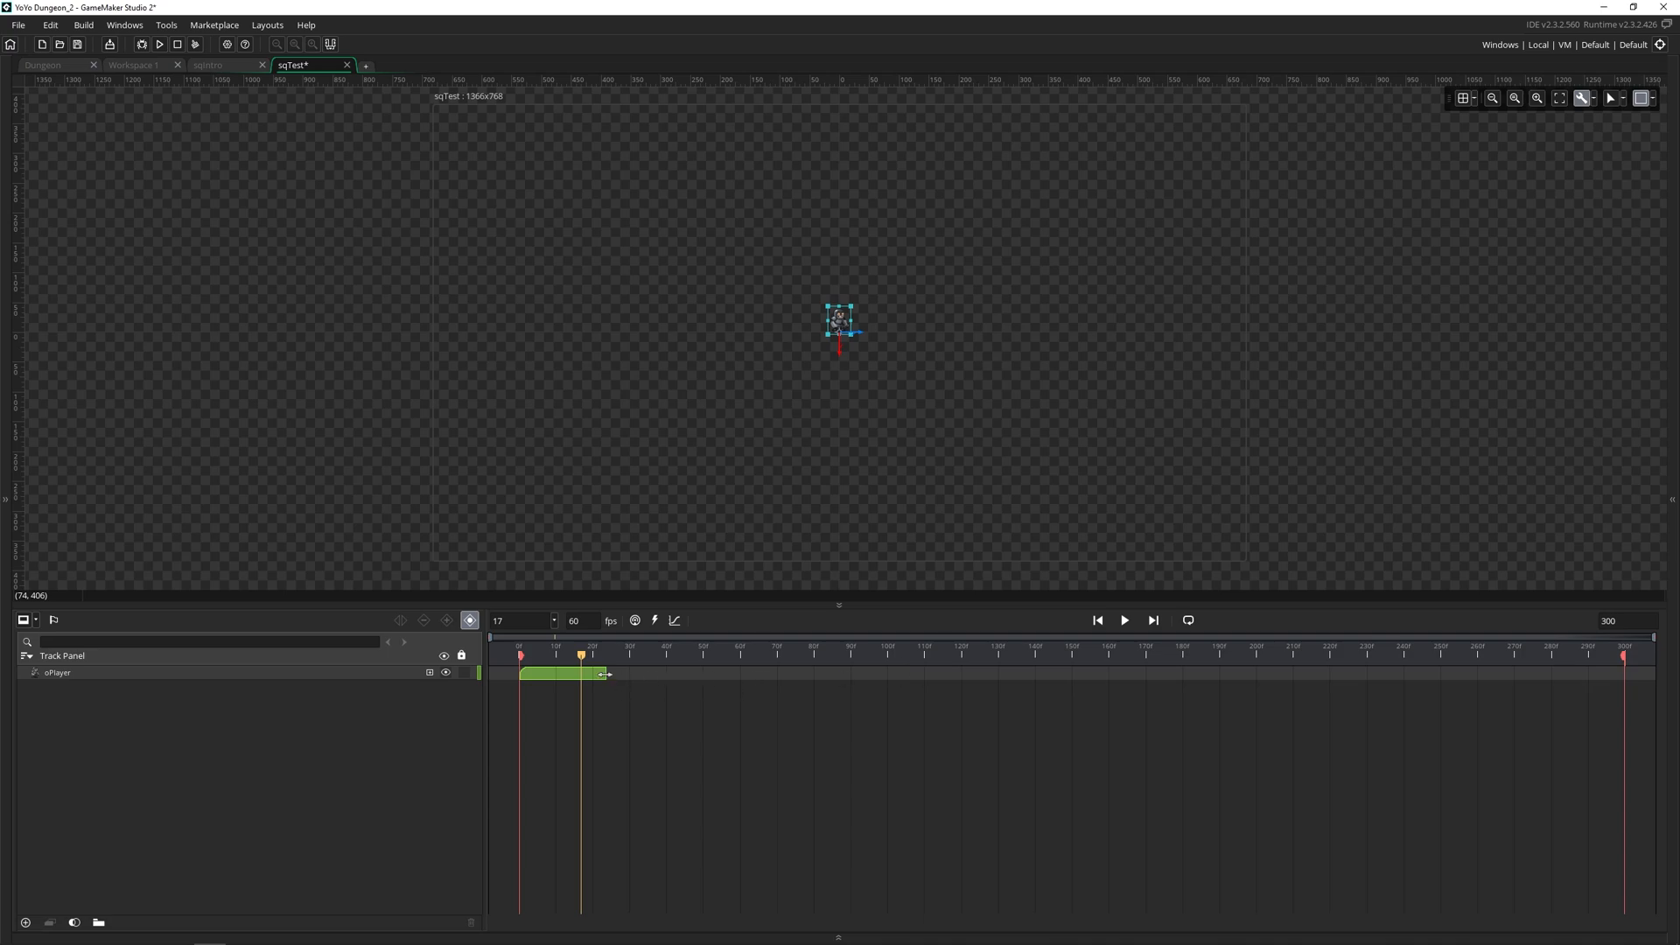
click(59, 672)
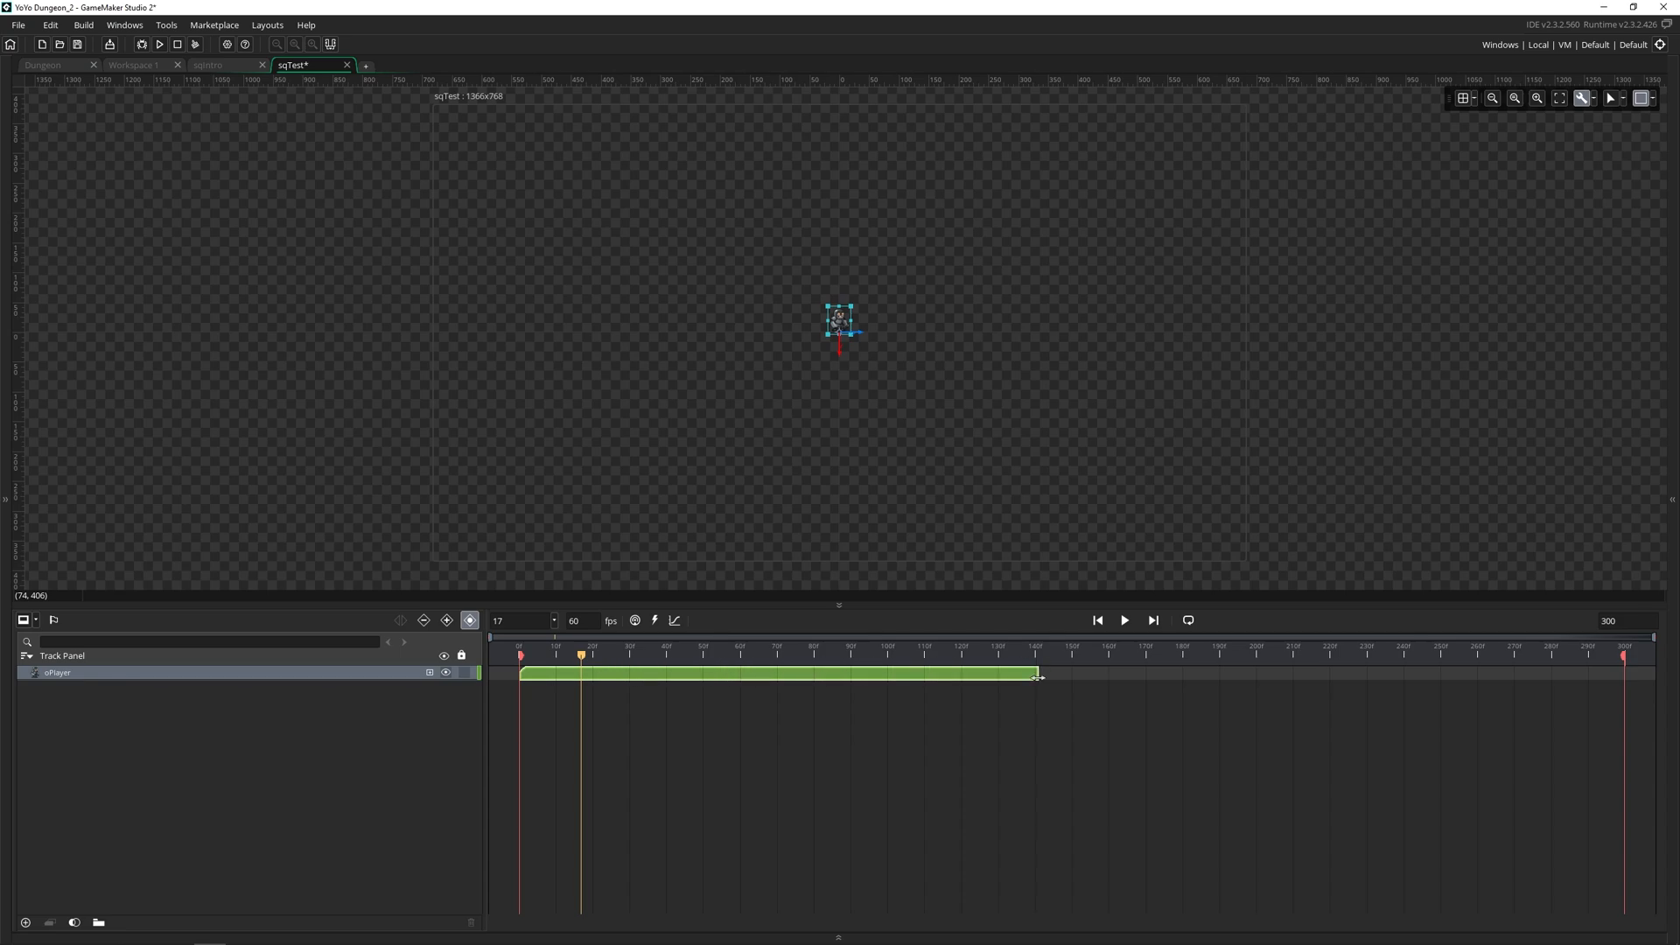
right_click(1034, 675)
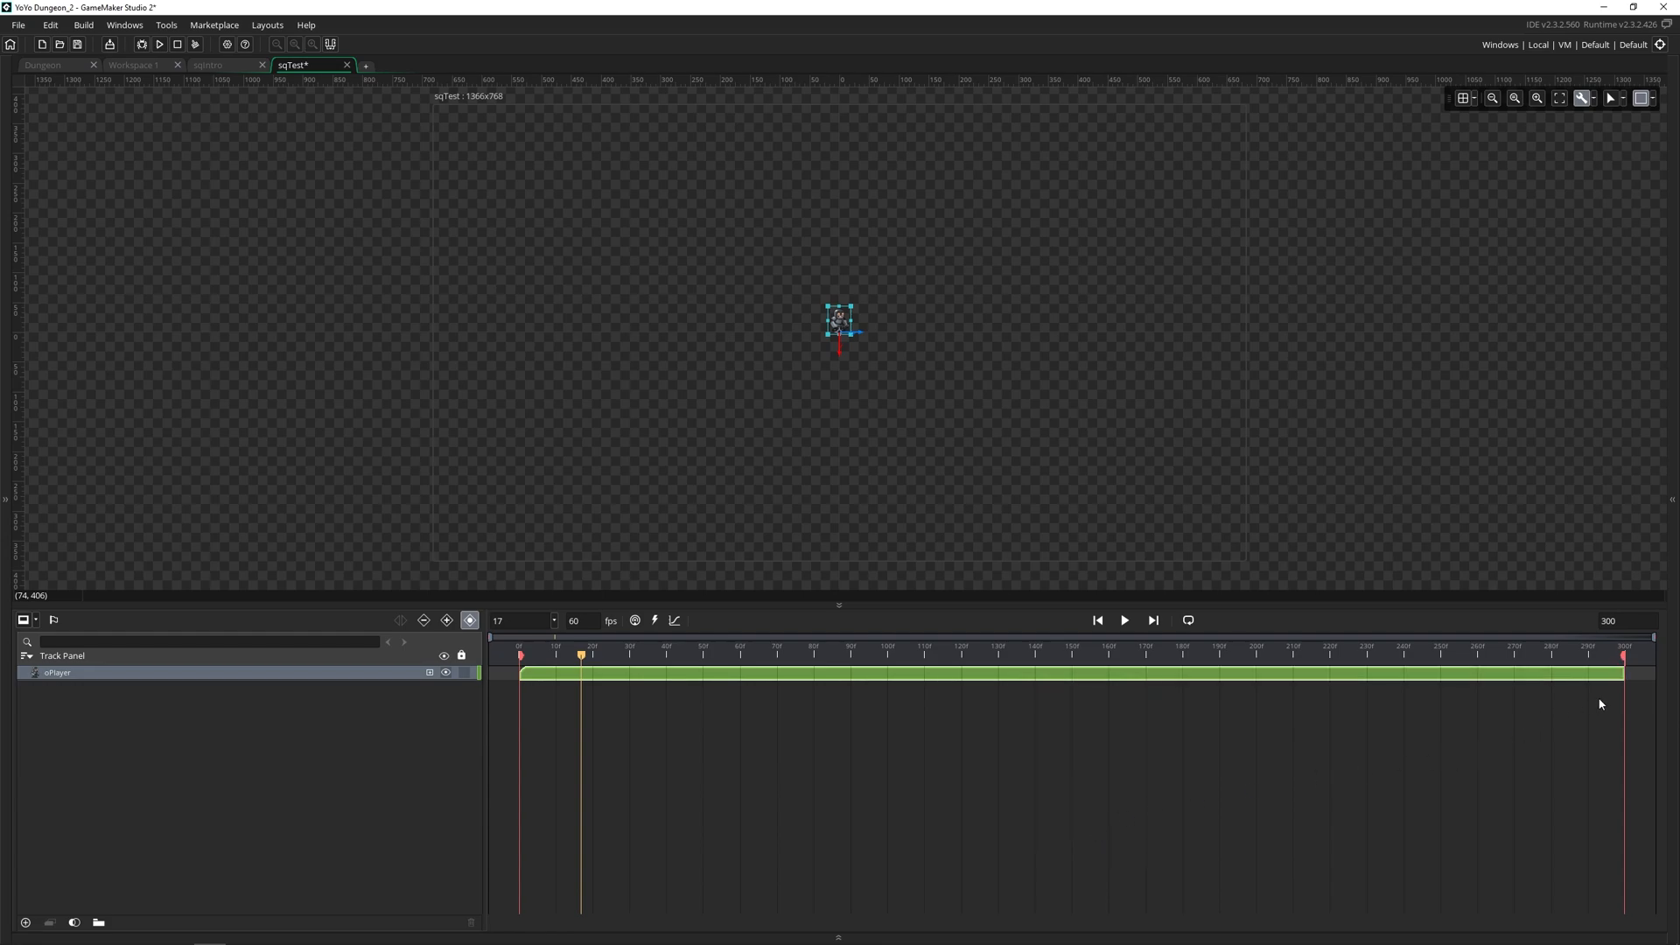
mouse_move(1635, 684)
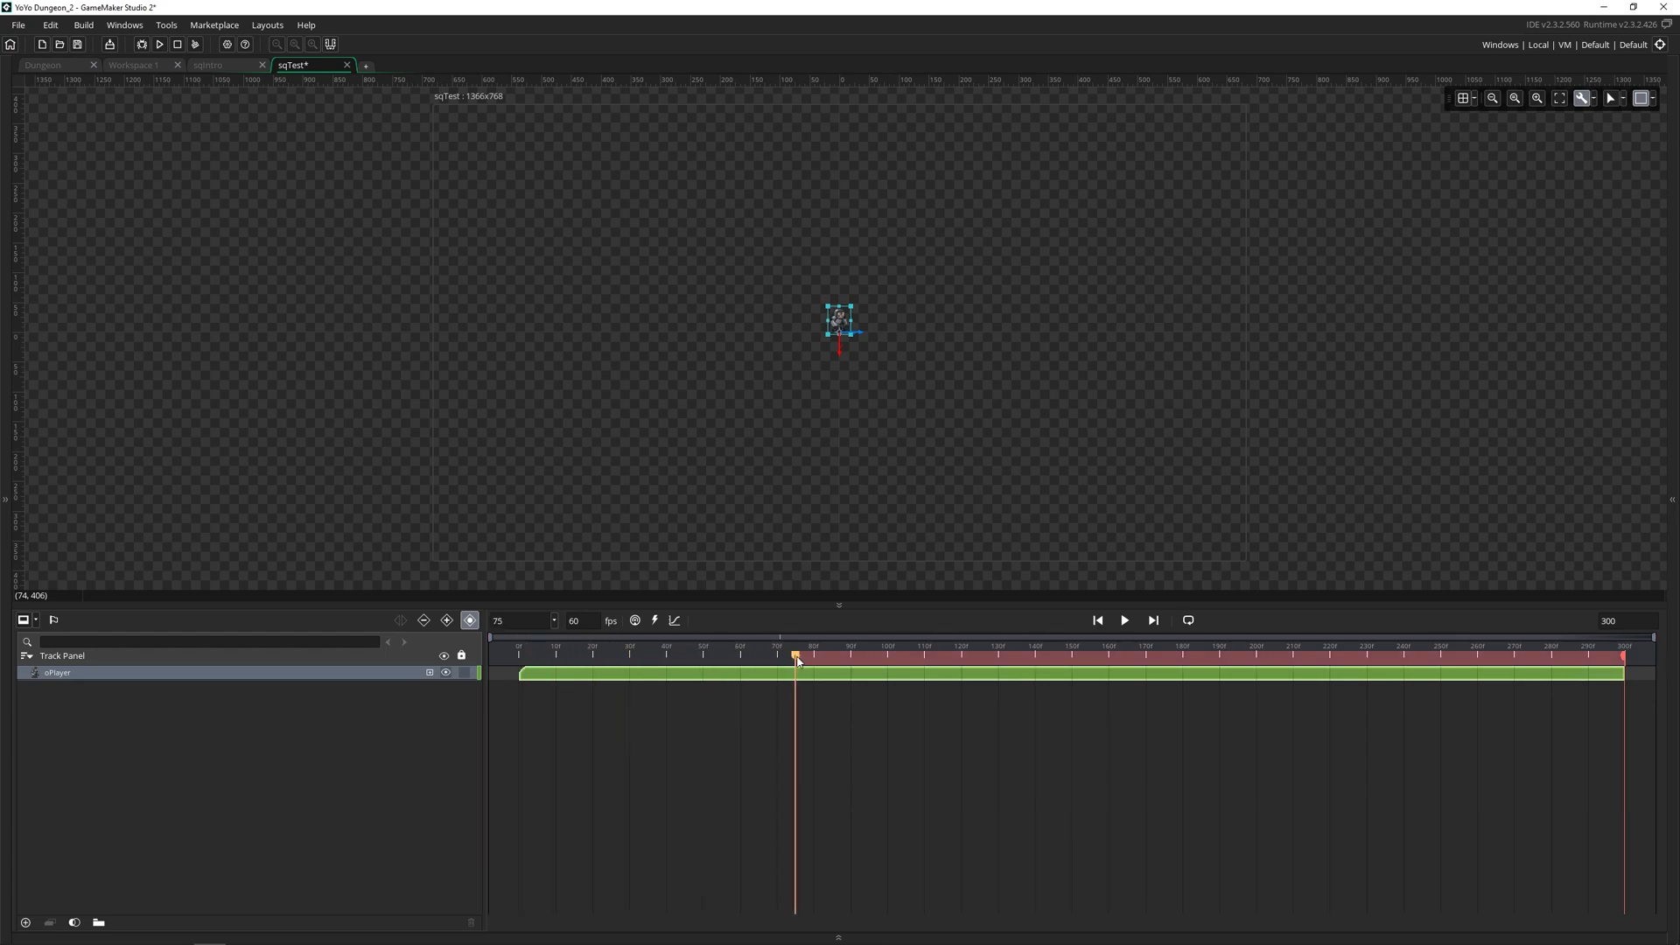
drag(794, 655, 807, 654)
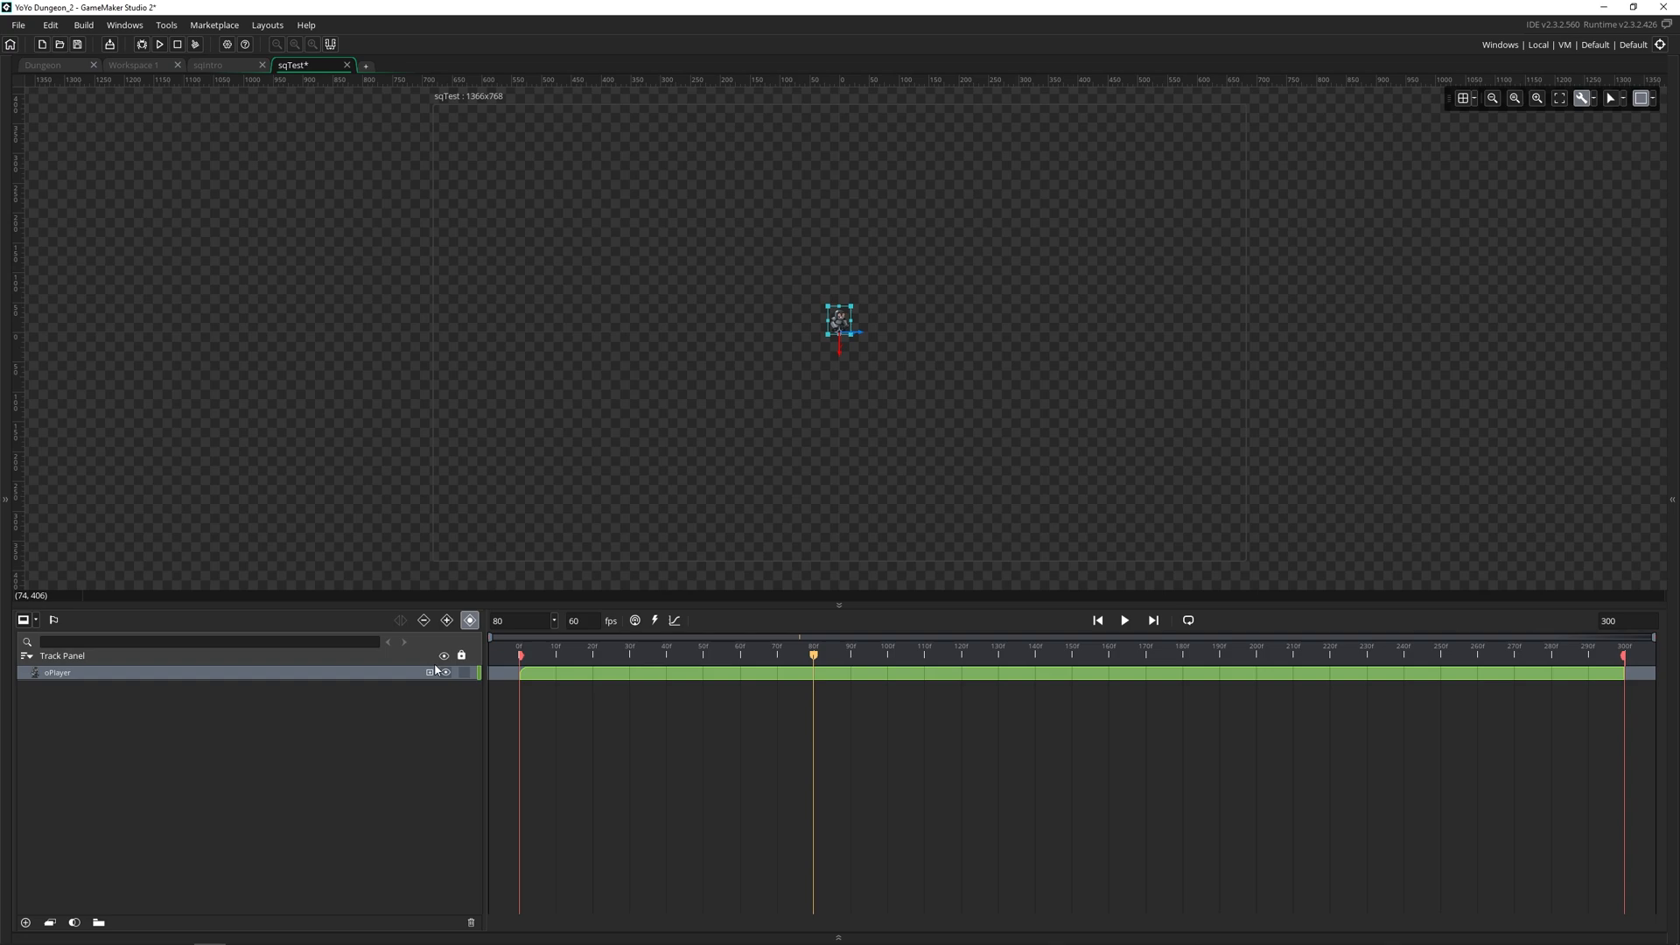
mouse_move(248, 674)
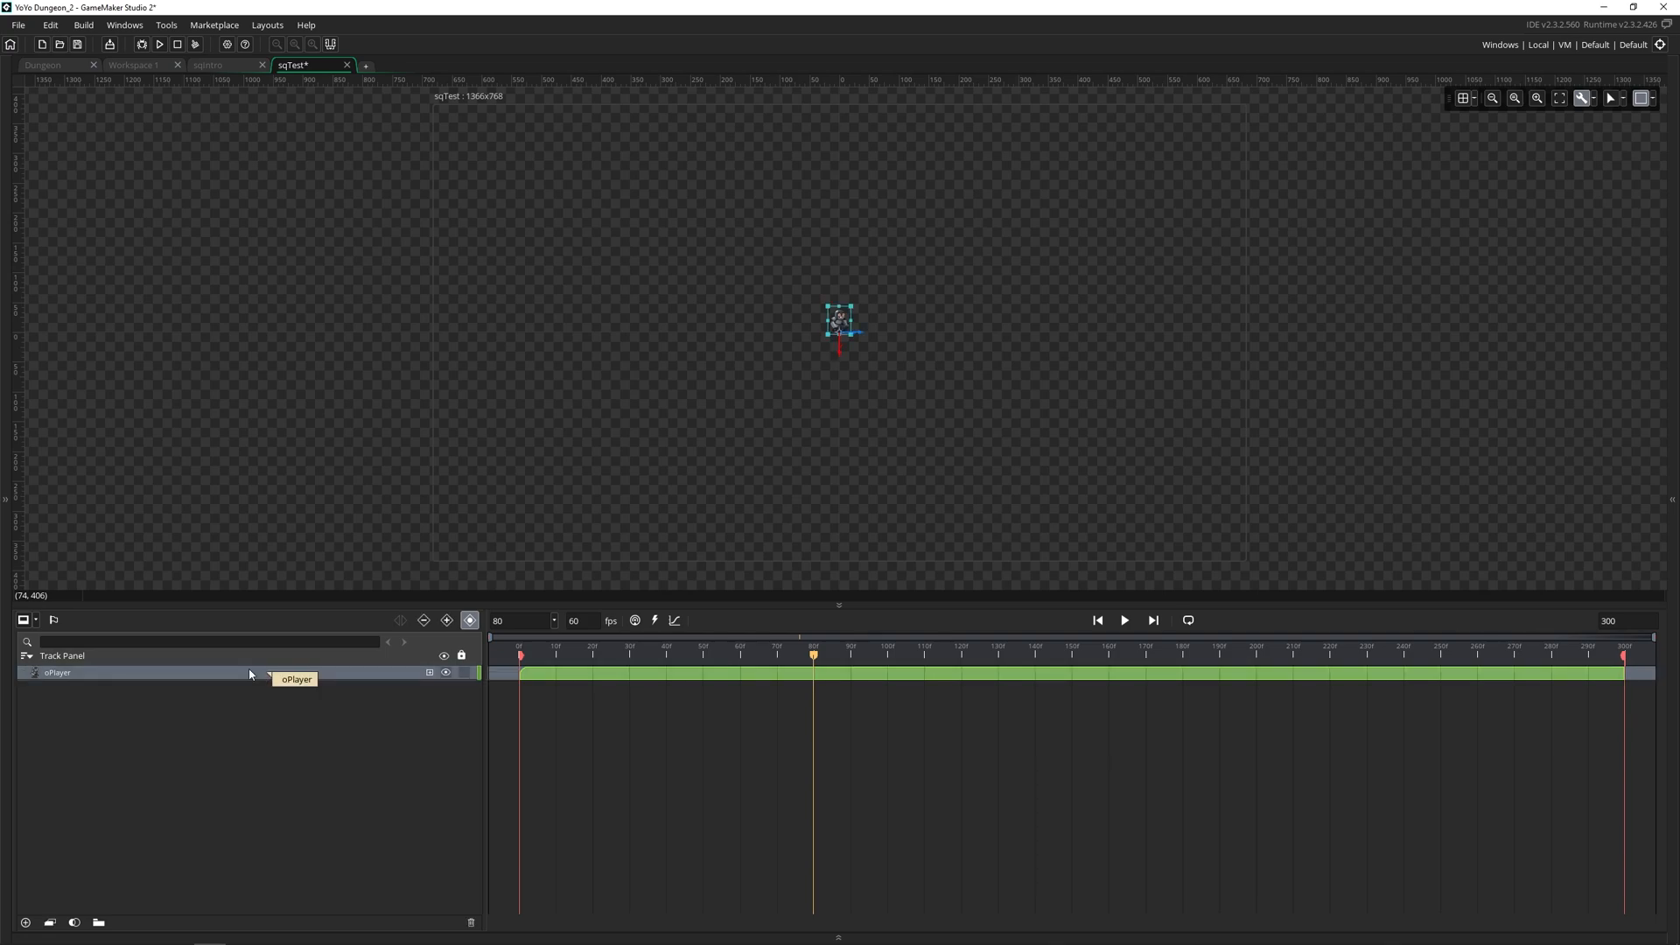
mouse_move(424, 721)
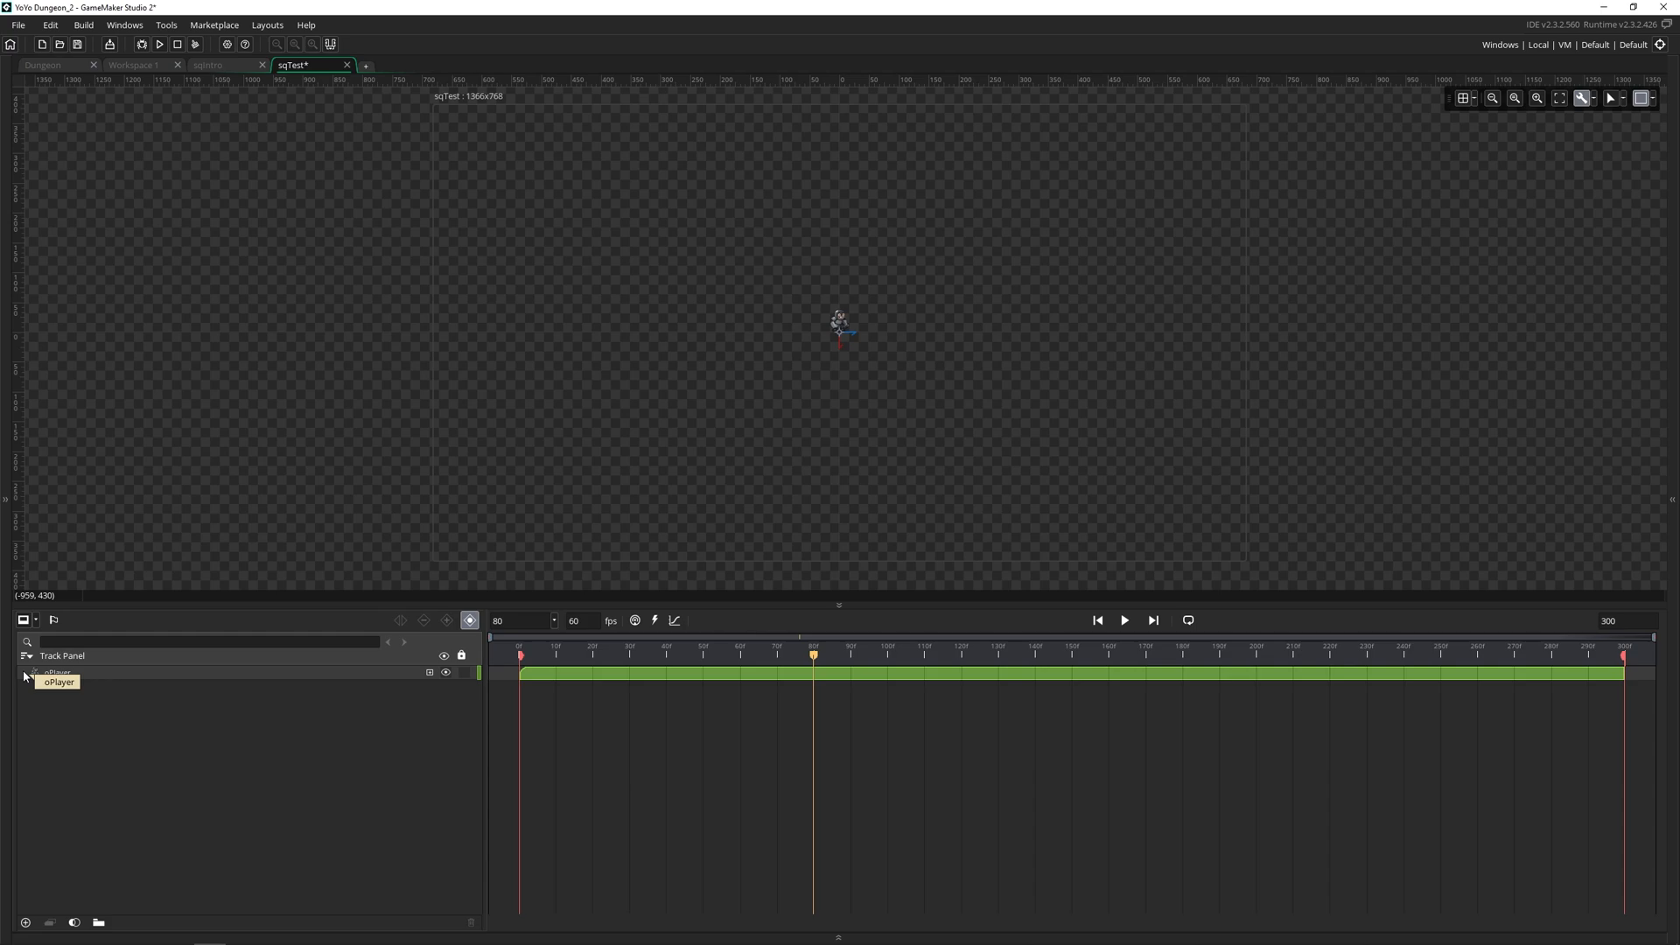
mouse_move(403, 712)
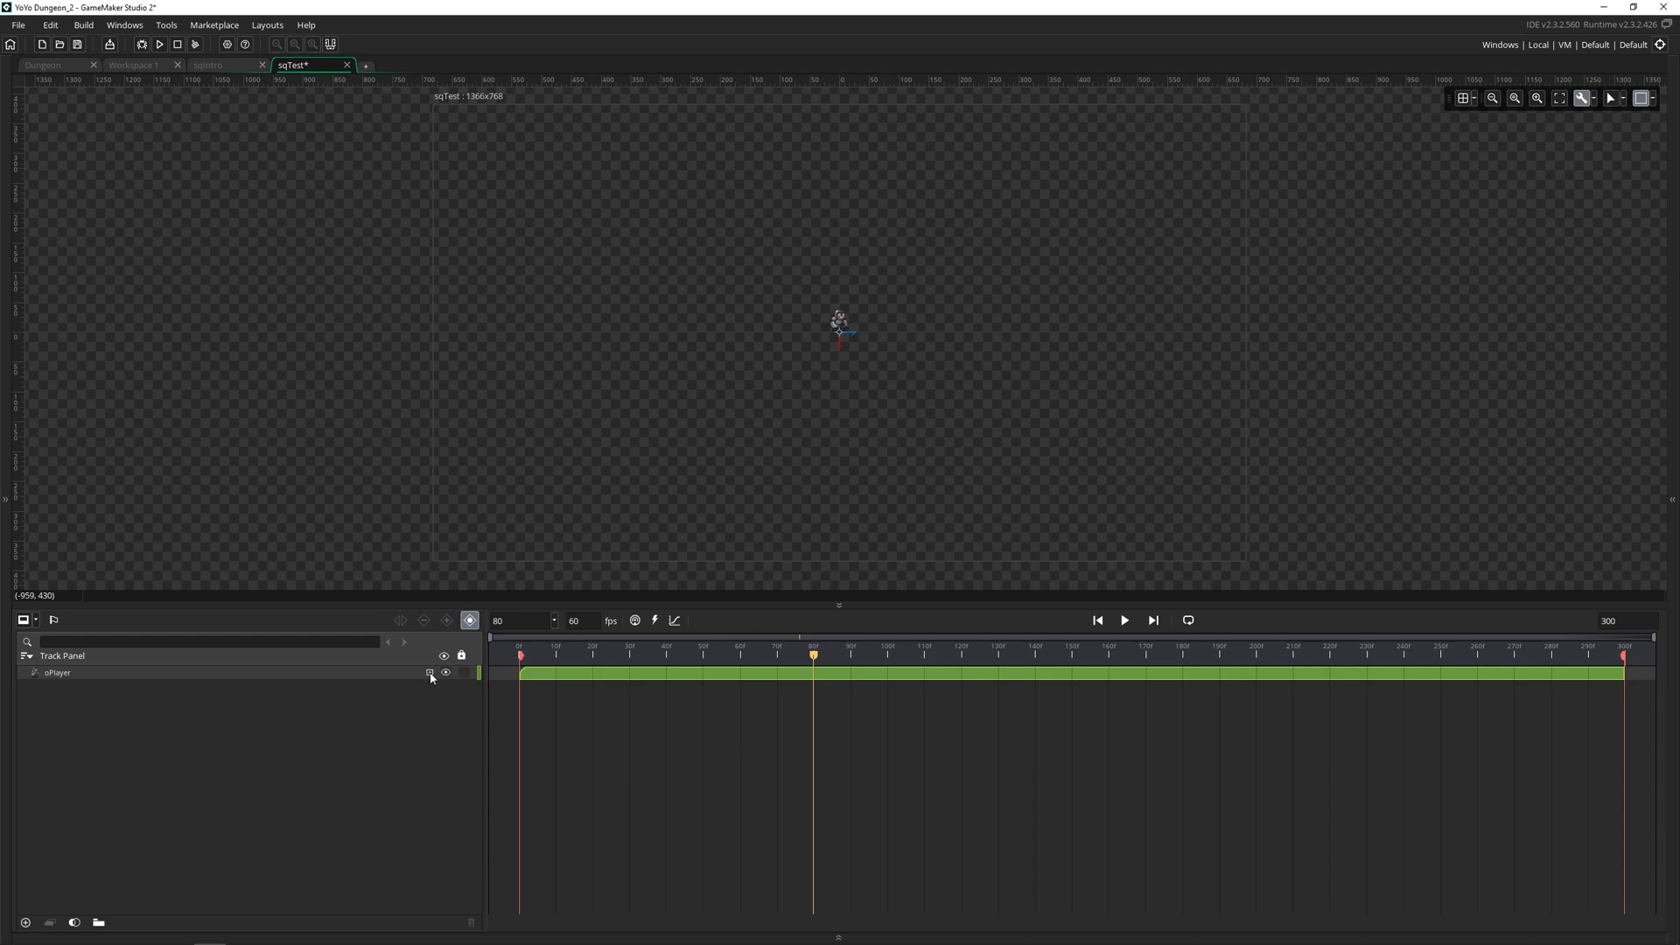
mouse_move(430, 672)
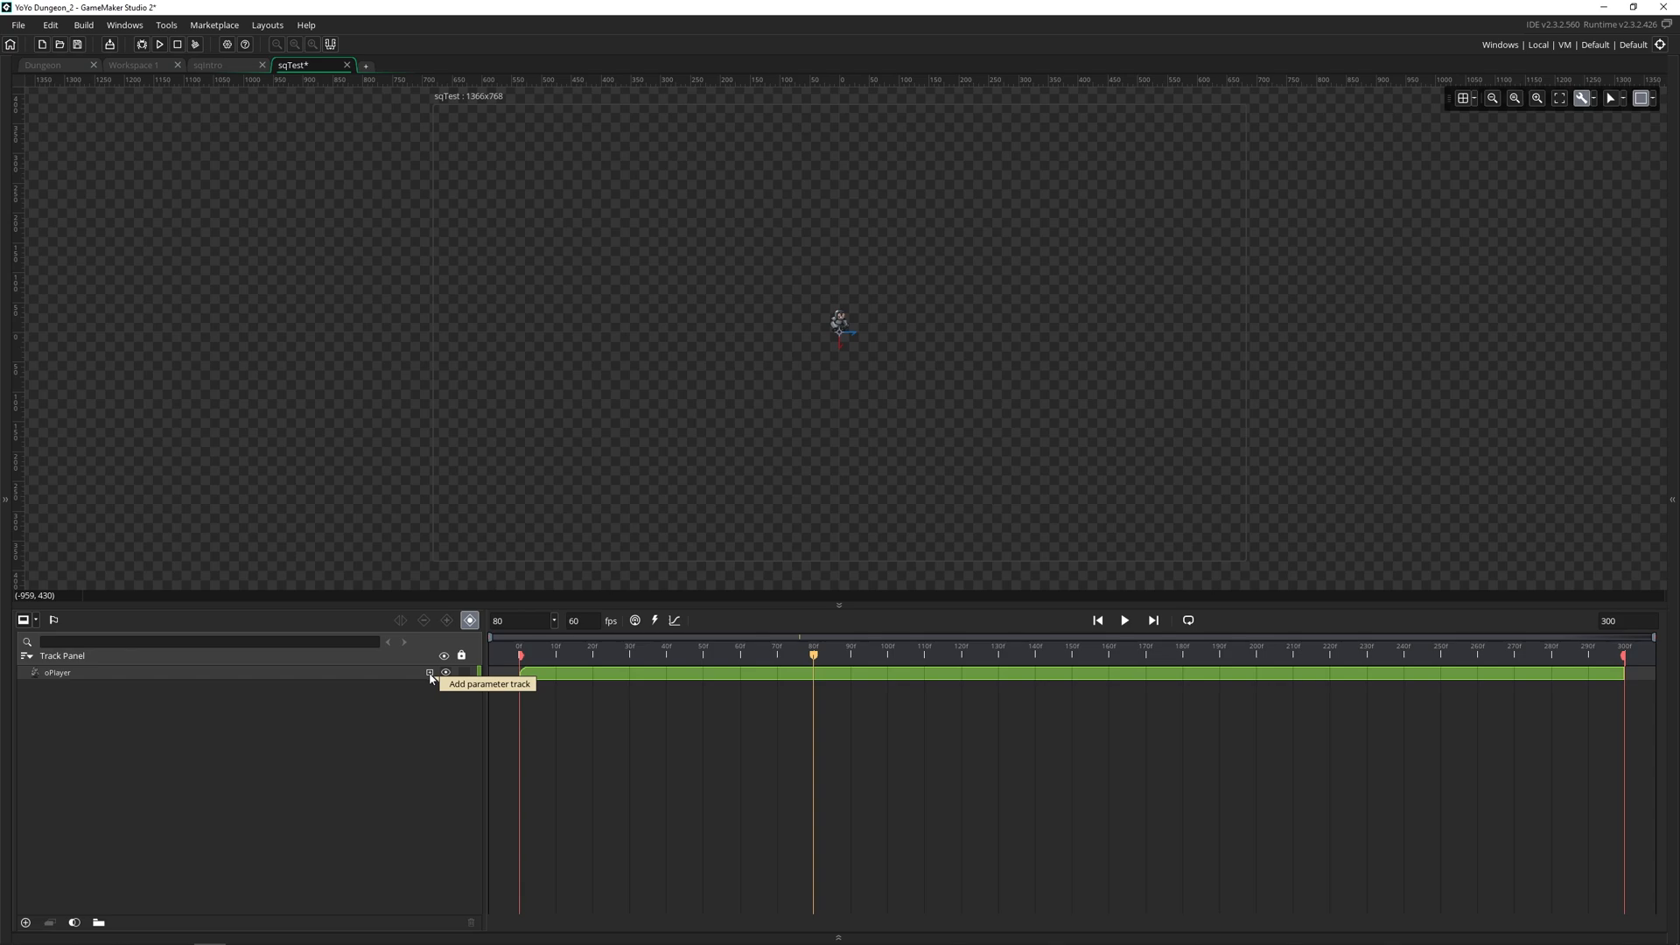
Step: List the parameter tracks available for oPlayer, including Position, Rotation and Scale
click(428, 672)
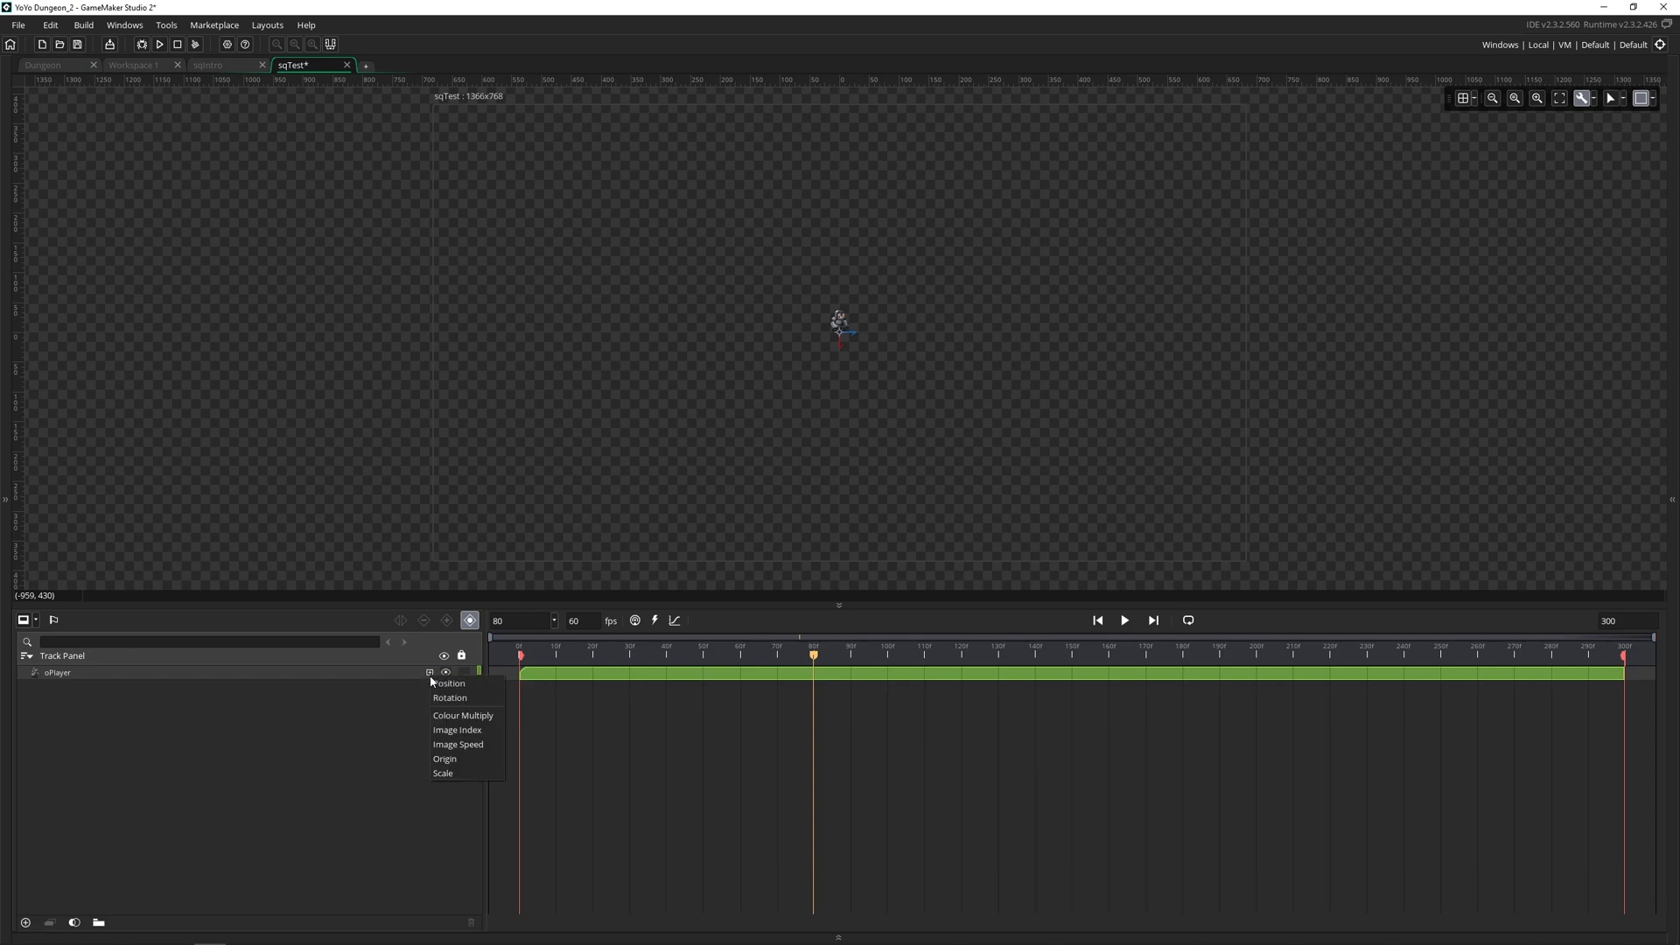
mouse_move(445, 758)
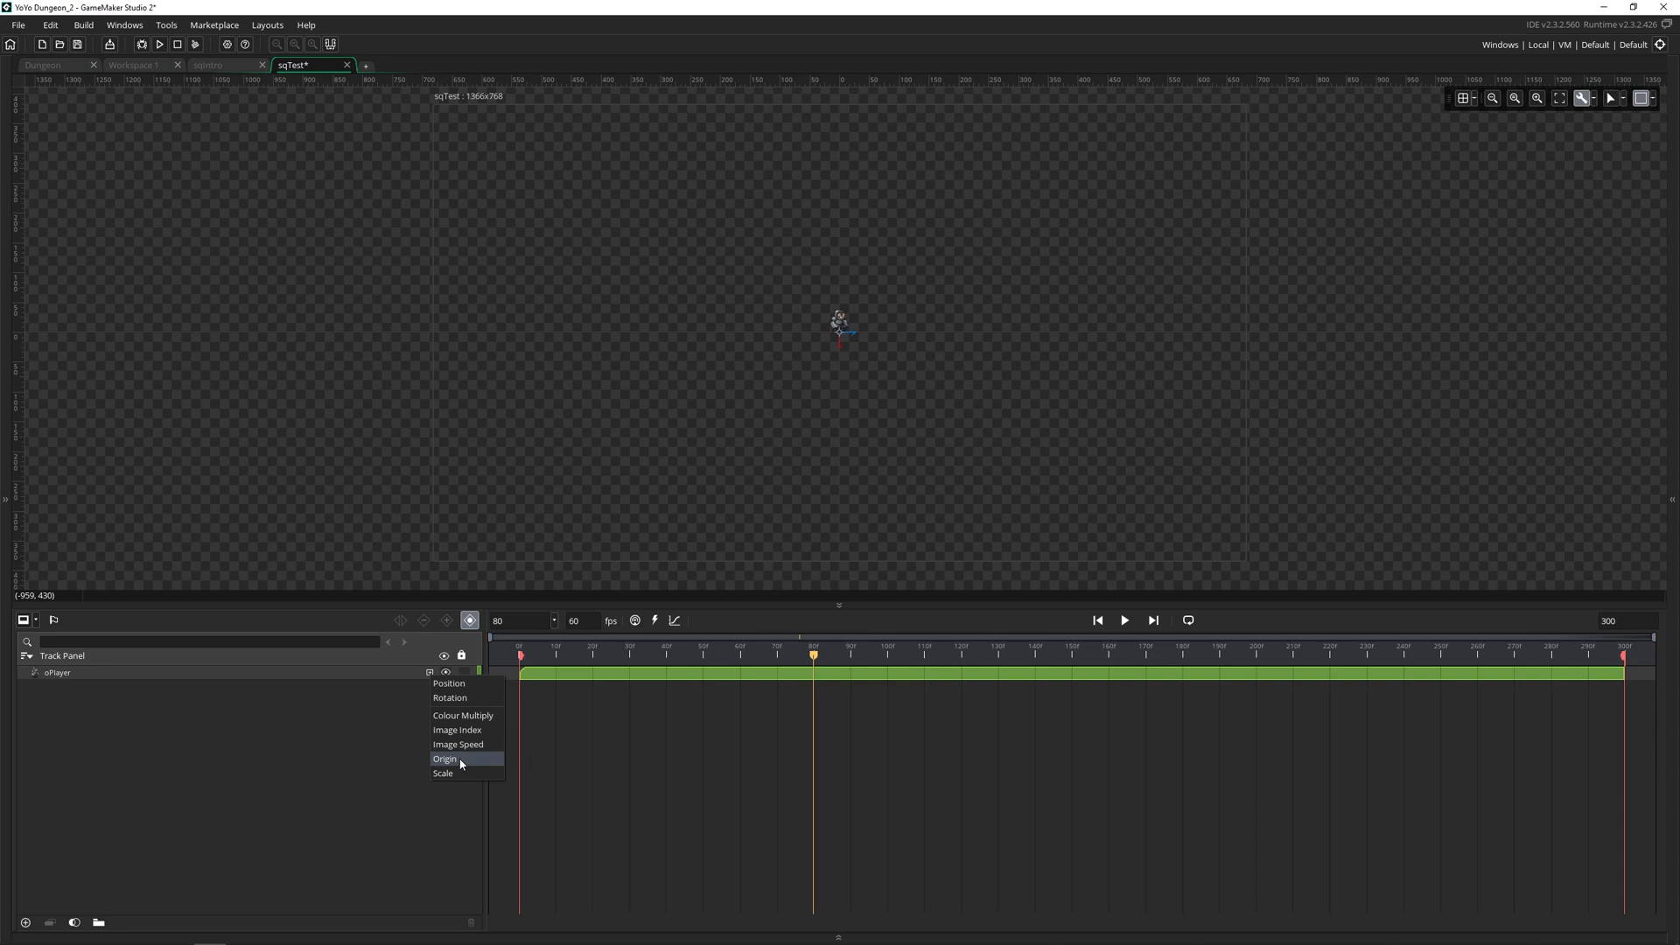
mouse_move(459, 767)
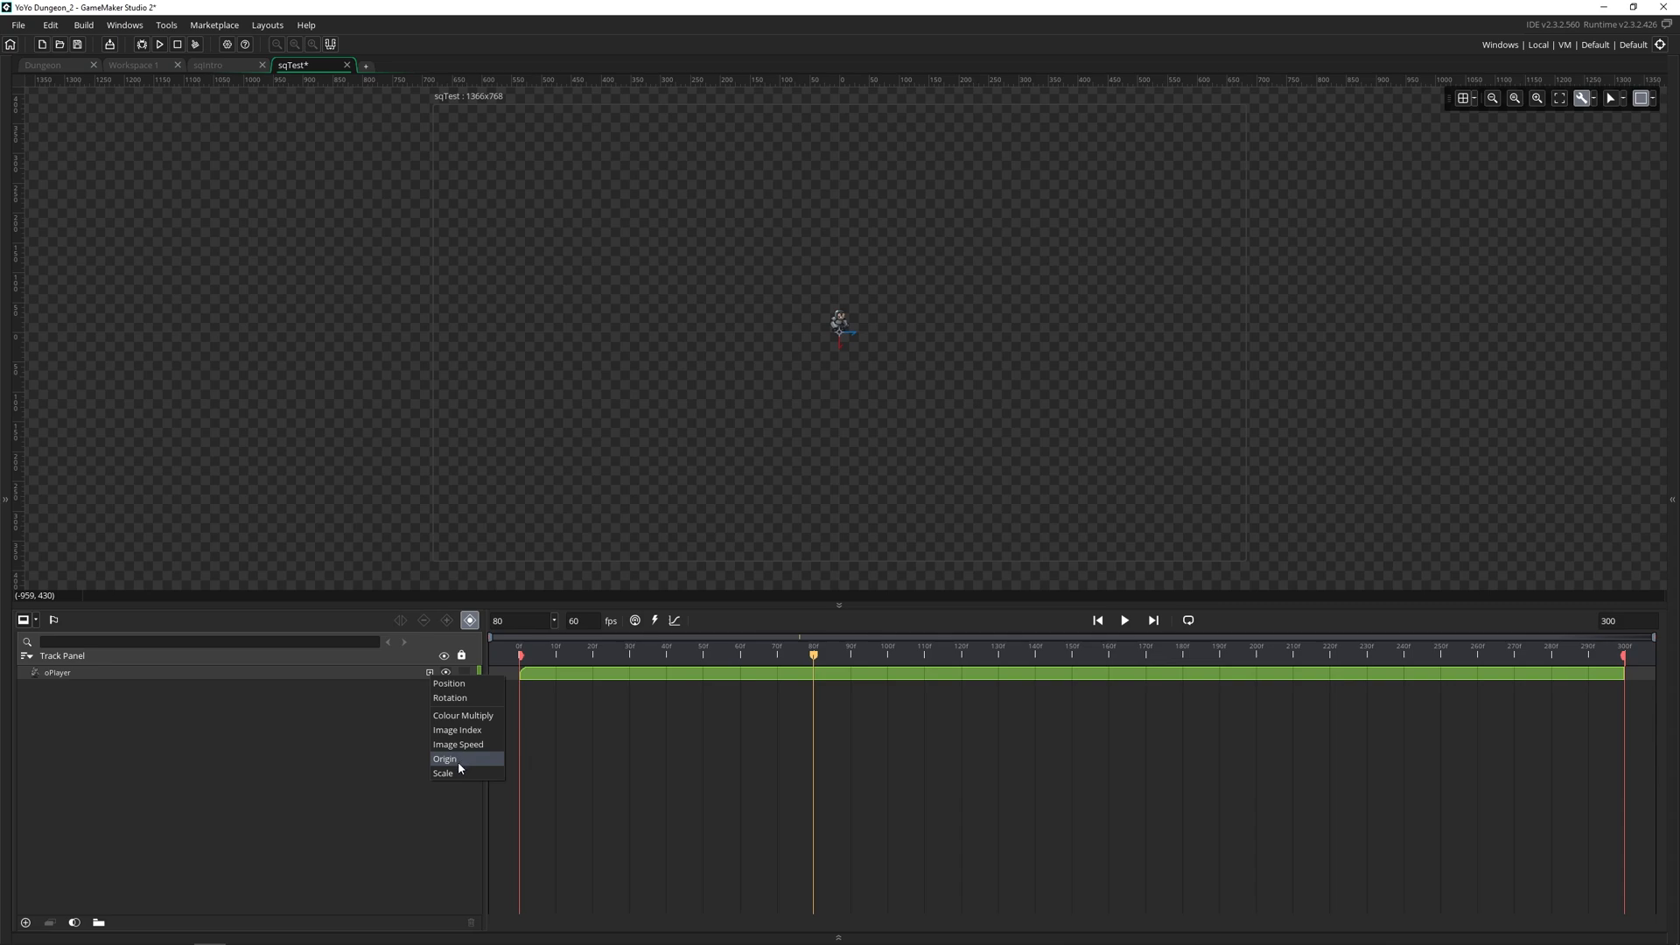
mouse_move(450, 684)
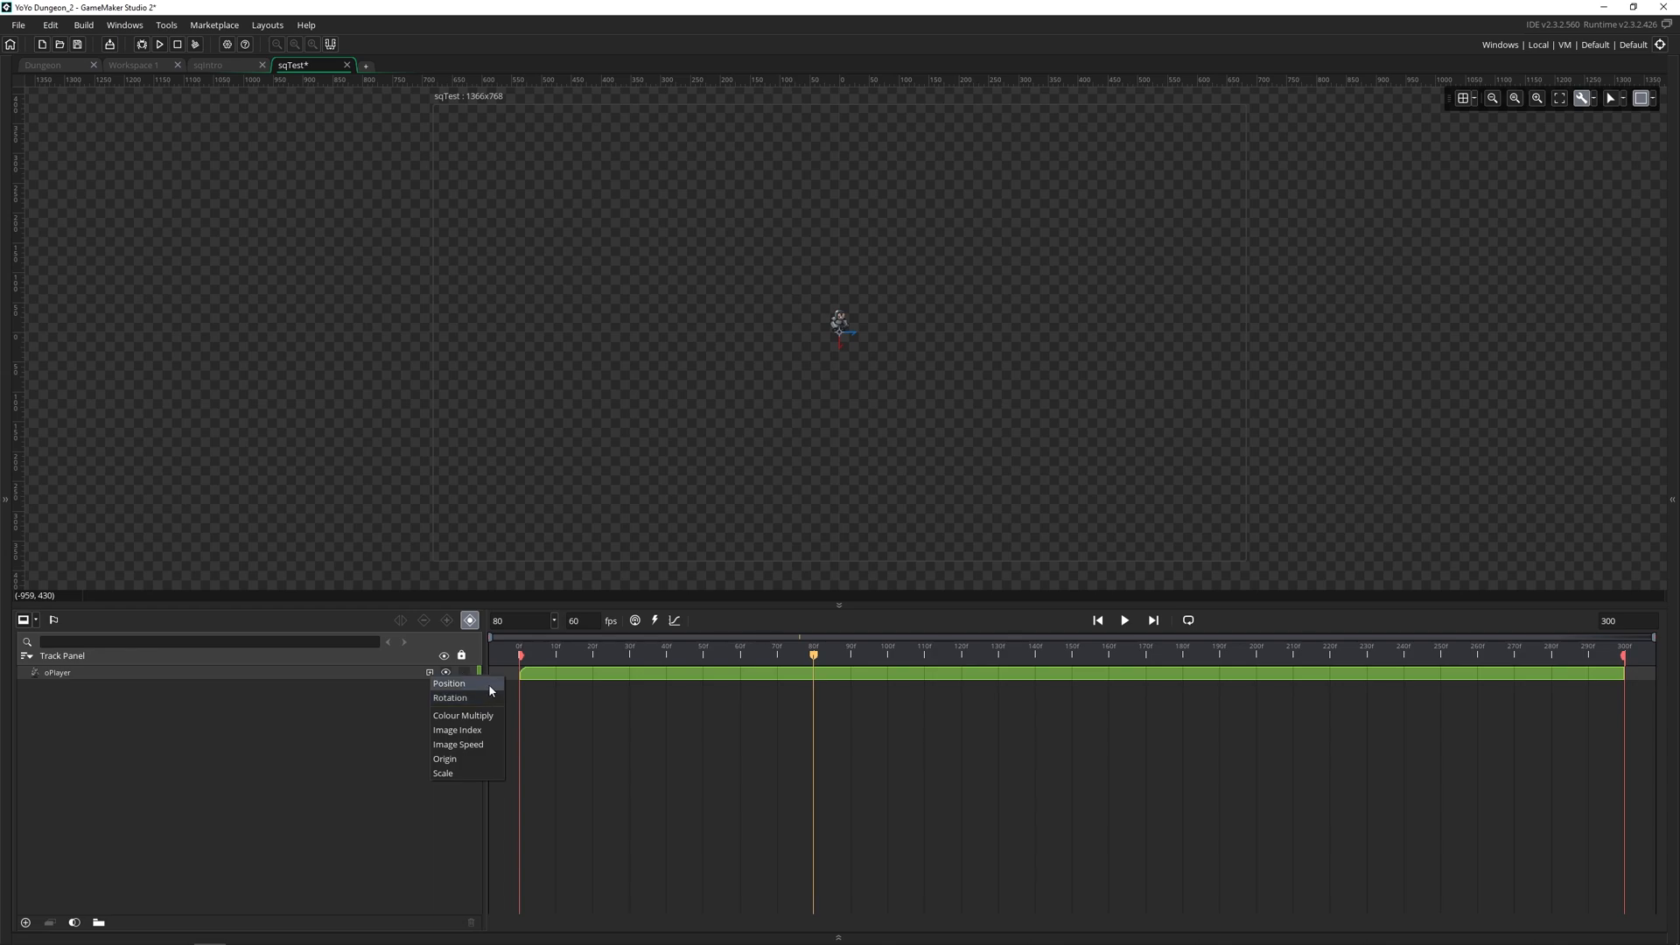
mouse_move(457, 730)
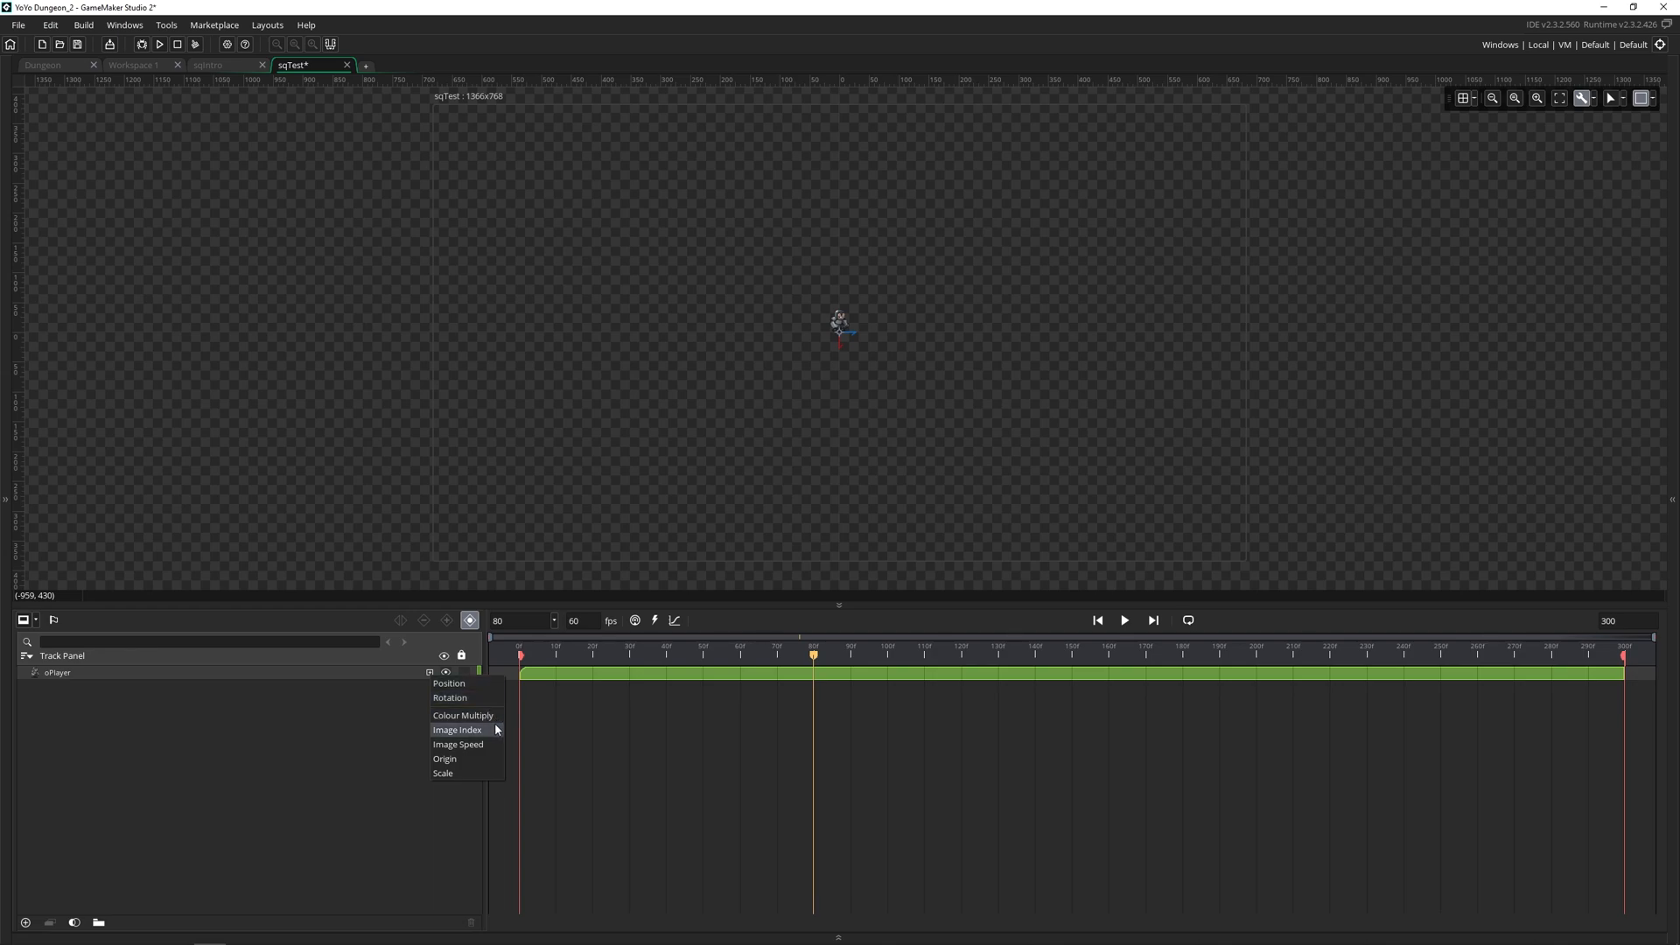
mouse_move(466, 758)
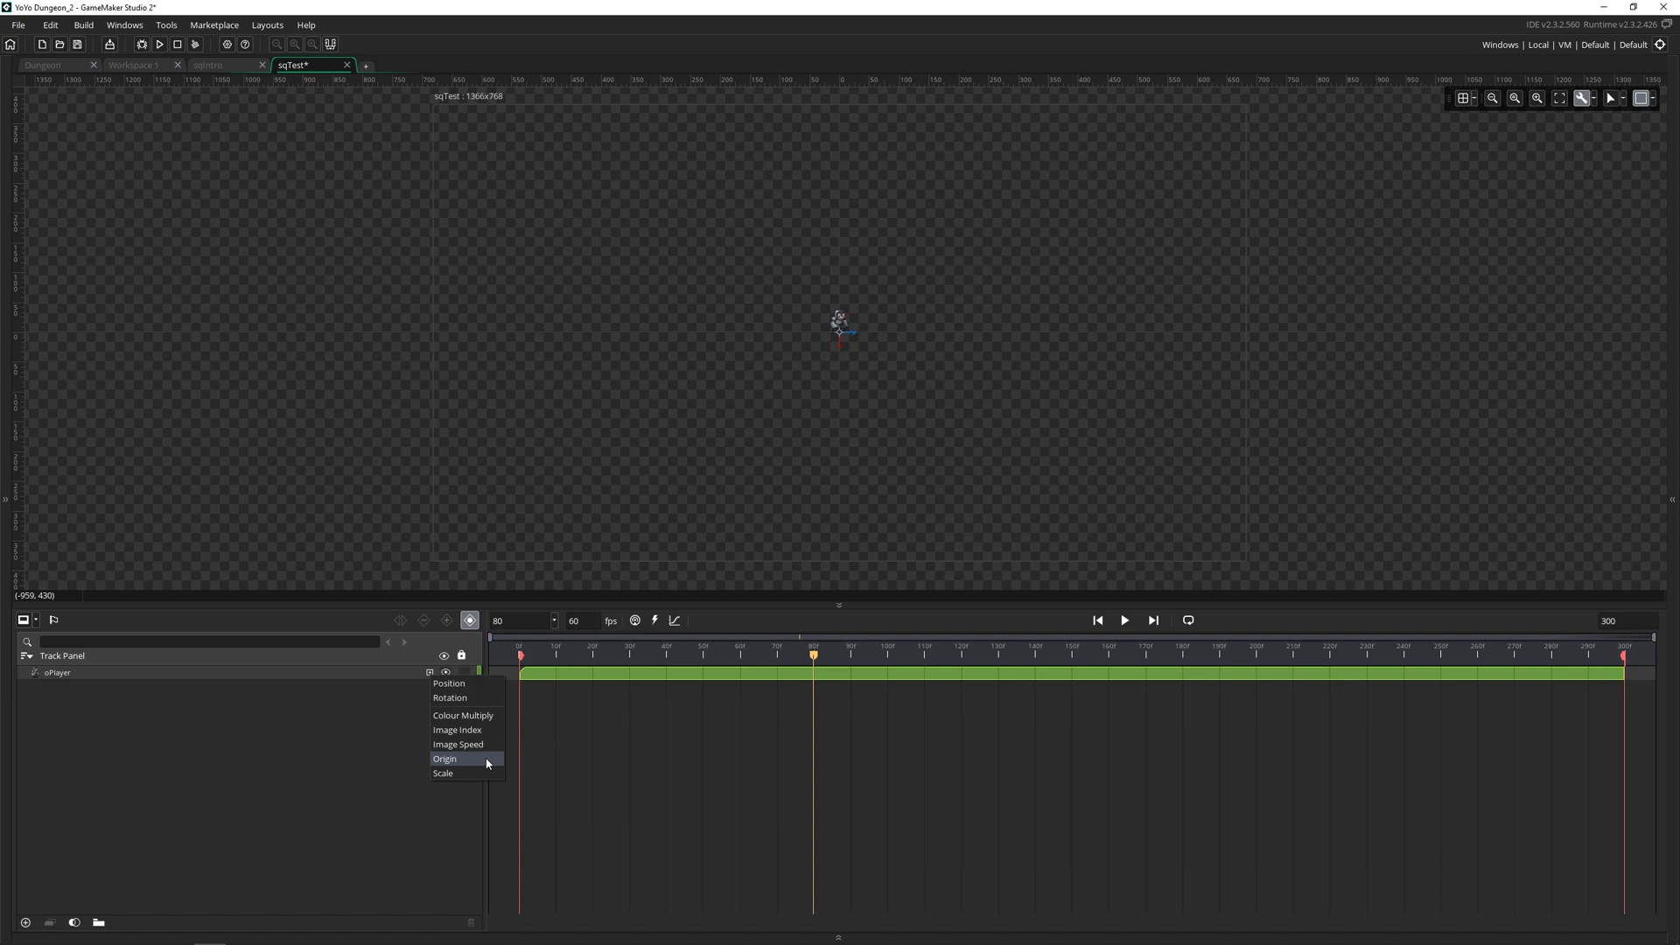
mouse_move(466, 772)
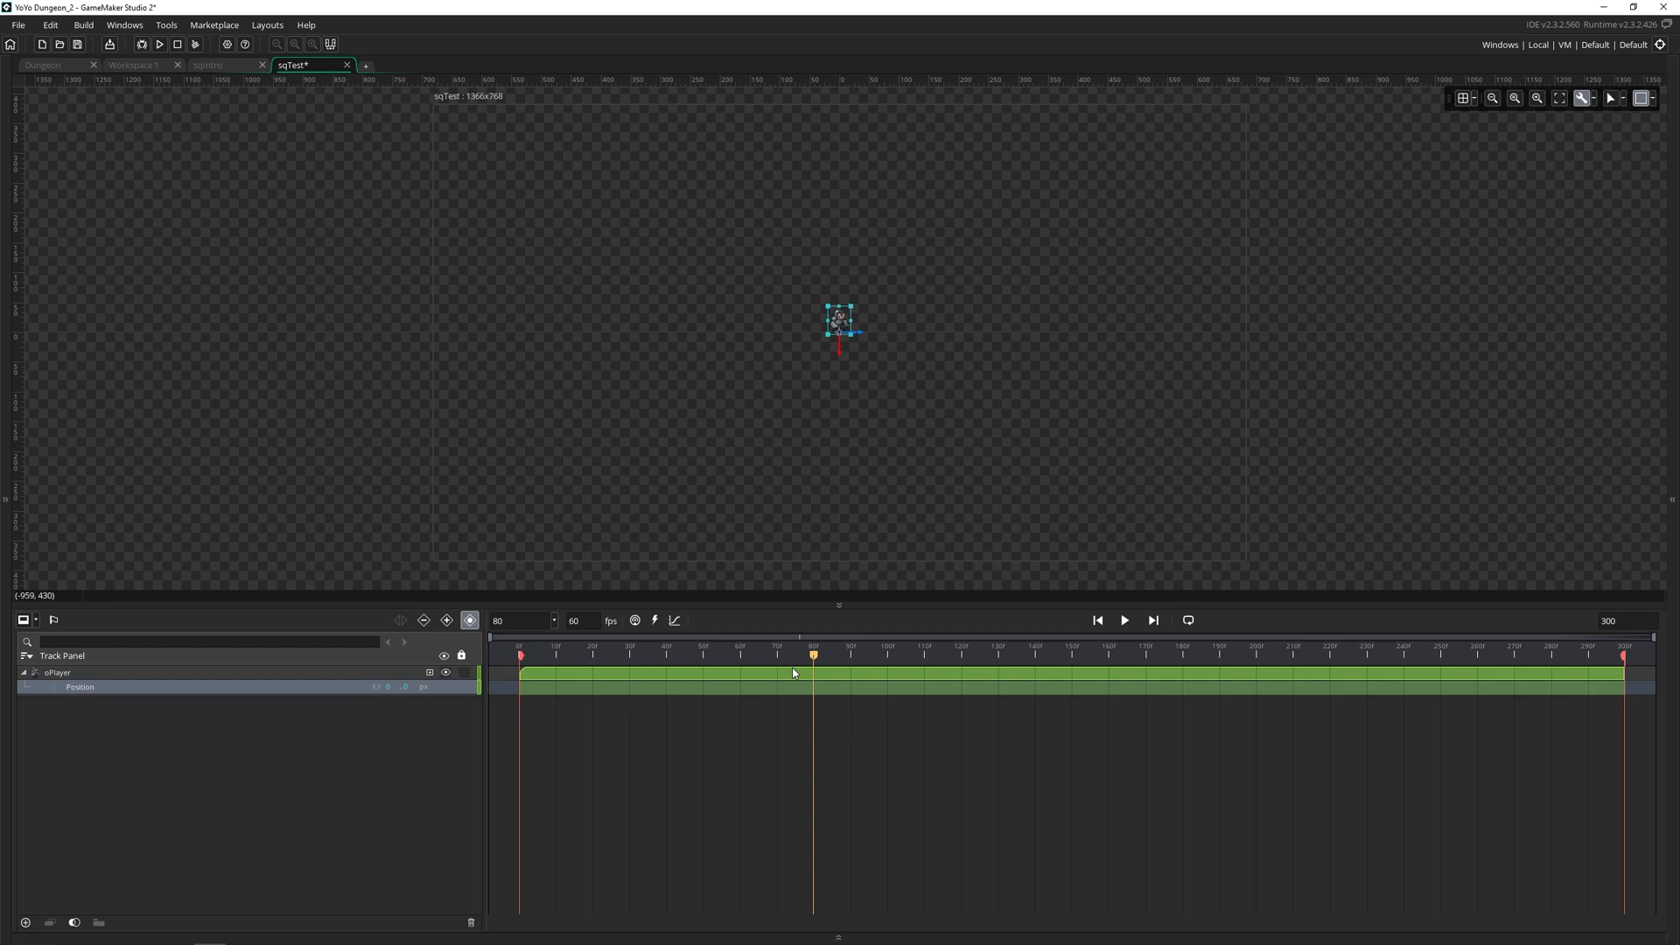
Step: Key oPlayer's starting Position near frame 0 after moving it left on the canvas
click(579, 653)
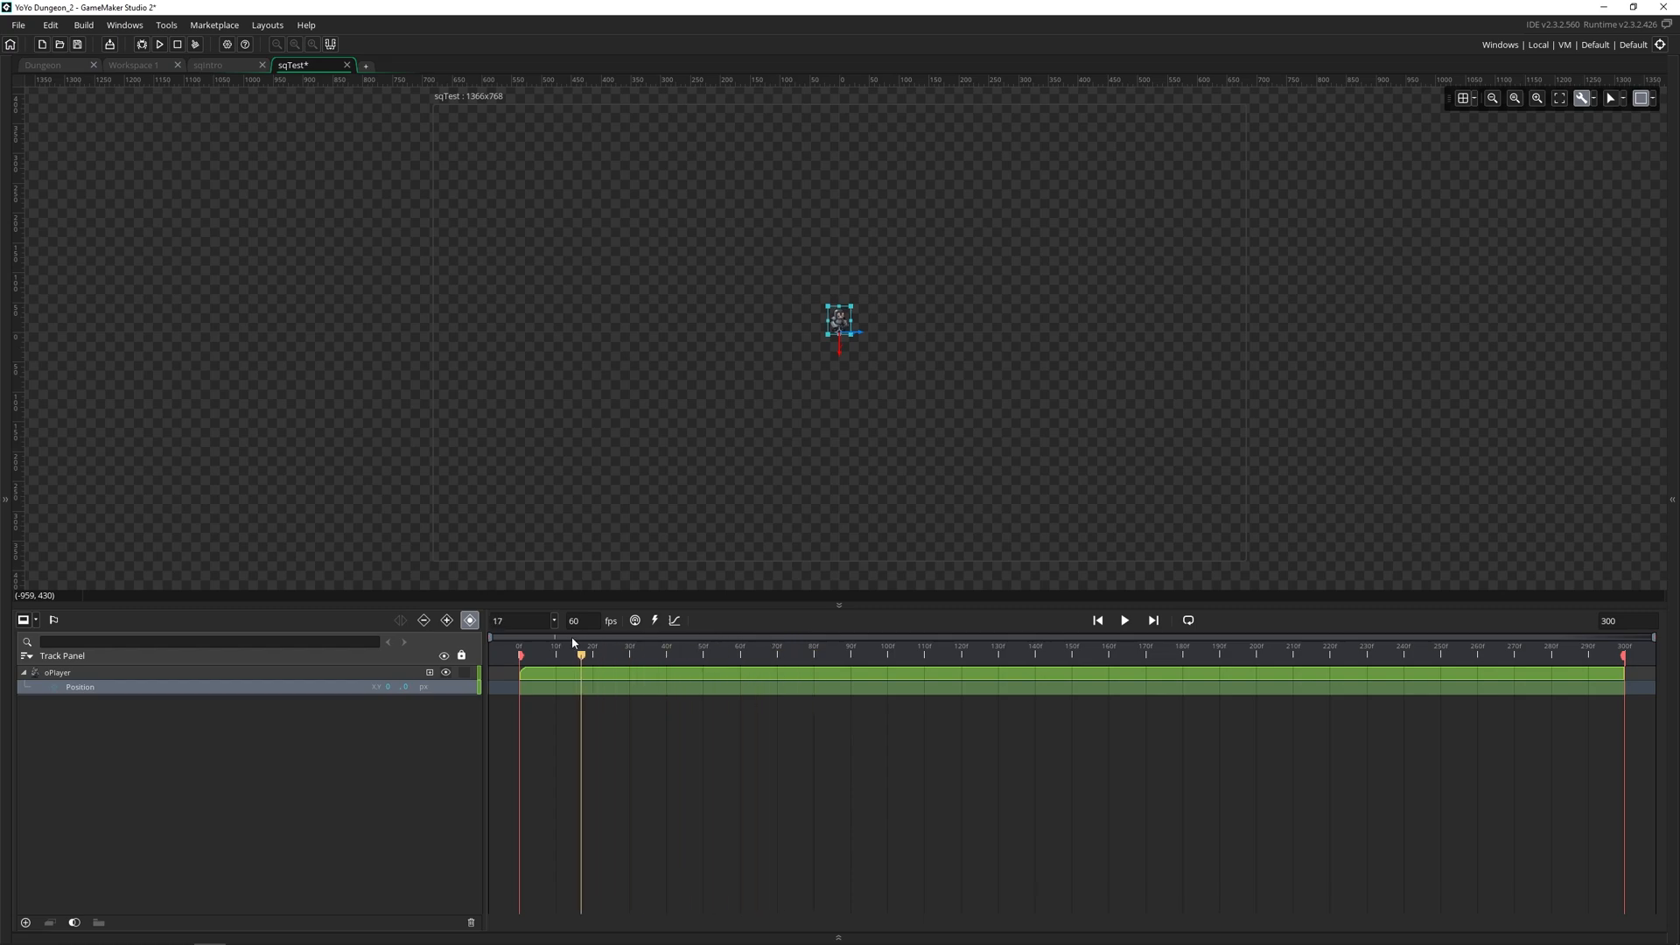
click(1097, 619)
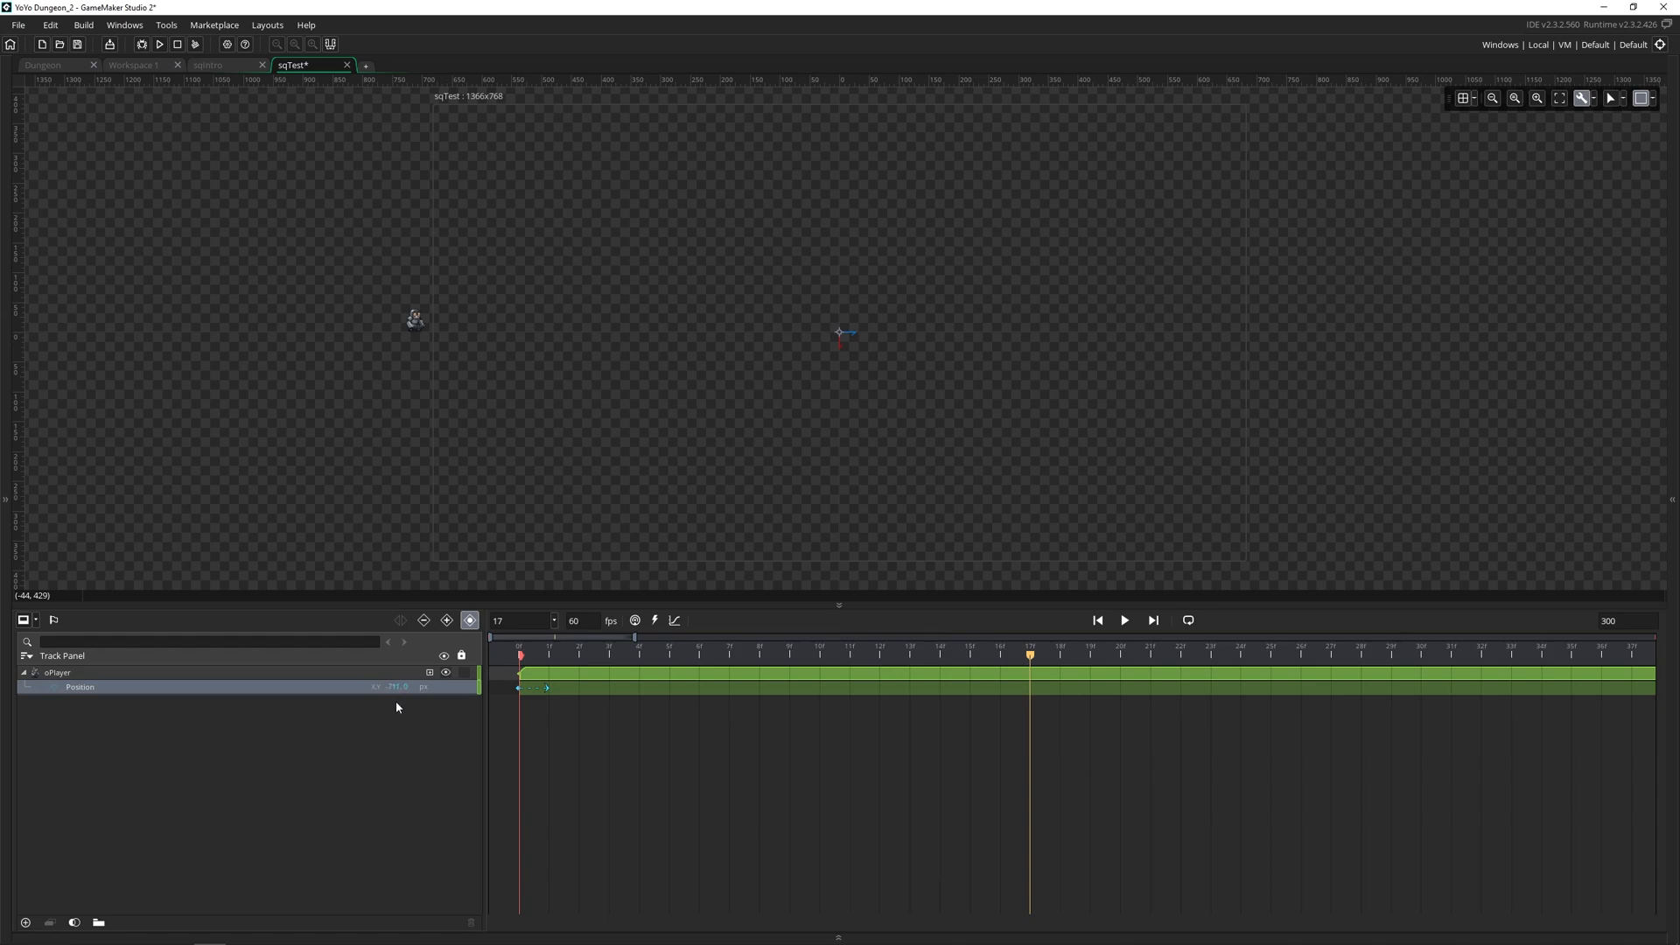
click(518, 655)
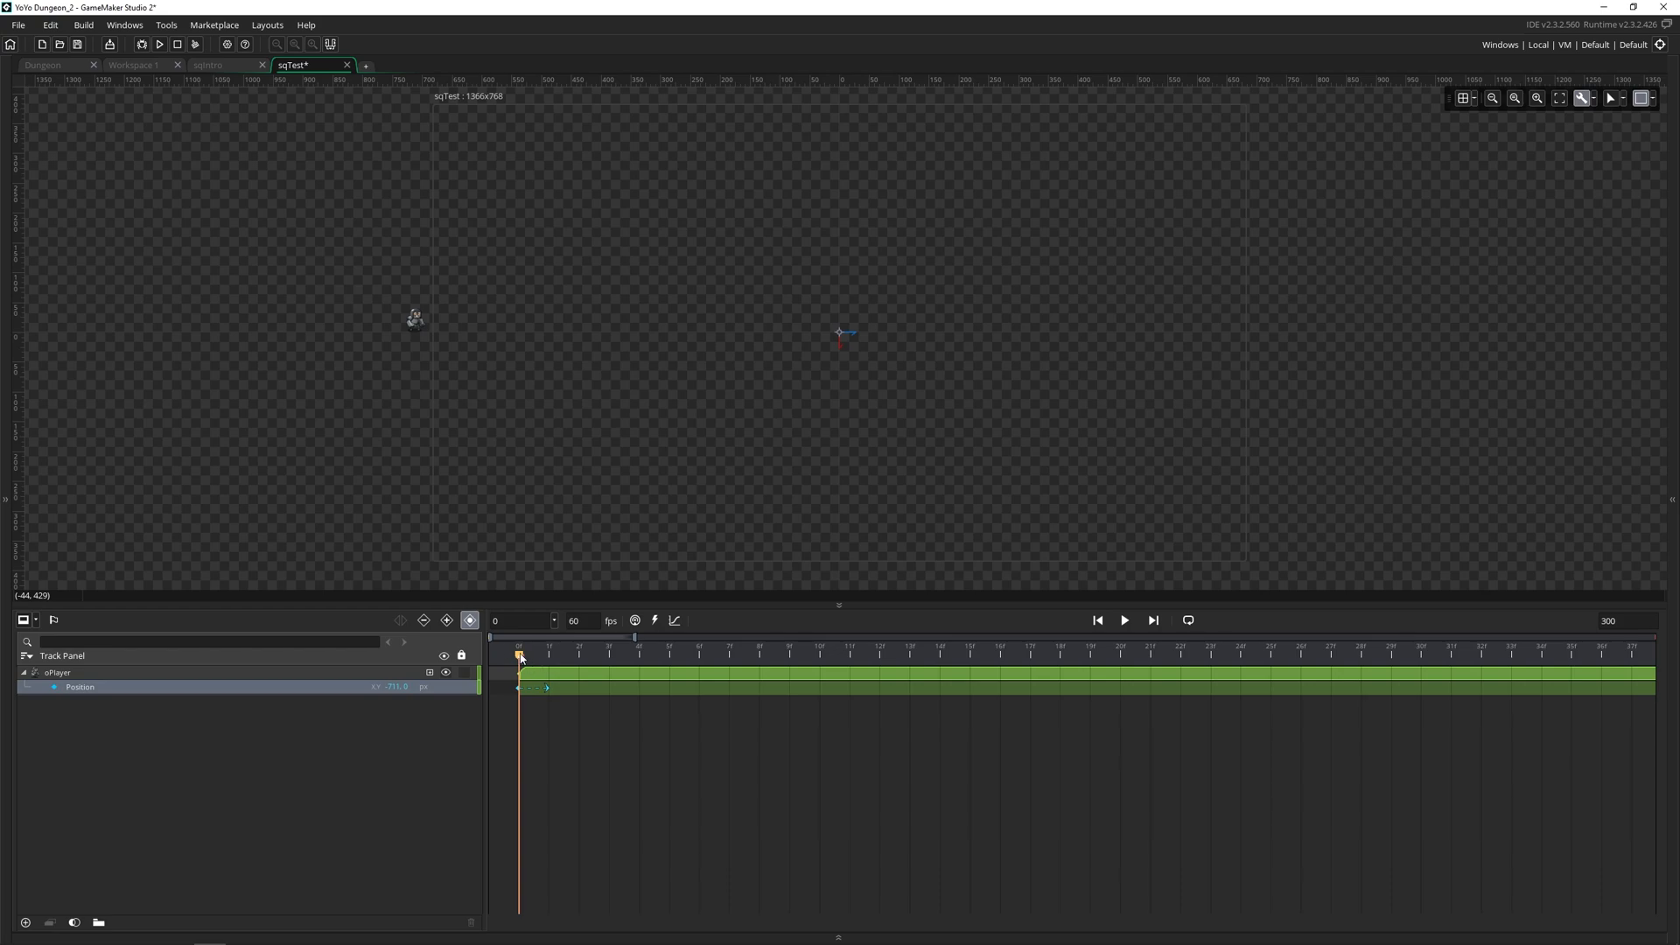
mouse_move(469, 620)
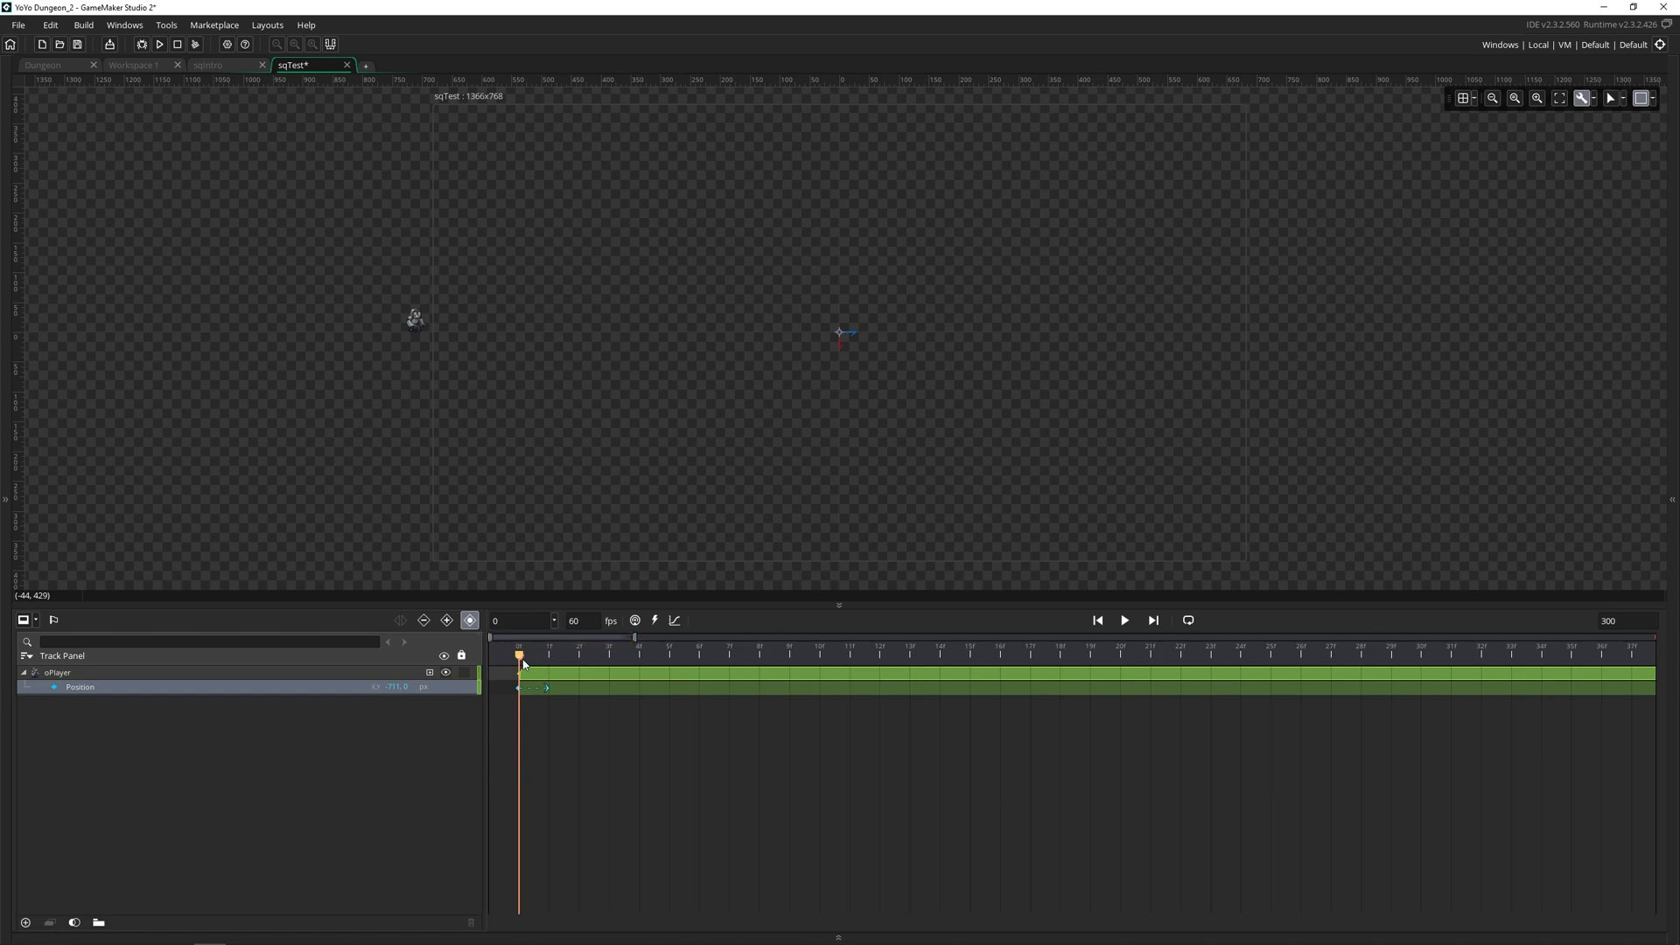
click(969, 654)
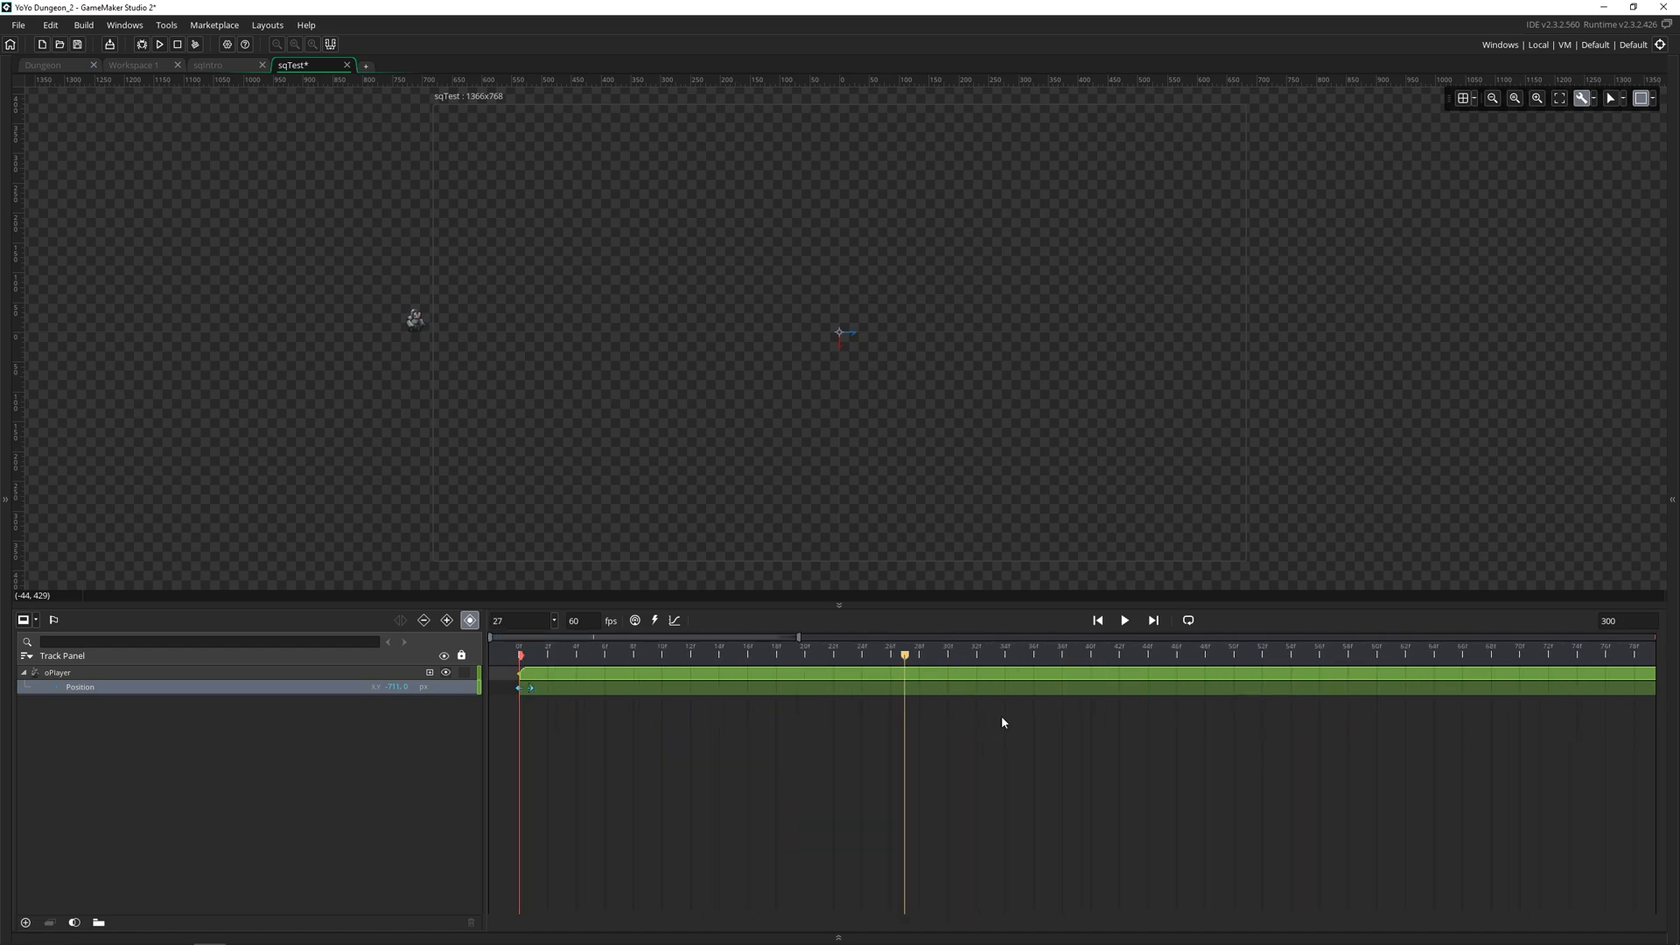
Step: Add a Position keyframe at frame 60 with oPlayer's X at -500
drag(905, 655, 1376, 655)
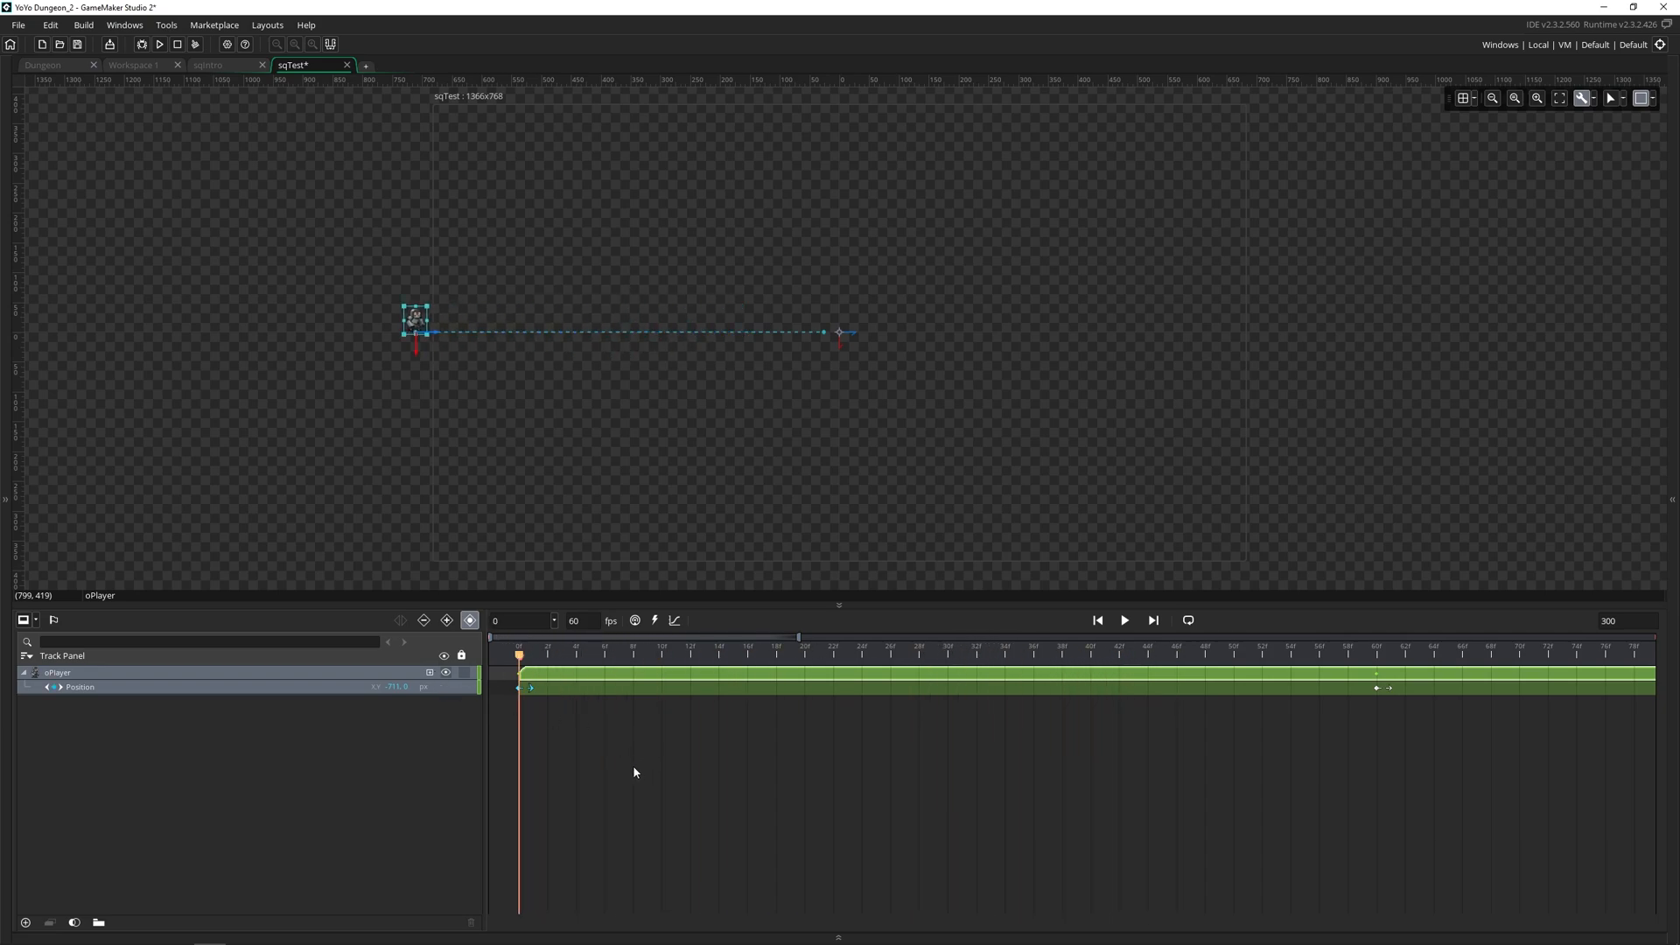
click(1123, 620)
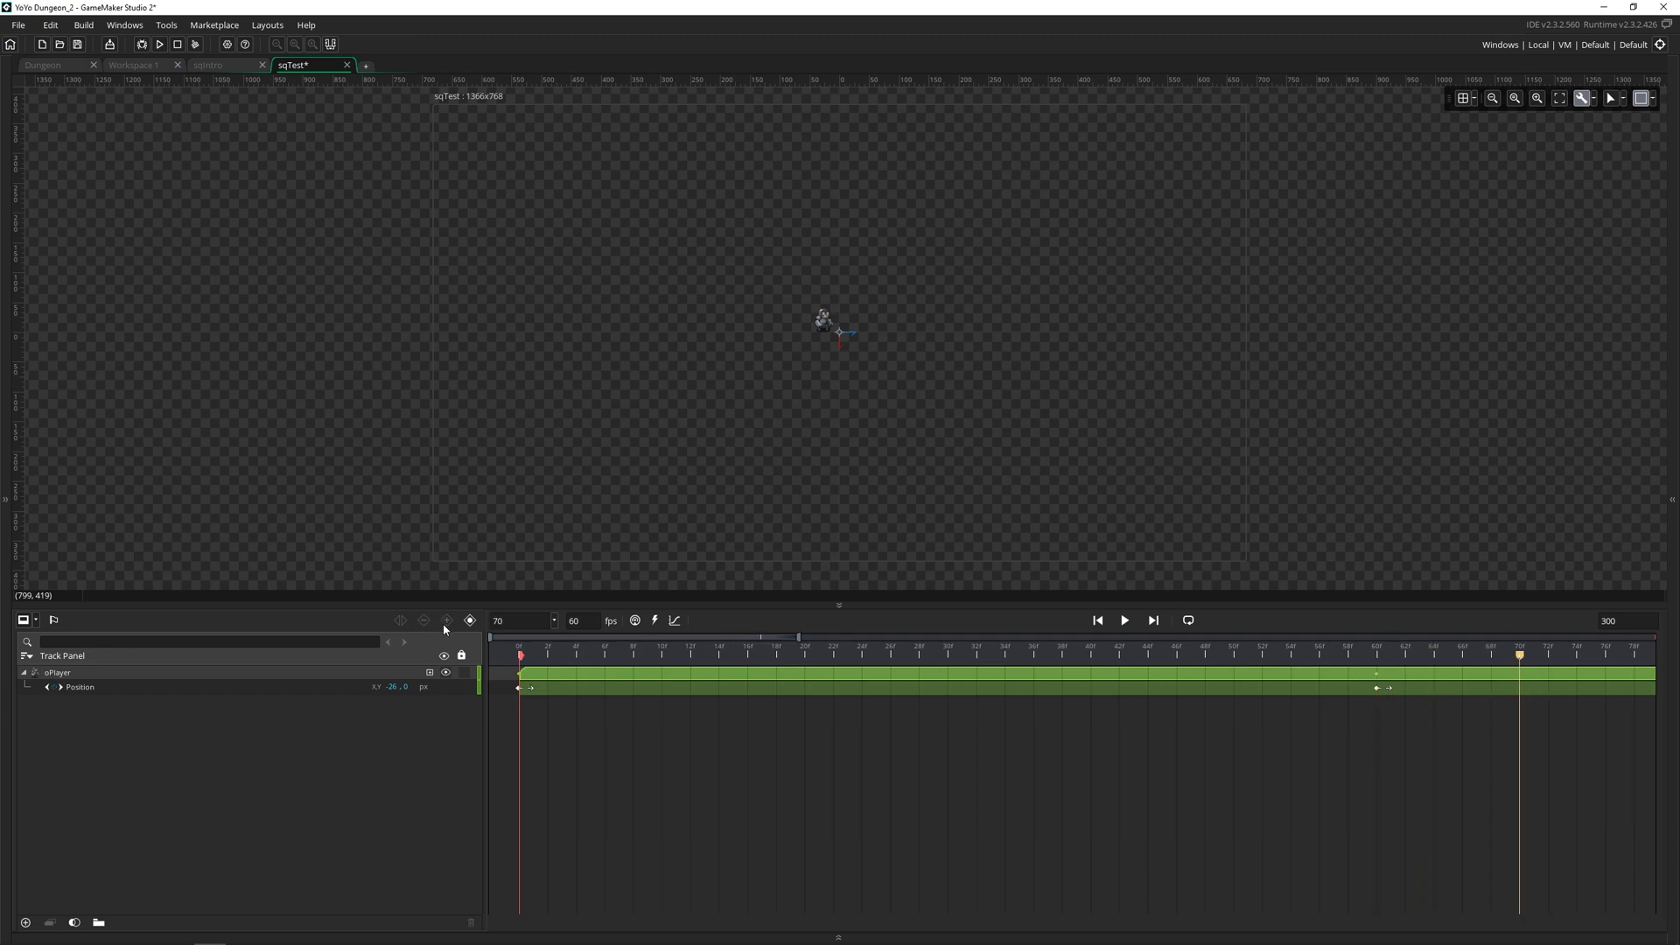
click(78, 686)
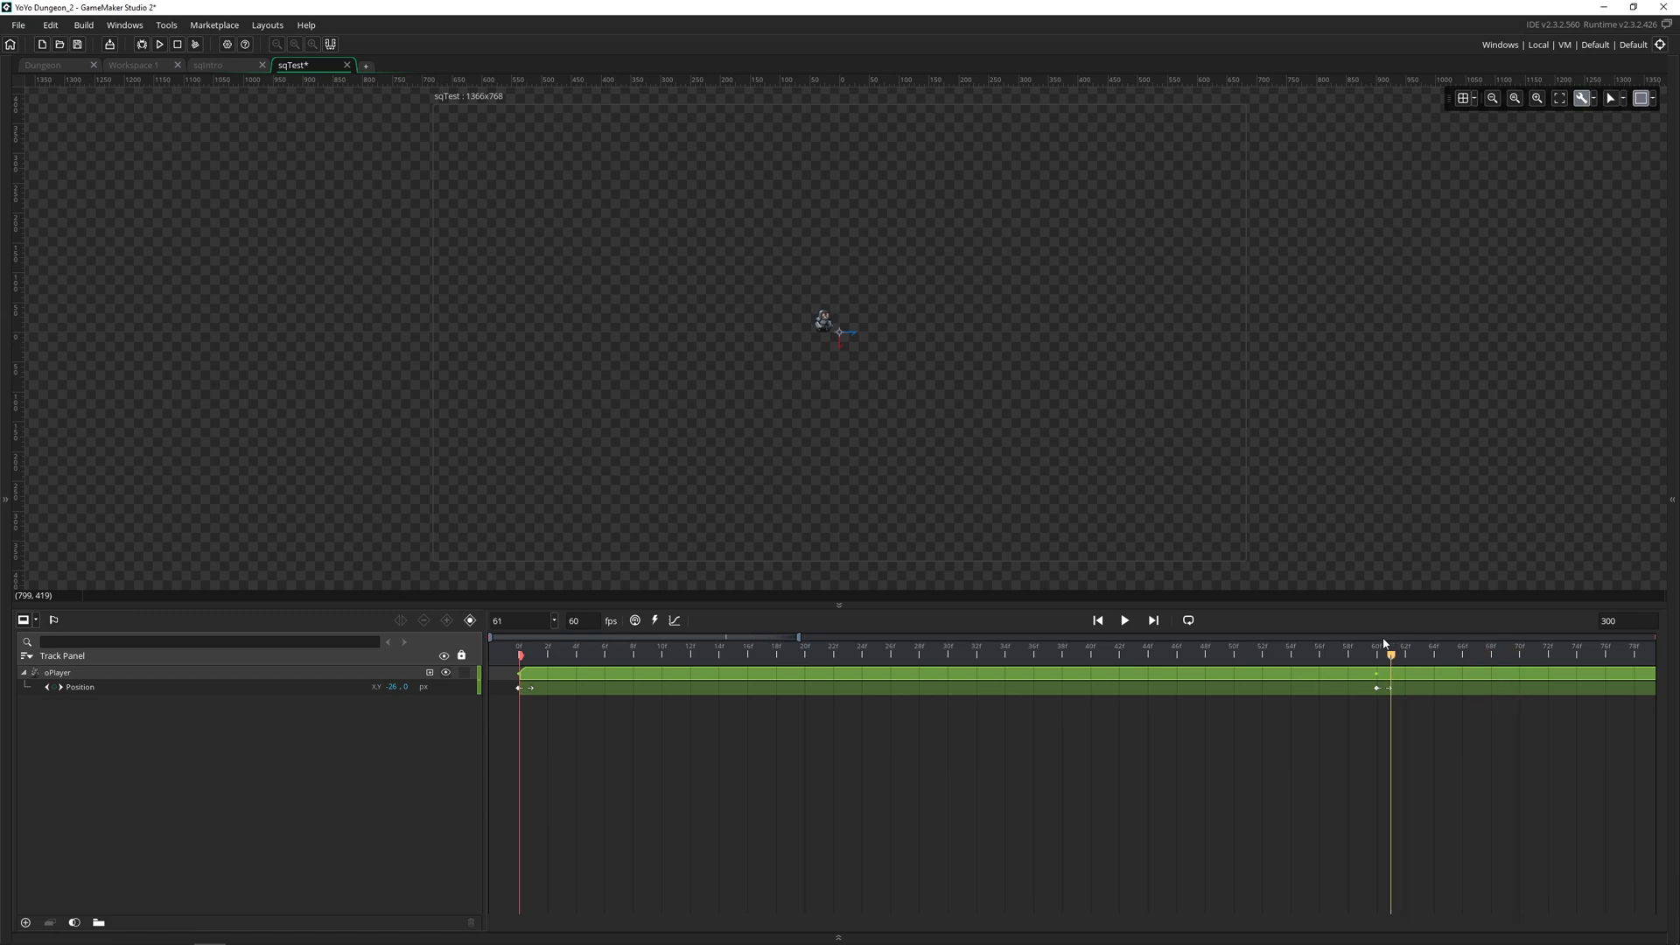
click(1378, 653)
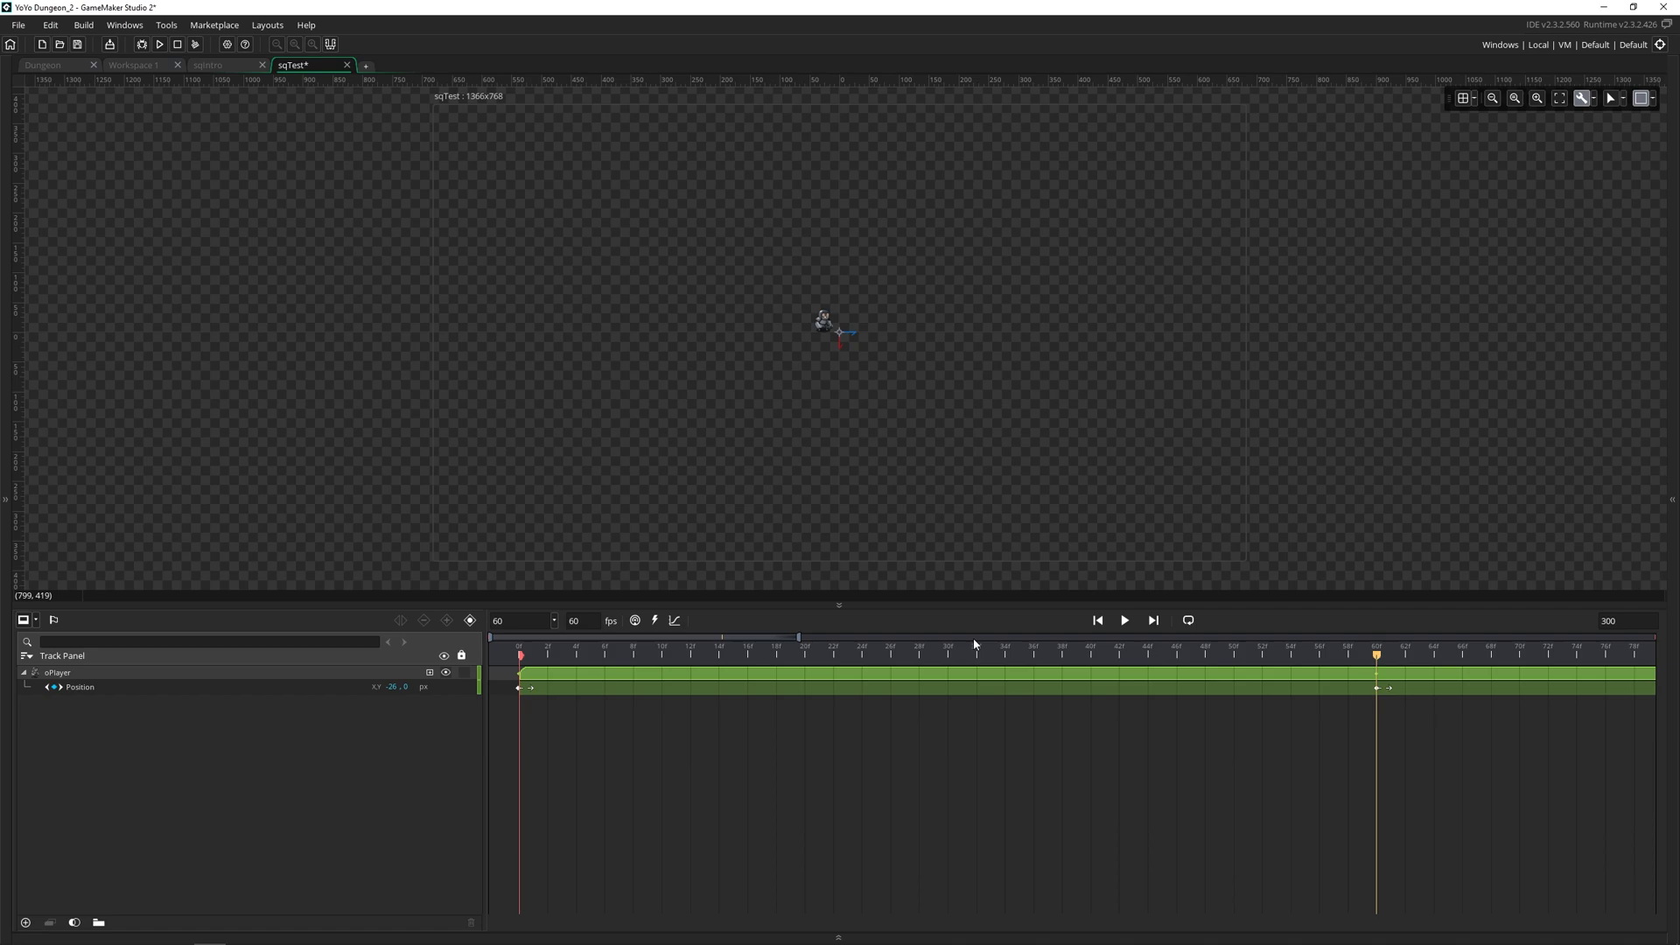
click(79, 686)
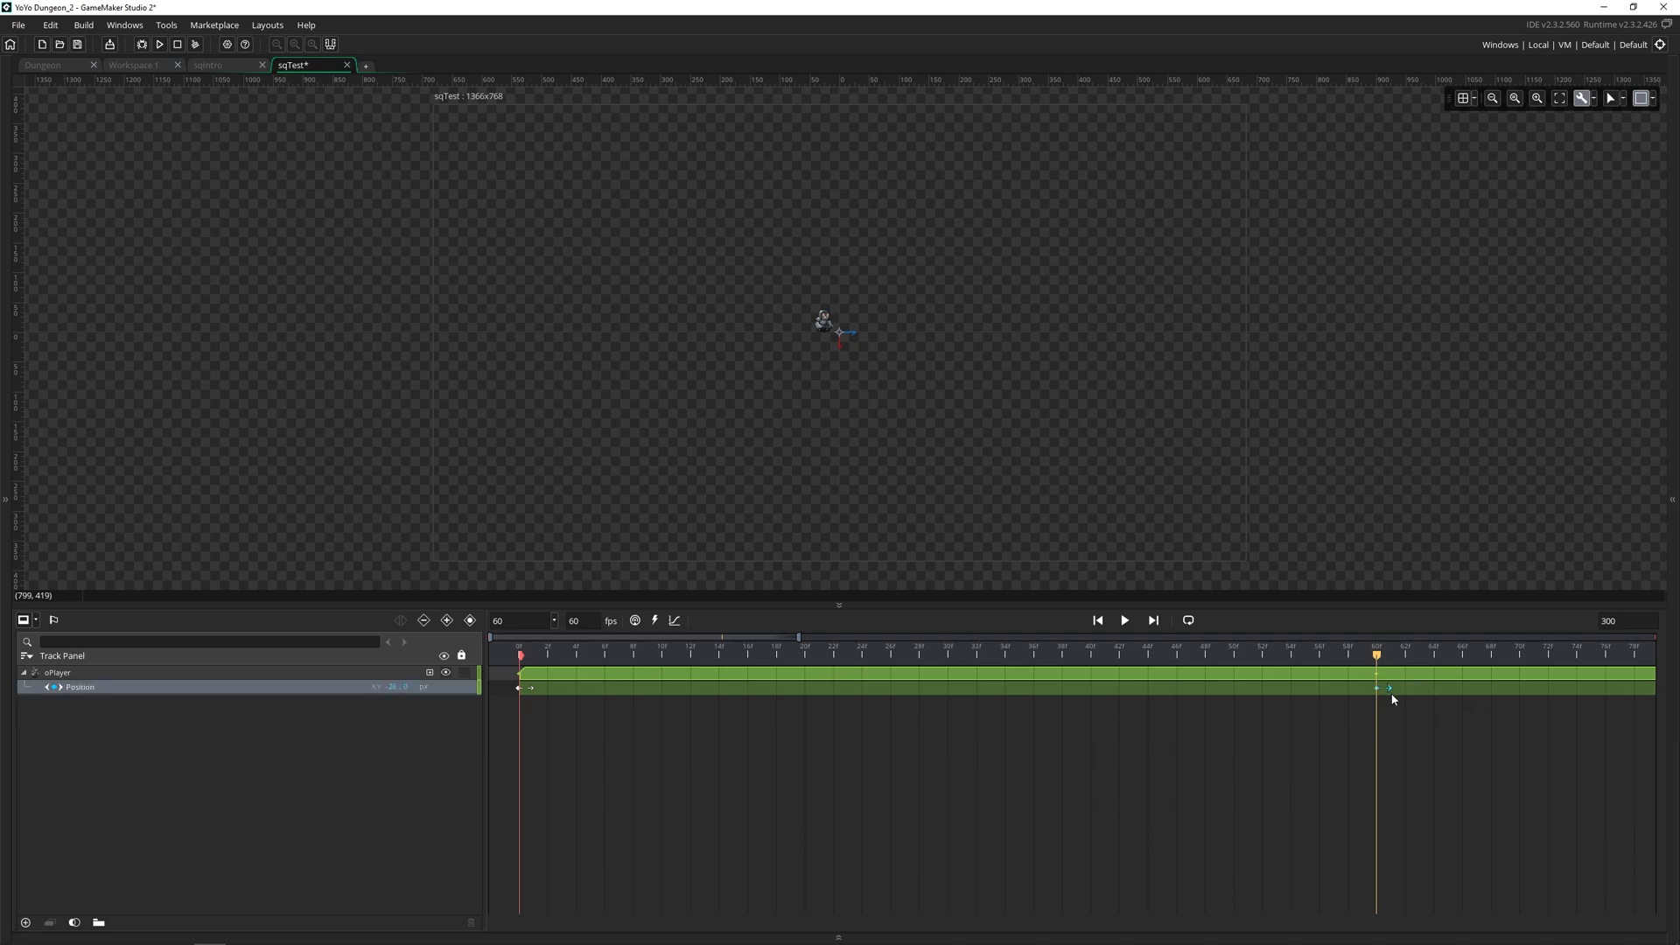
mouse_move(952, 325)
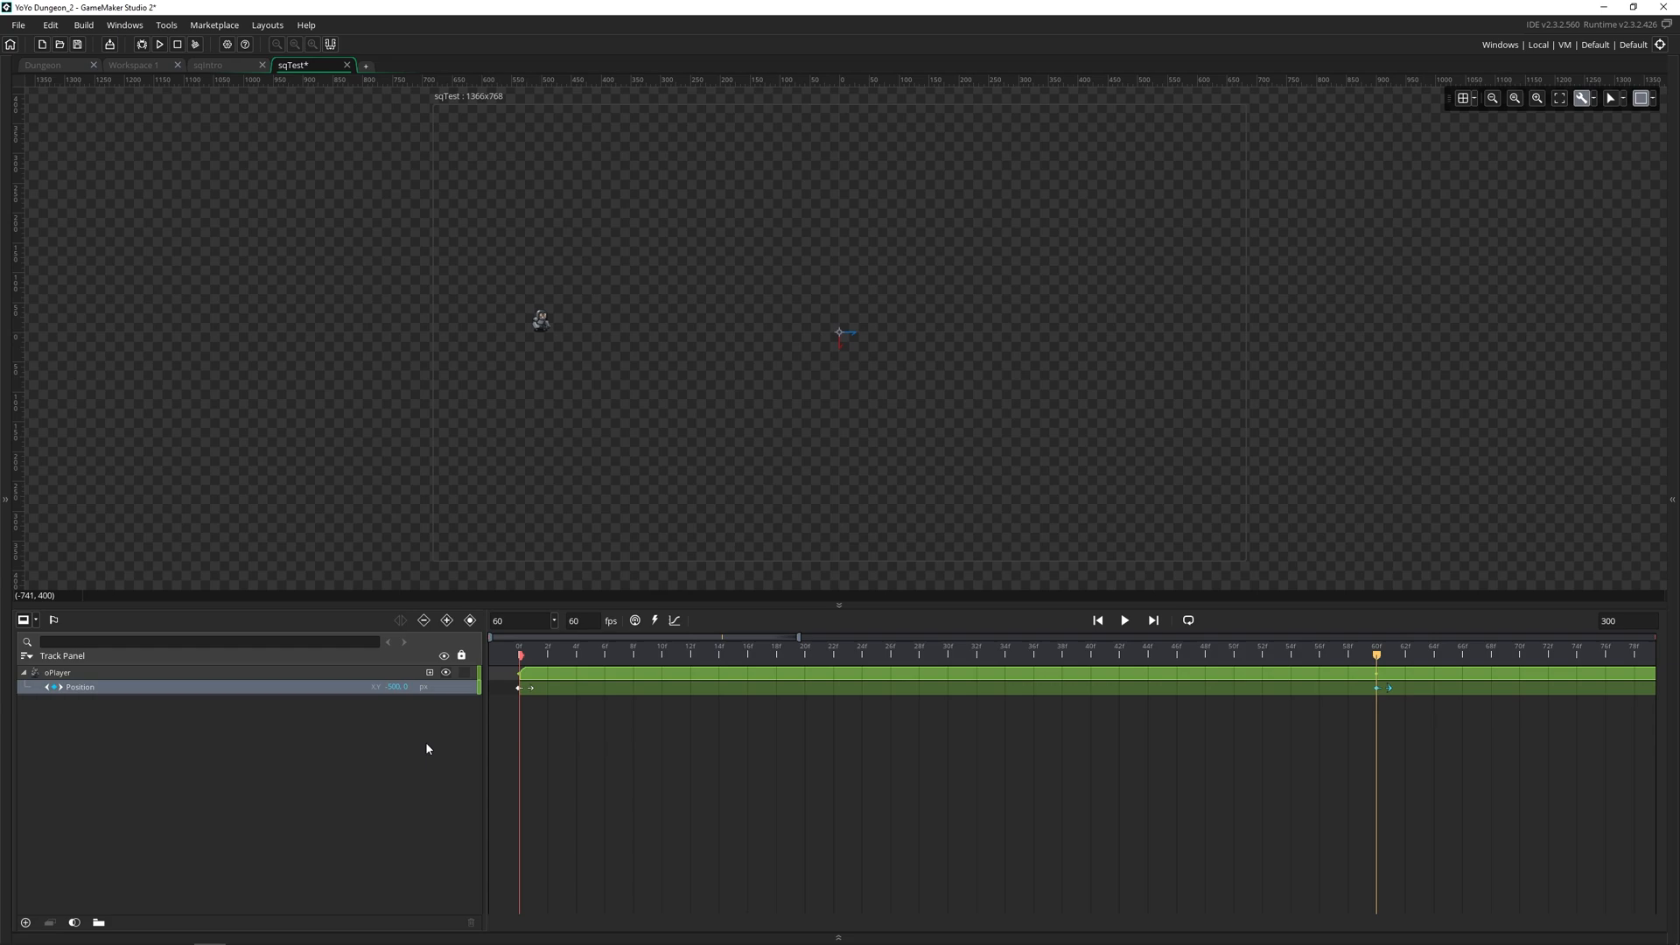
click(1124, 620)
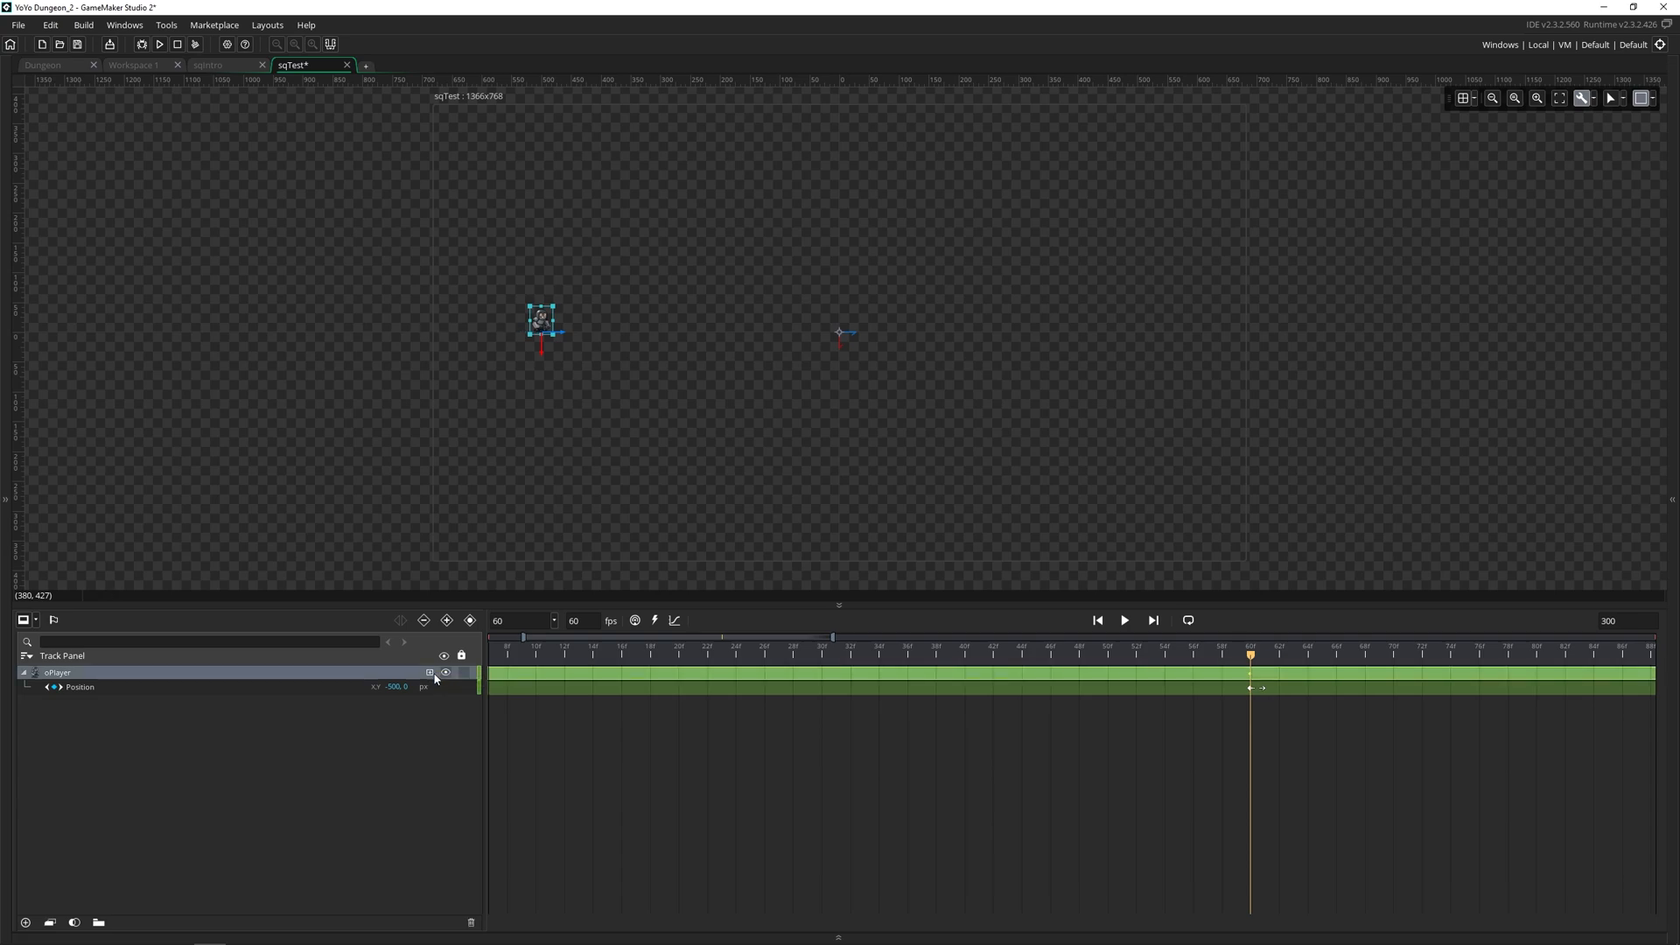
Step: Review oPlayer's Add parameter track list and dismiss it unchanged
click(430, 672)
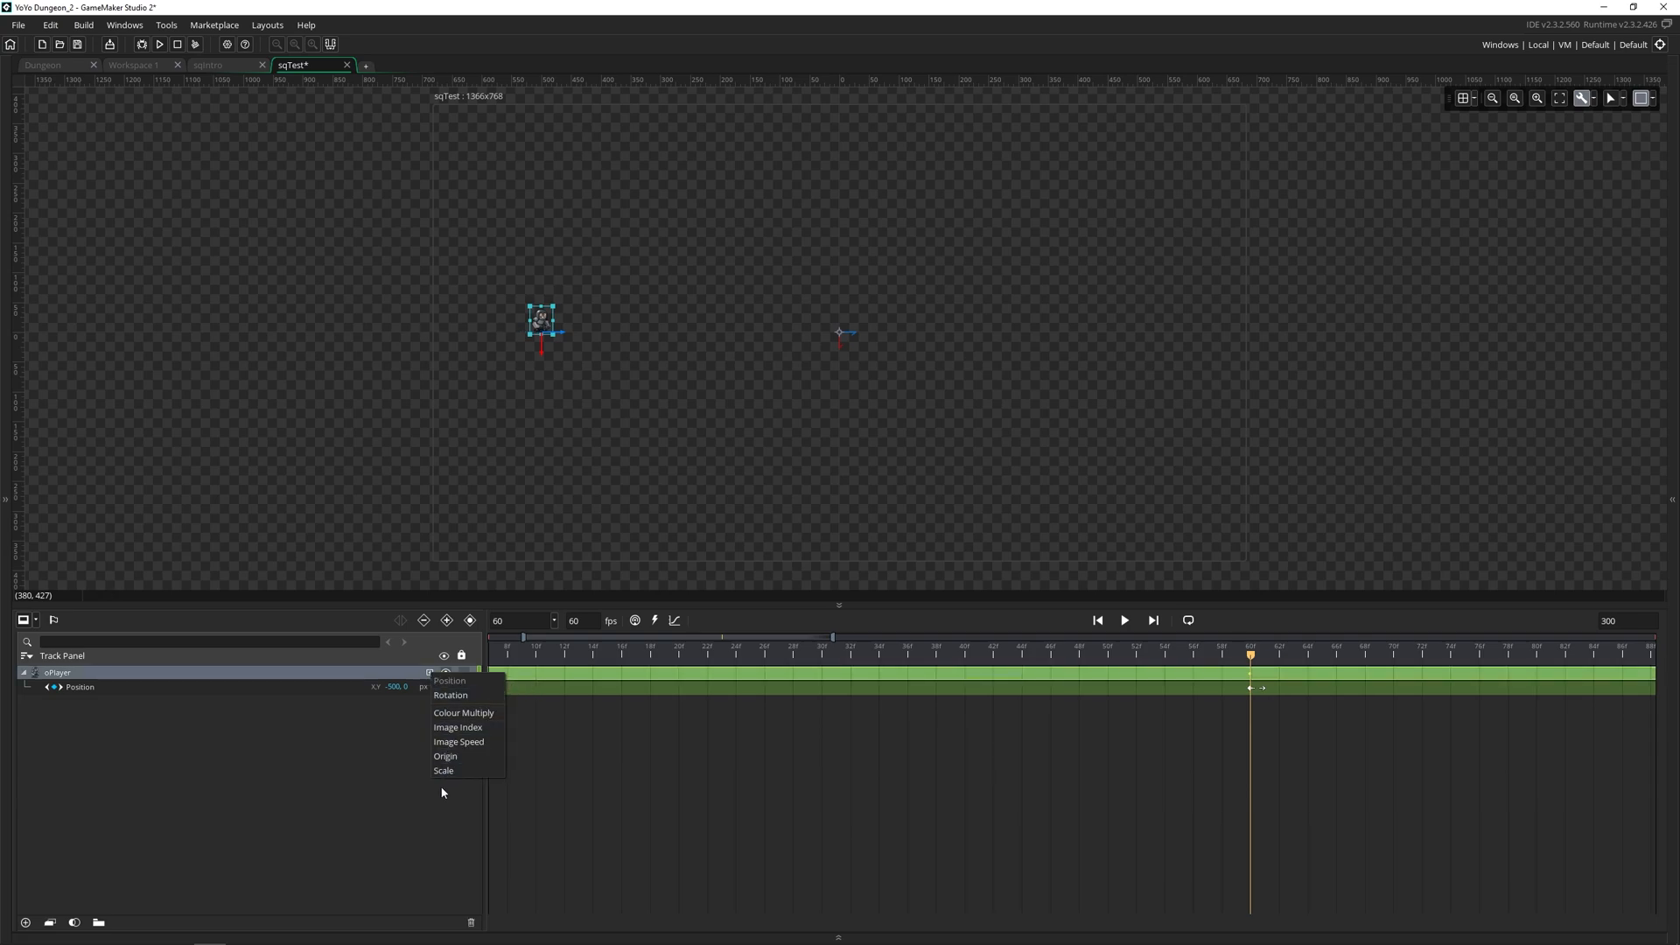
click(343, 716)
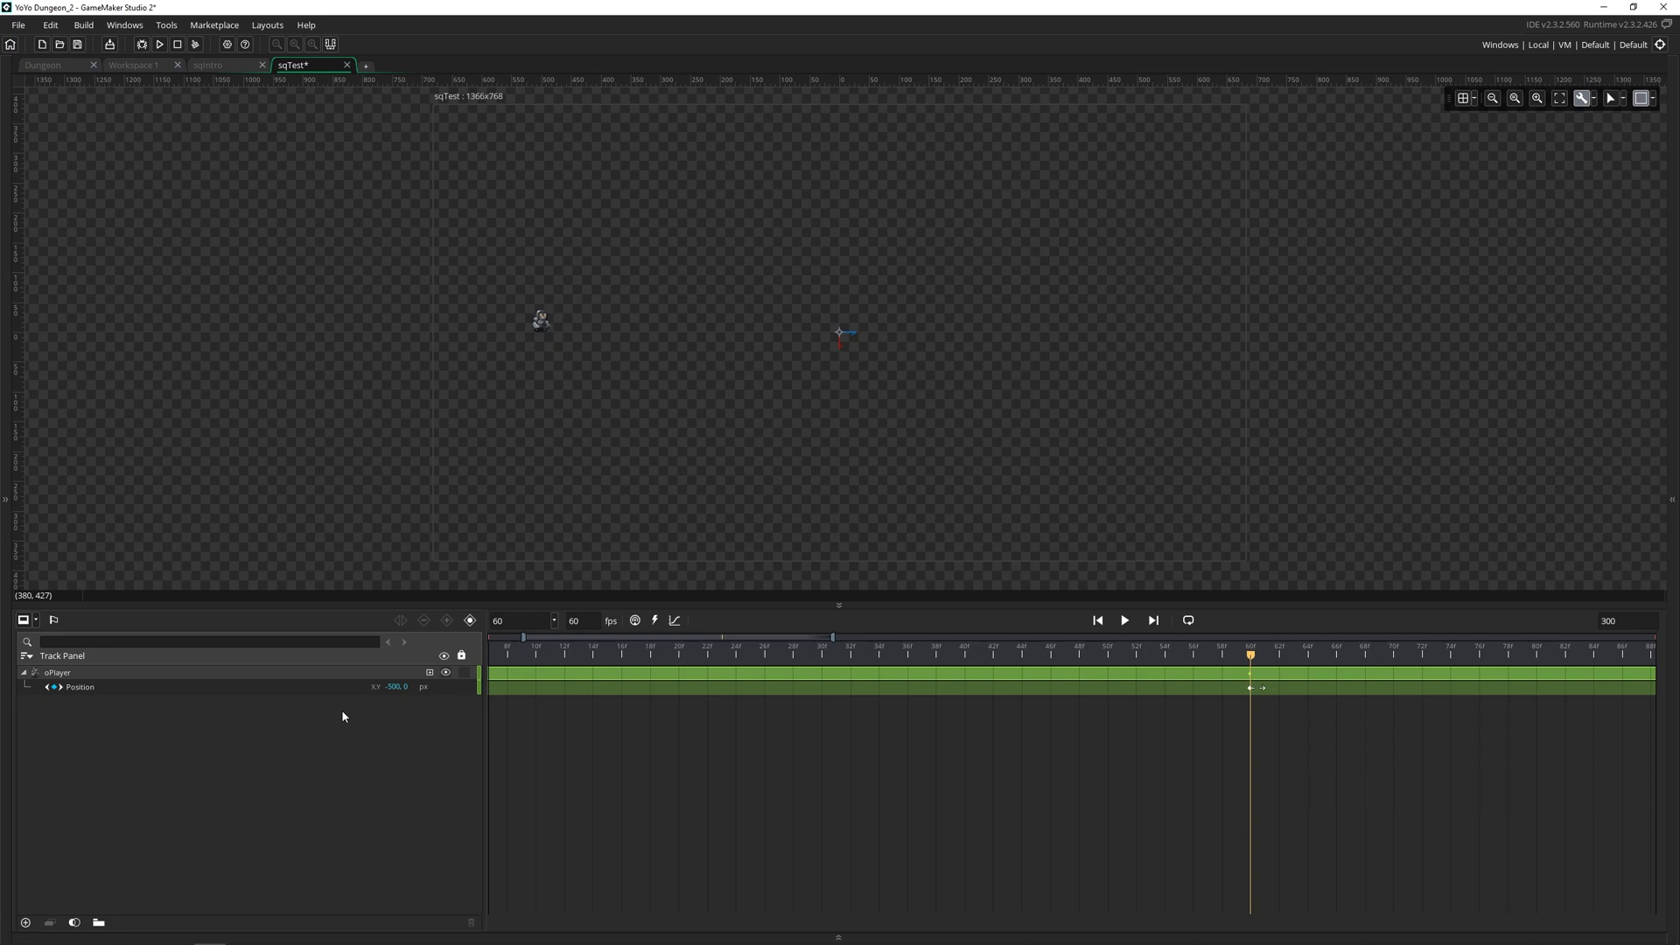
mouse_move(620, 656)
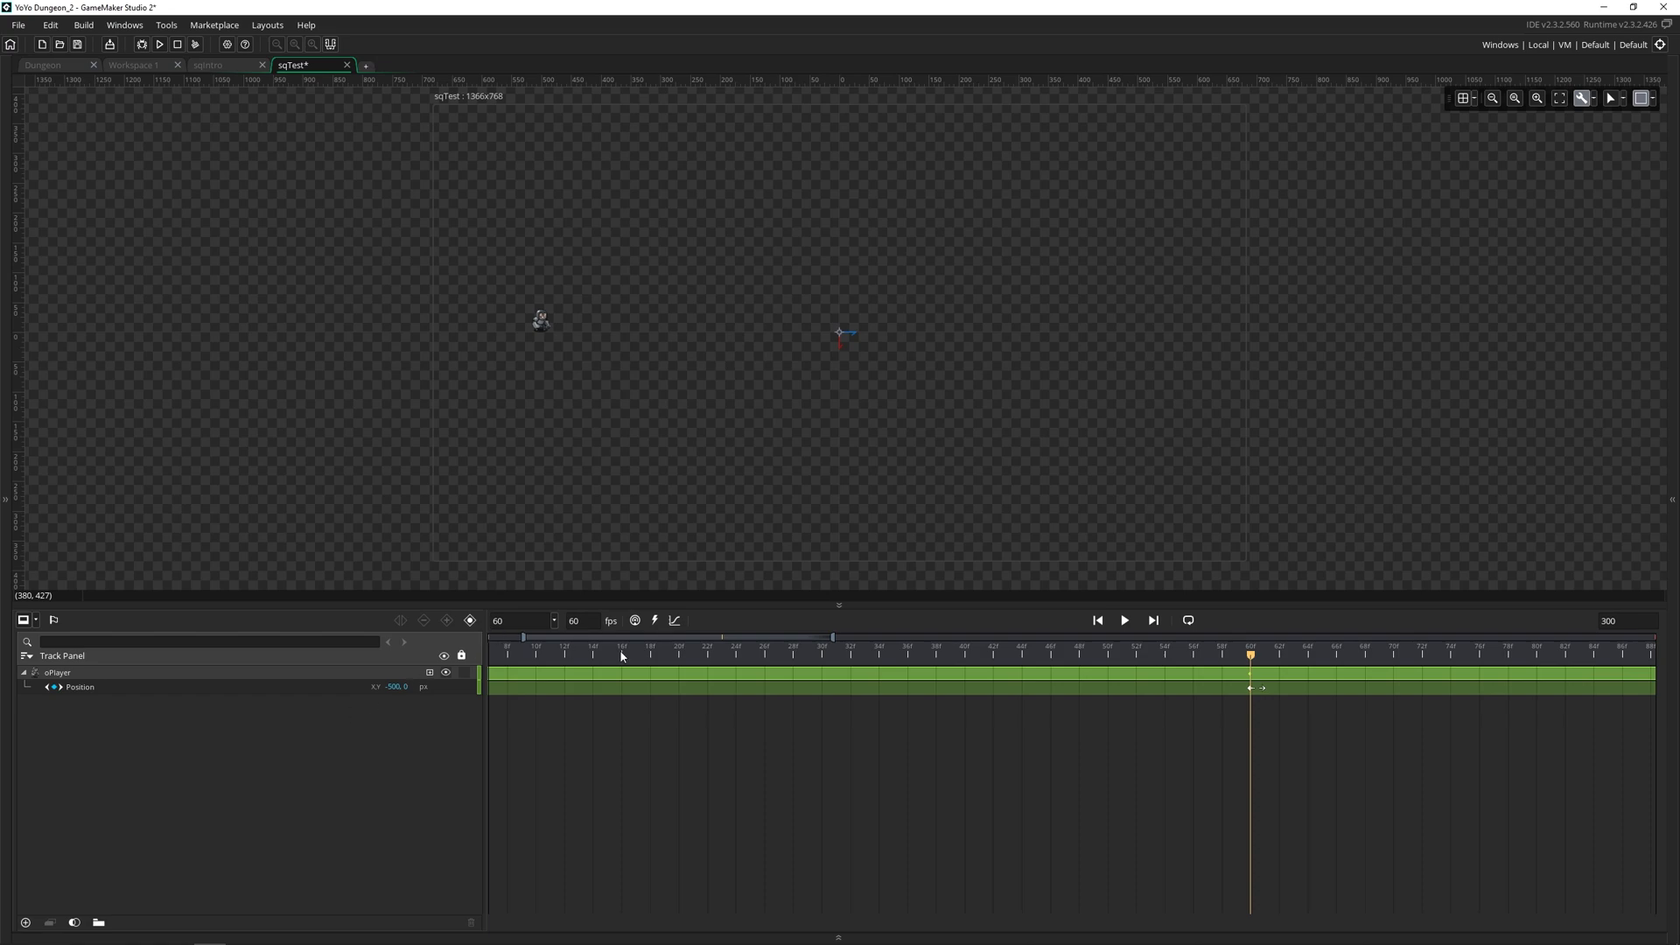
mouse_move(1185, 710)
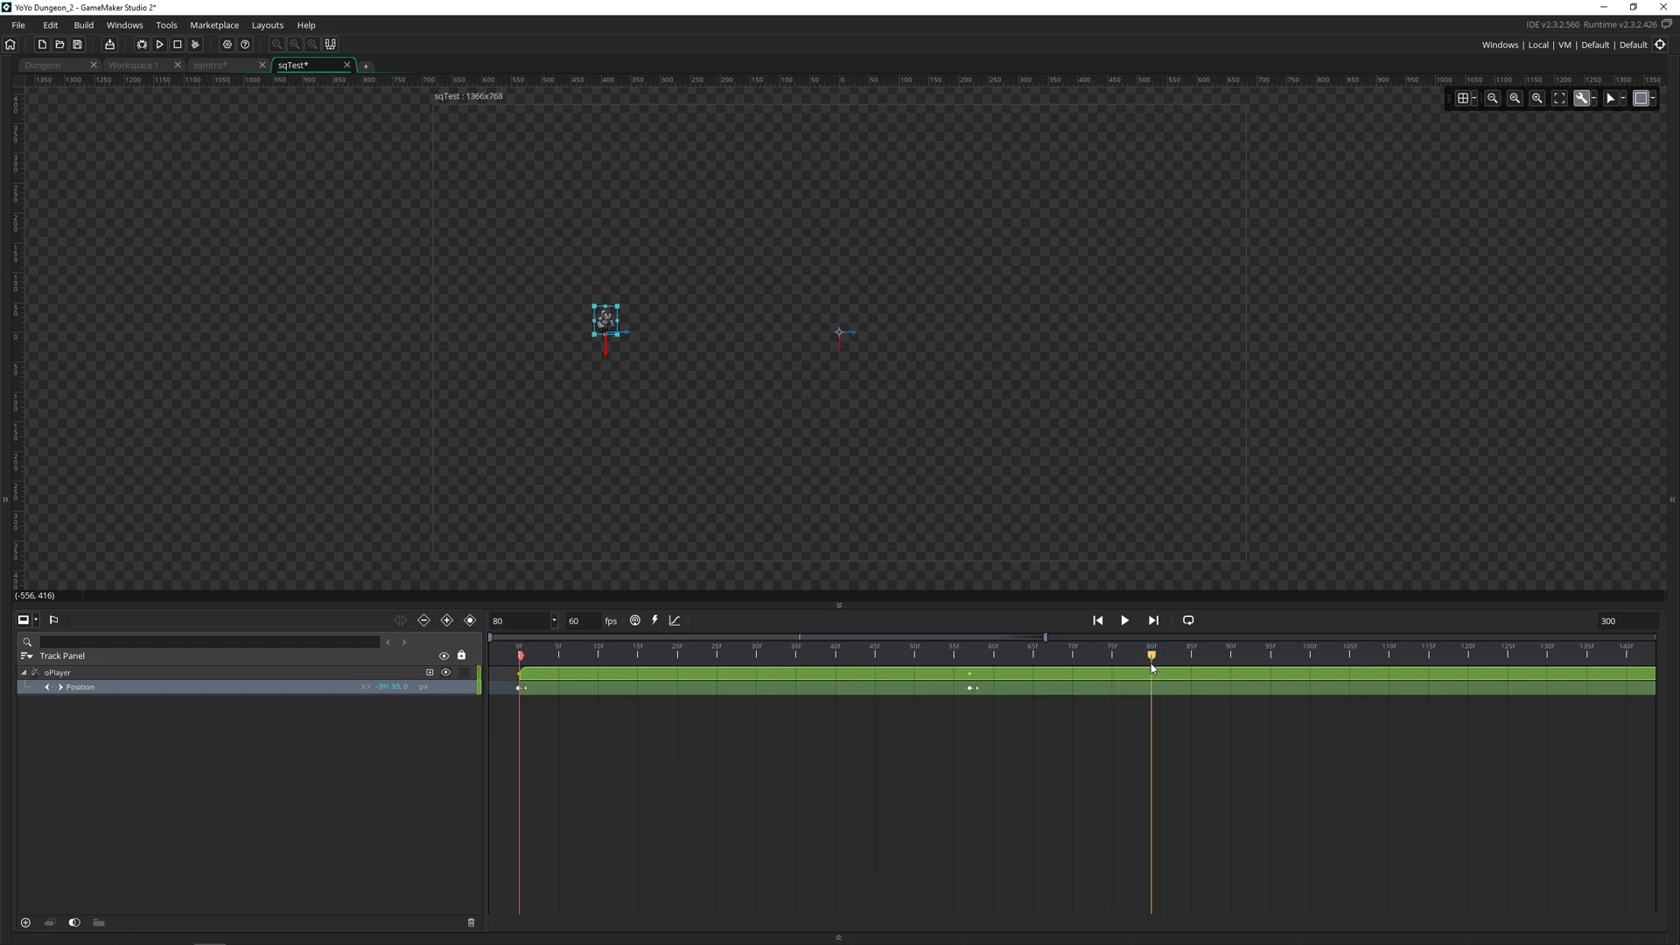
Step: Add a third Position keyframe at frame 80 with oPlayer moved up, then select the Origin track for removal
drag(606, 322, 765, 284)
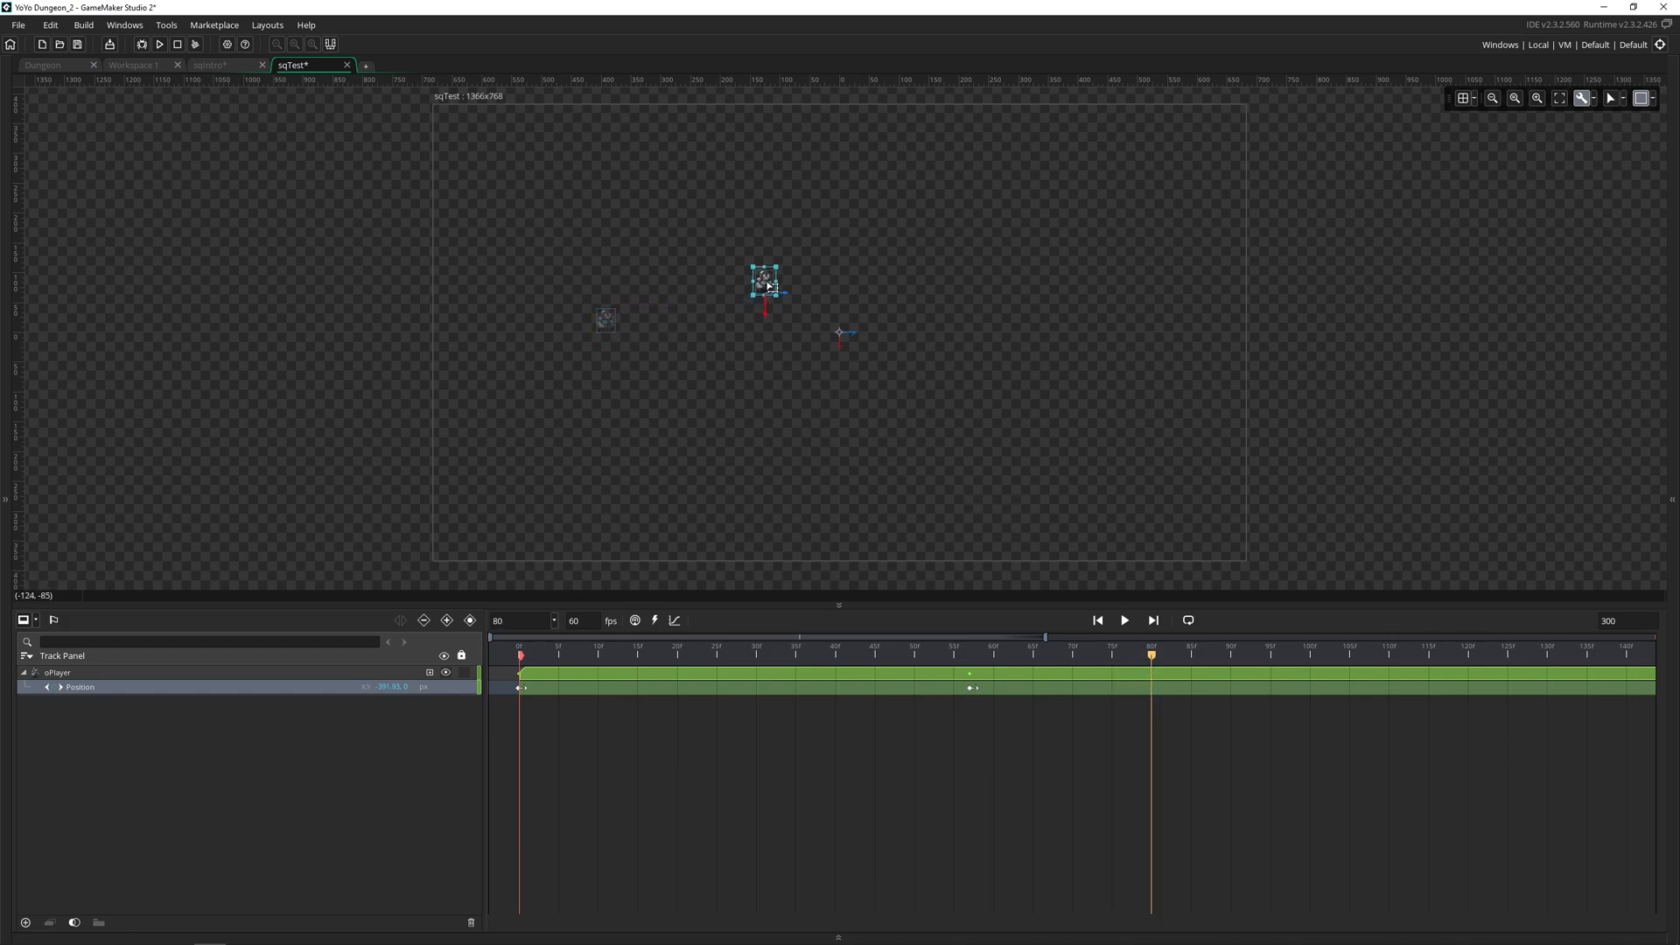
click(446, 620)
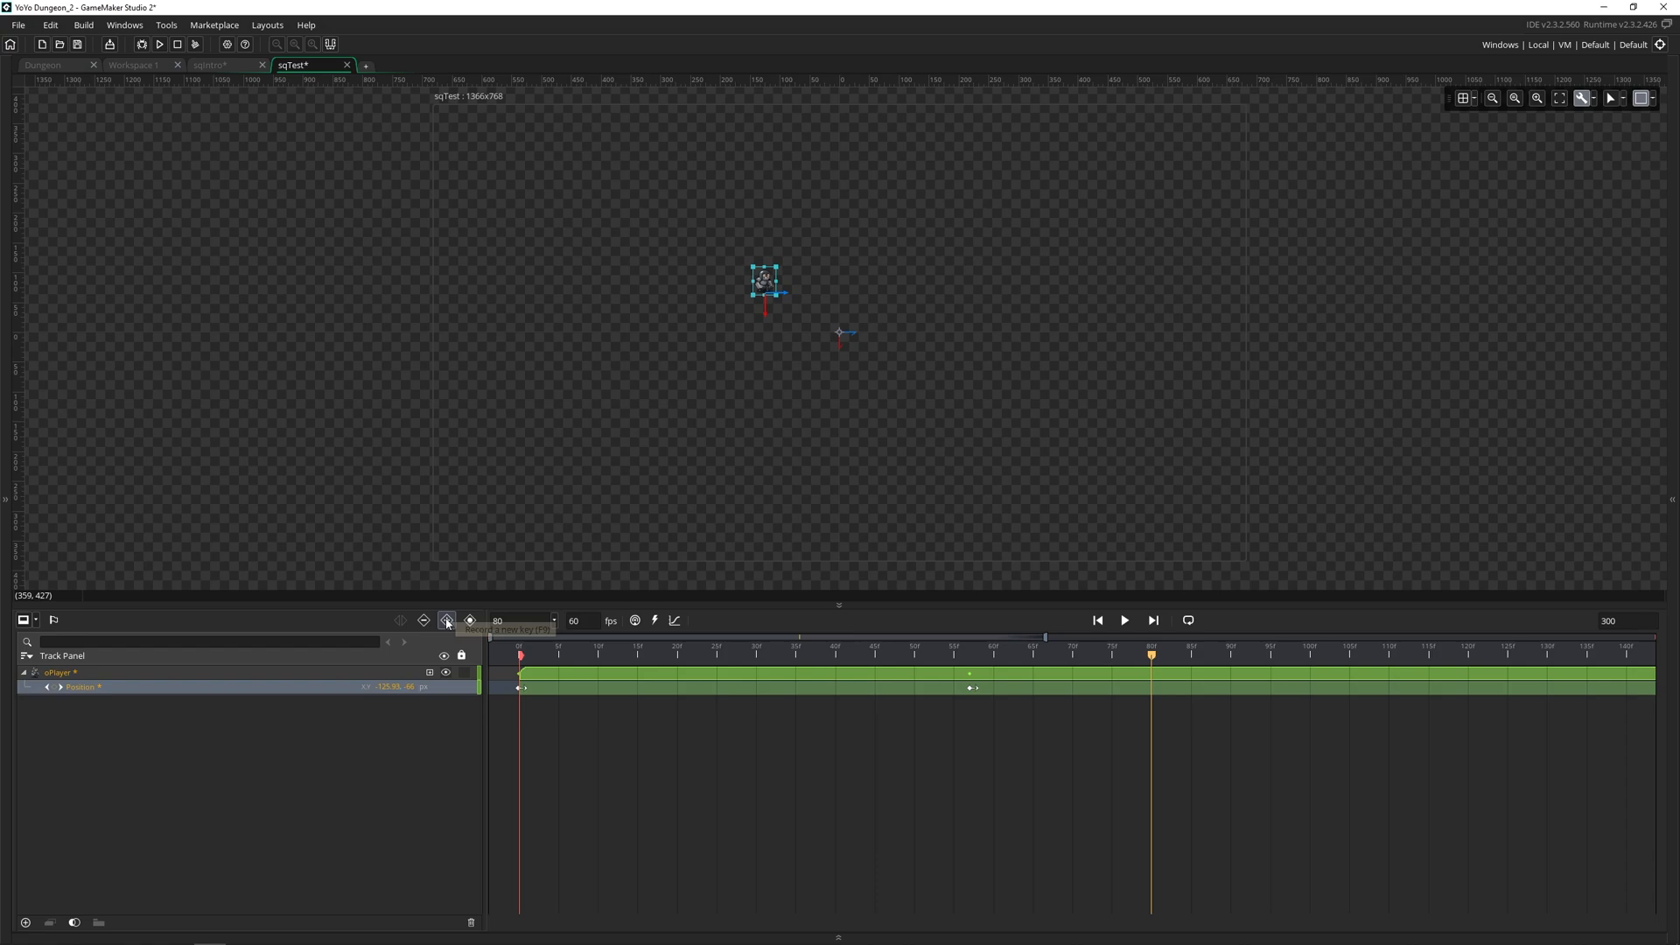
click(446, 619)
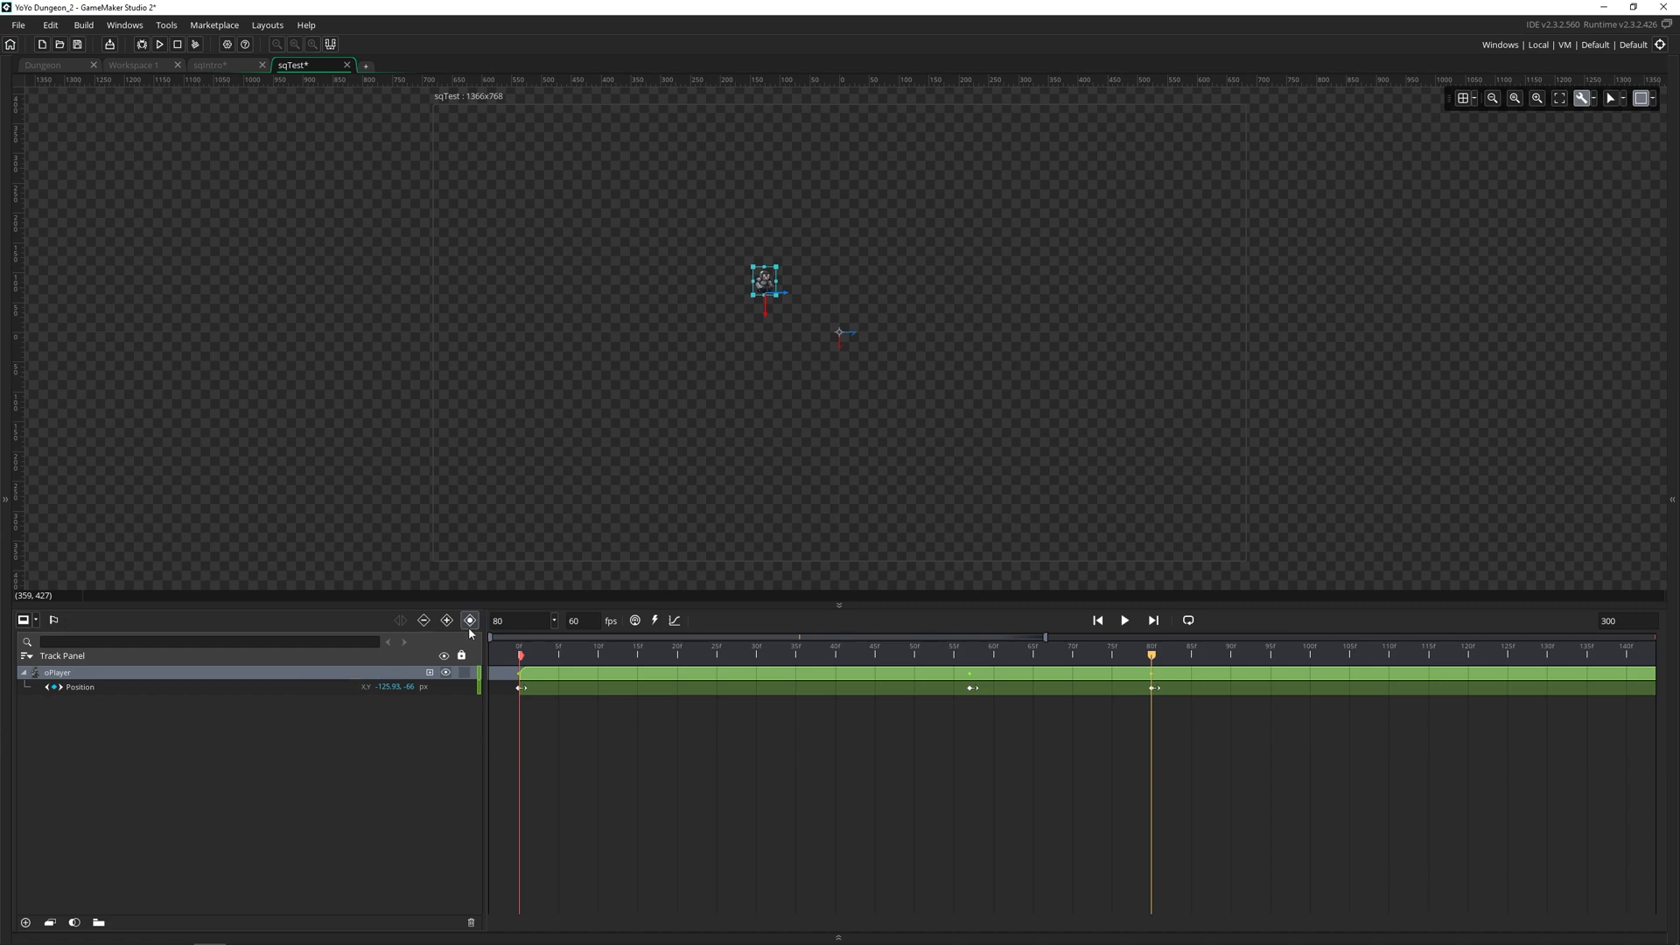
mouse_move(446, 620)
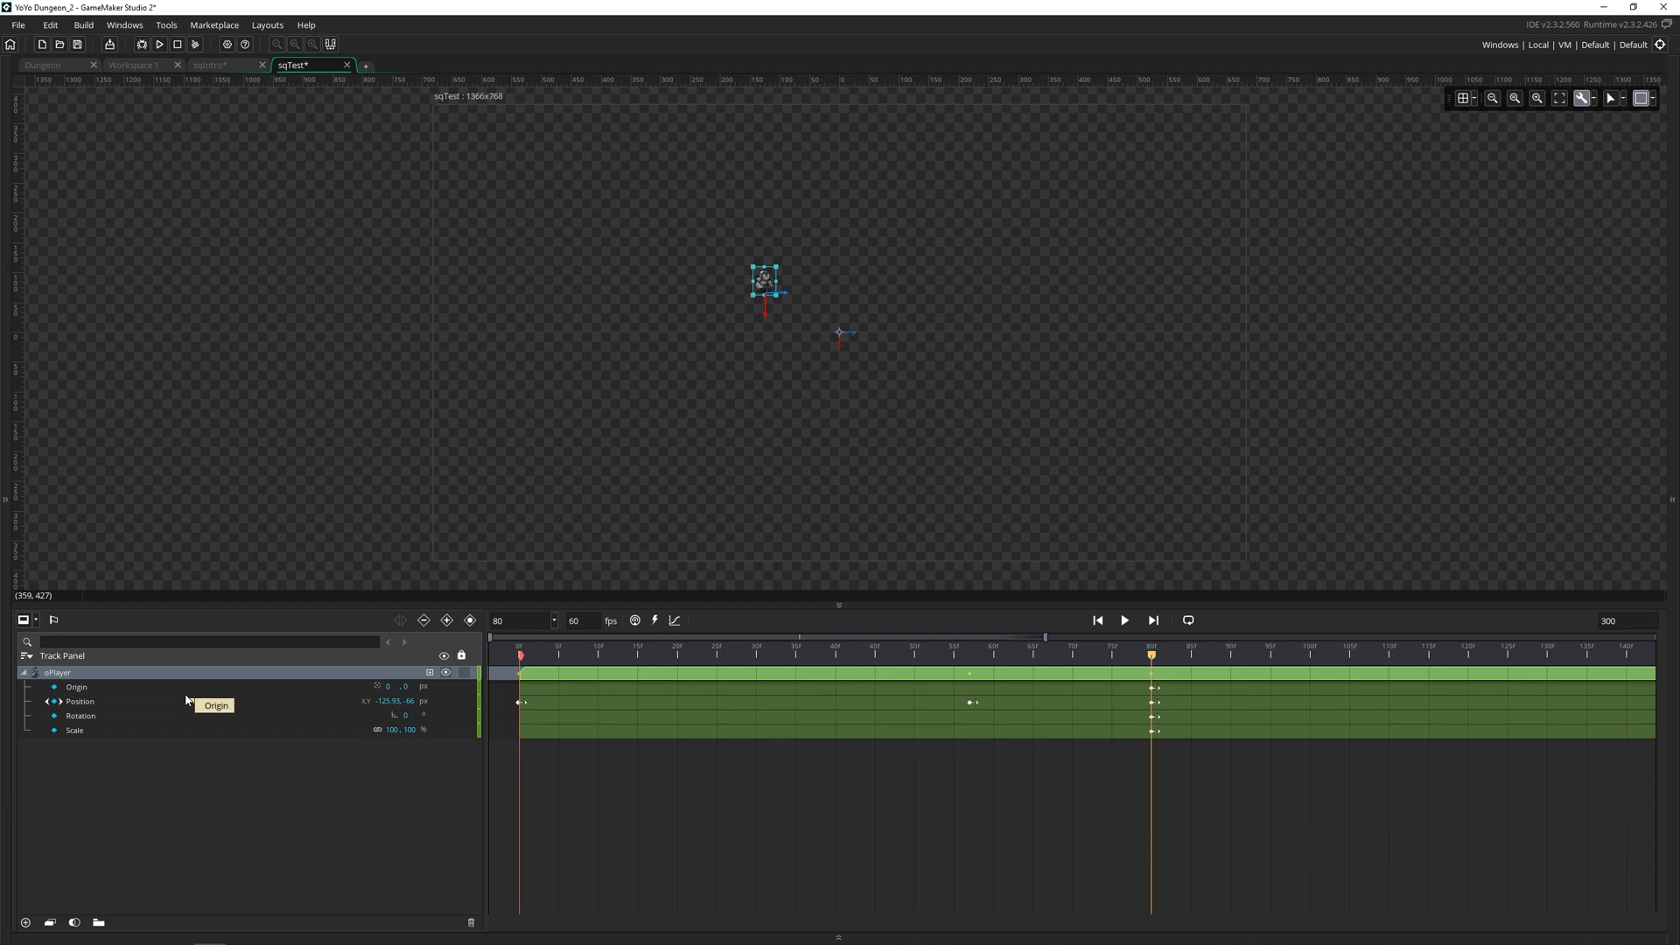
click(75, 730)
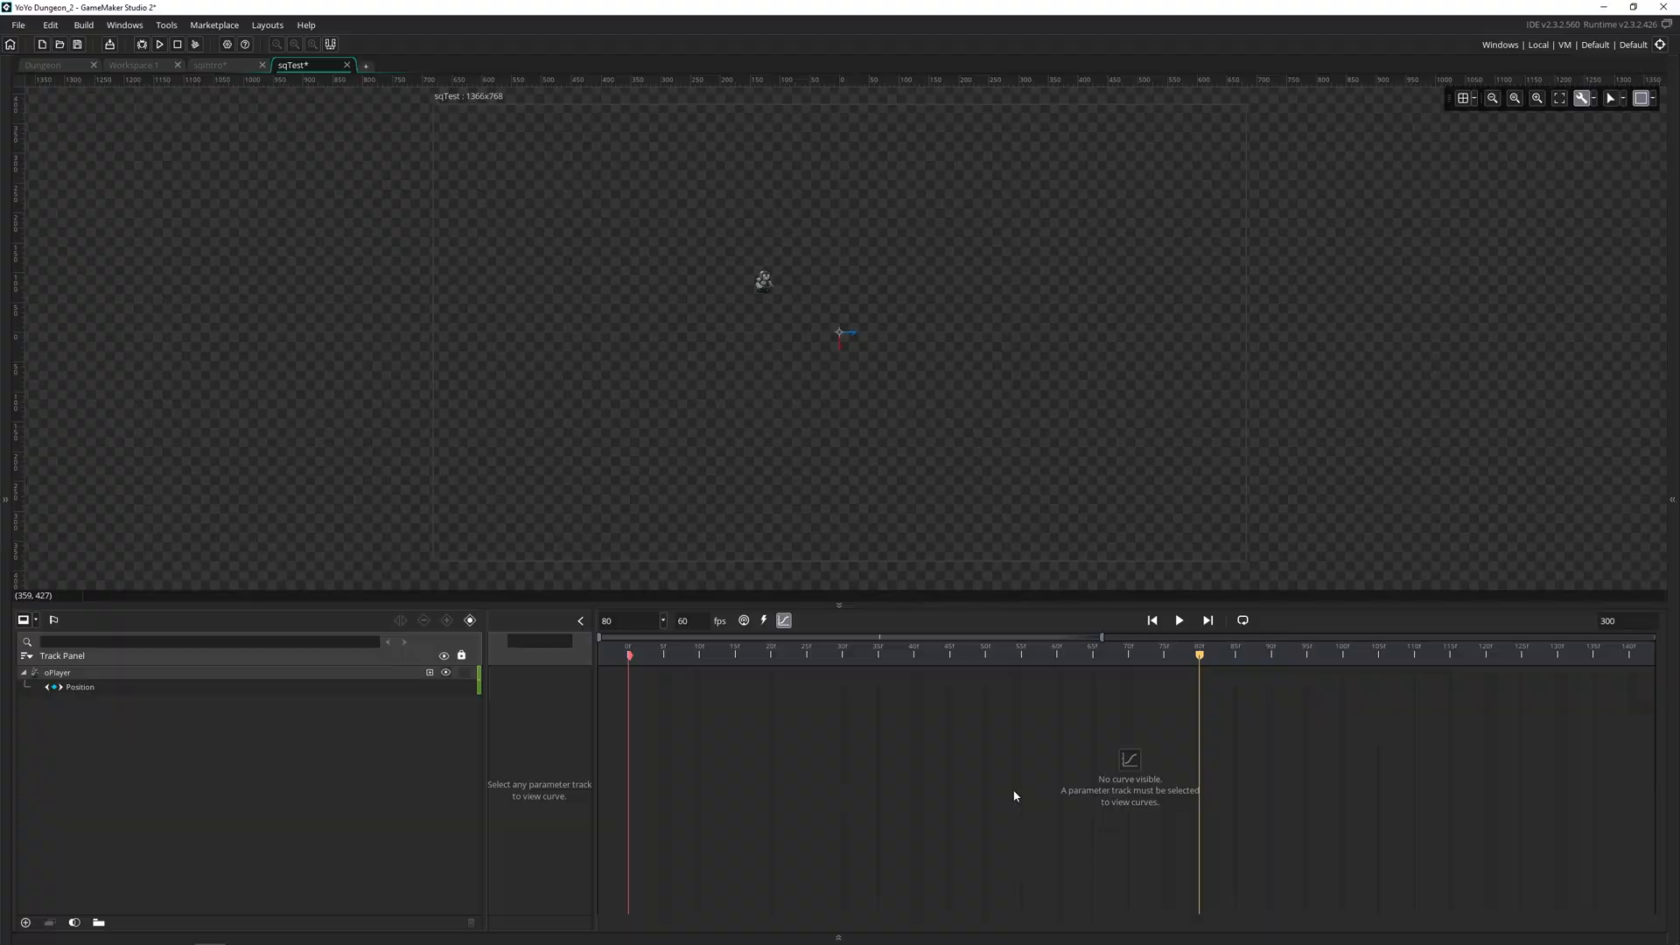
mouse_move(337, 697)
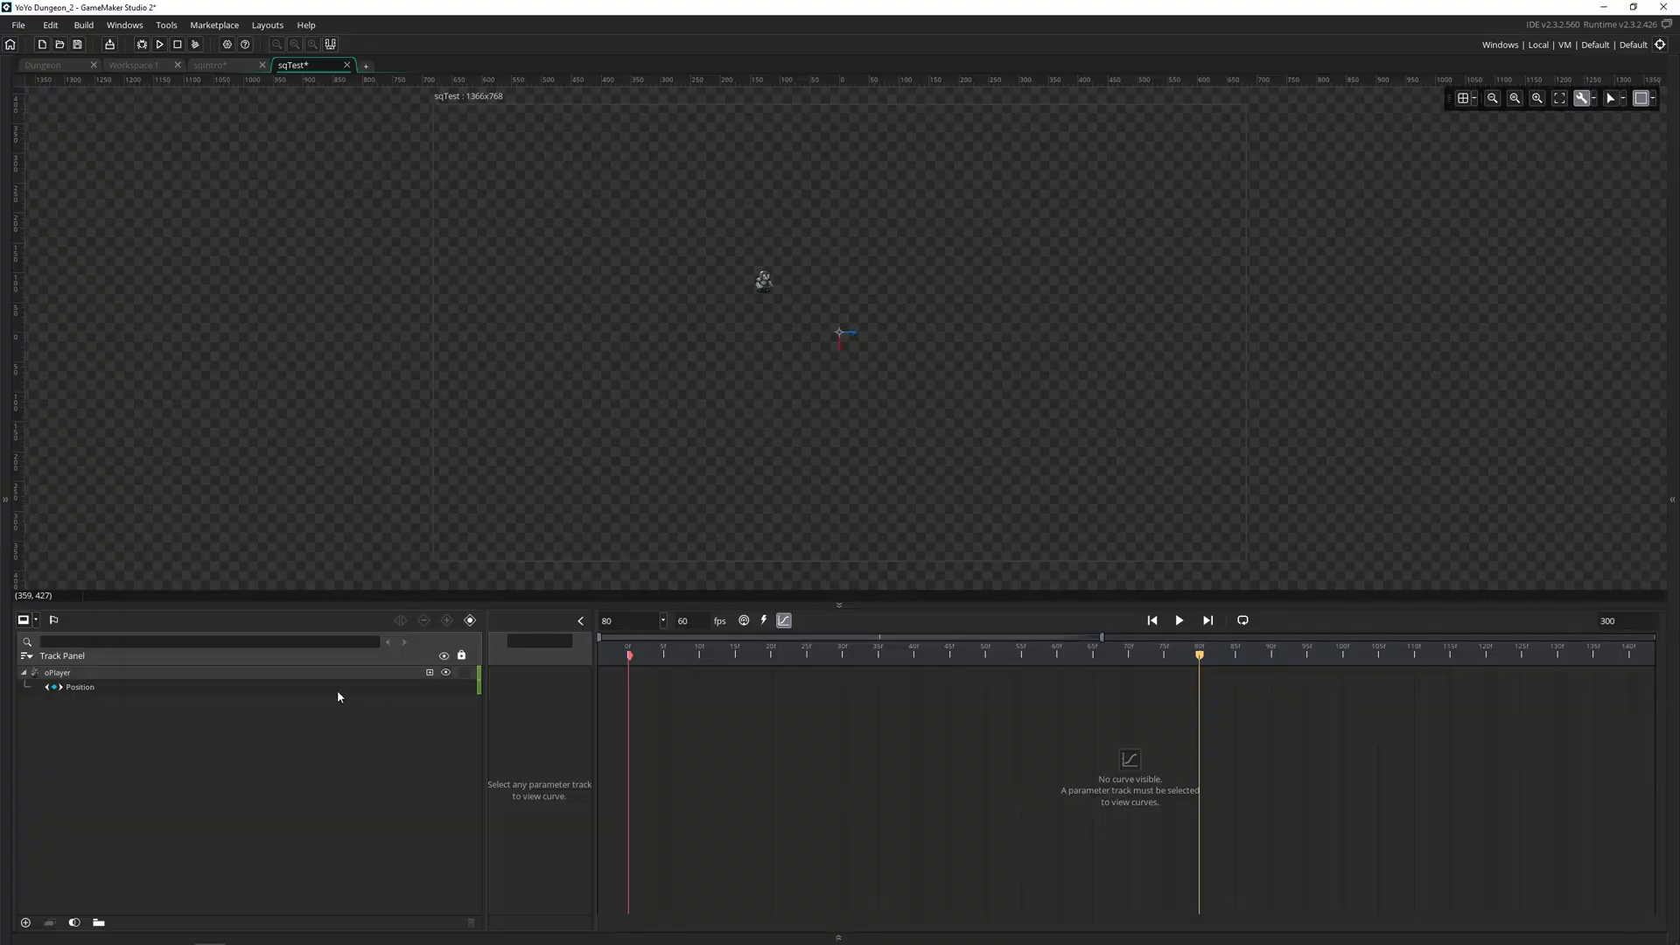
Step: Convert oPlayer's Position keyframes to an editable curve and bring up the Animation Curve Library
click(79, 686)
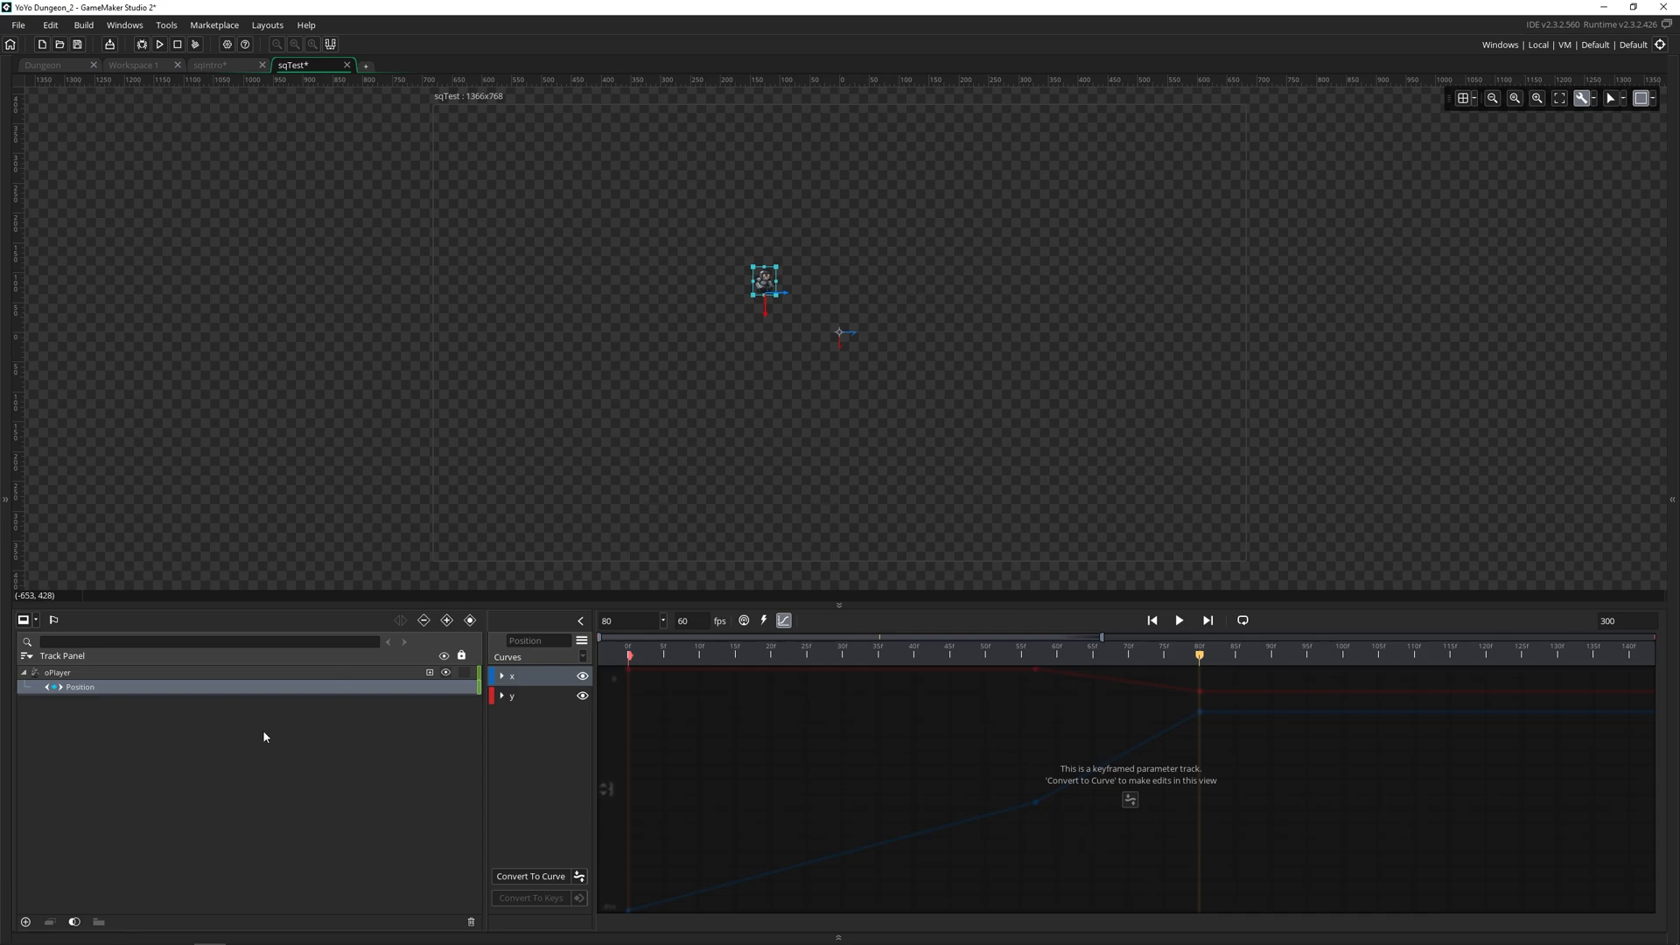
click(56, 672)
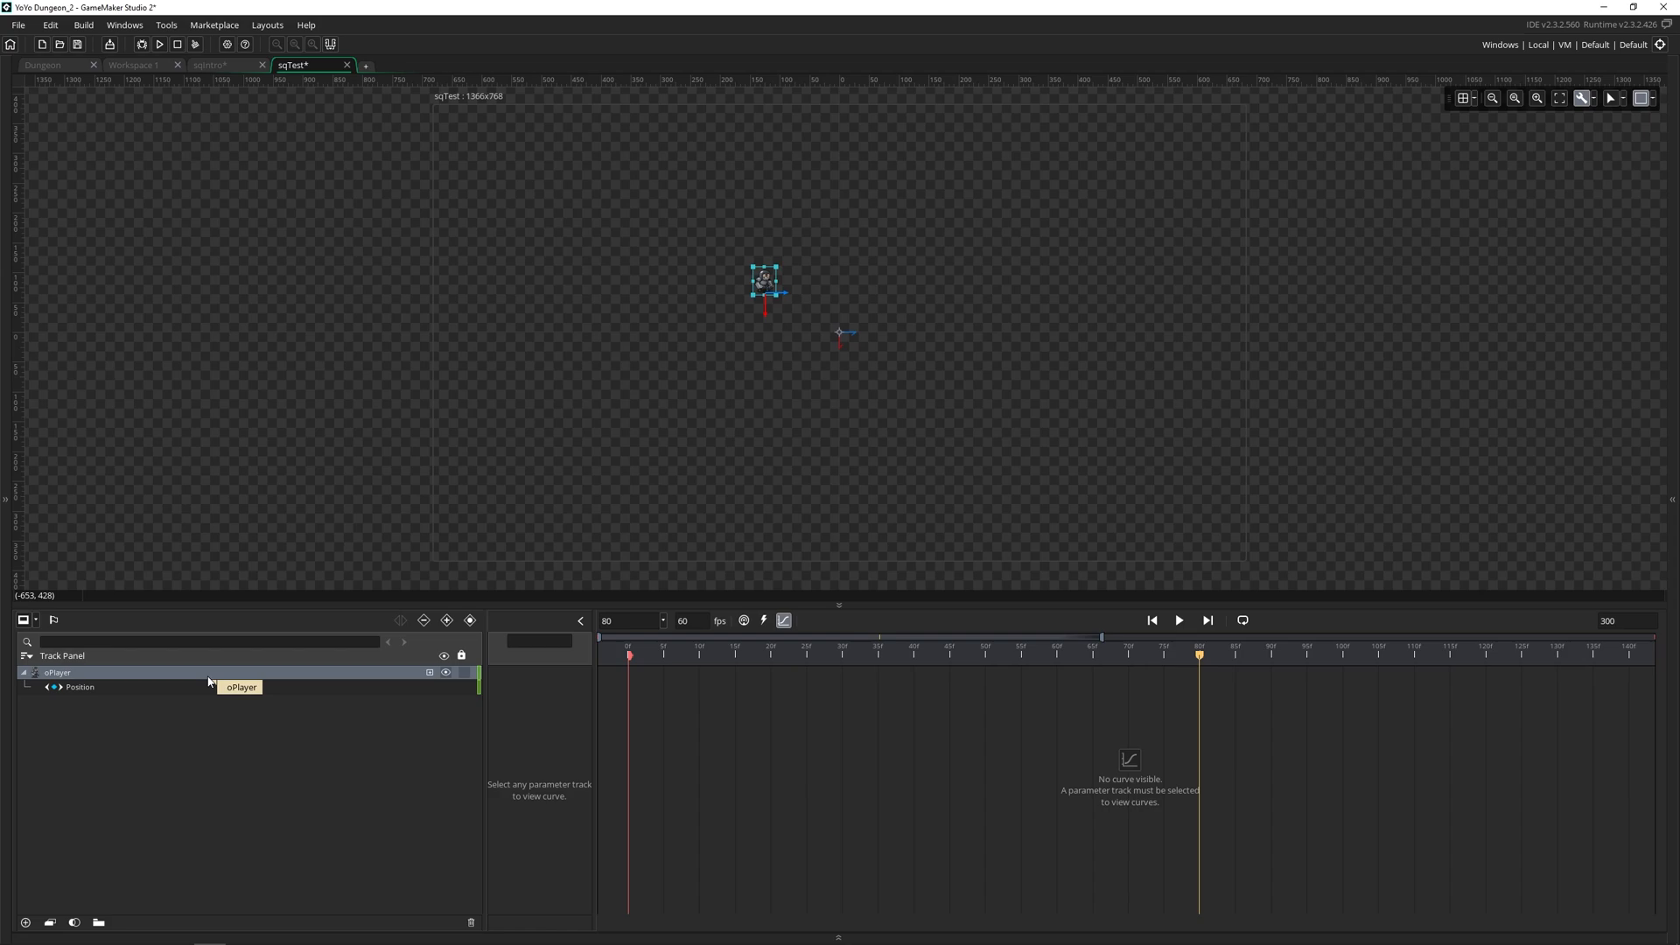
click(79, 686)
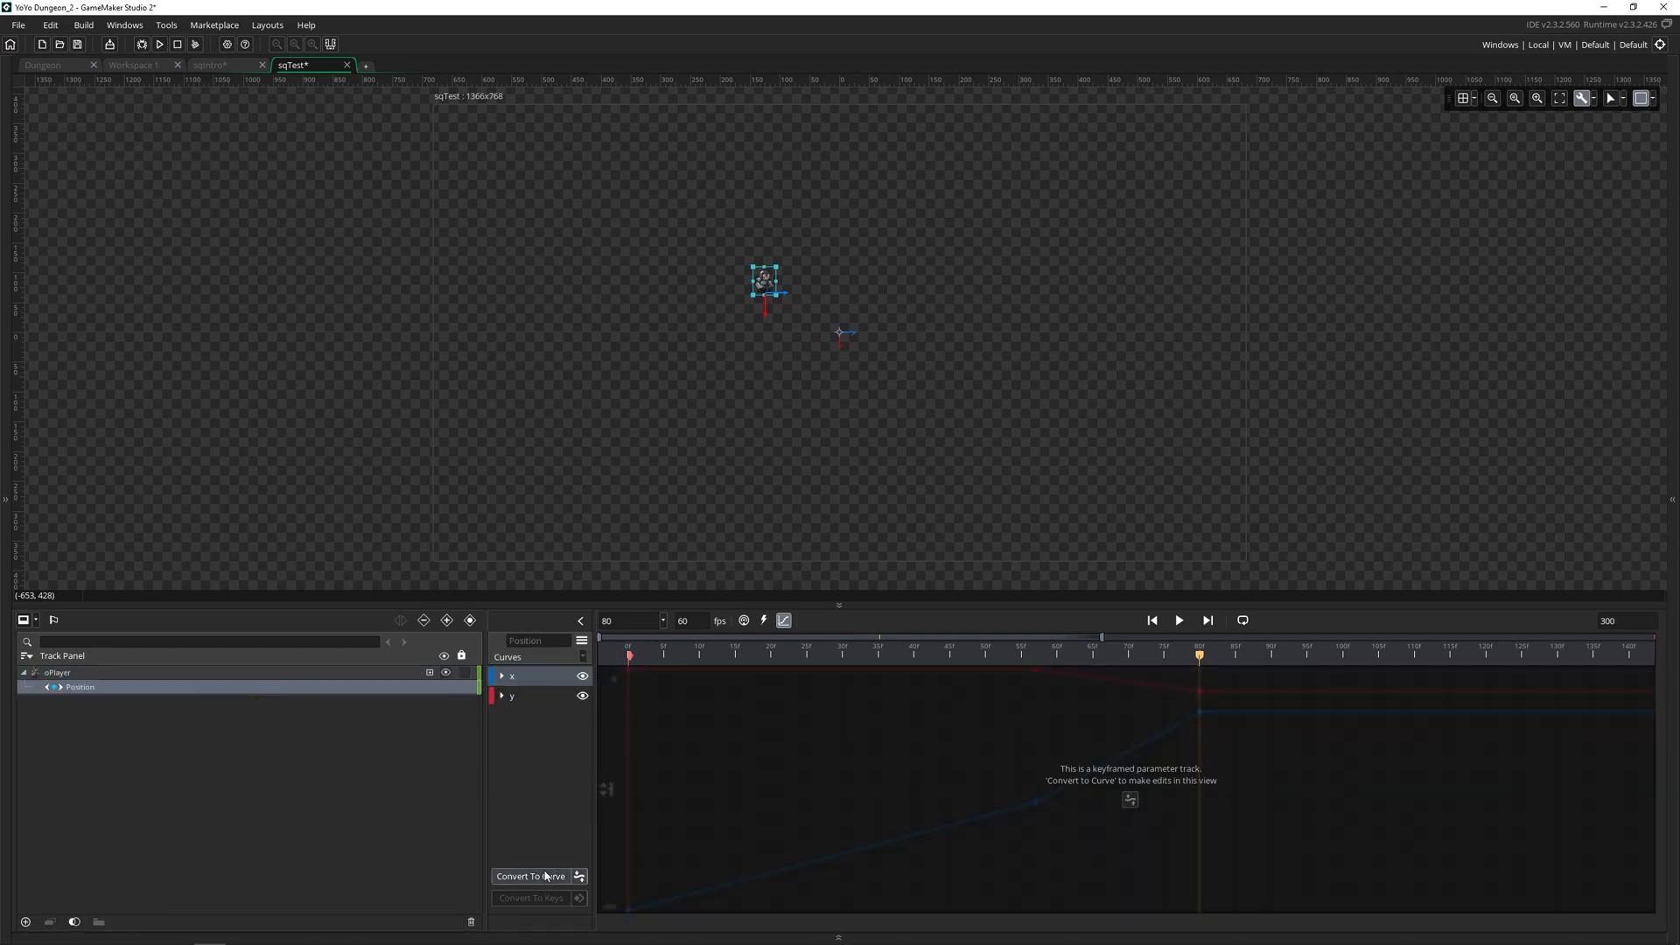
click(529, 875)
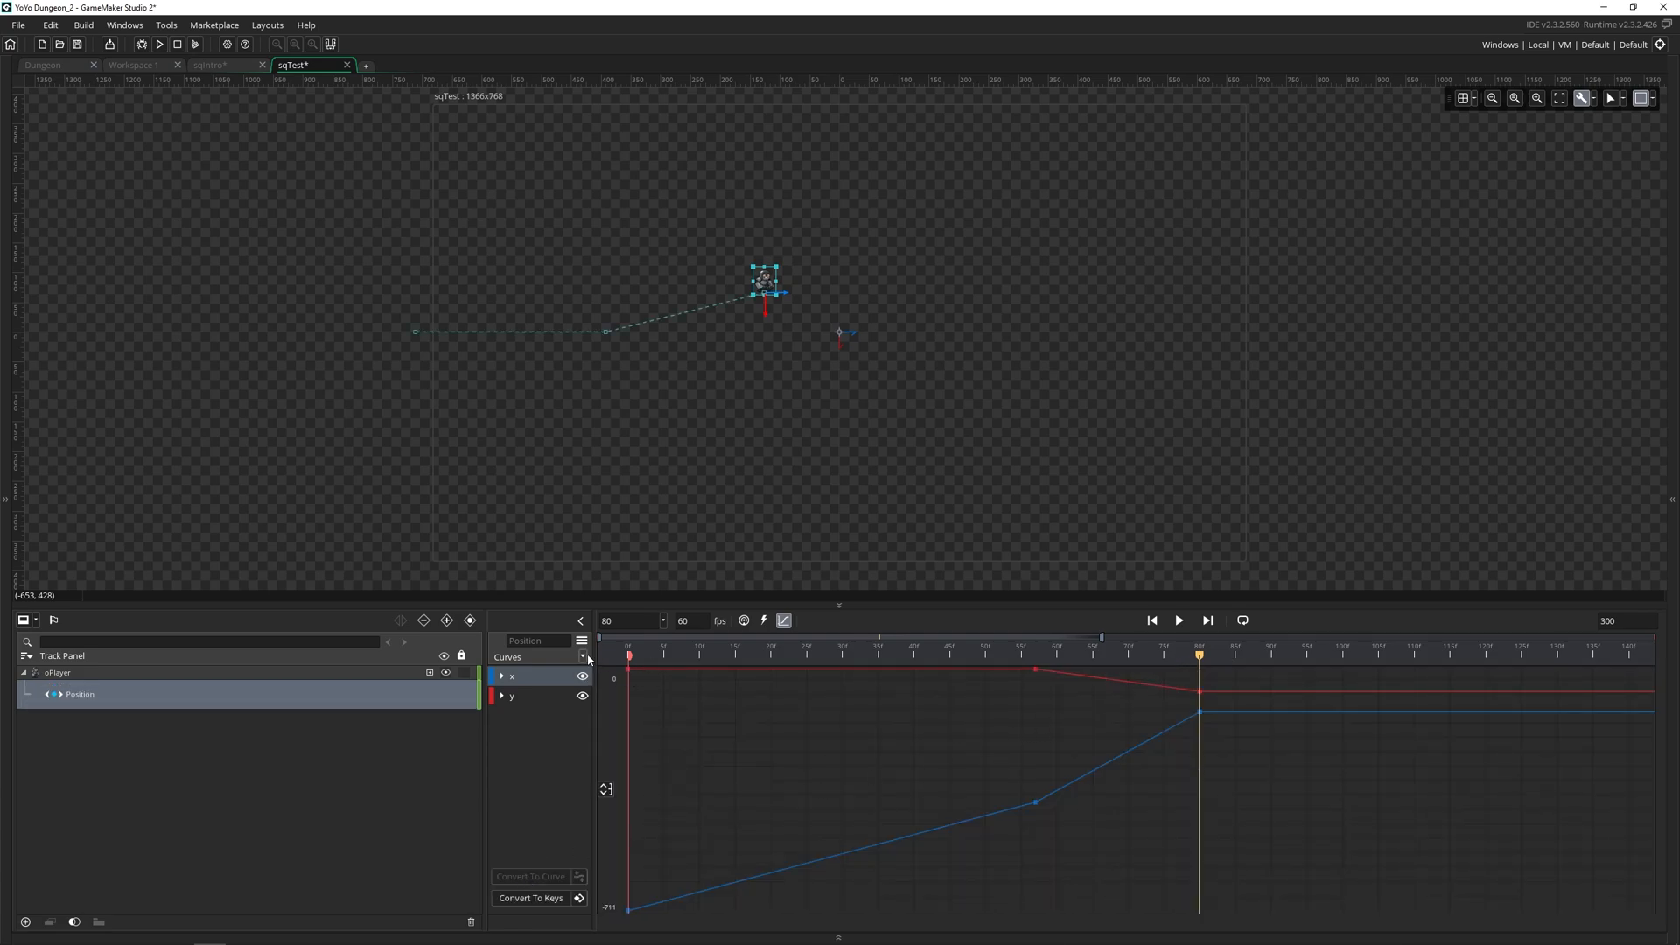
click(579, 640)
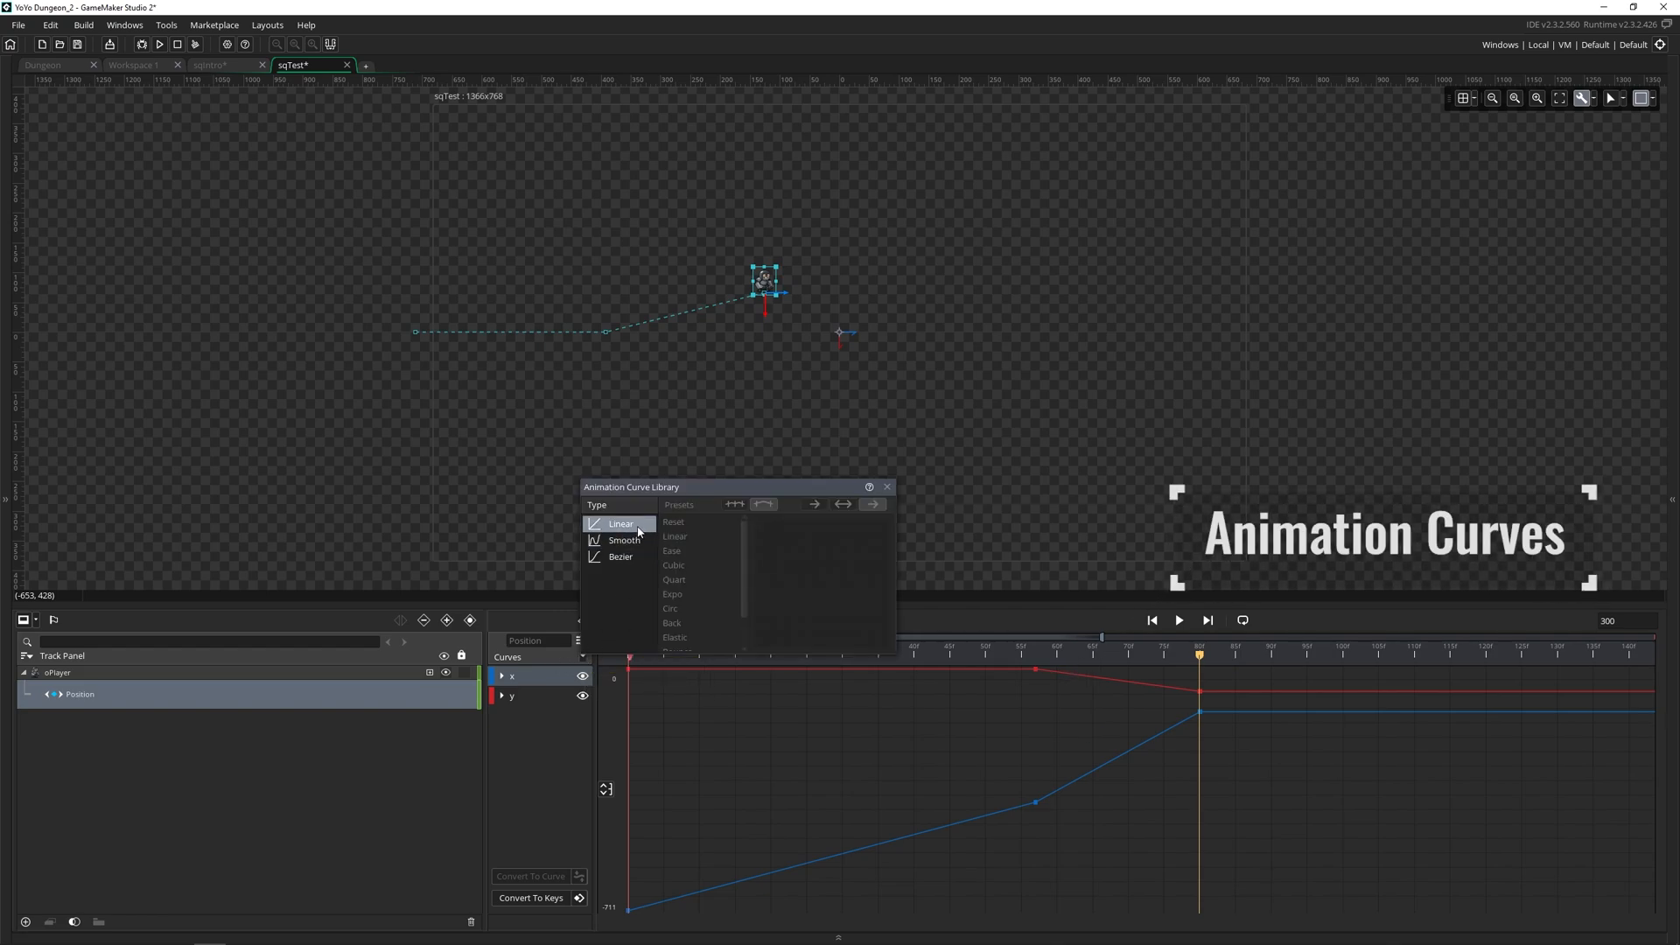
Step: After trying Linear and Smooth, set the curve to Bezier with the Elastic preset
click(622, 540)
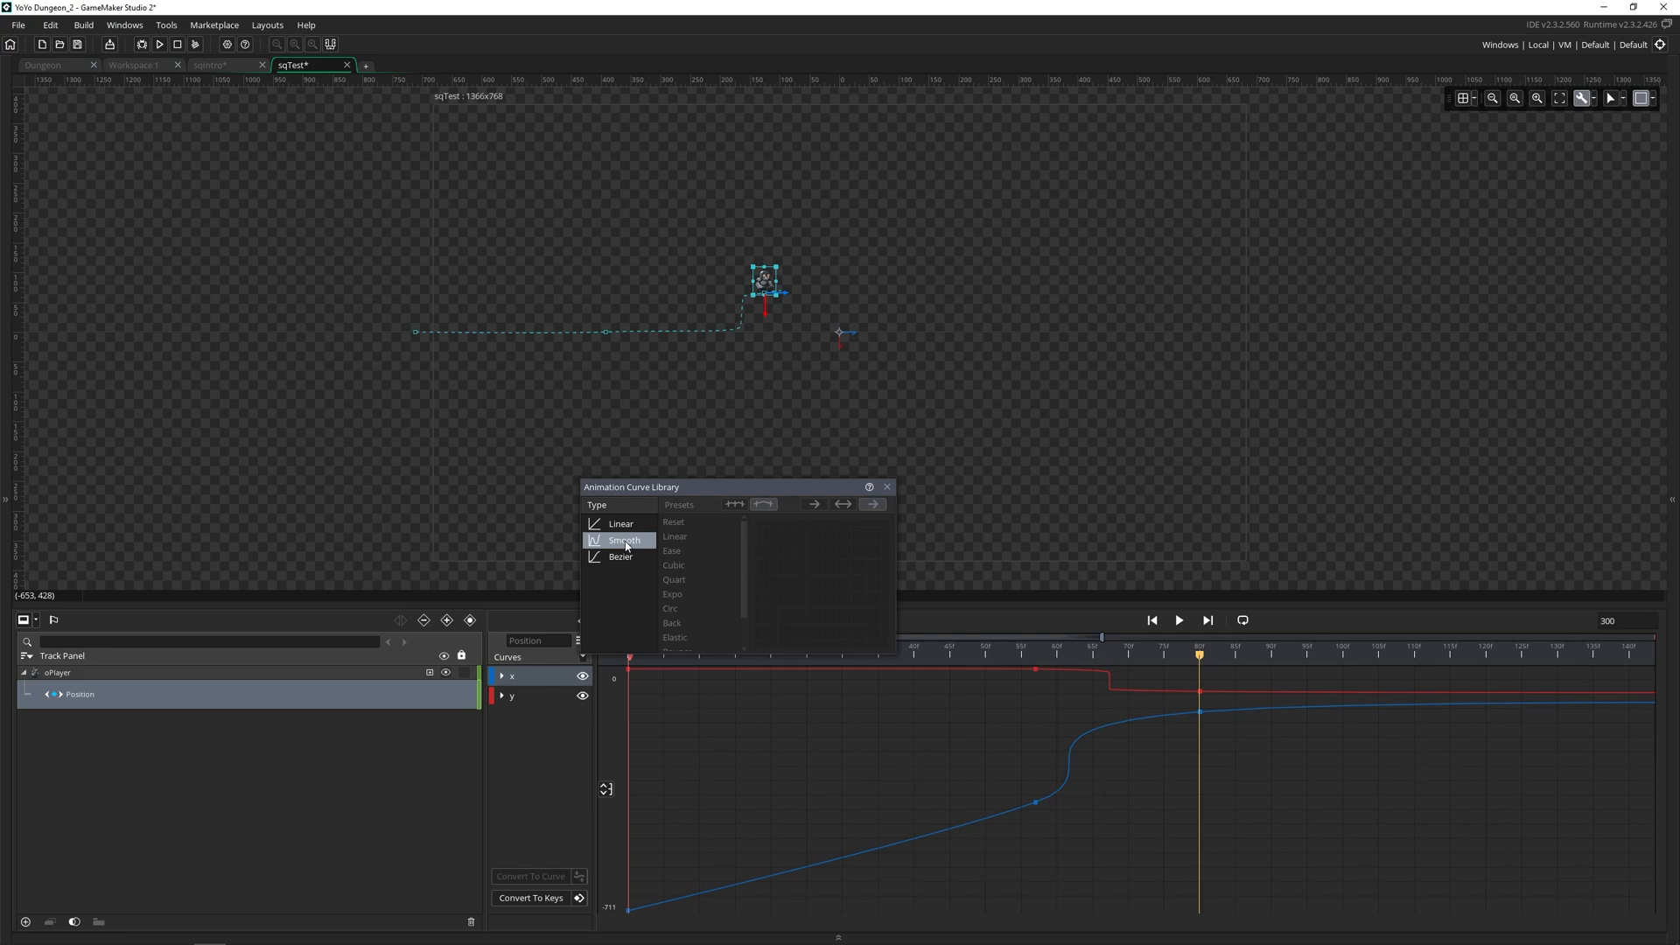
click(620, 523)
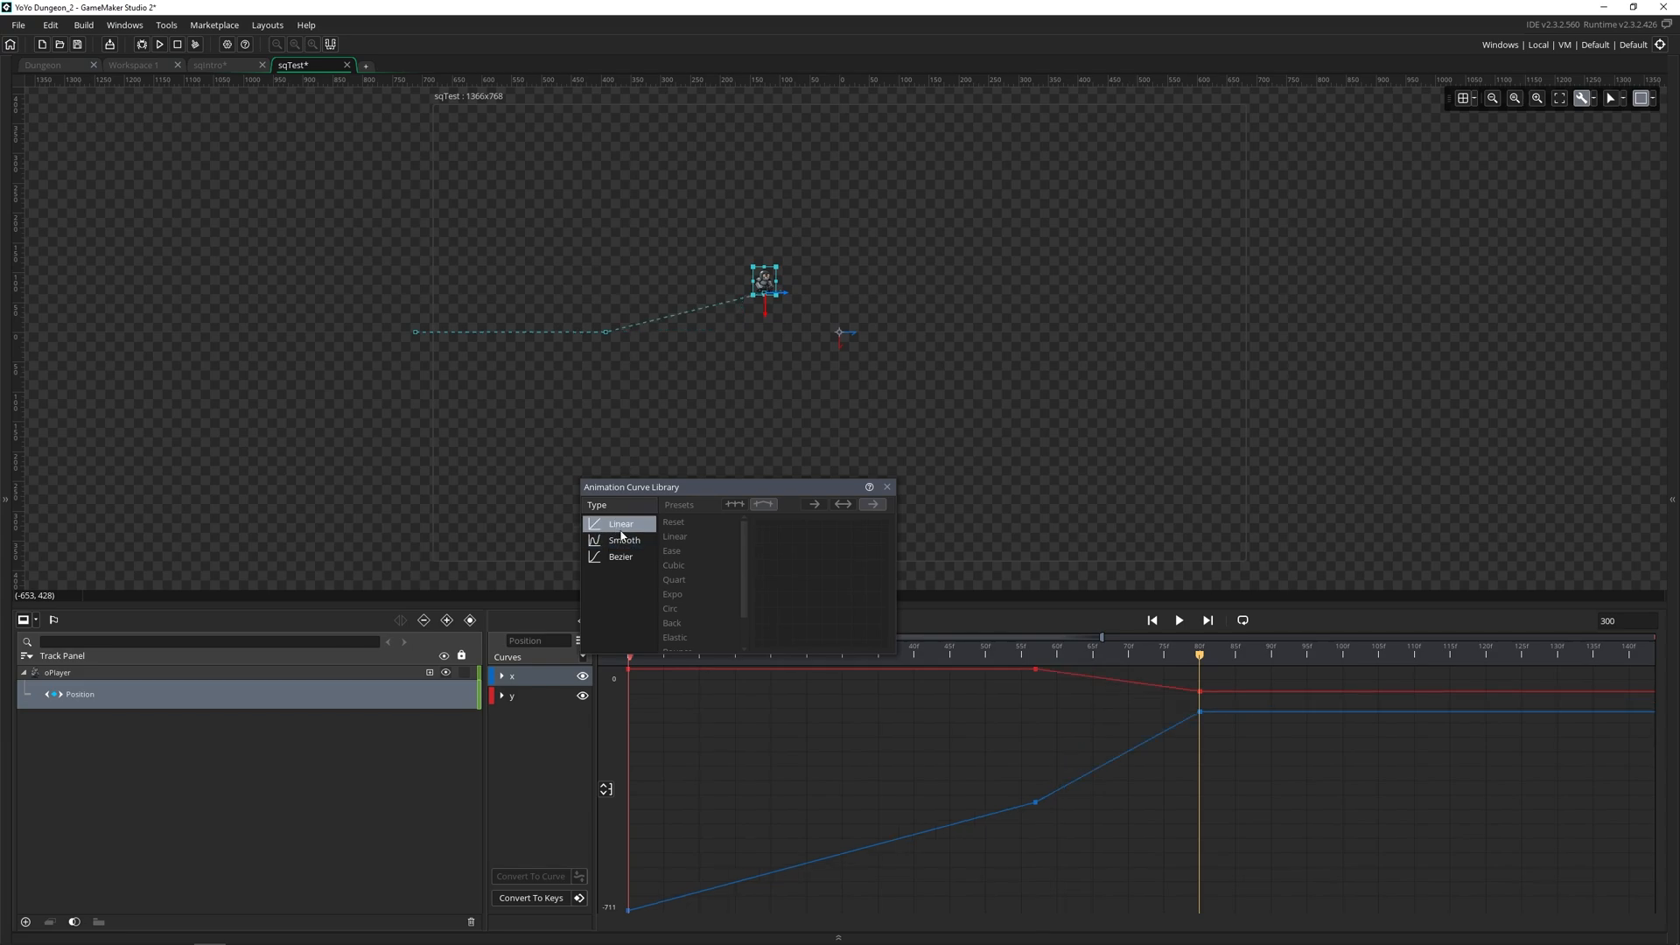
click(623, 541)
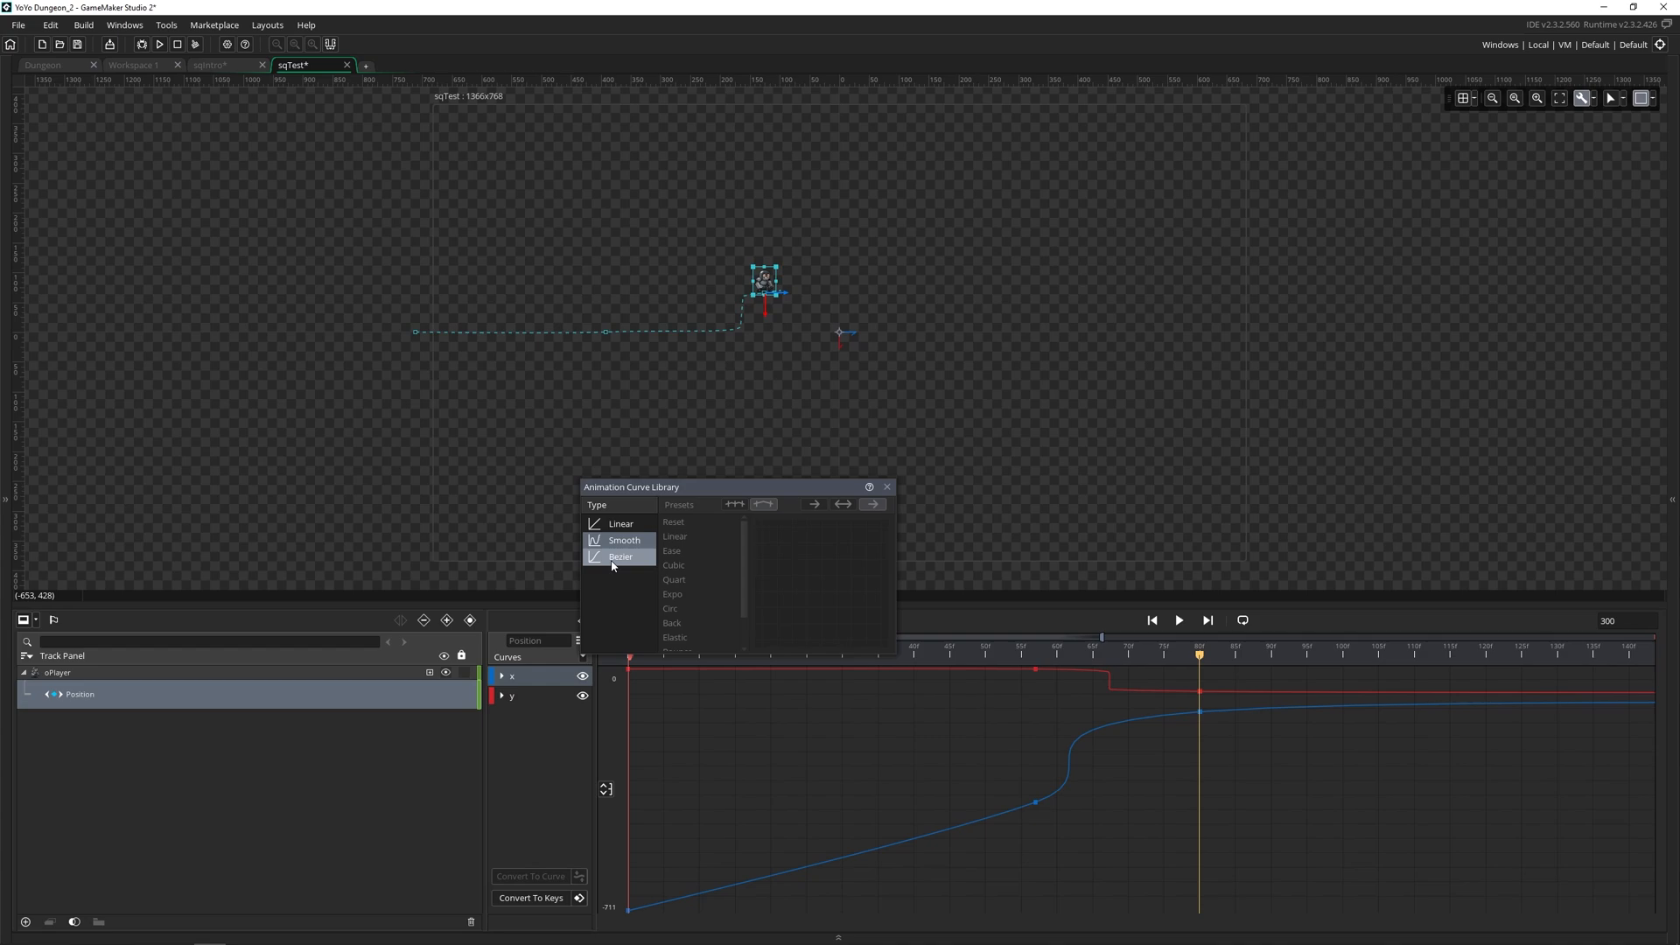
click(620, 556)
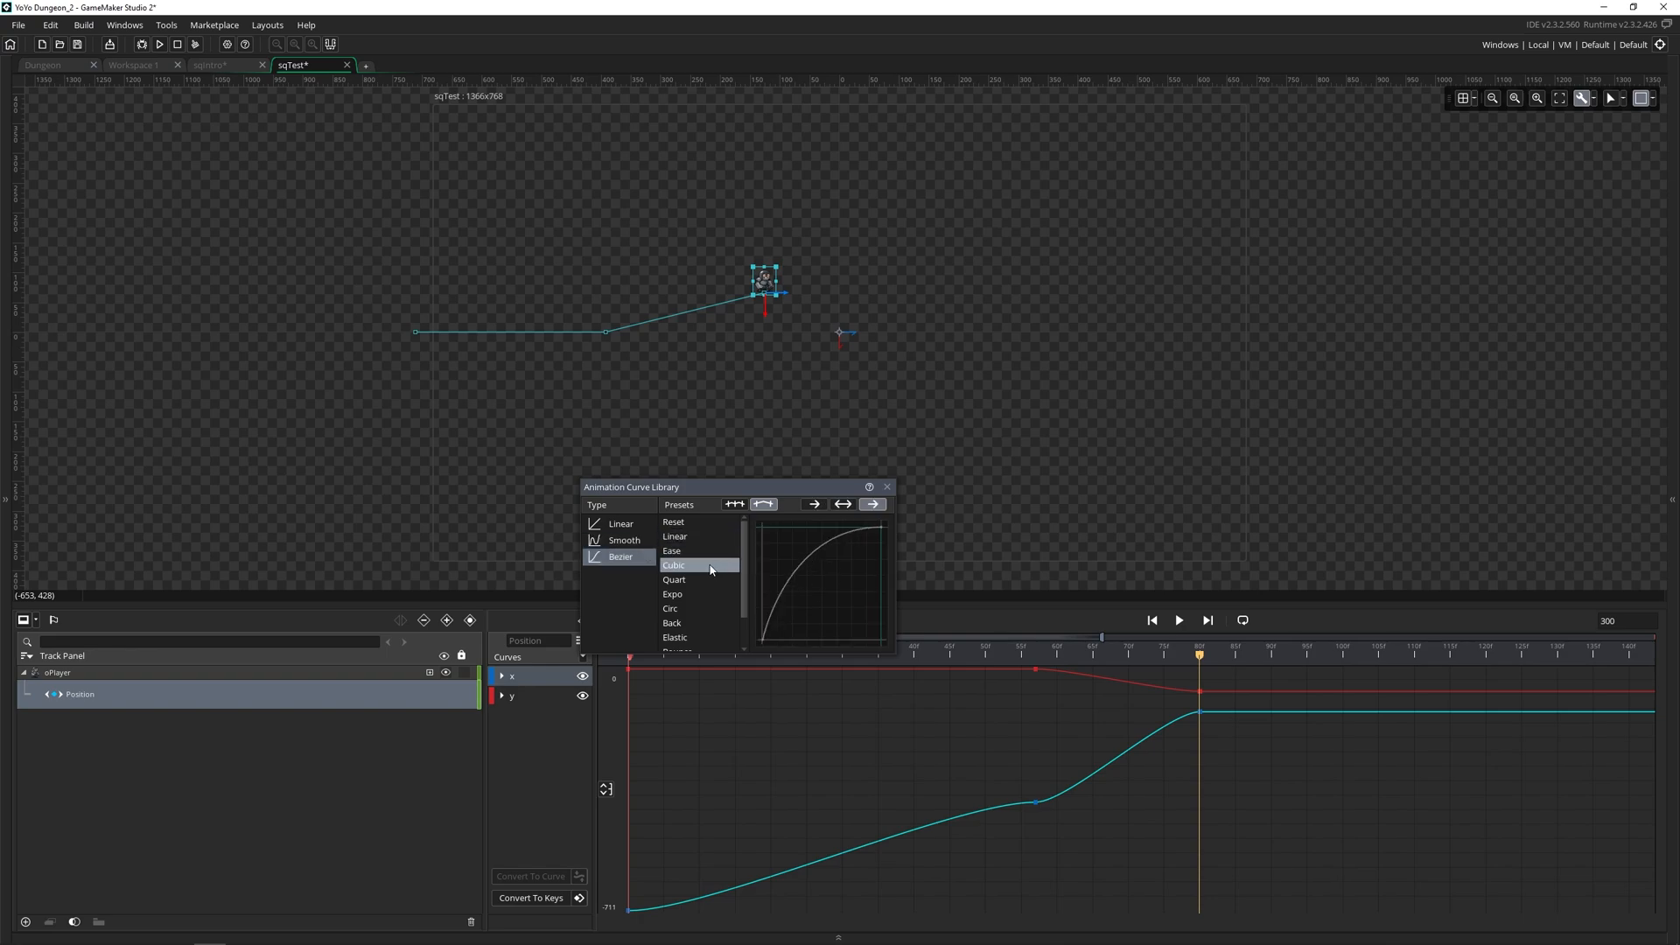
scroll(down, 3)
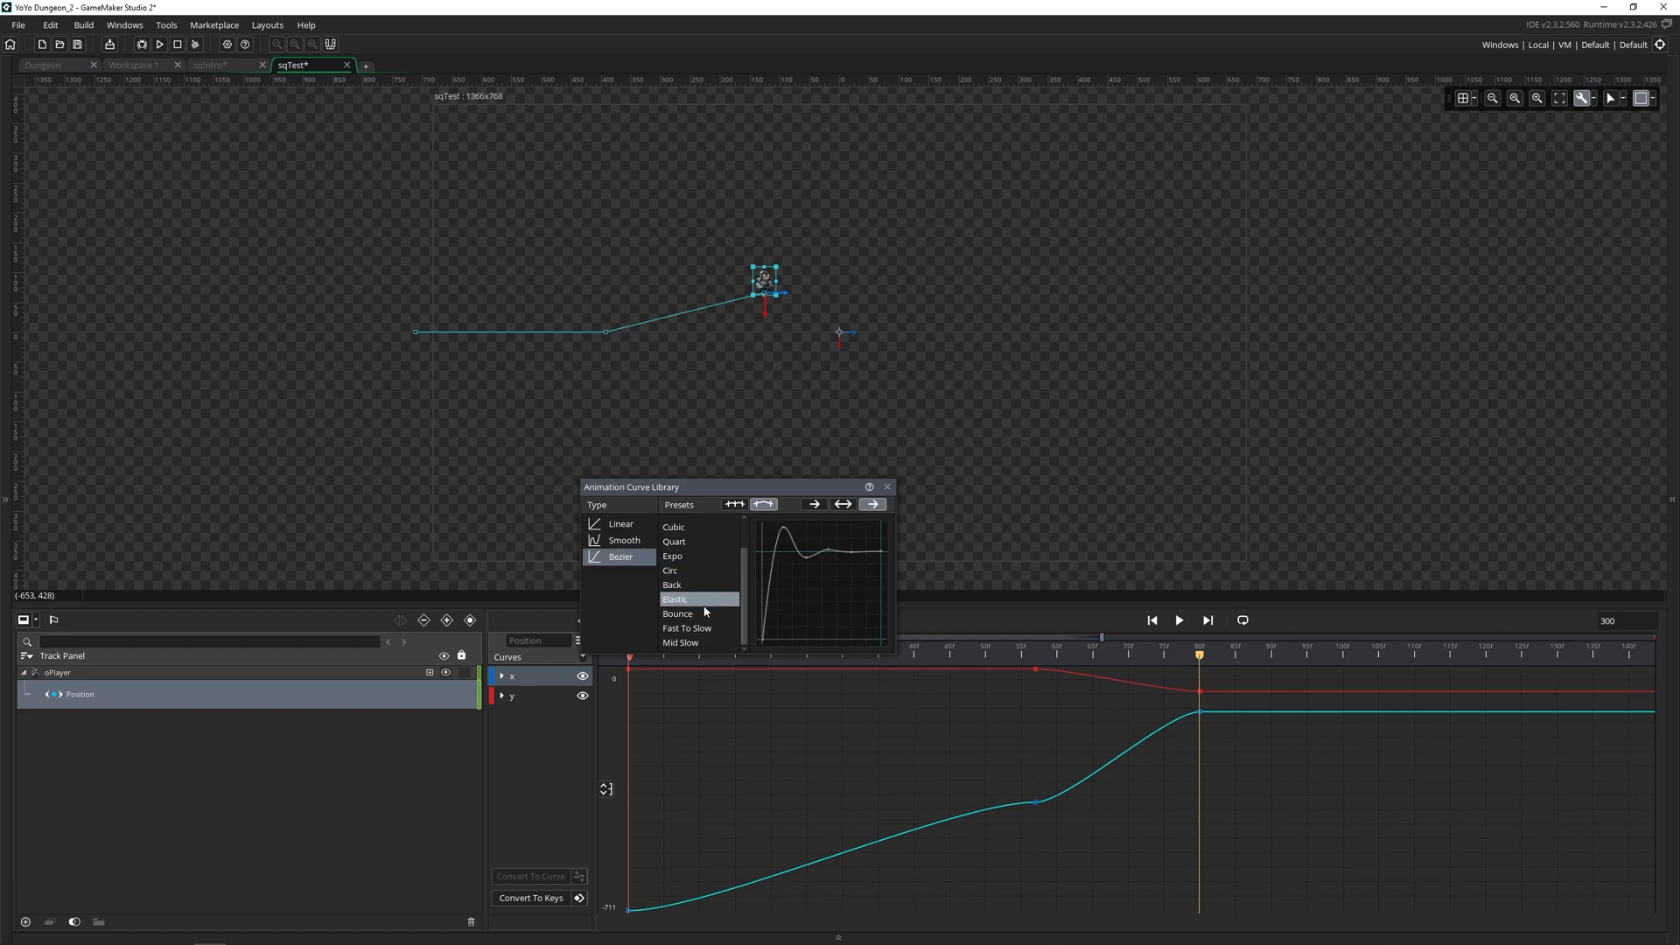
mouse_move(701, 611)
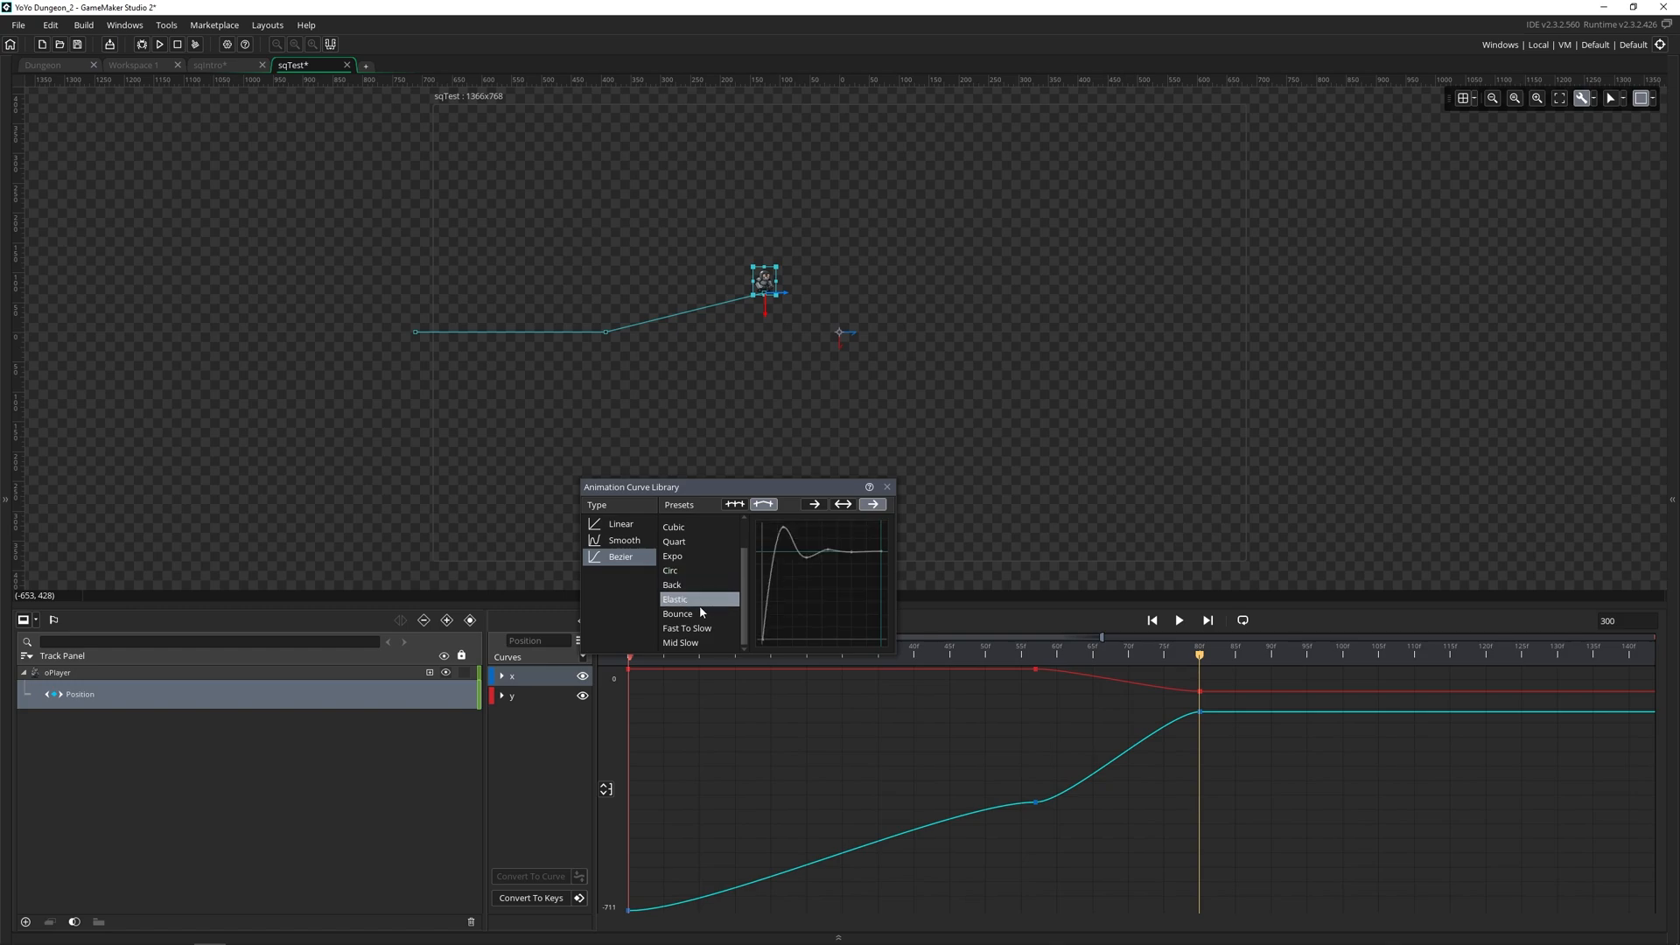
click(679, 614)
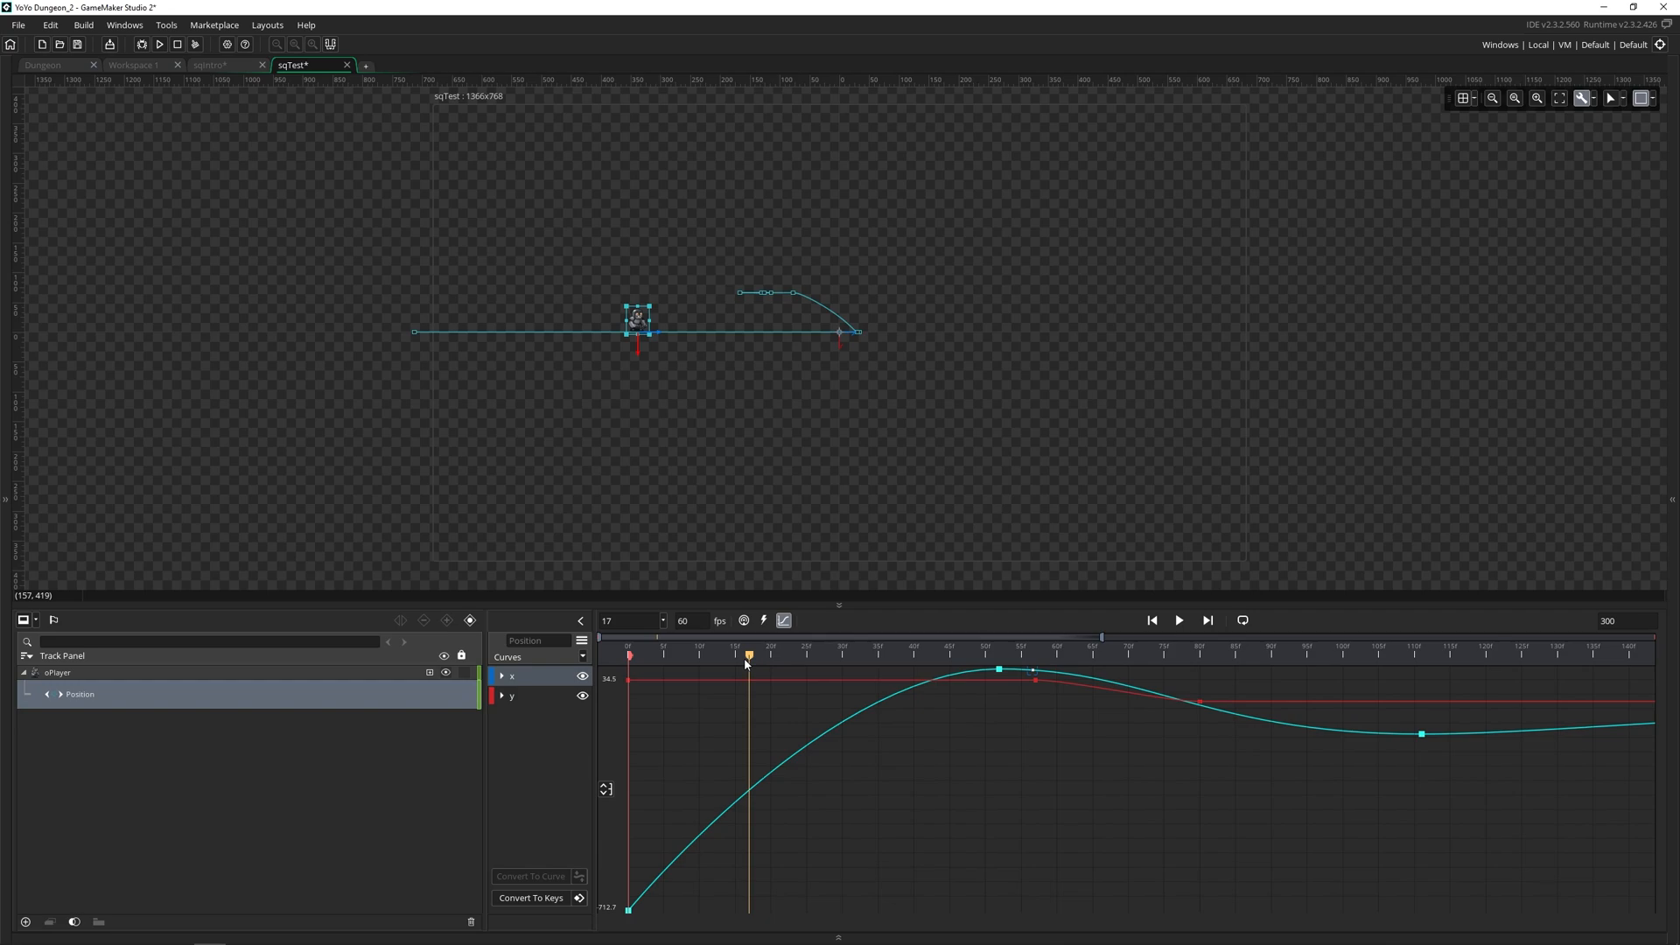
mouse_move(635, 670)
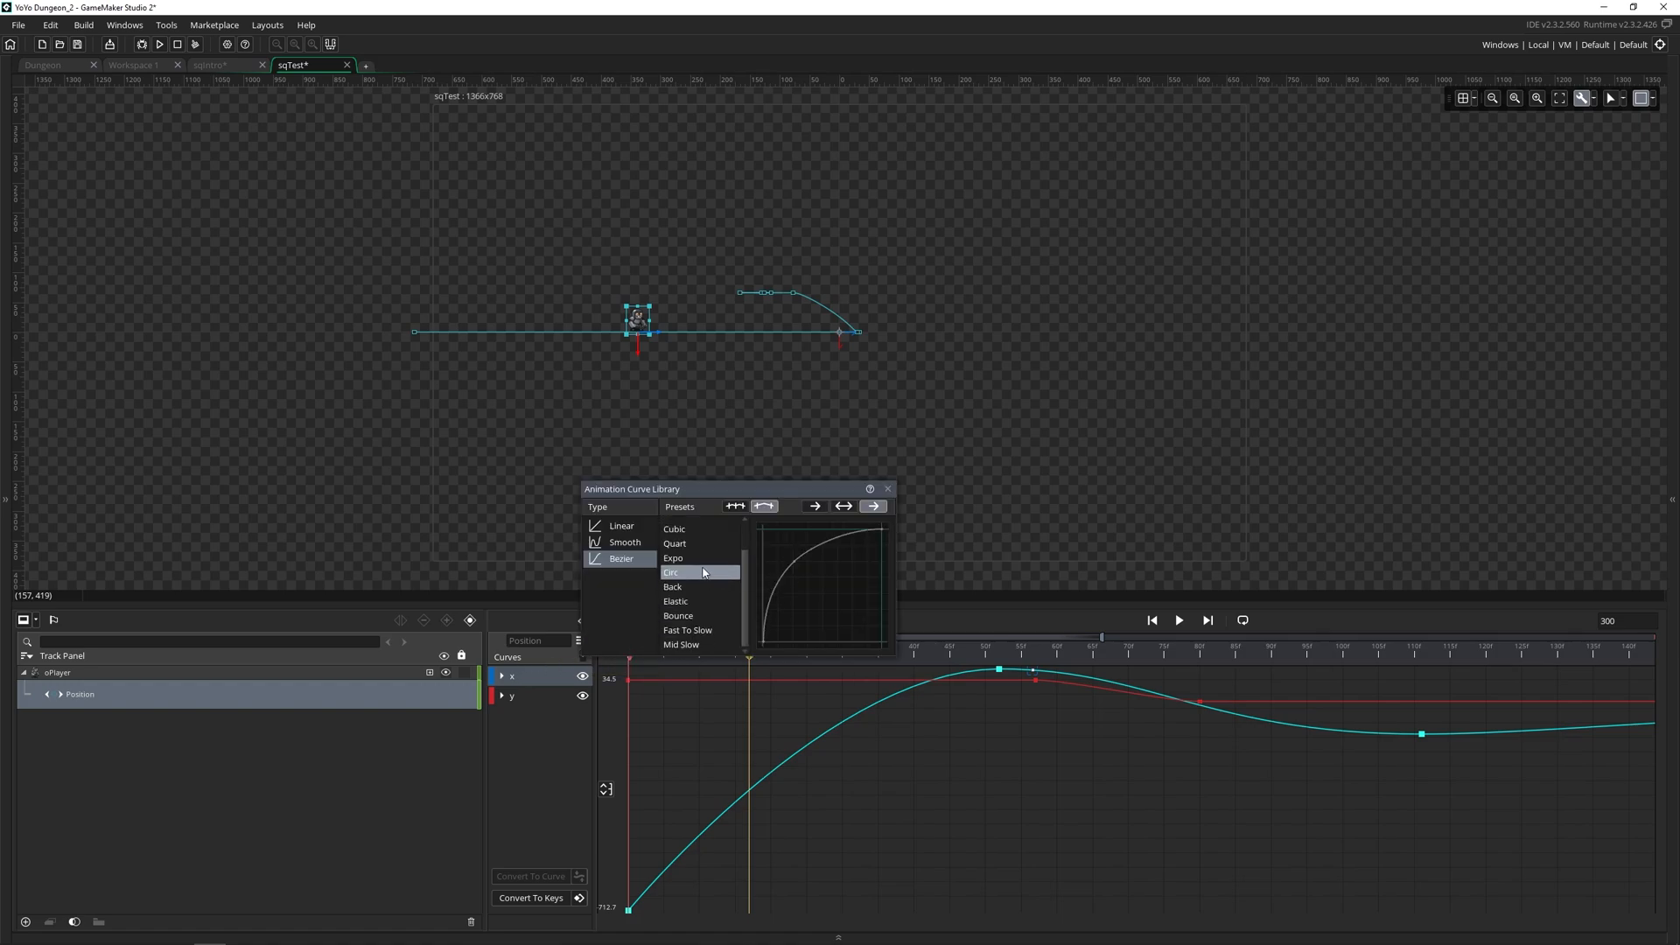
click(888, 488)
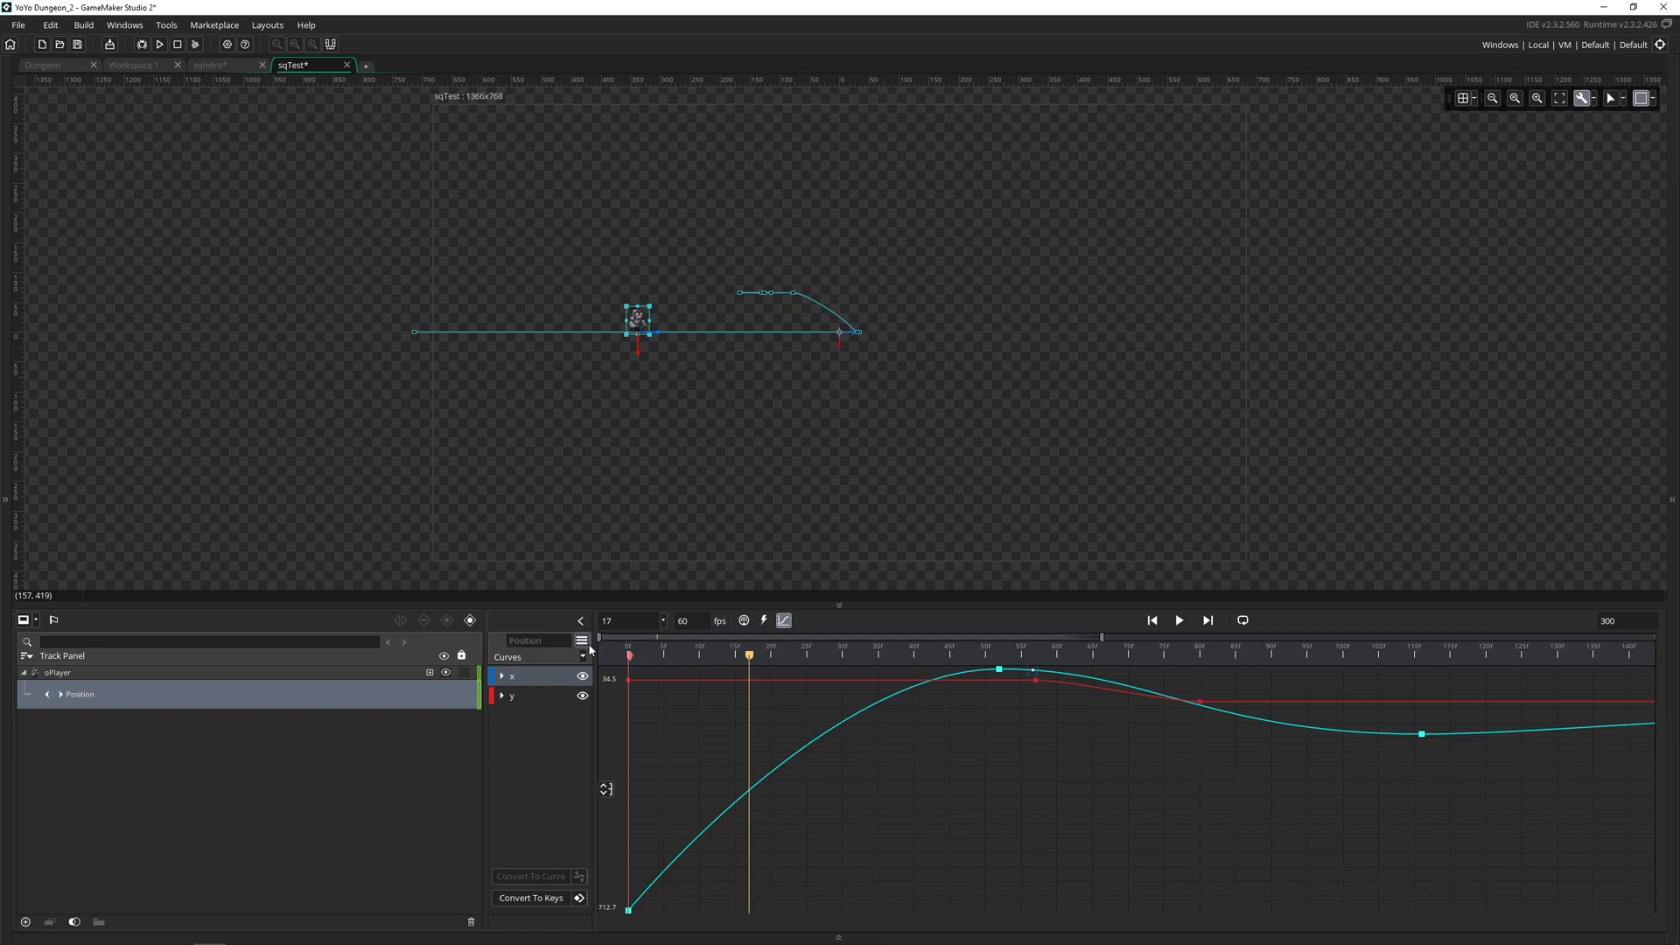
Step: Export the curve as asset sqTest_oPlayer_position1 and open it in its own curve editor
click(581, 641)
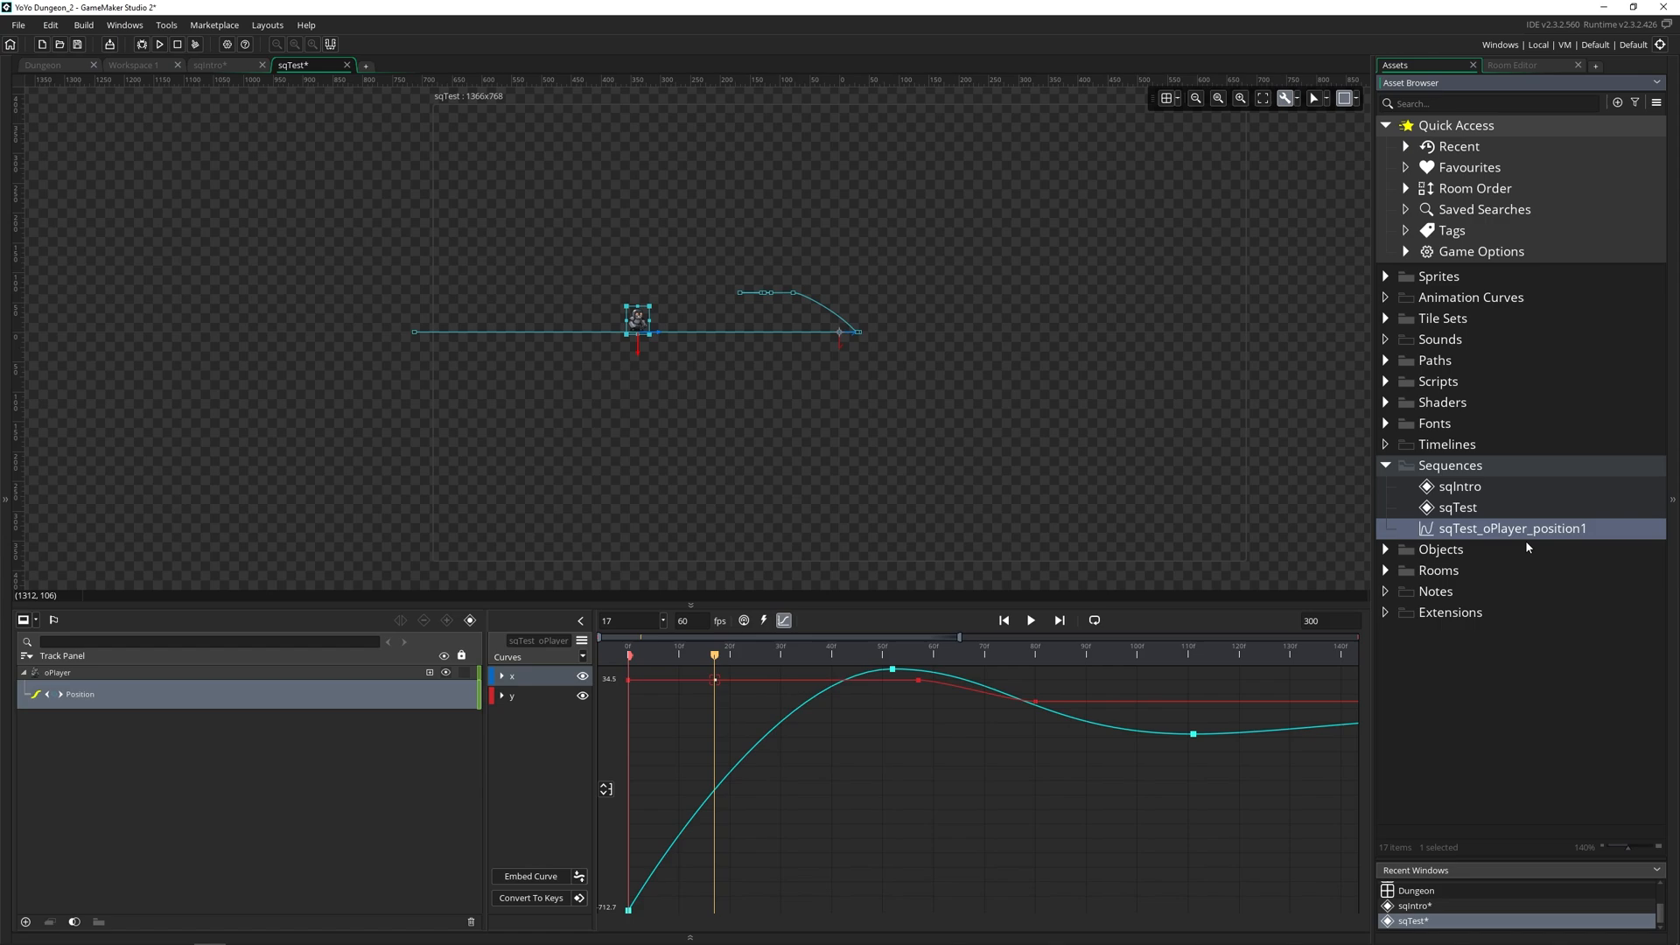
double_click(1512, 529)
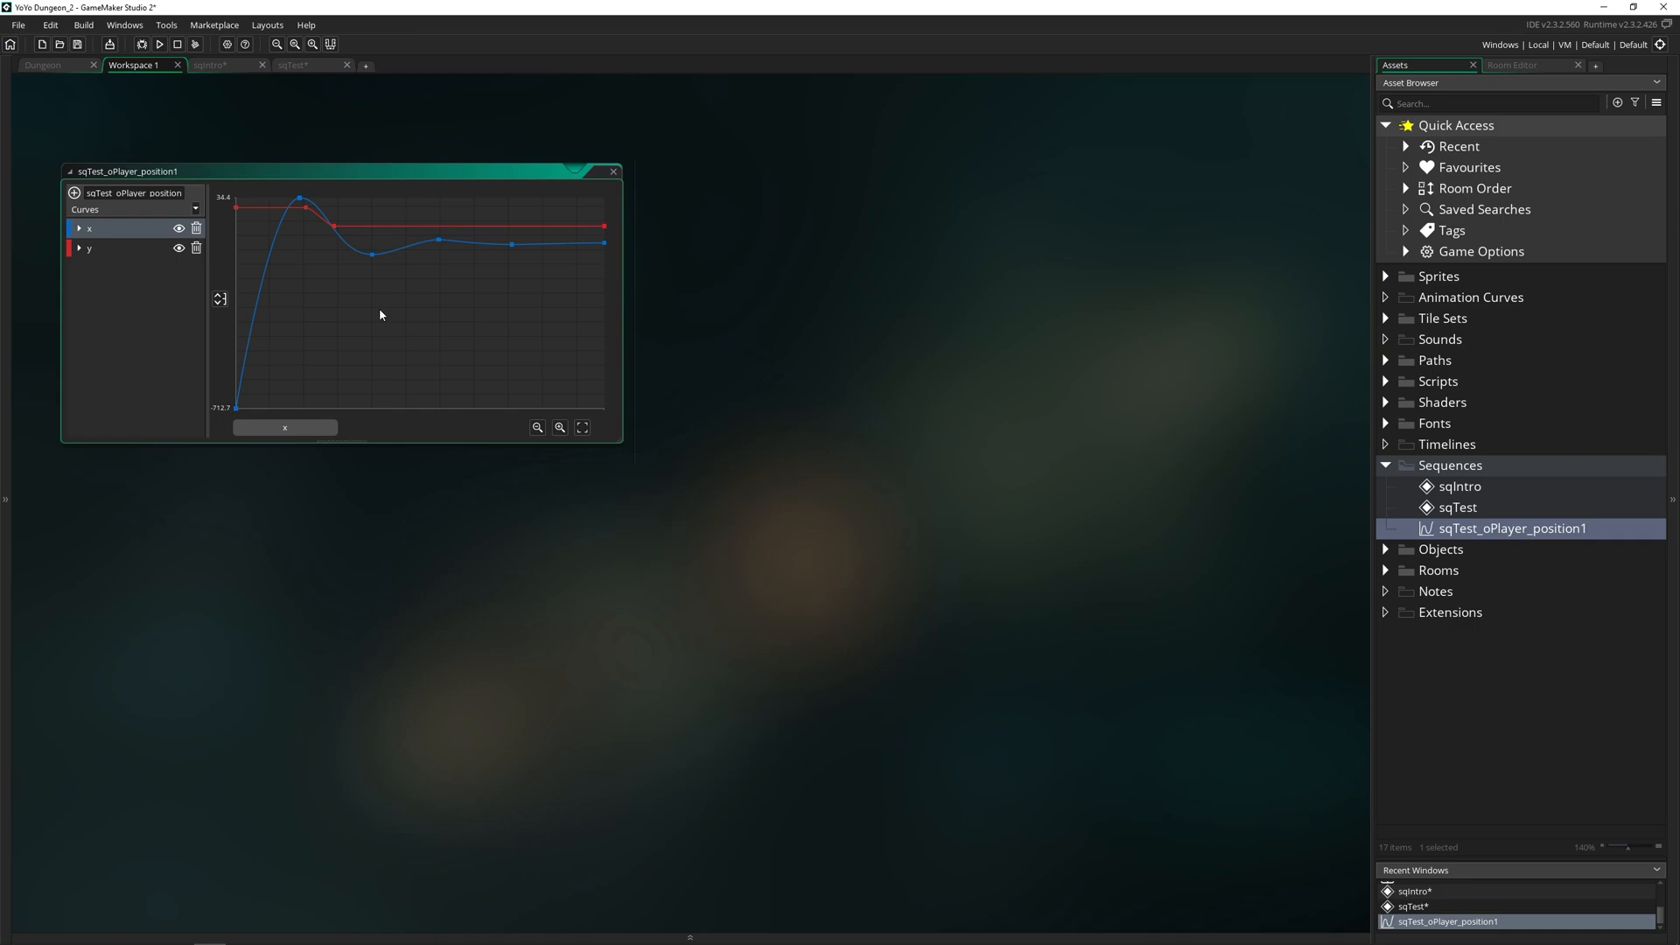
mouse_move(480, 294)
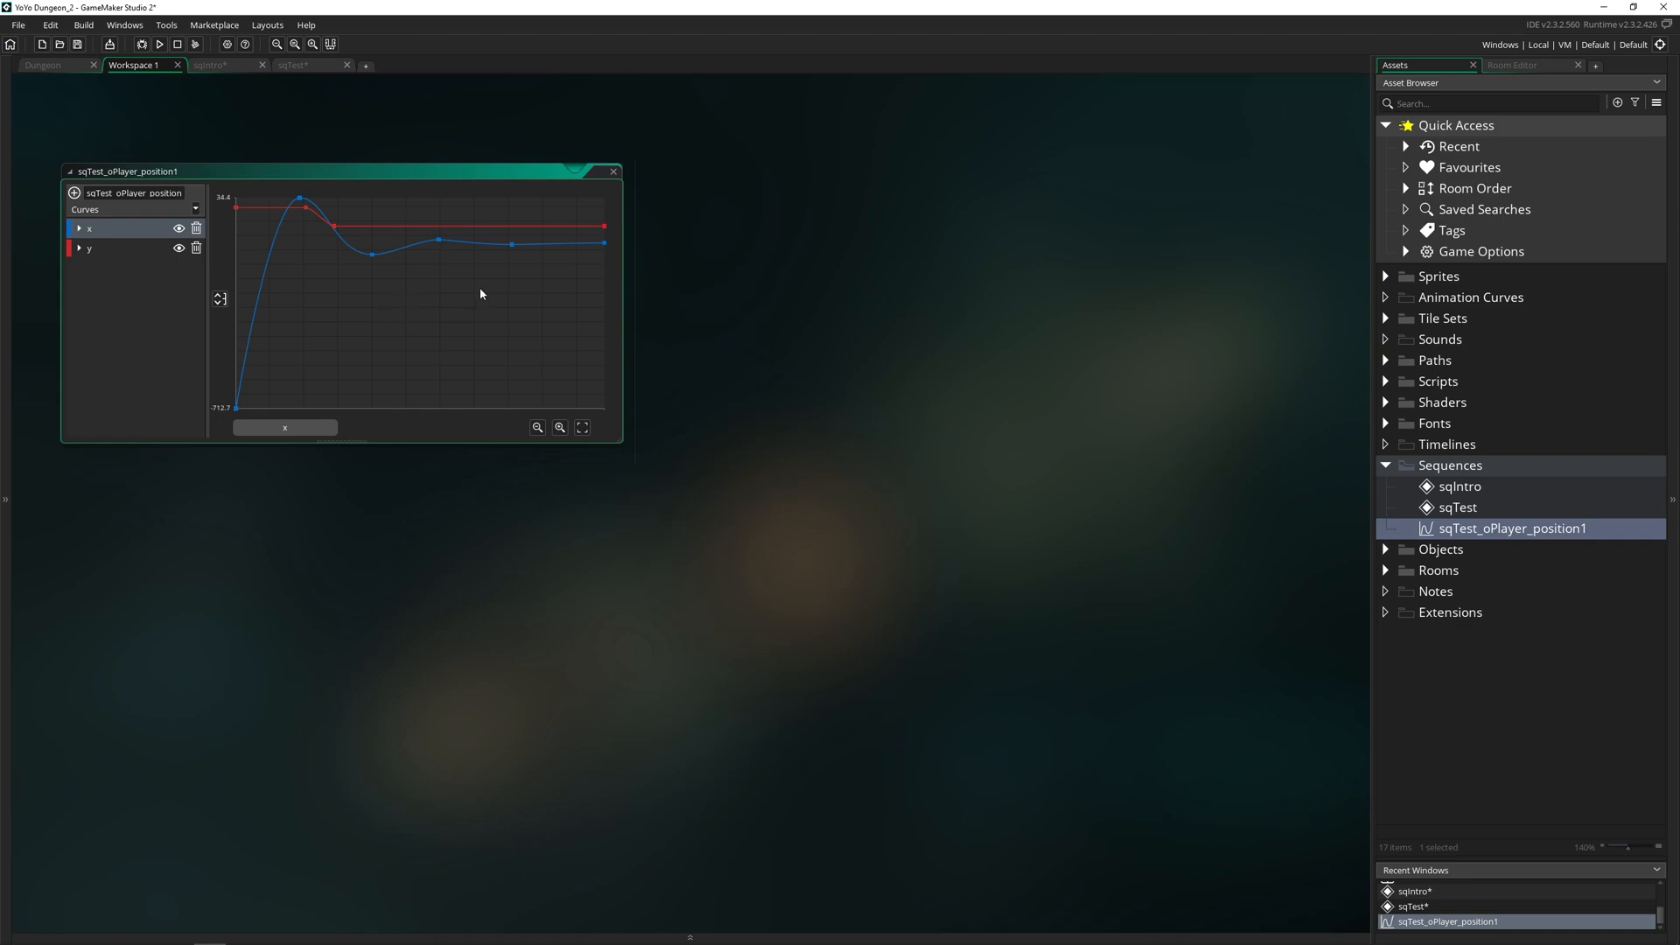
Step: Pull the x curve's overshoot peak back to the top in the enlarged editor, then return to sqTest
click(305, 203)
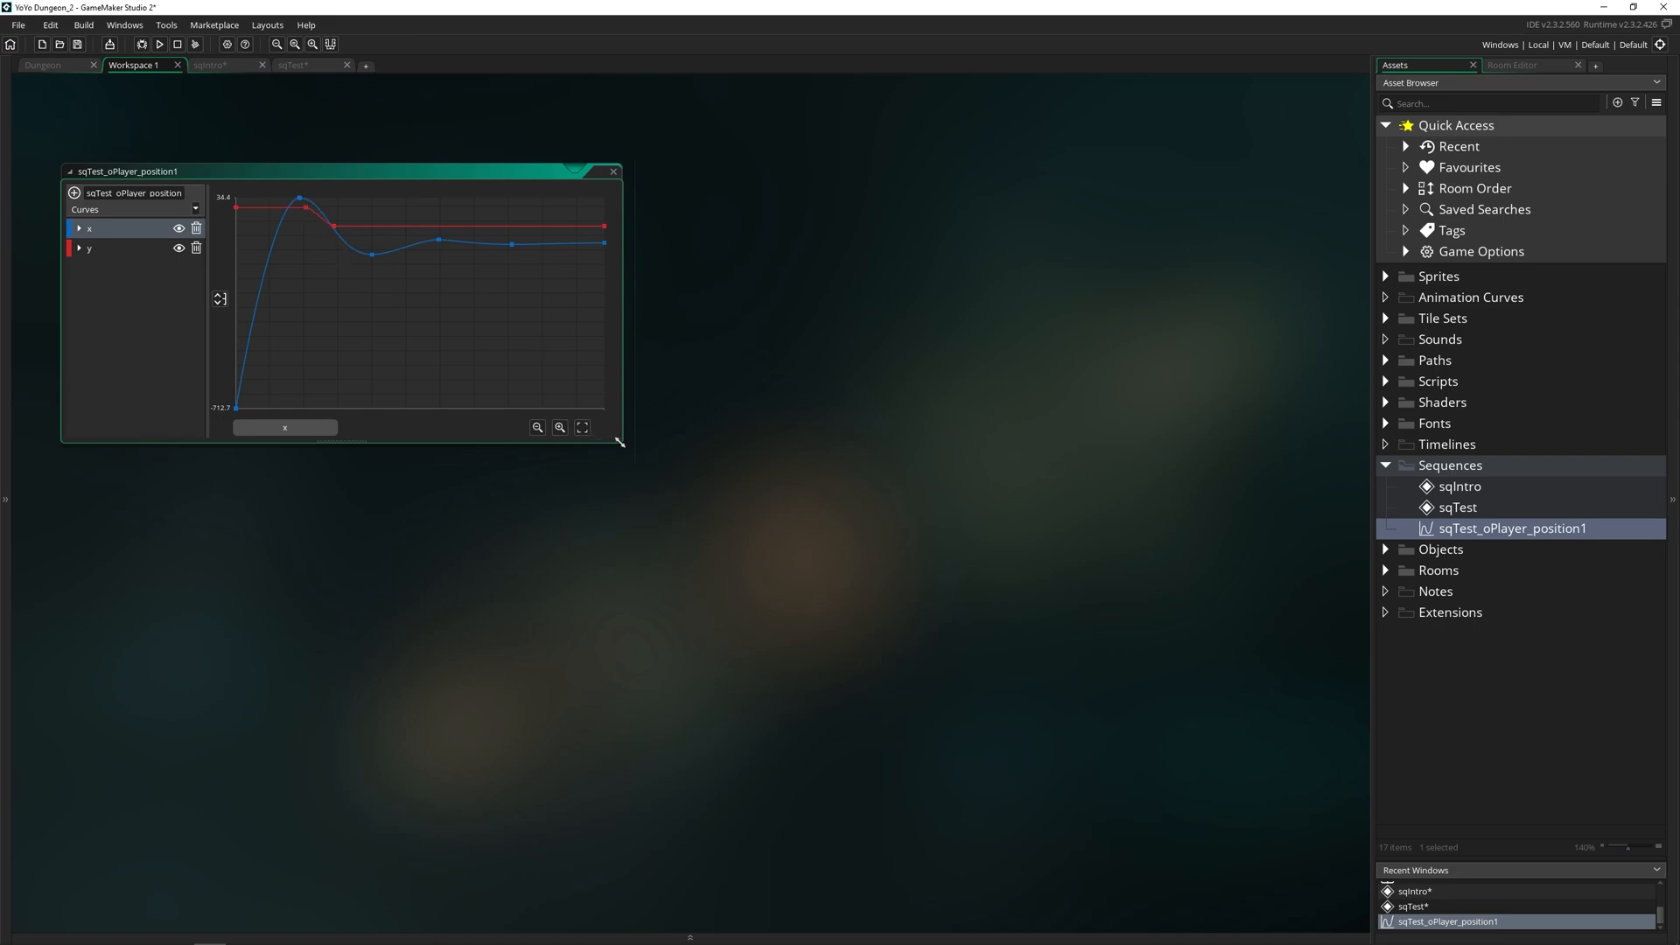
drag(619, 443, 1197, 735)
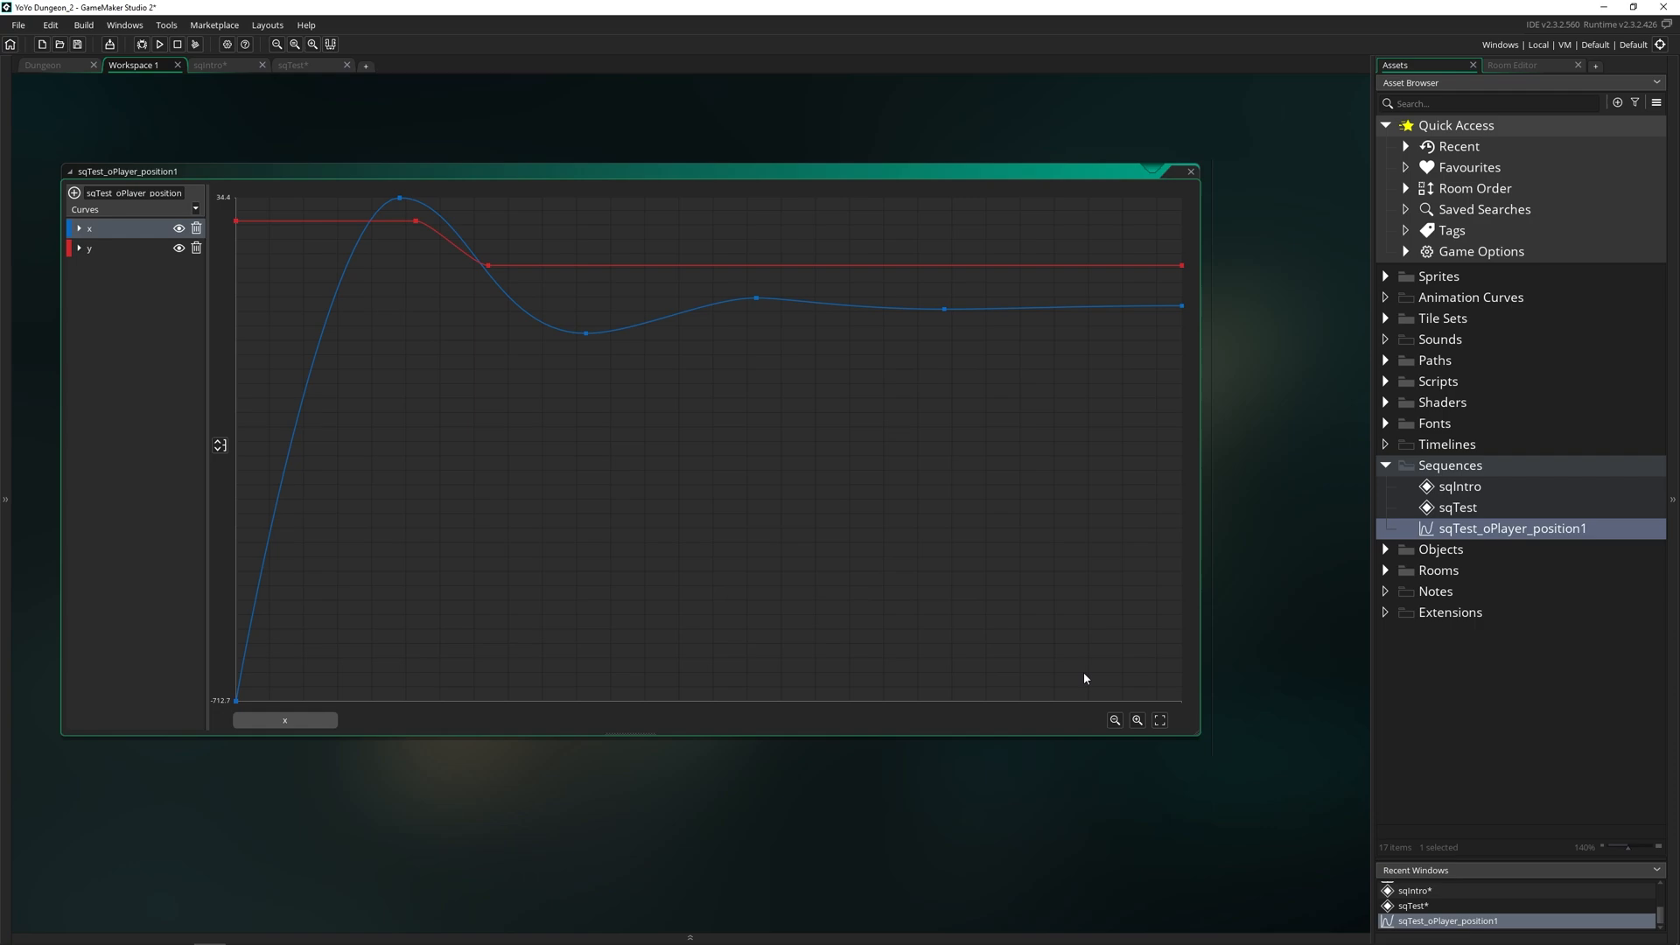
mouse_move(608, 464)
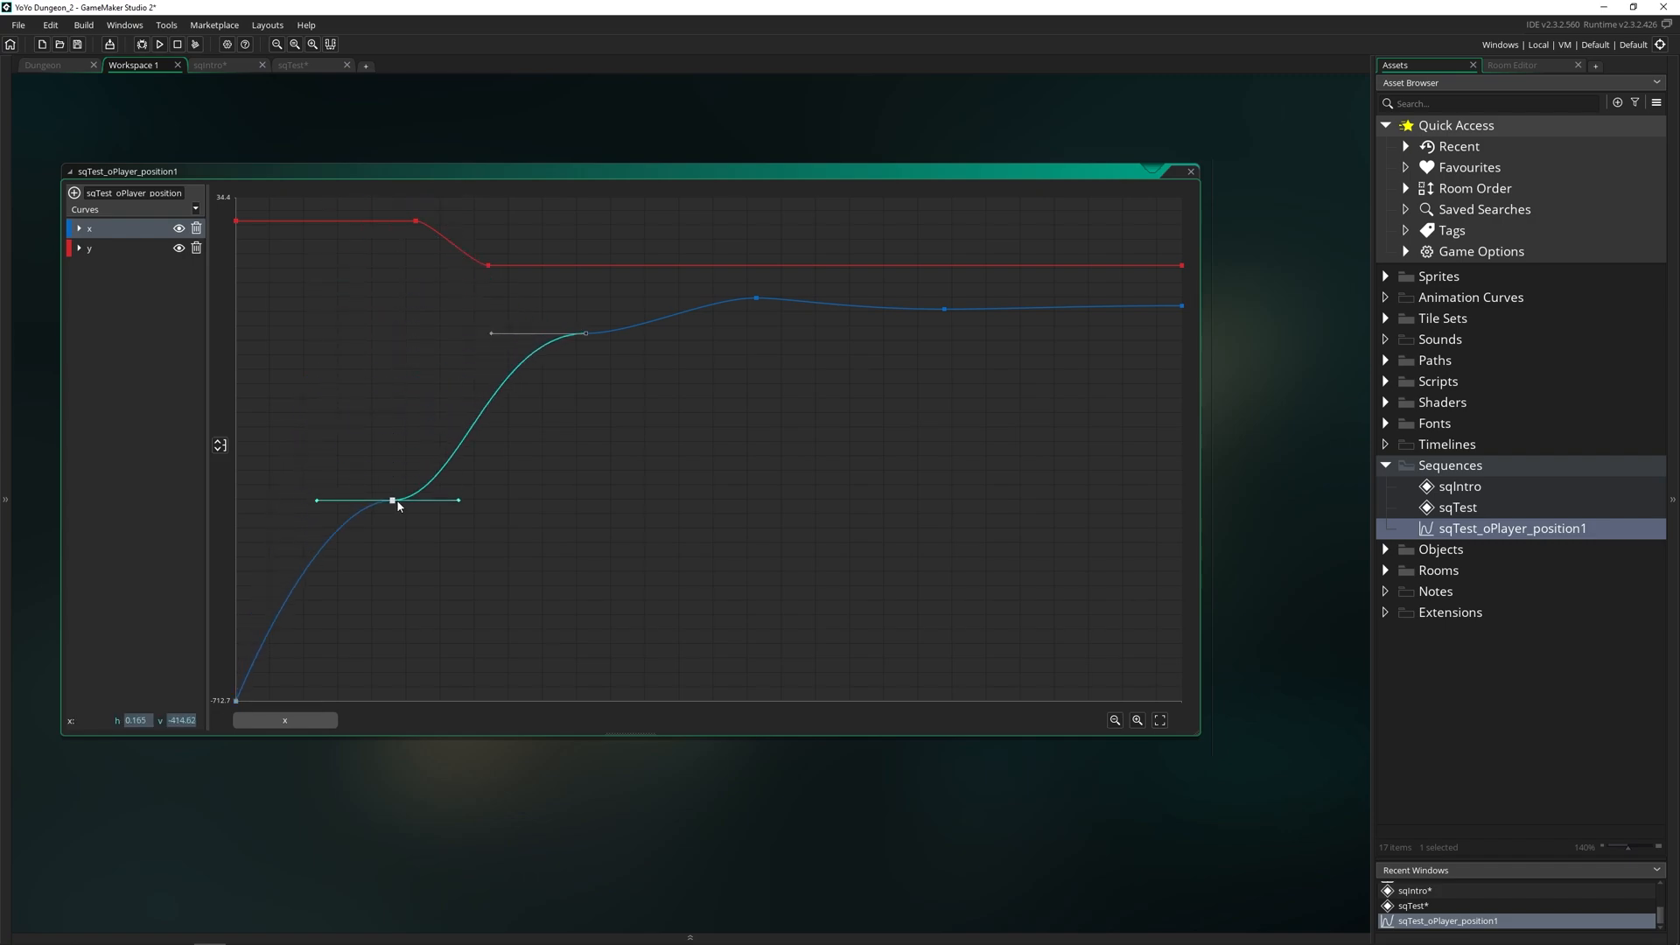
drag(391, 501, 397, 199)
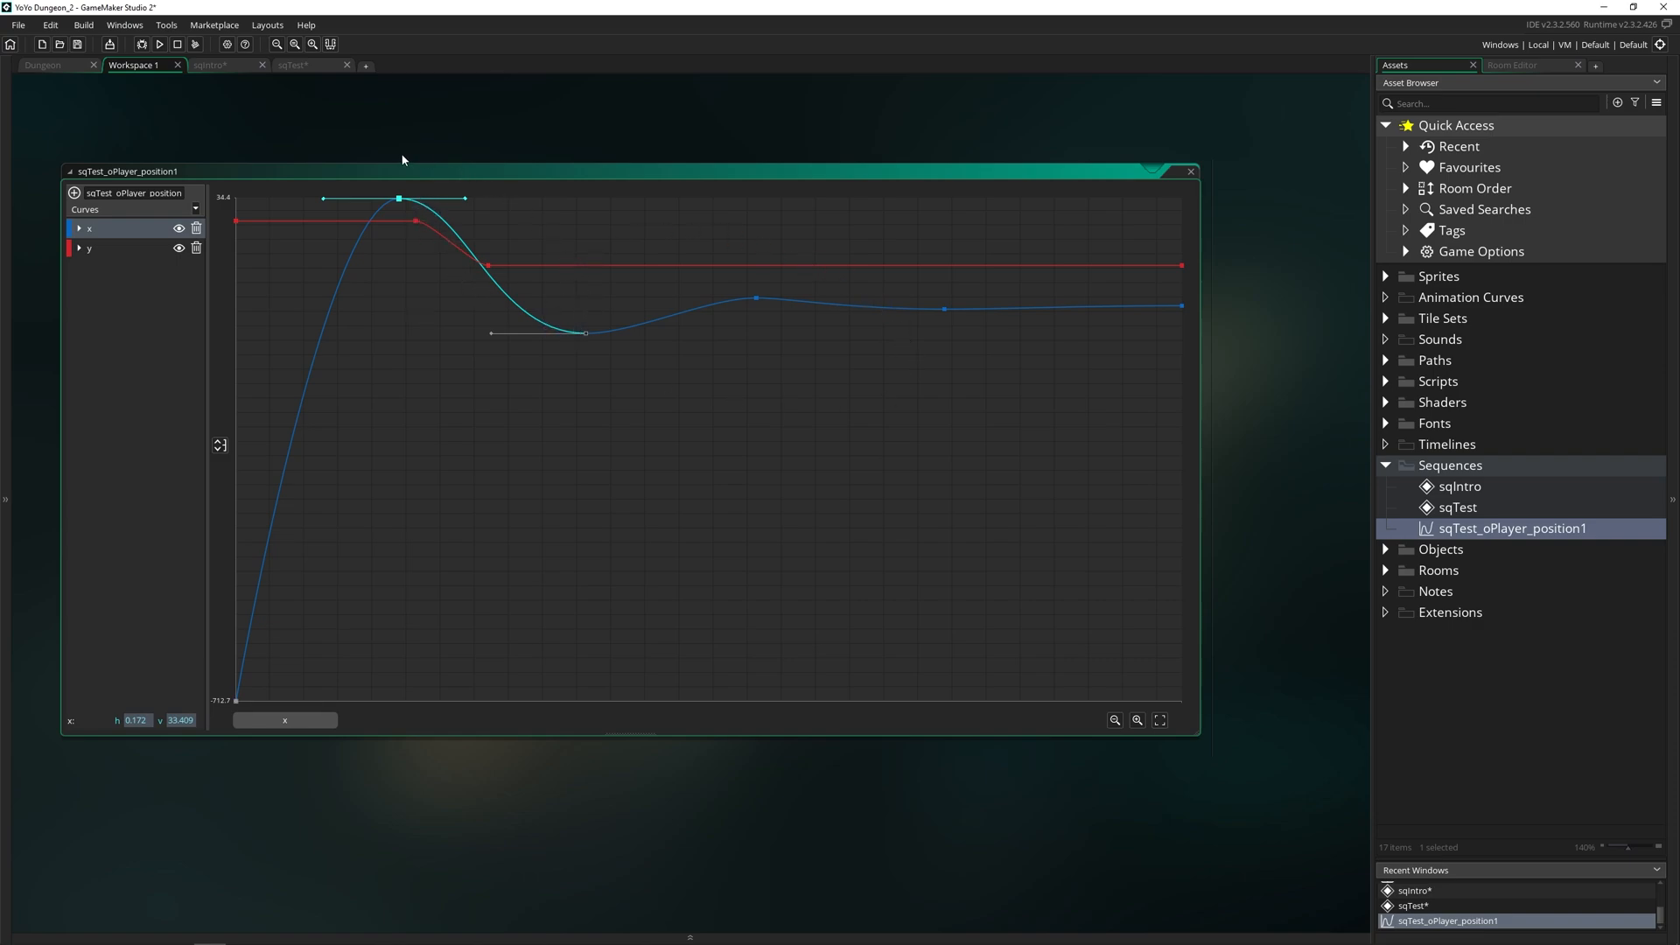
mouse_move(317, 88)
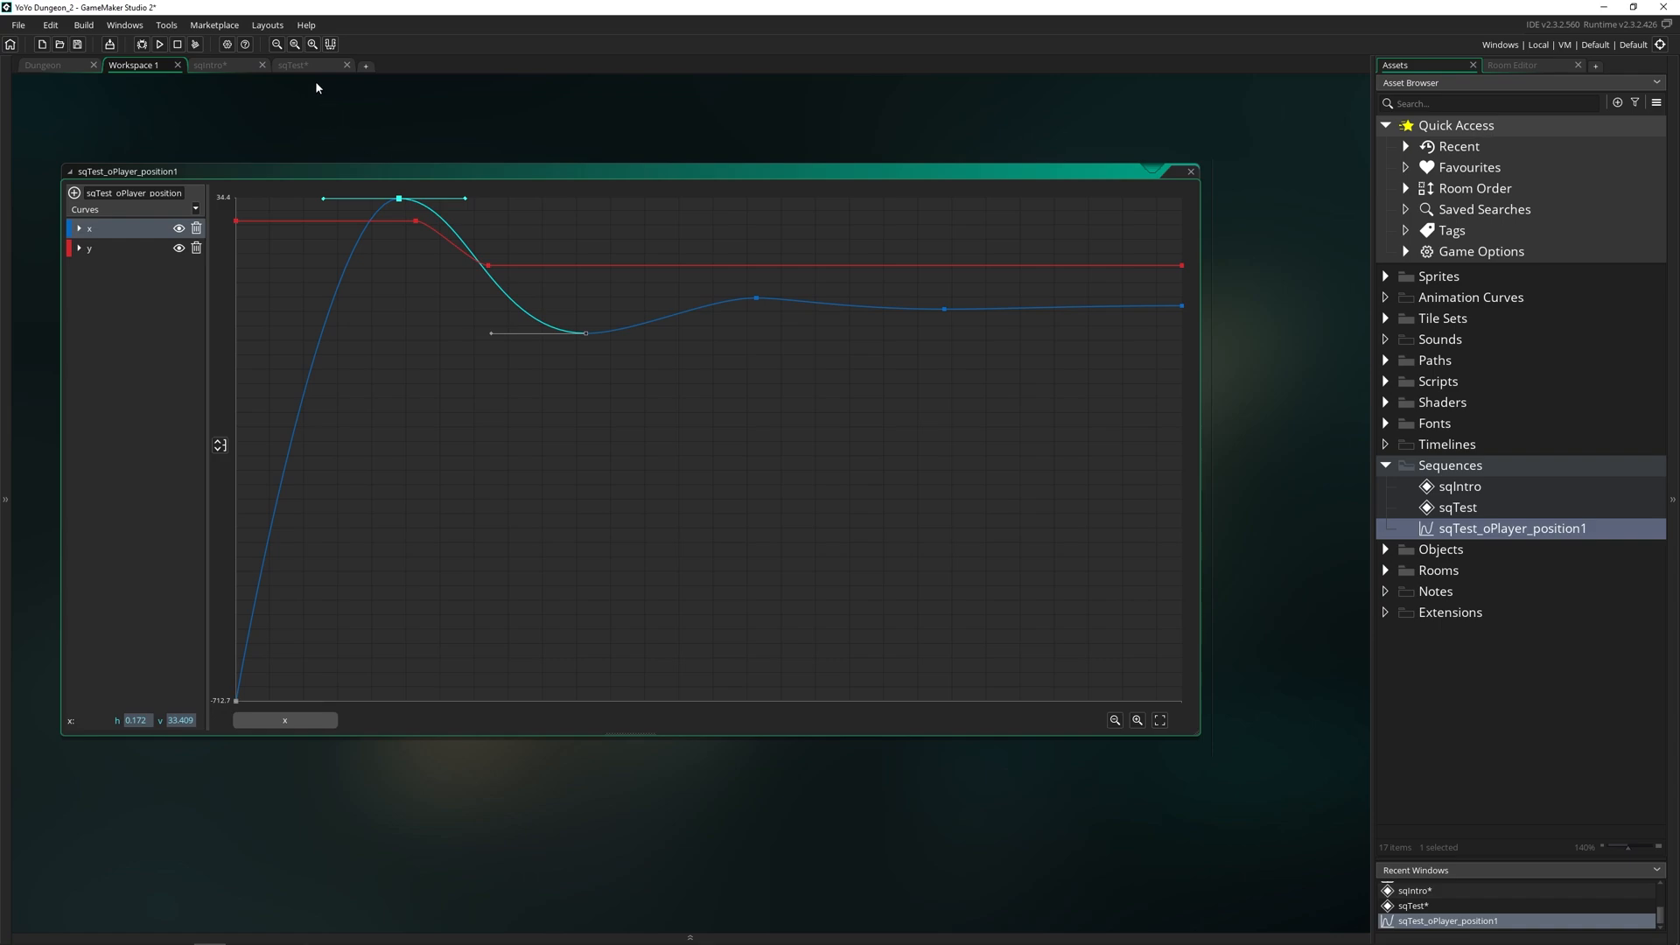
click(305, 65)
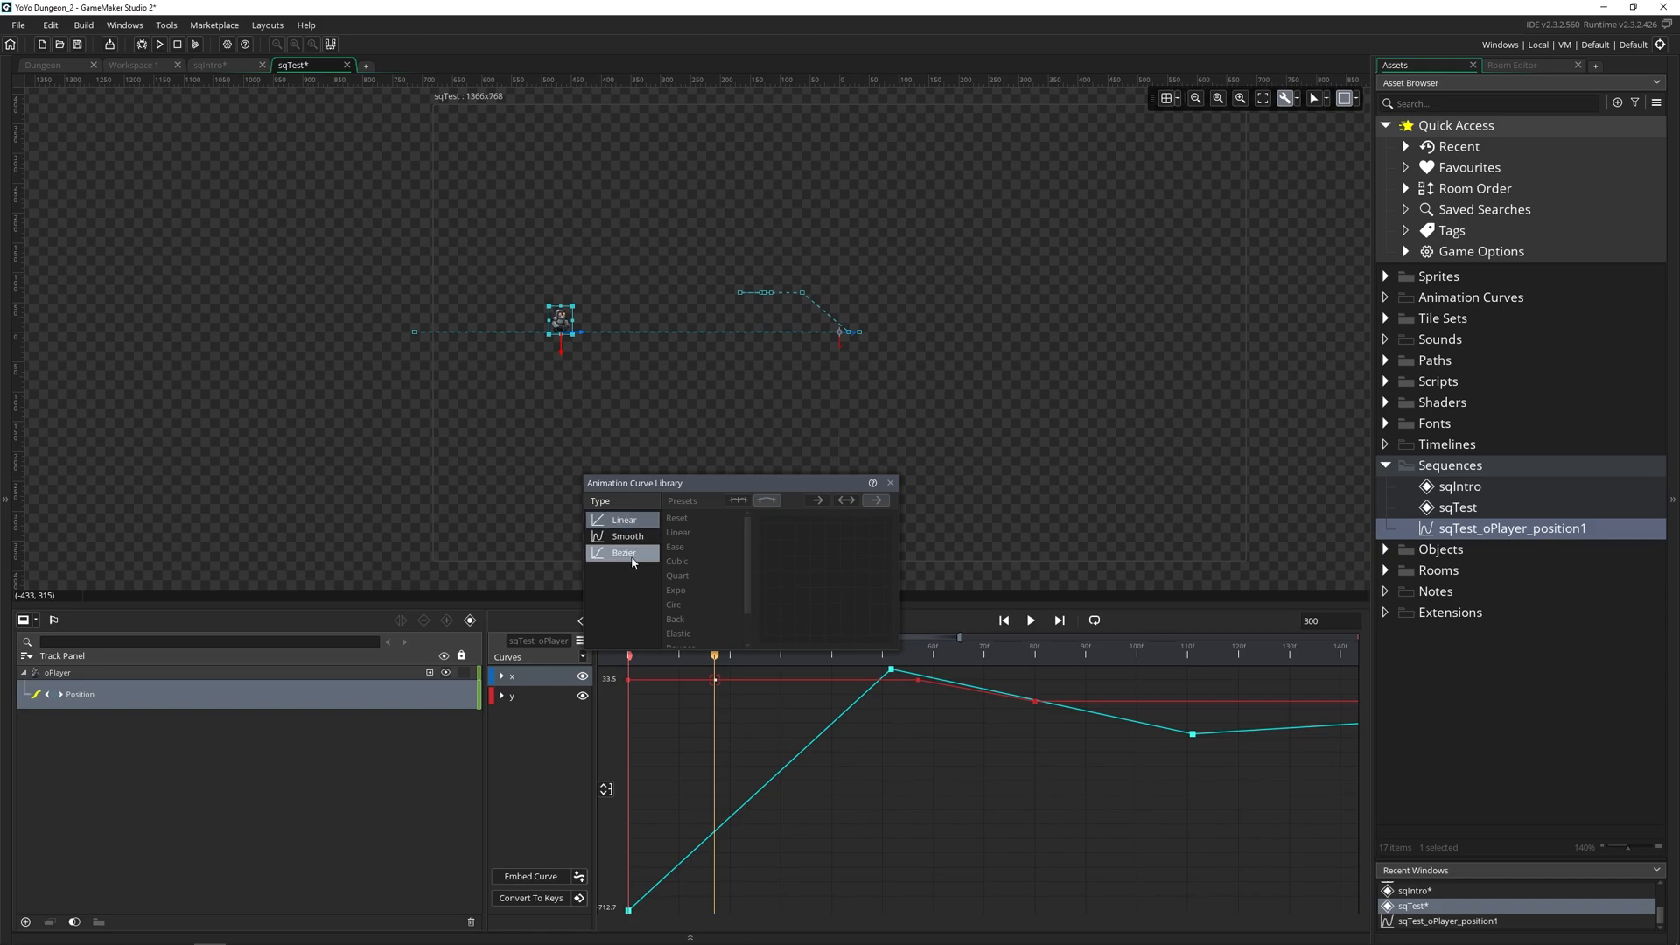
click(626, 536)
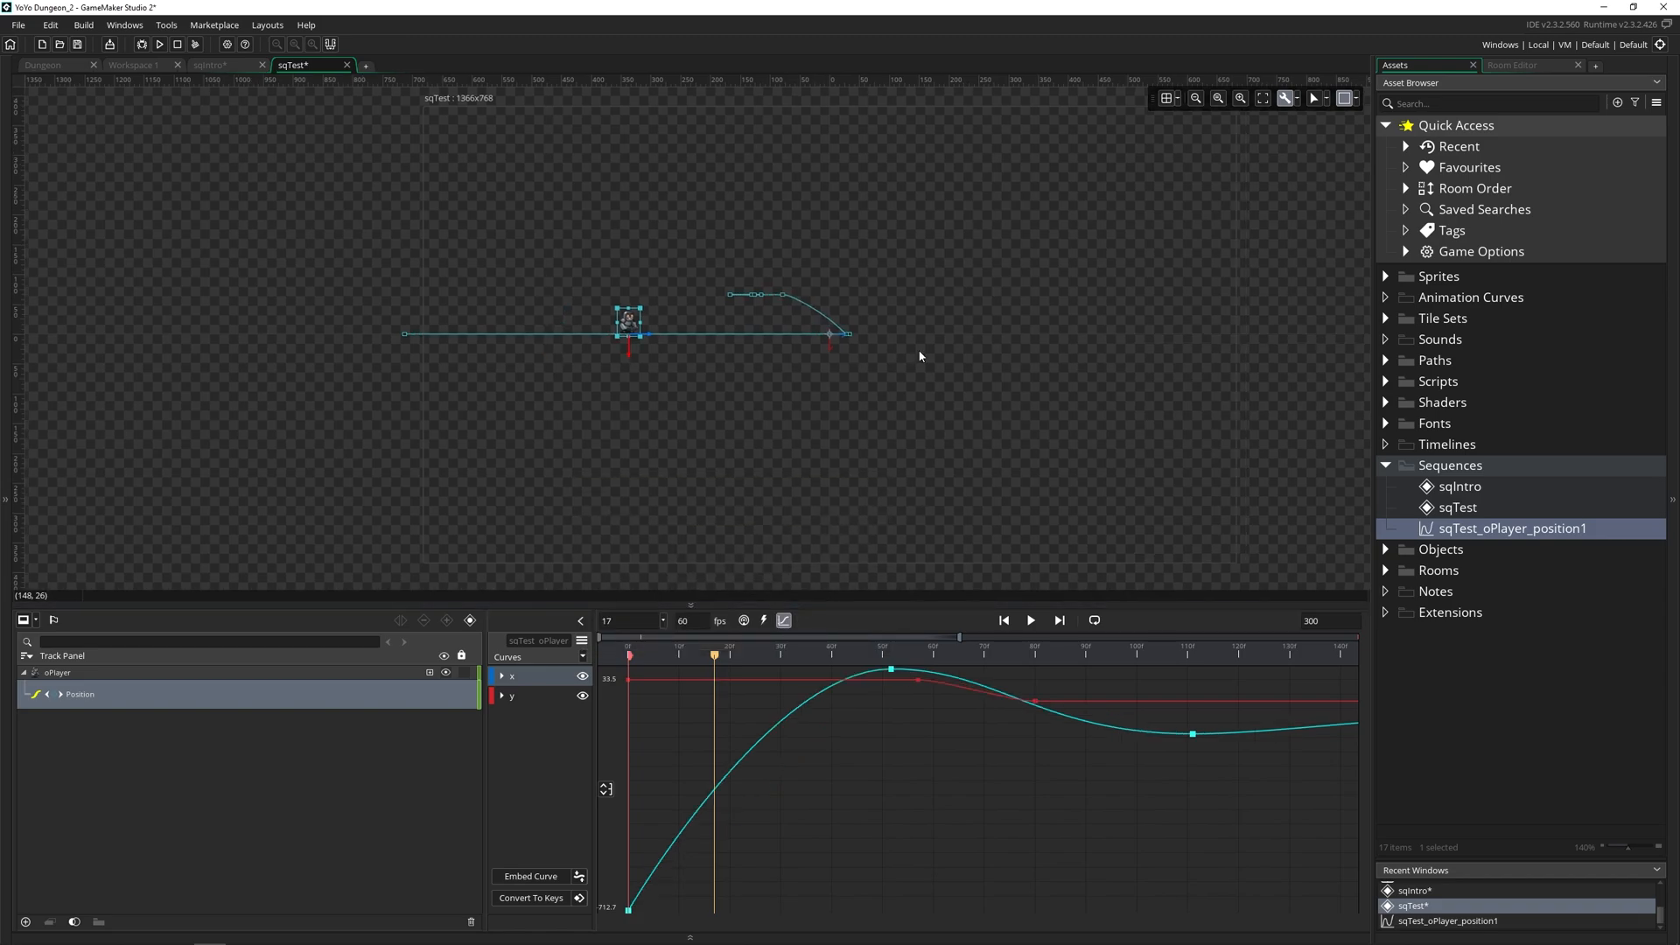